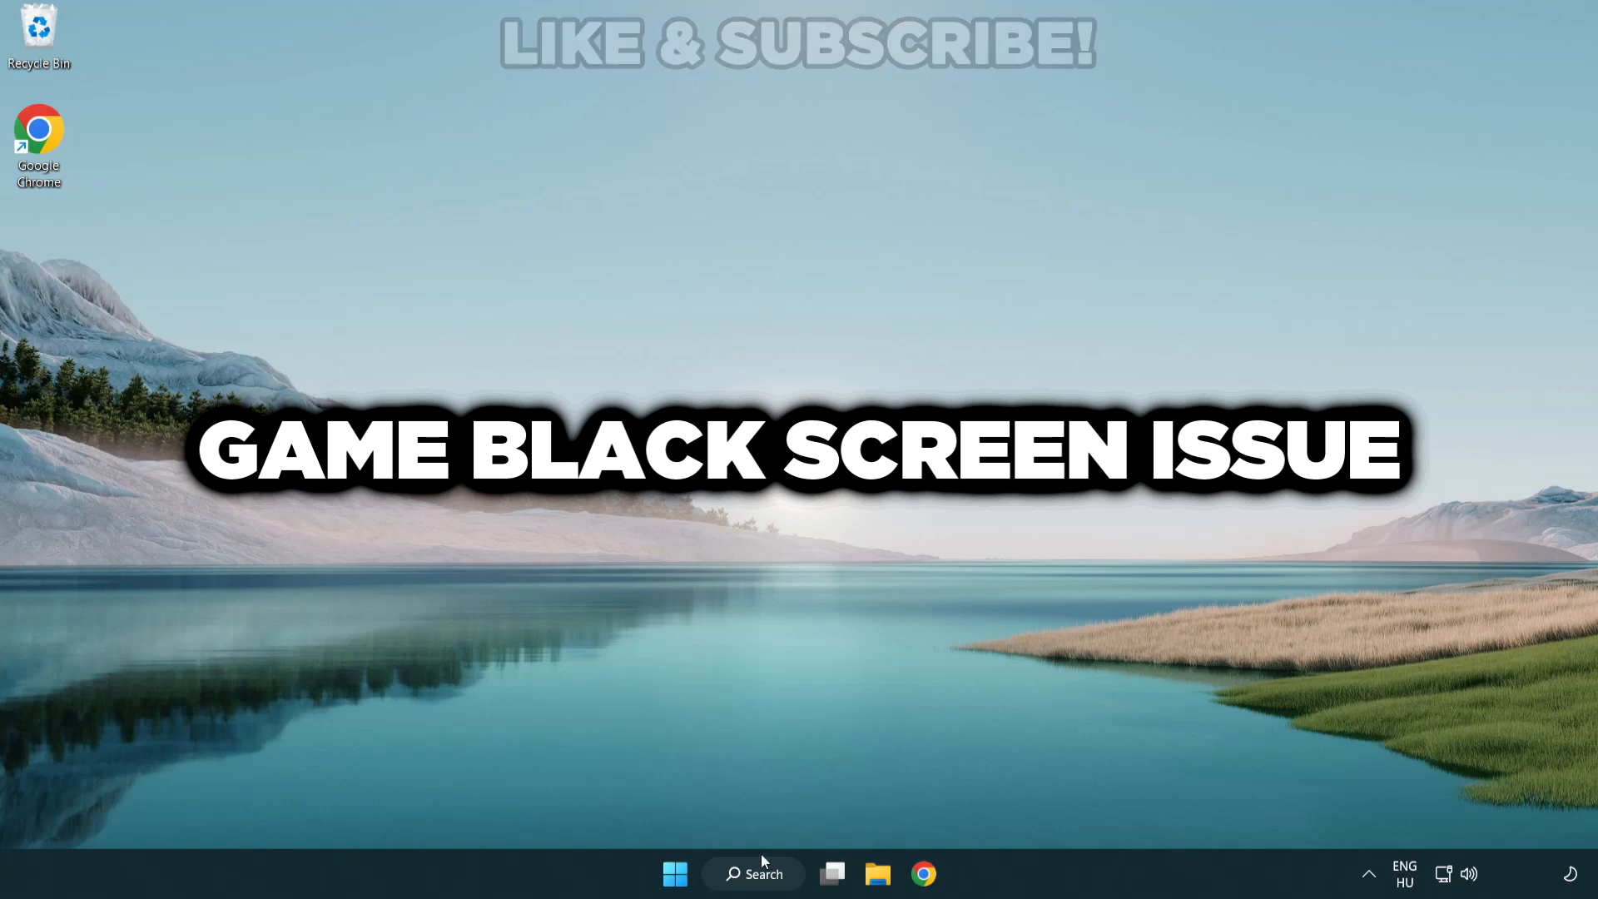
- Search Windows for 'device manager' to surface Device Manager as the best match
left_click(753, 874)
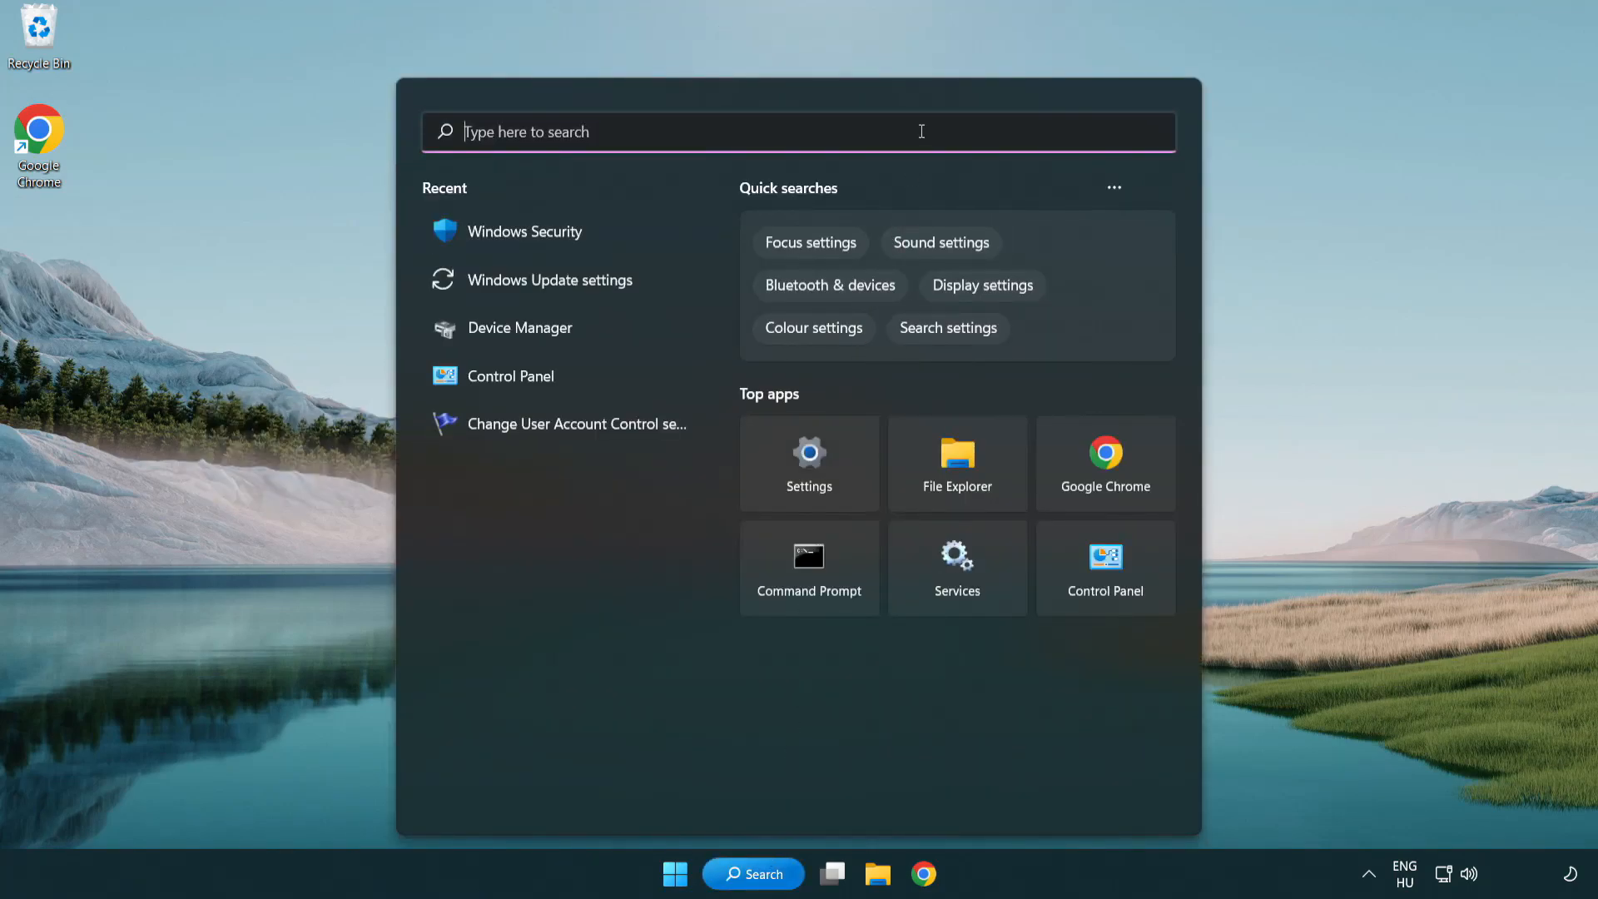
type("device manager")
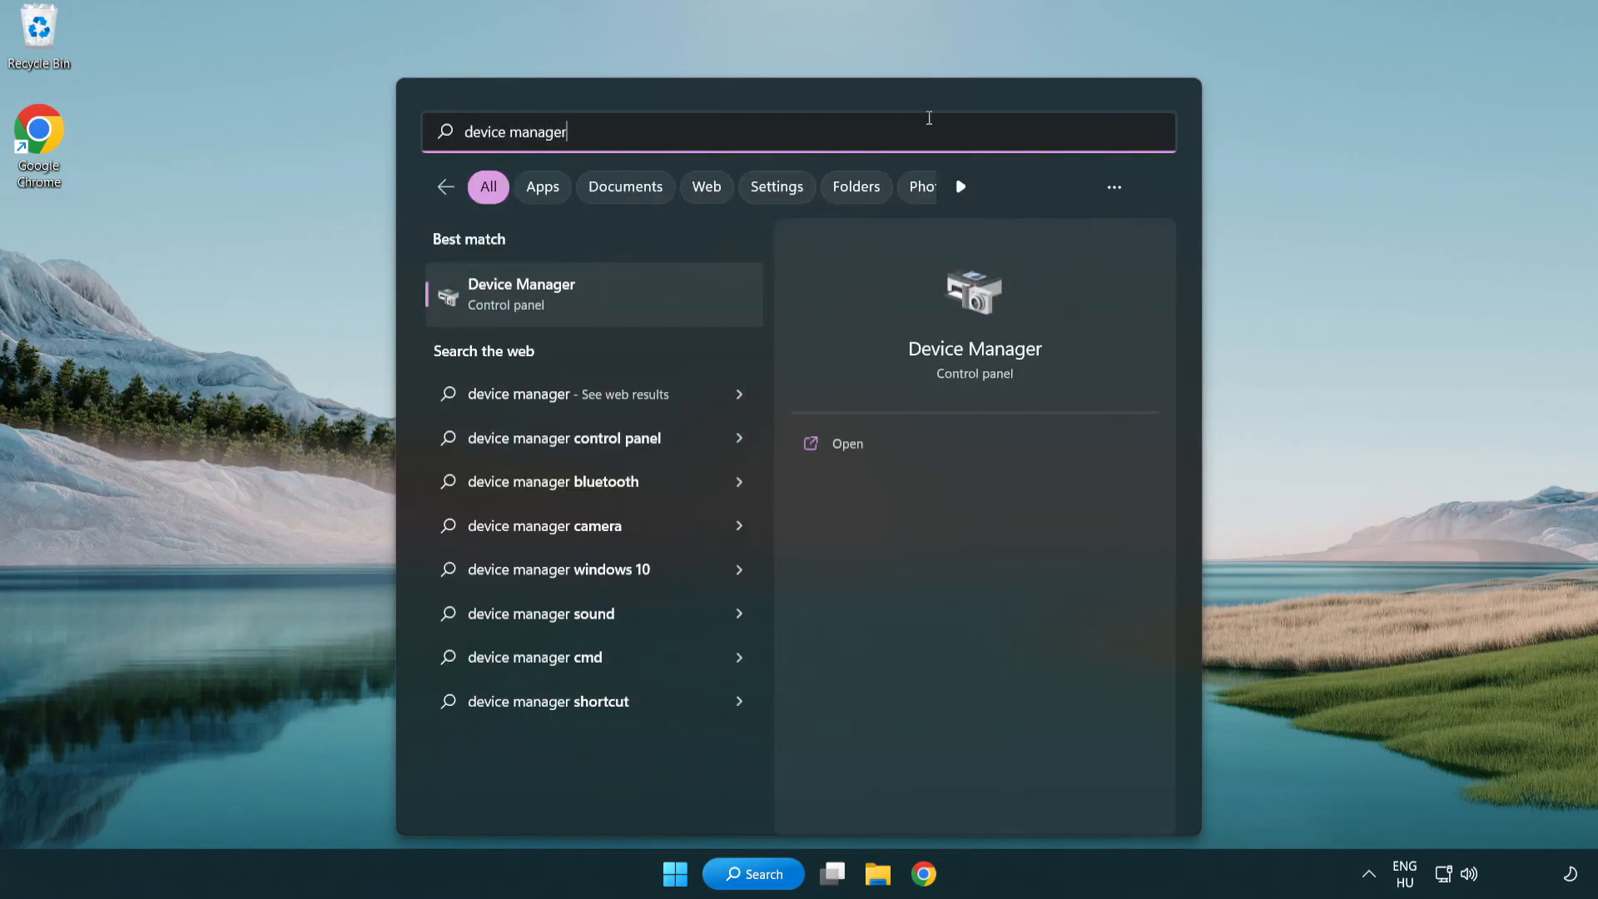
mouse_move(641, 307)
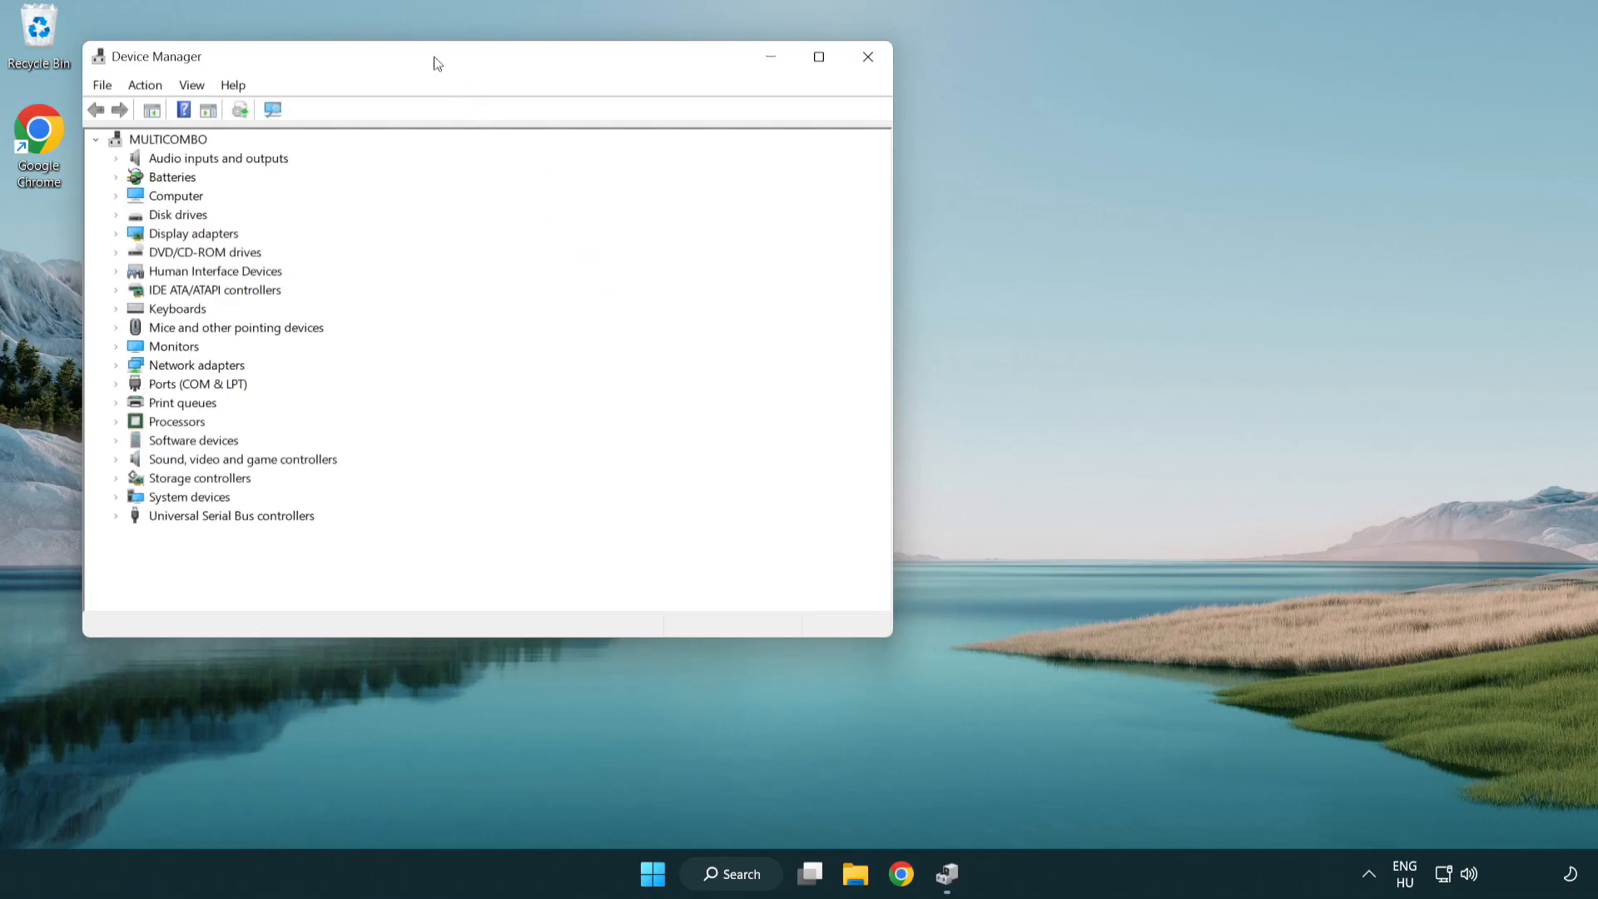
- Expand Display adapters and launch Update driver for the VMware SVGA 3D adapter
left_click_drag(437, 63, 754, 160)
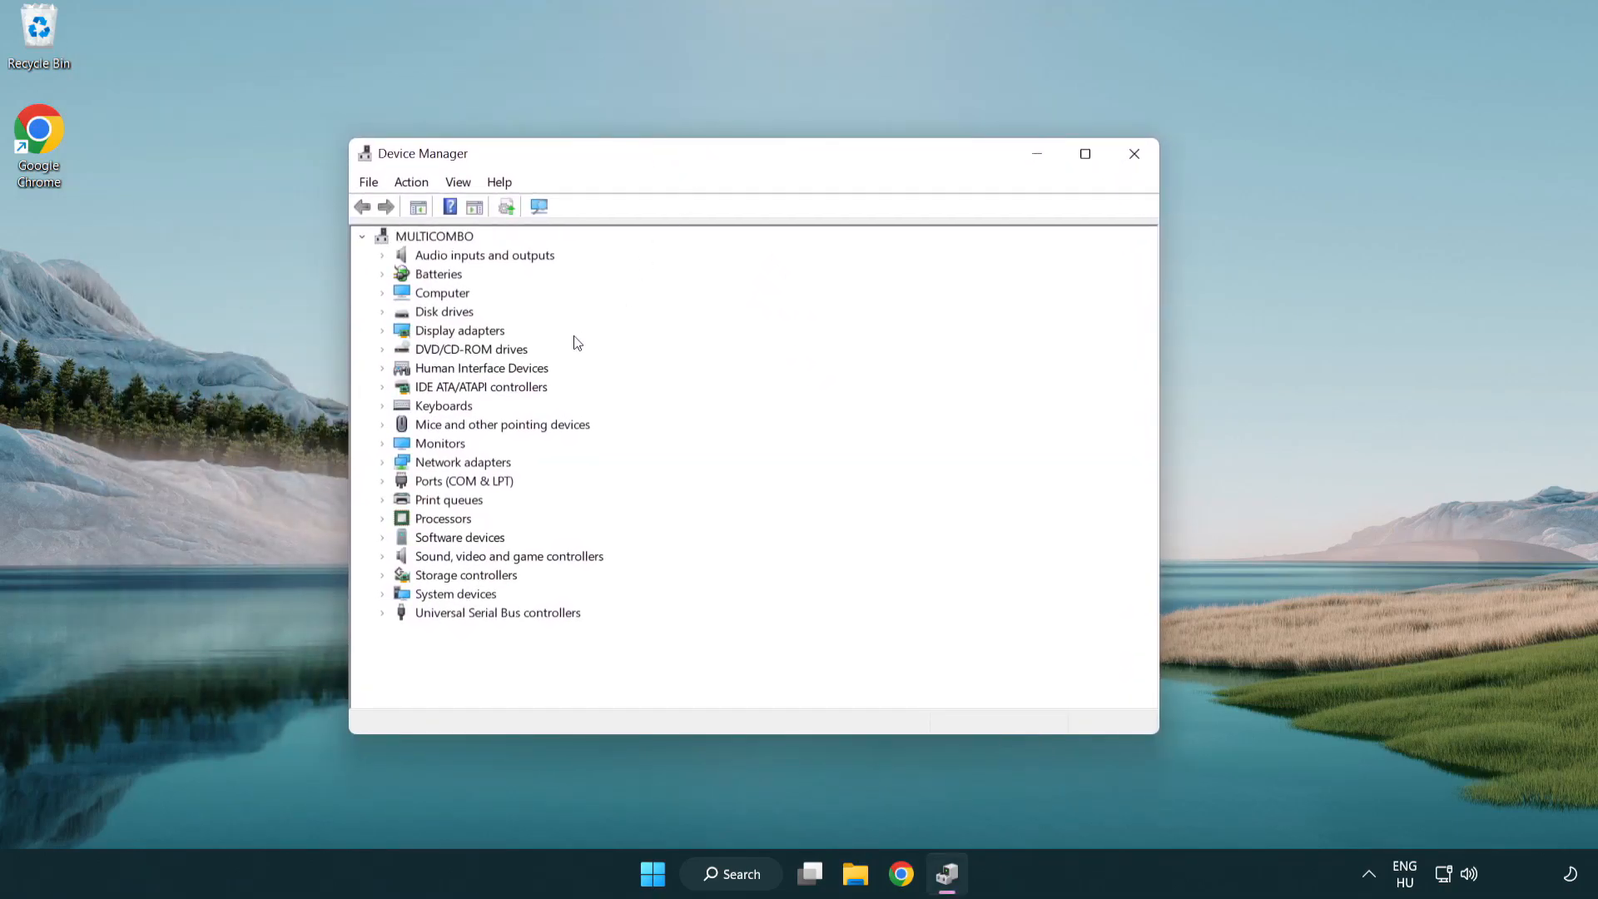
left_click(459, 331)
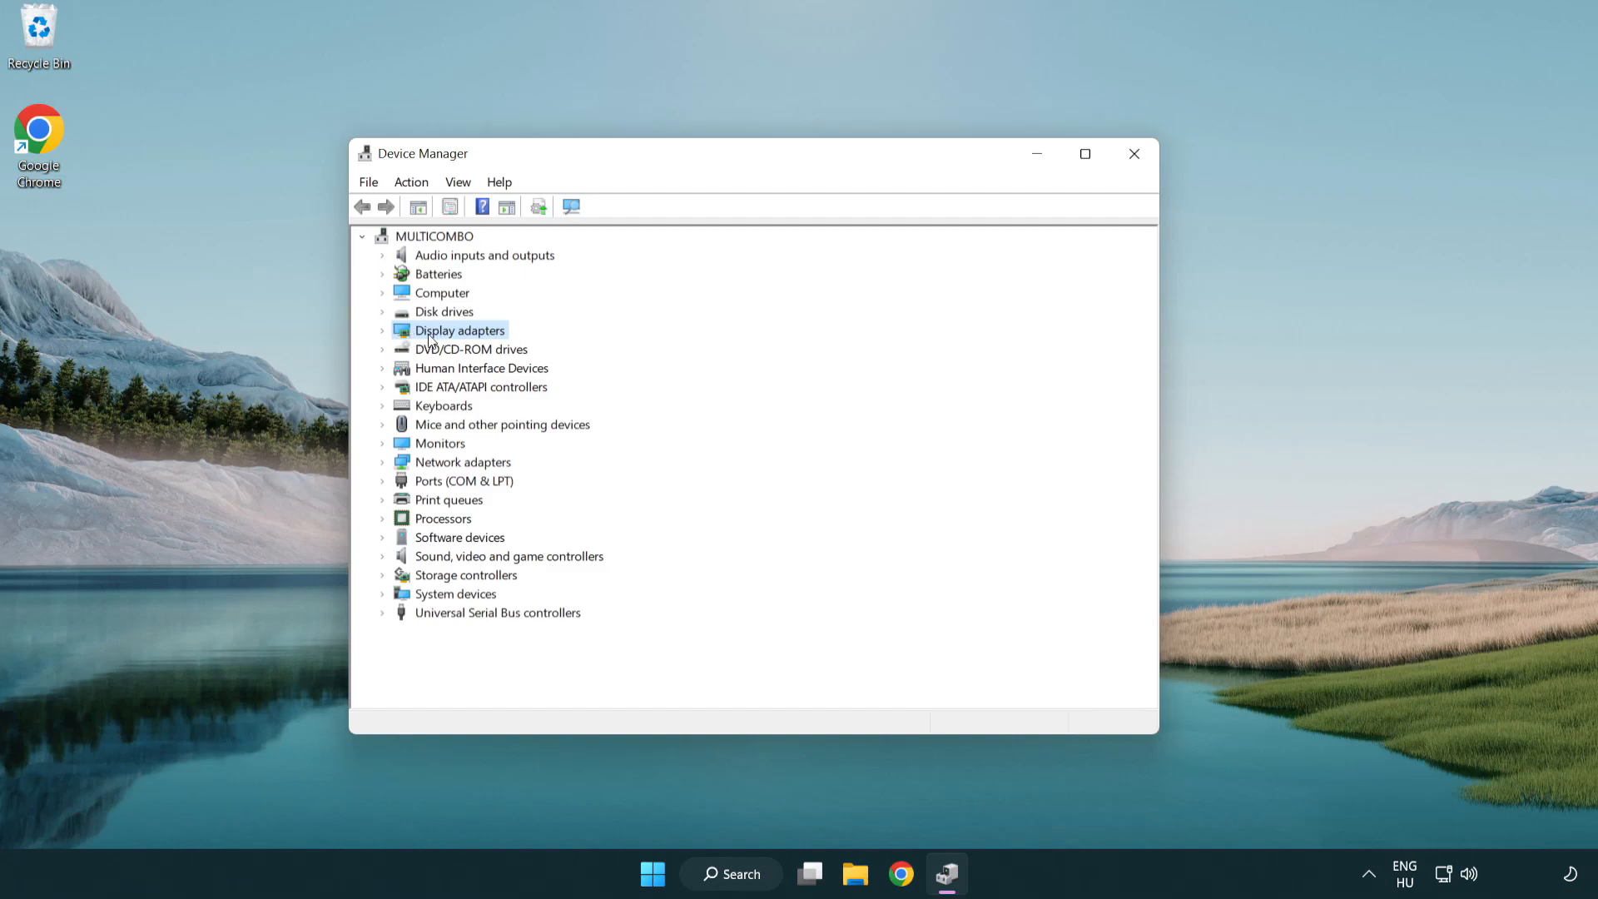
left_click(383, 330)
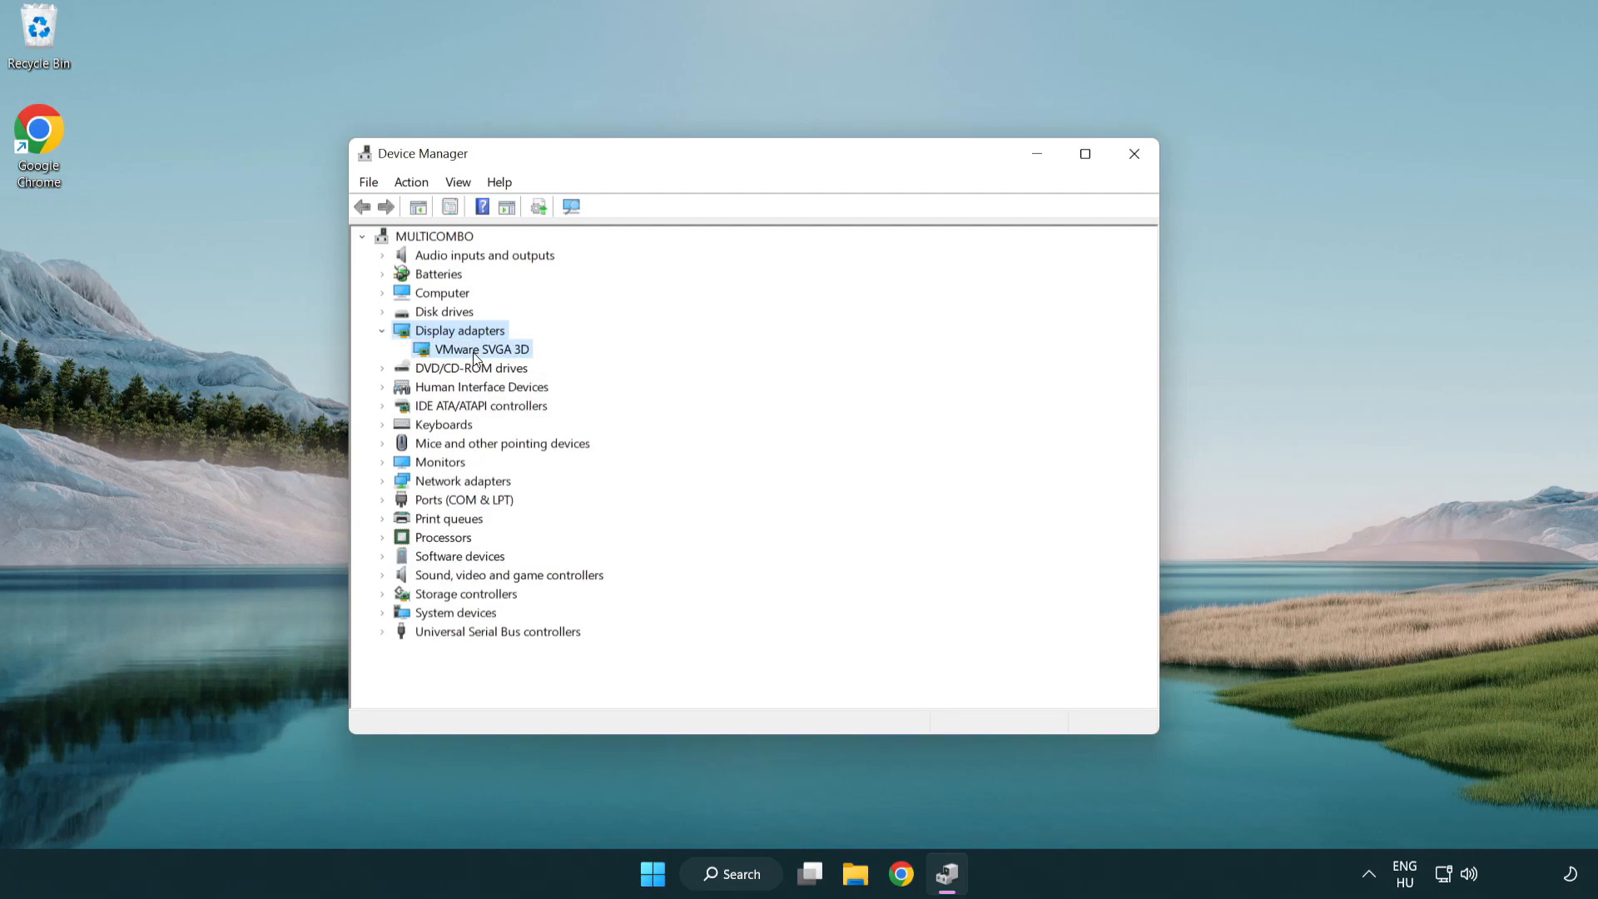
left_click(480, 349)
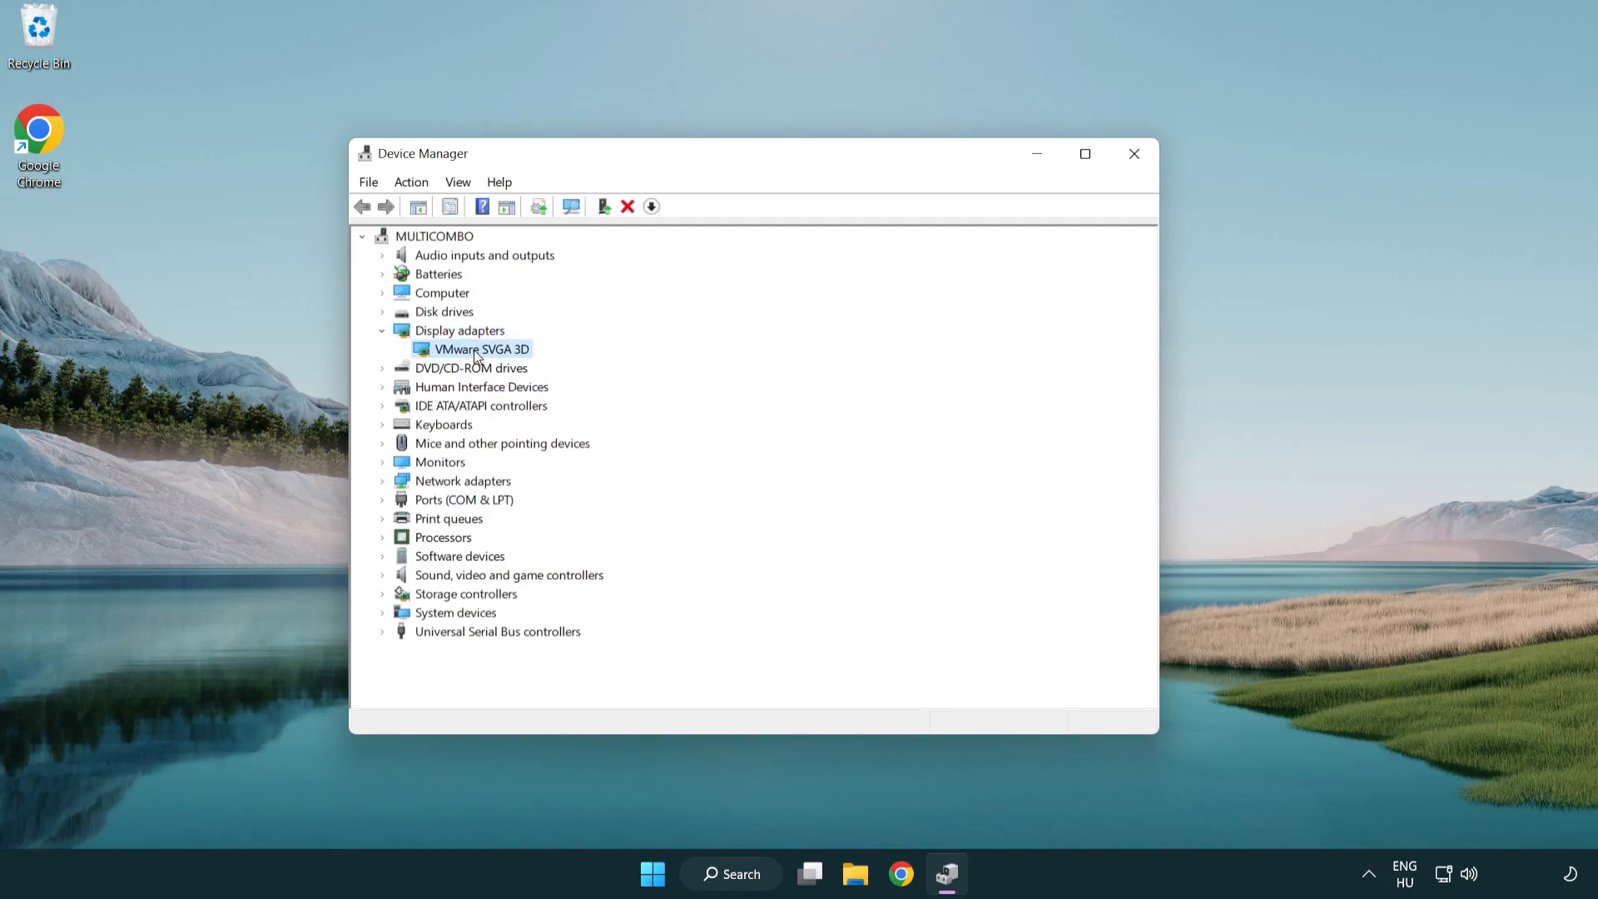
right_click(480, 348)
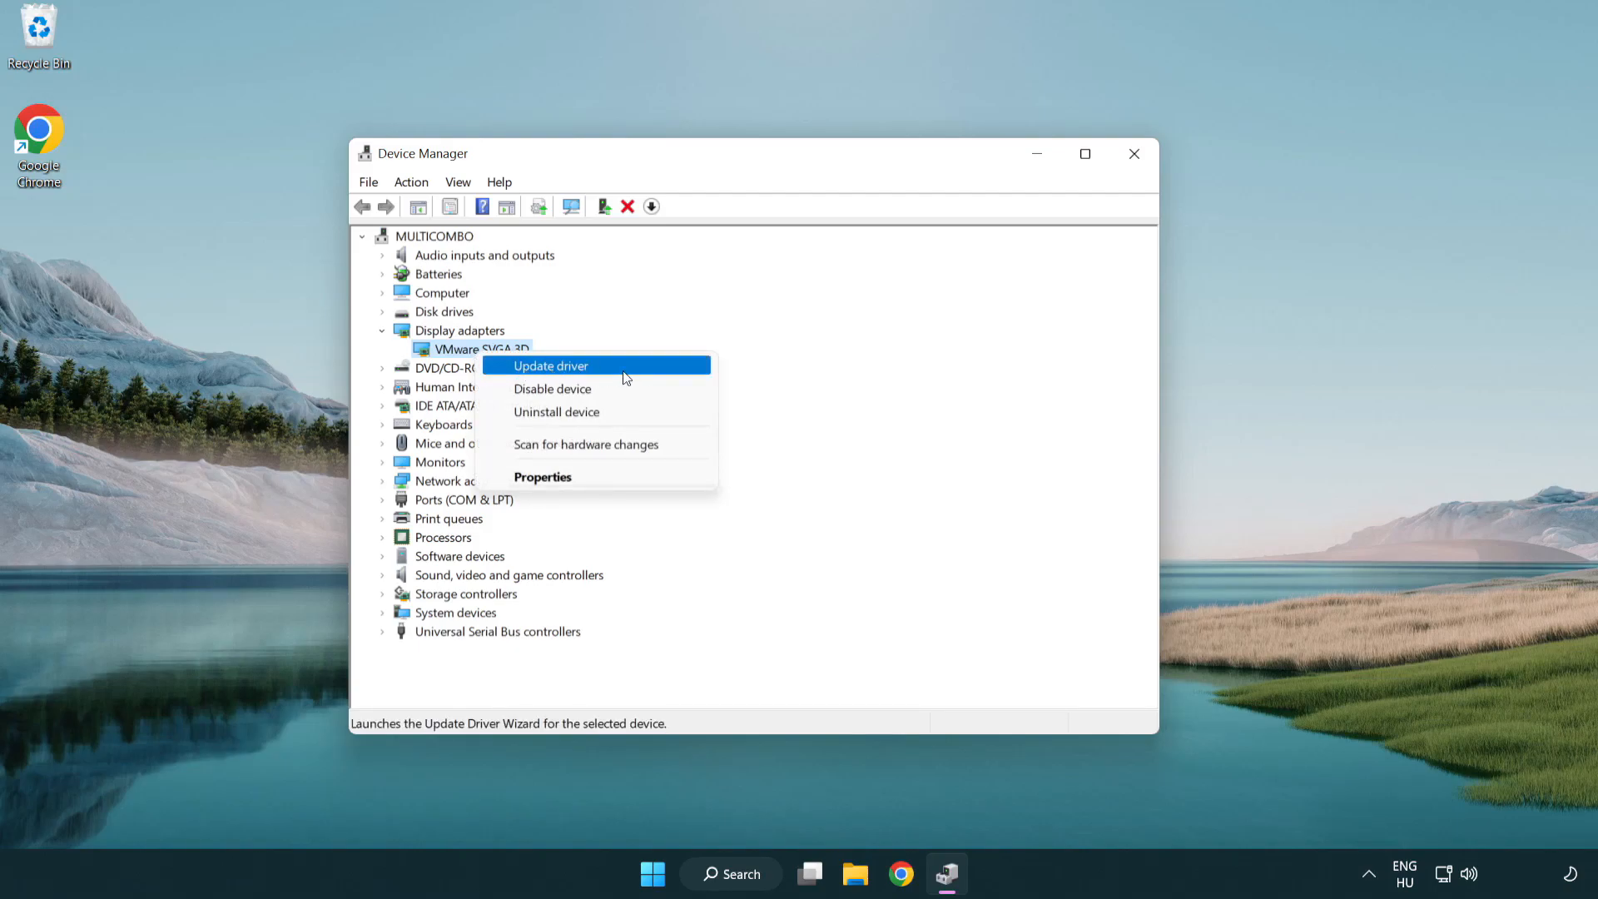
left_click(550, 365)
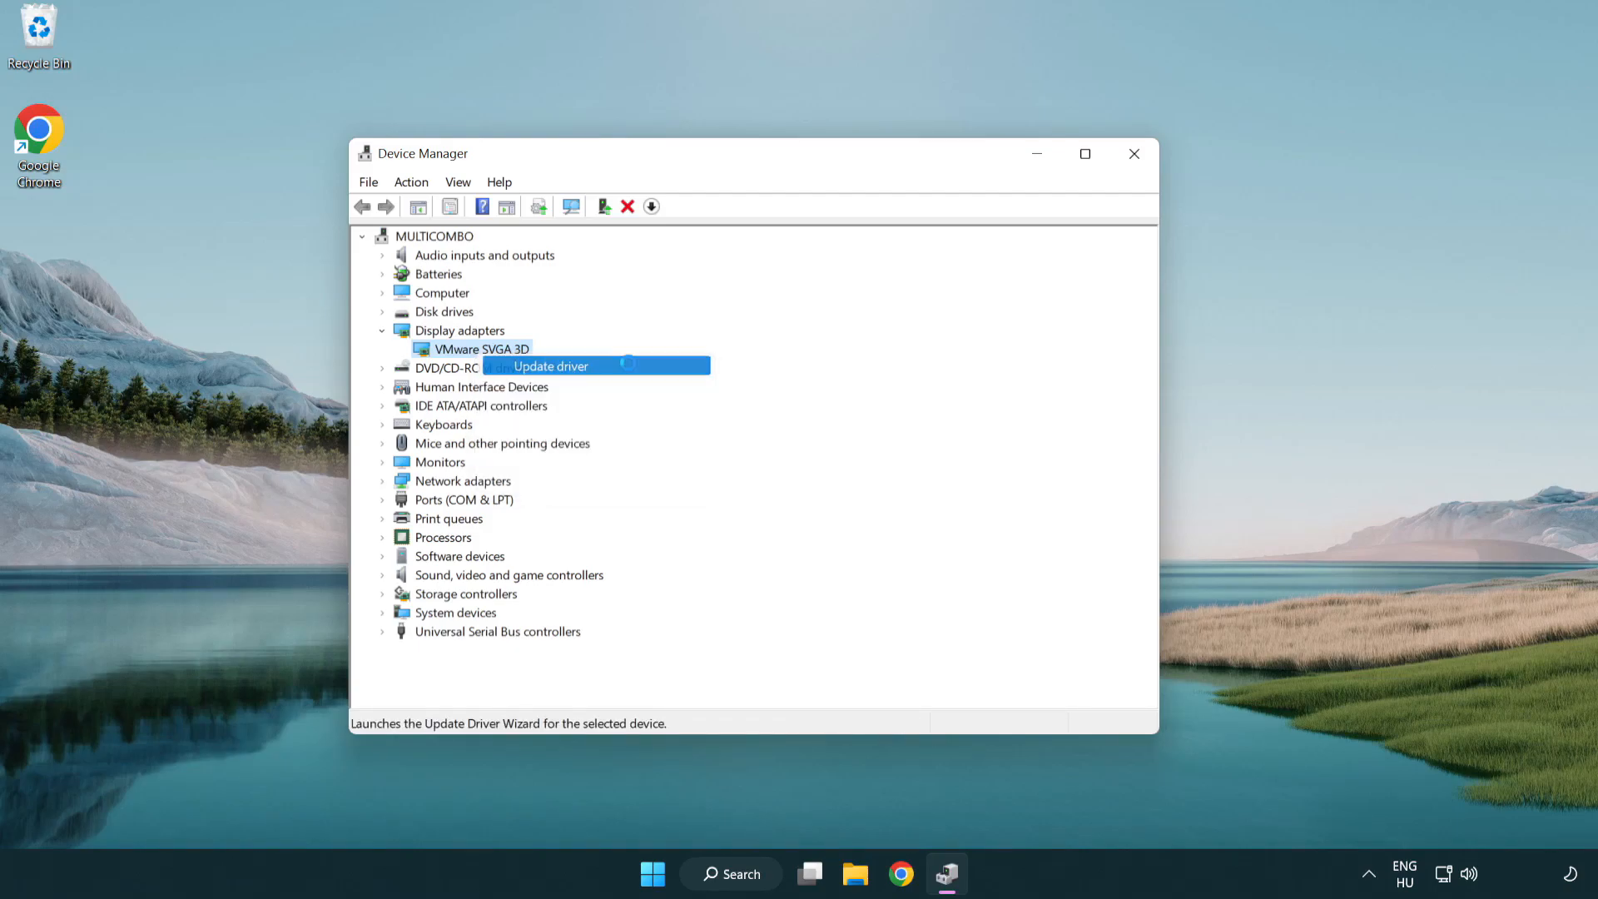
left_click(550, 366)
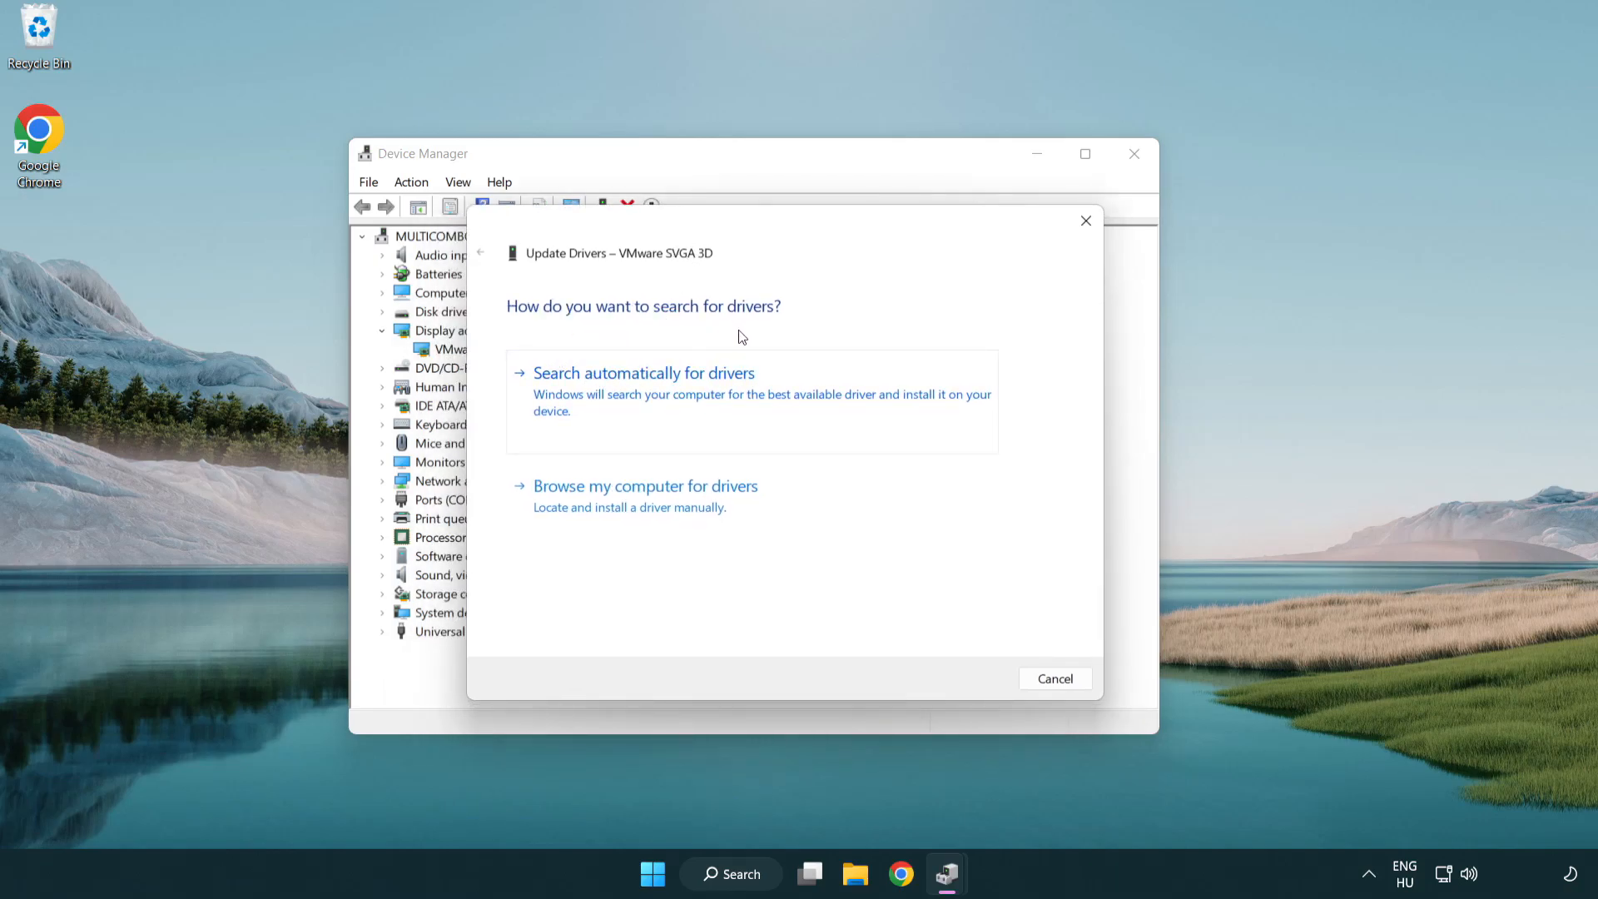
mouse_move(713, 398)
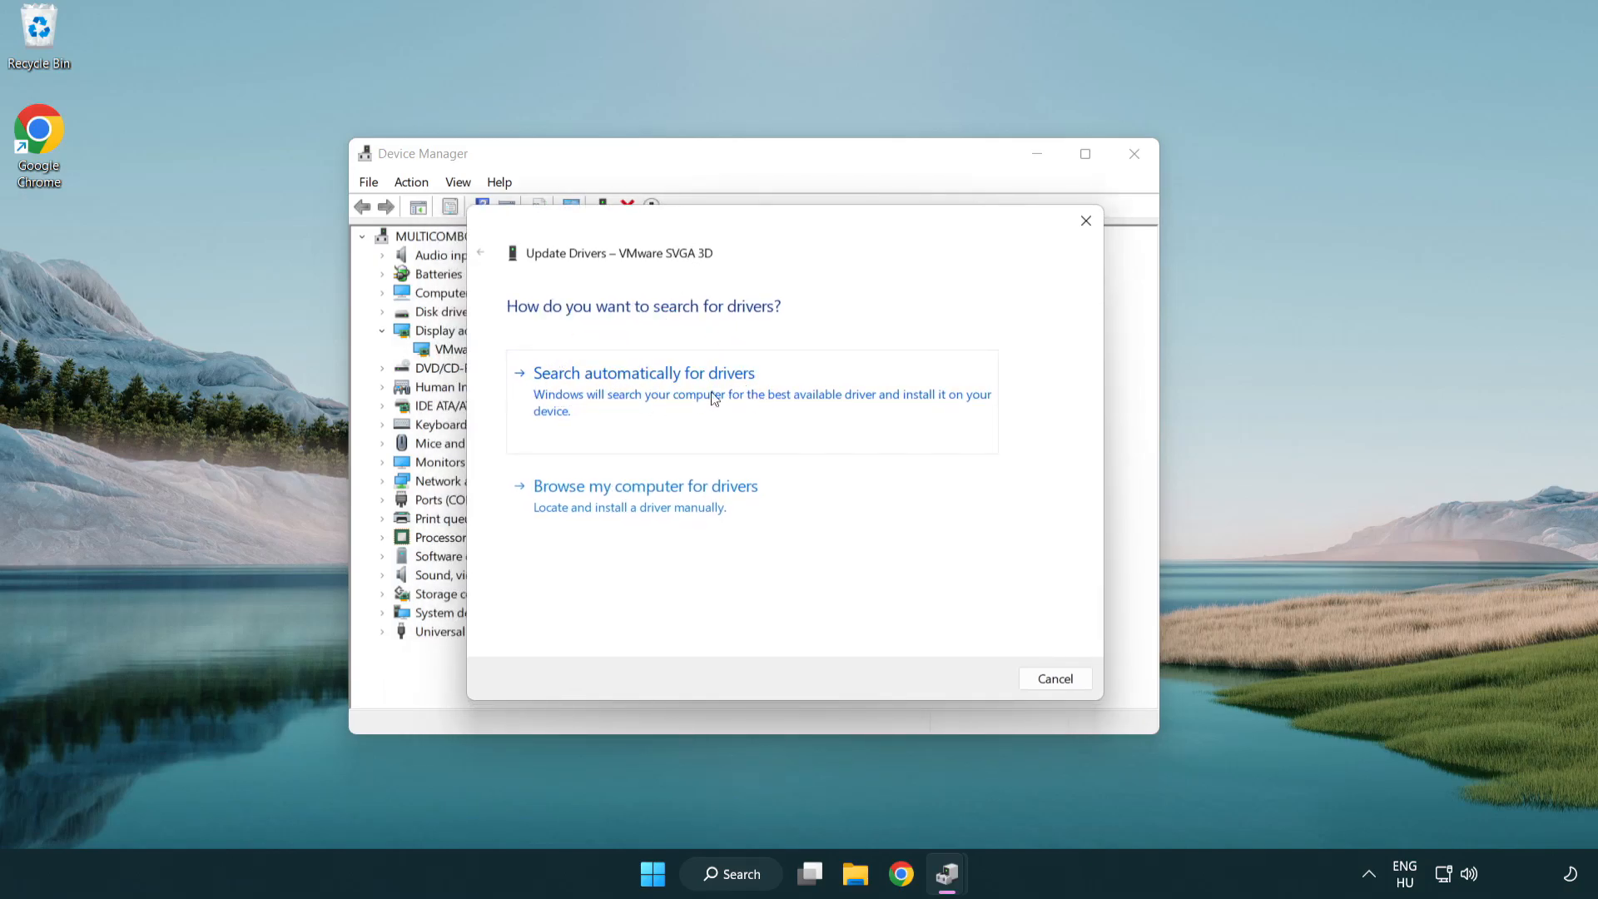
- Auto-search for VMware SVGA 3D drivers, accept best-driver result, and close Device Manager
left_click(644, 373)
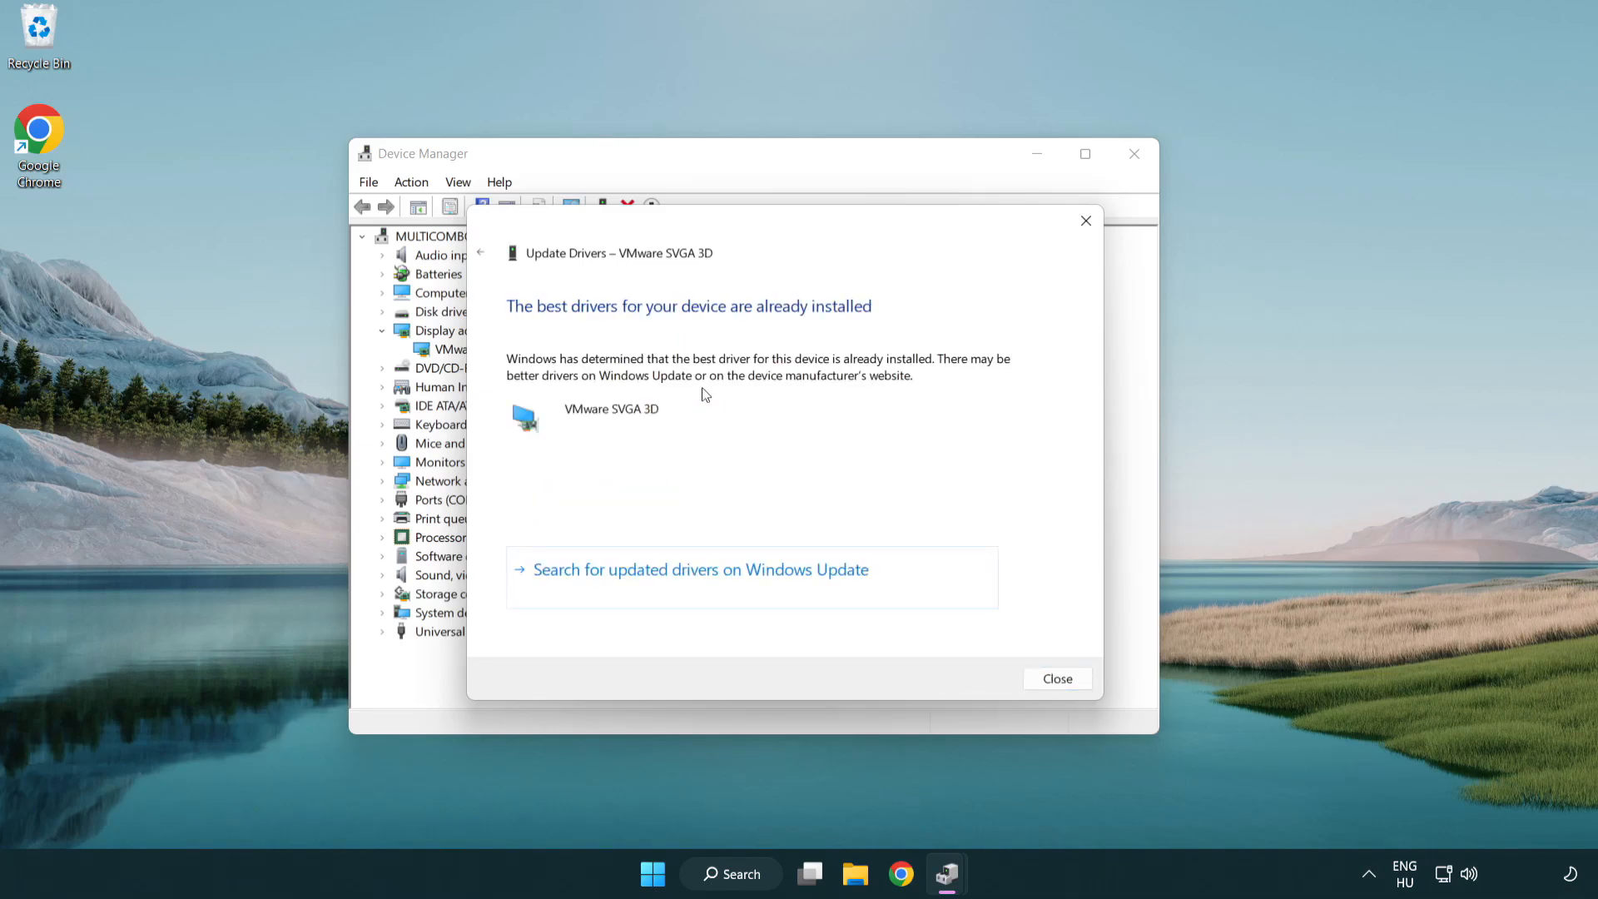
mouse_move(552, 322)
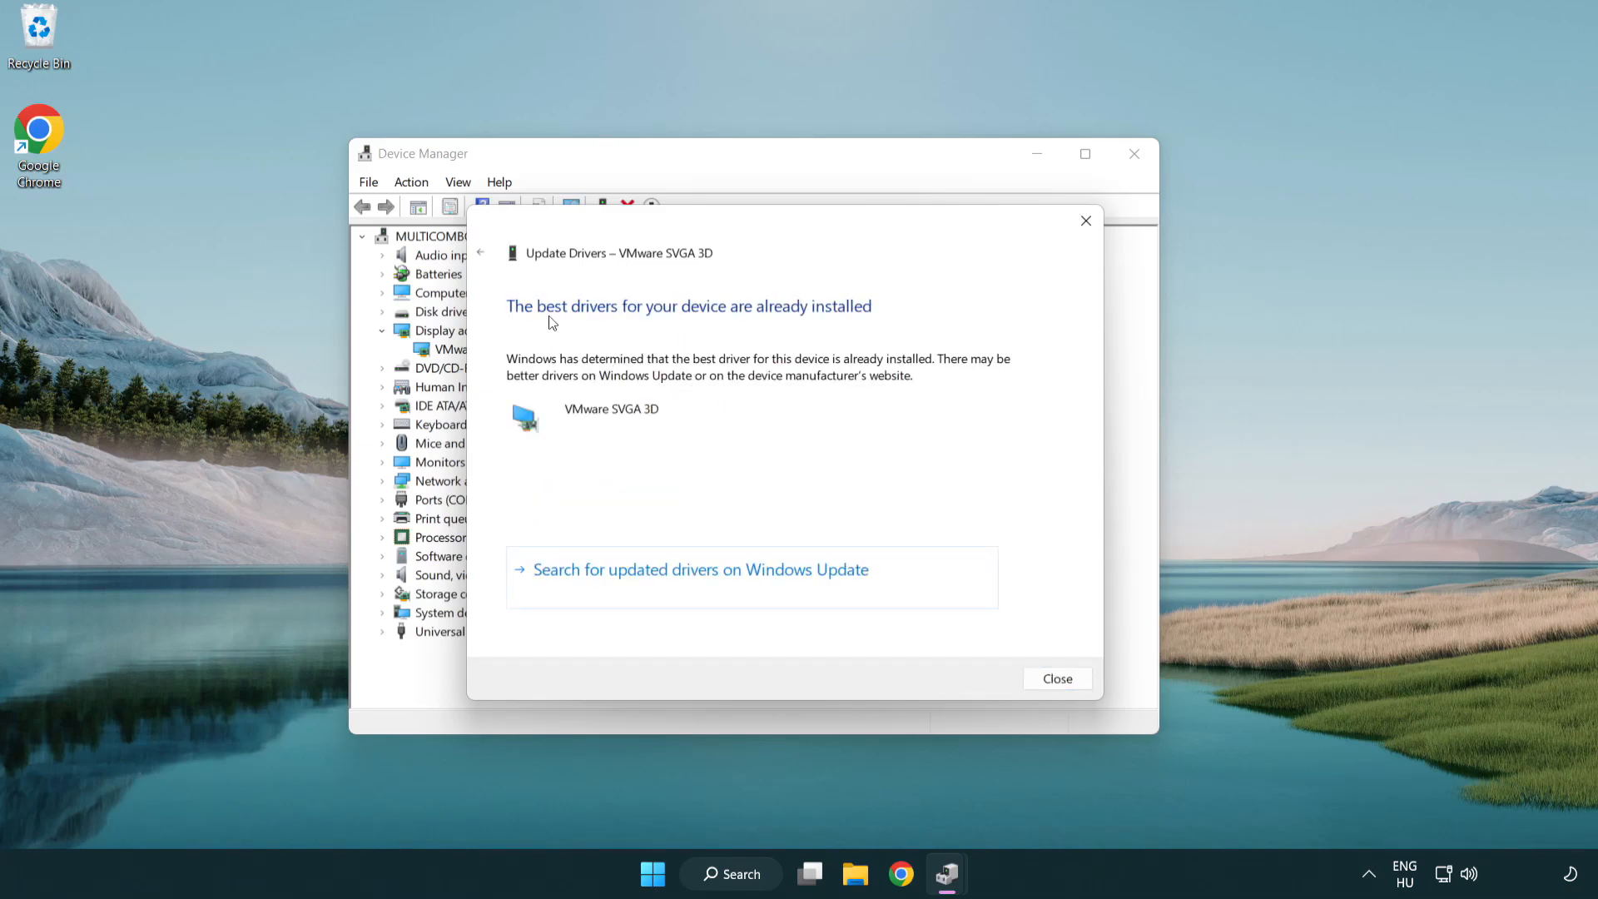
mouse_move(750, 436)
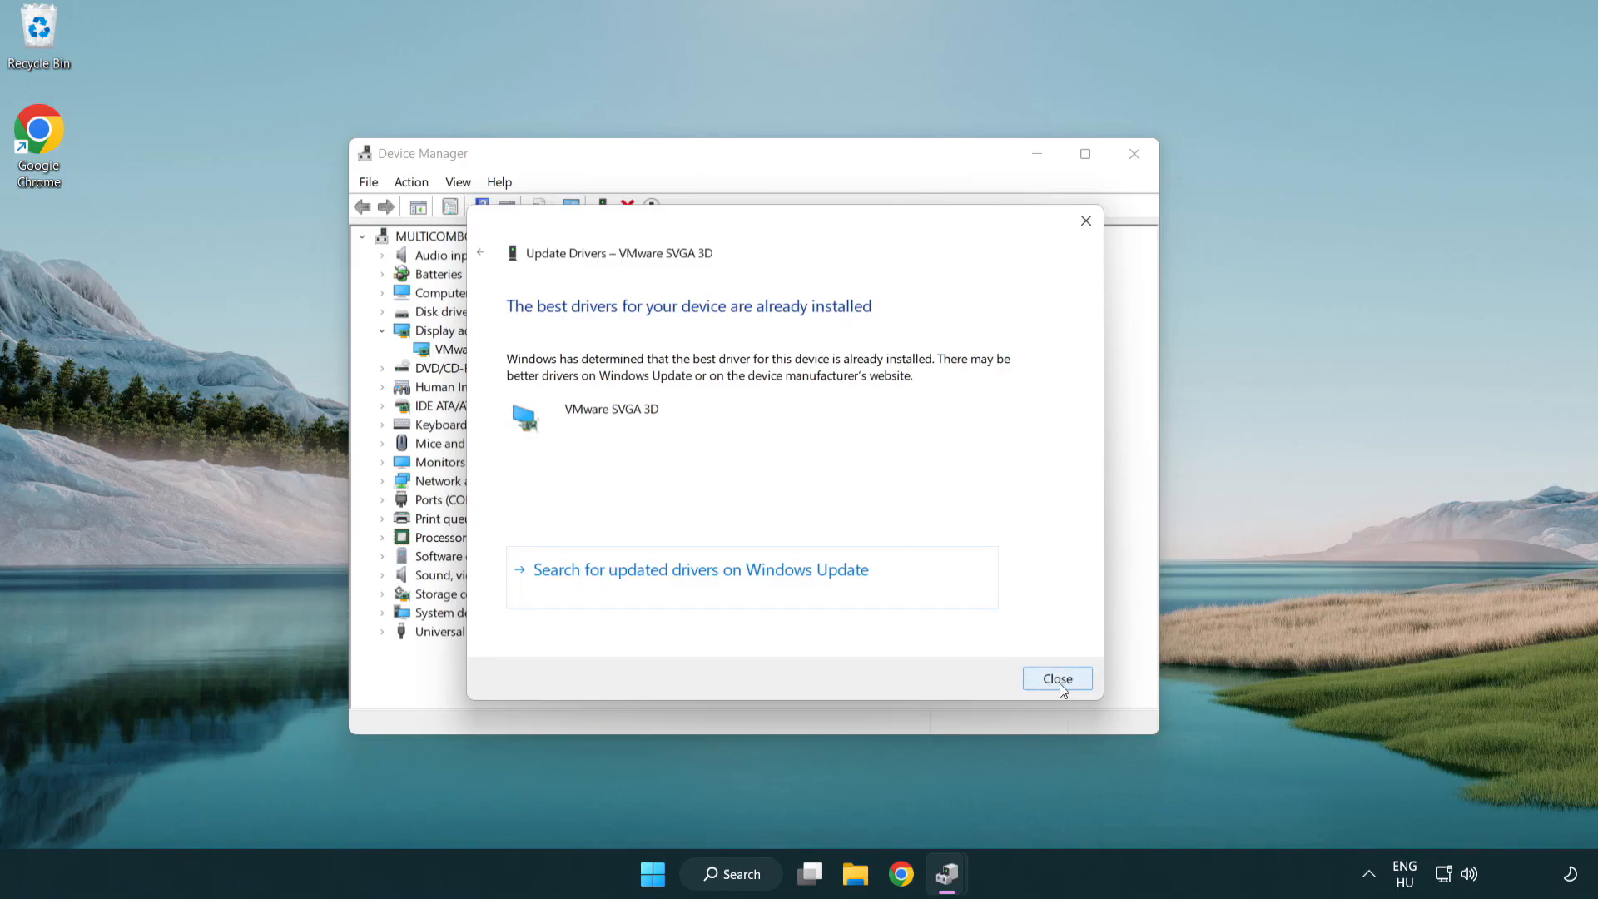
left_click(1058, 678)
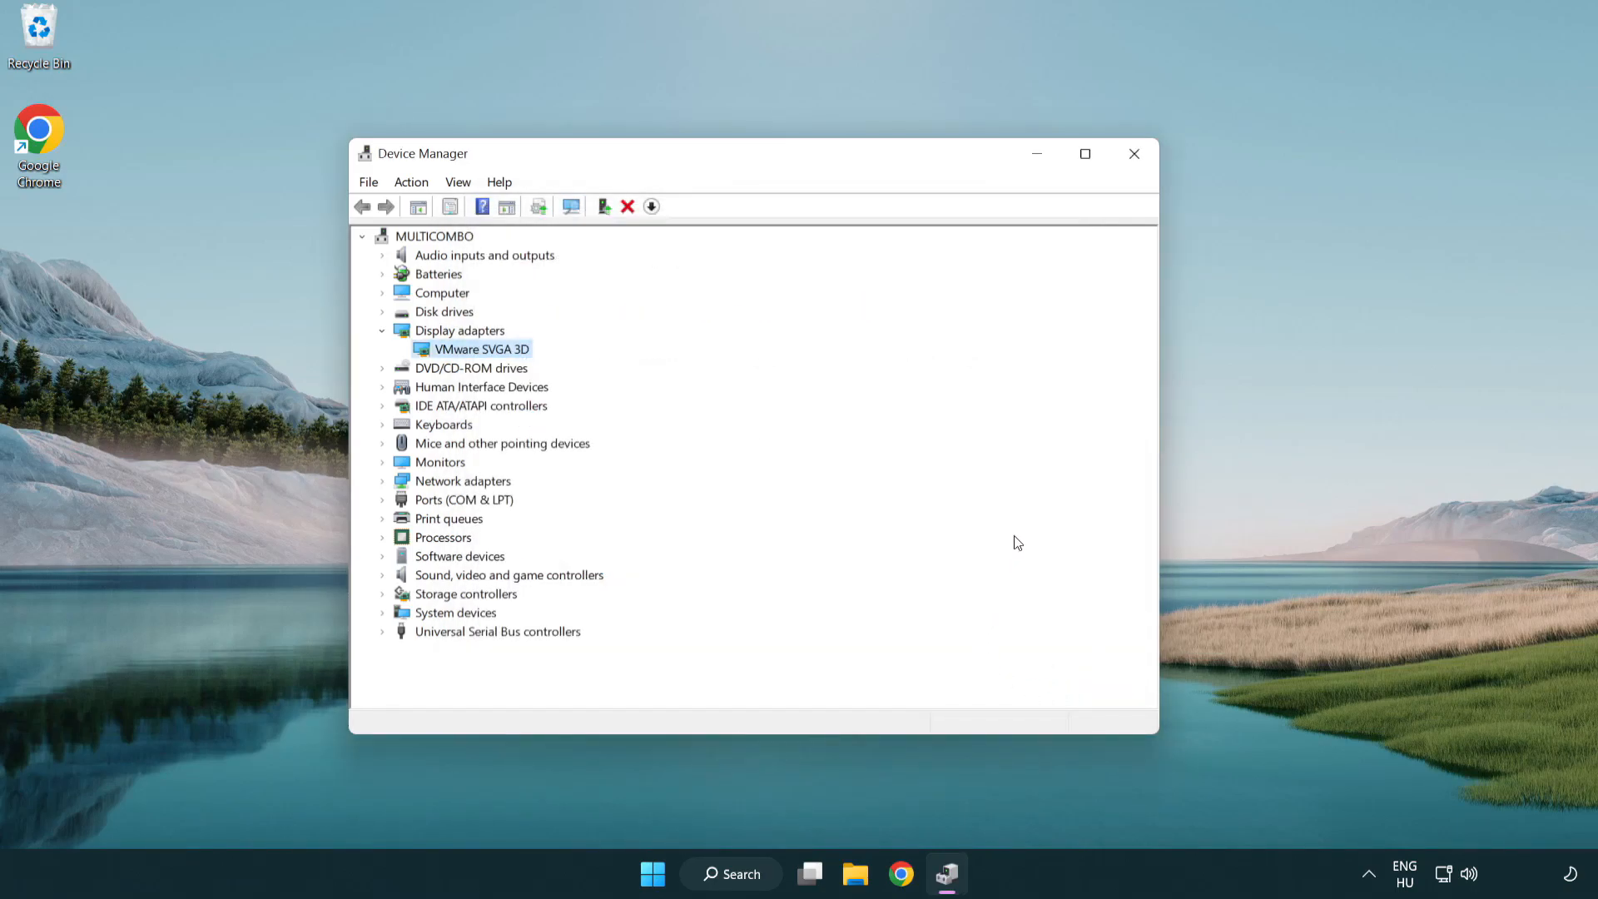
mouse_move(1134, 153)
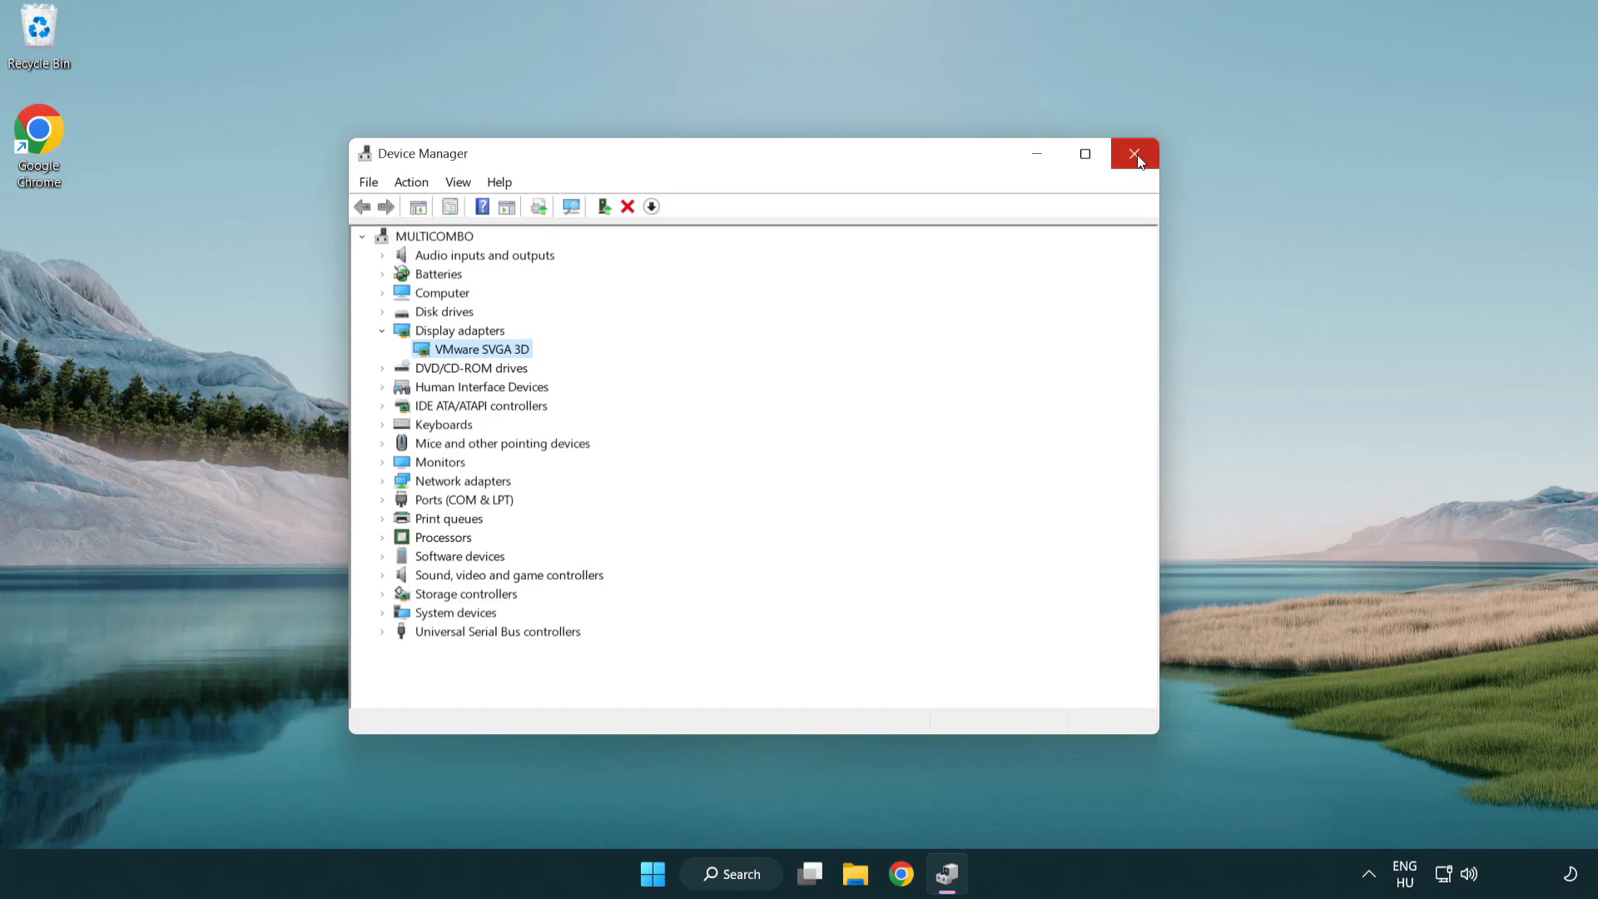
left_click(1134, 153)
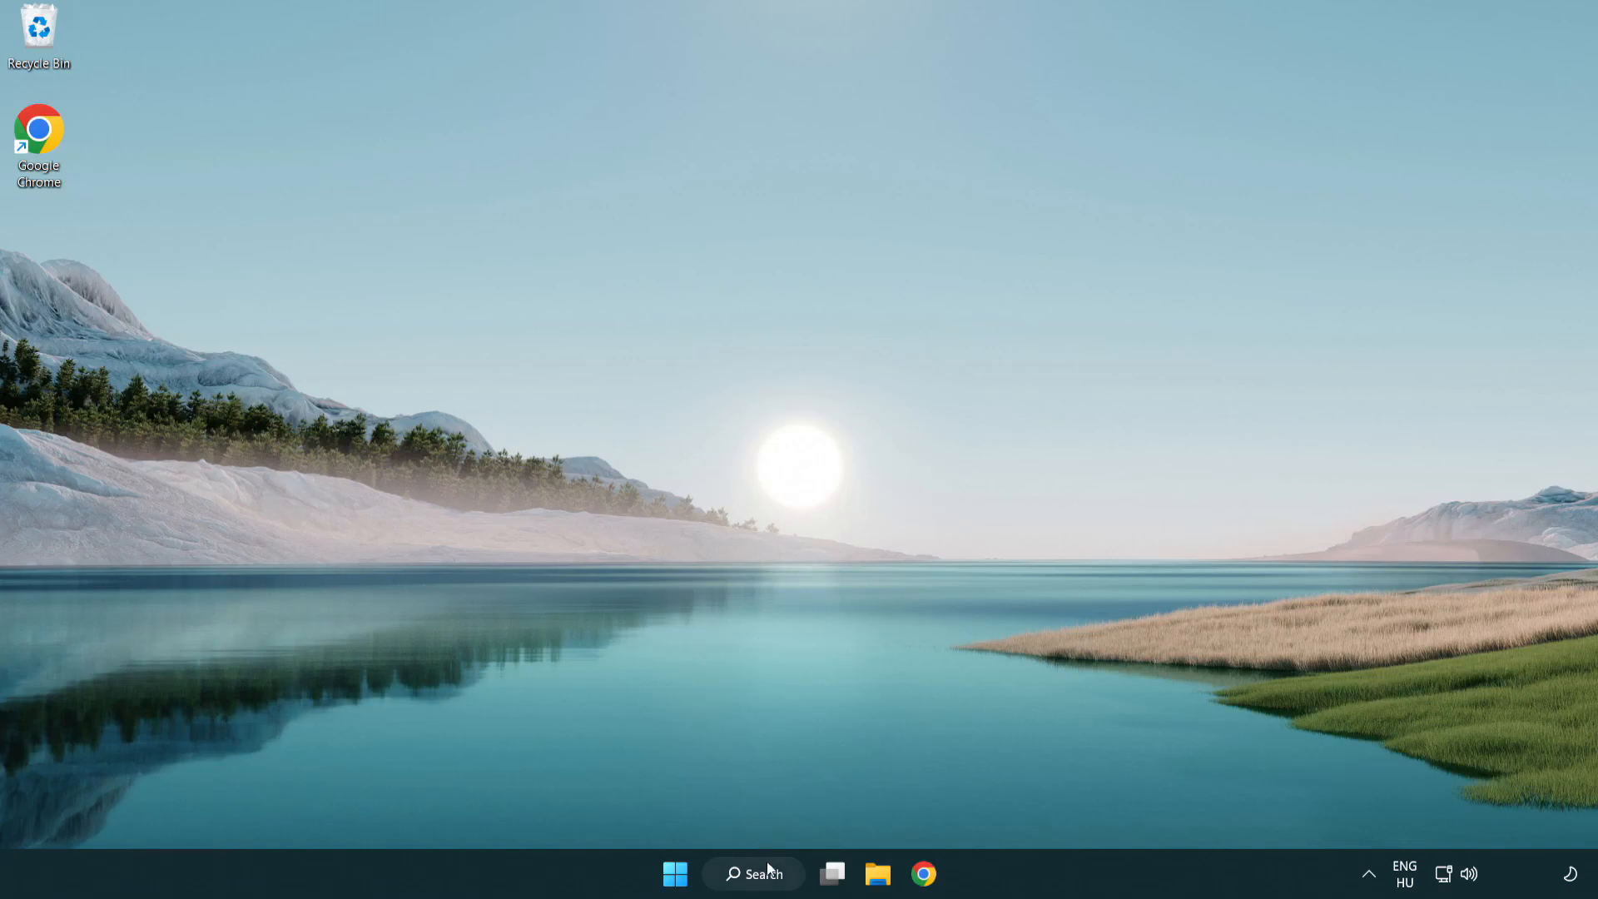
- Search Windows for 'update' and open the Windows Update settings page
left_click(753, 873)
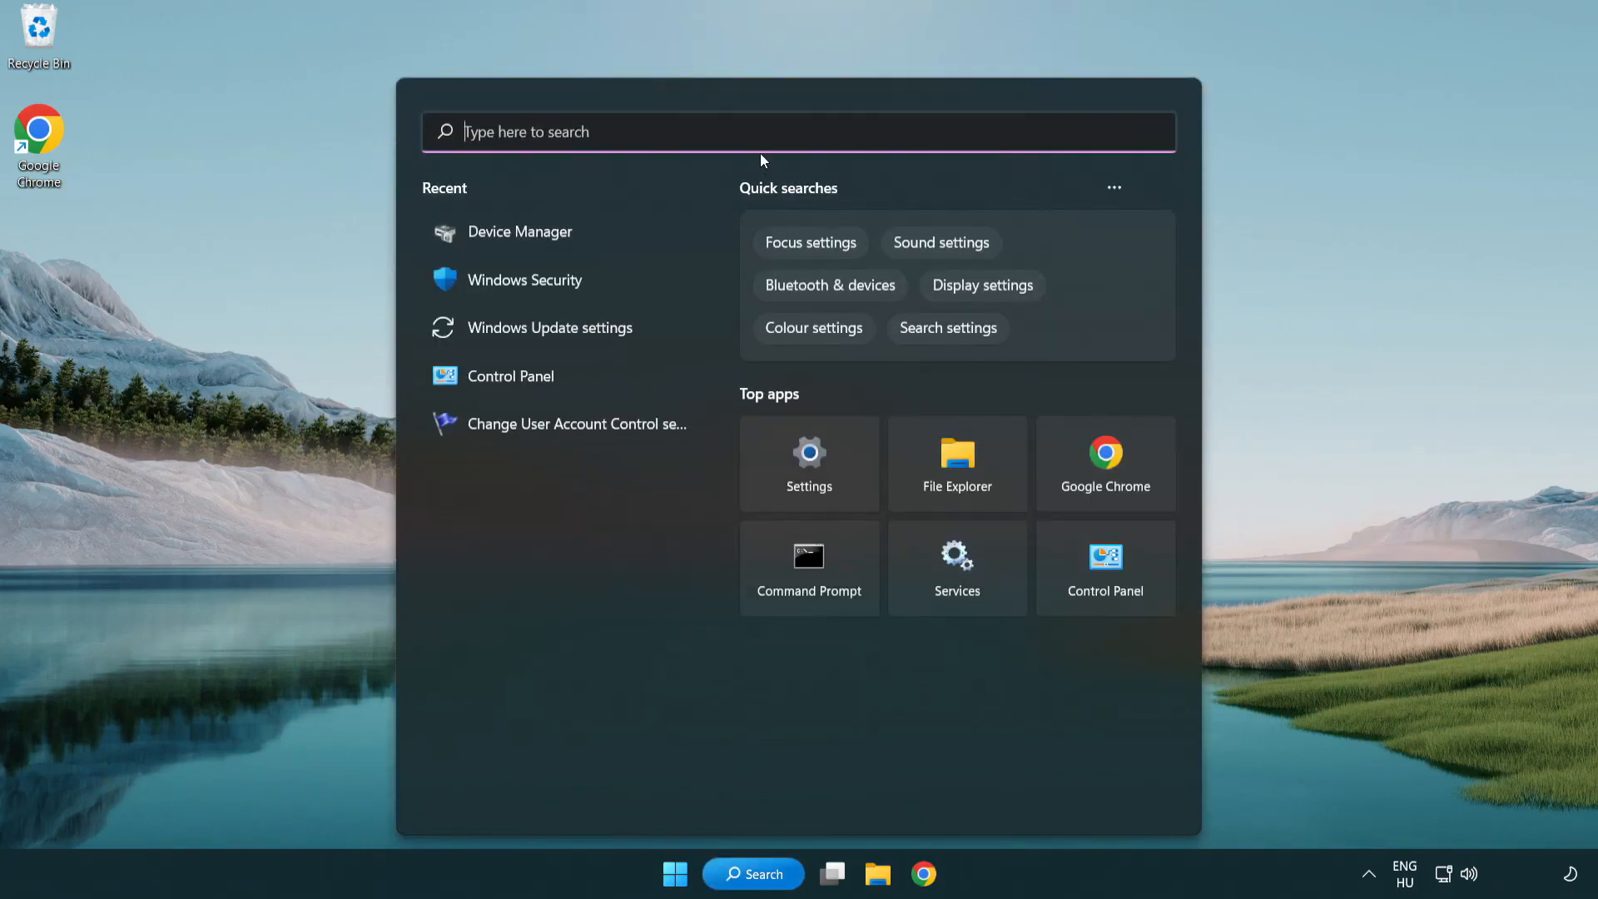
type("u")
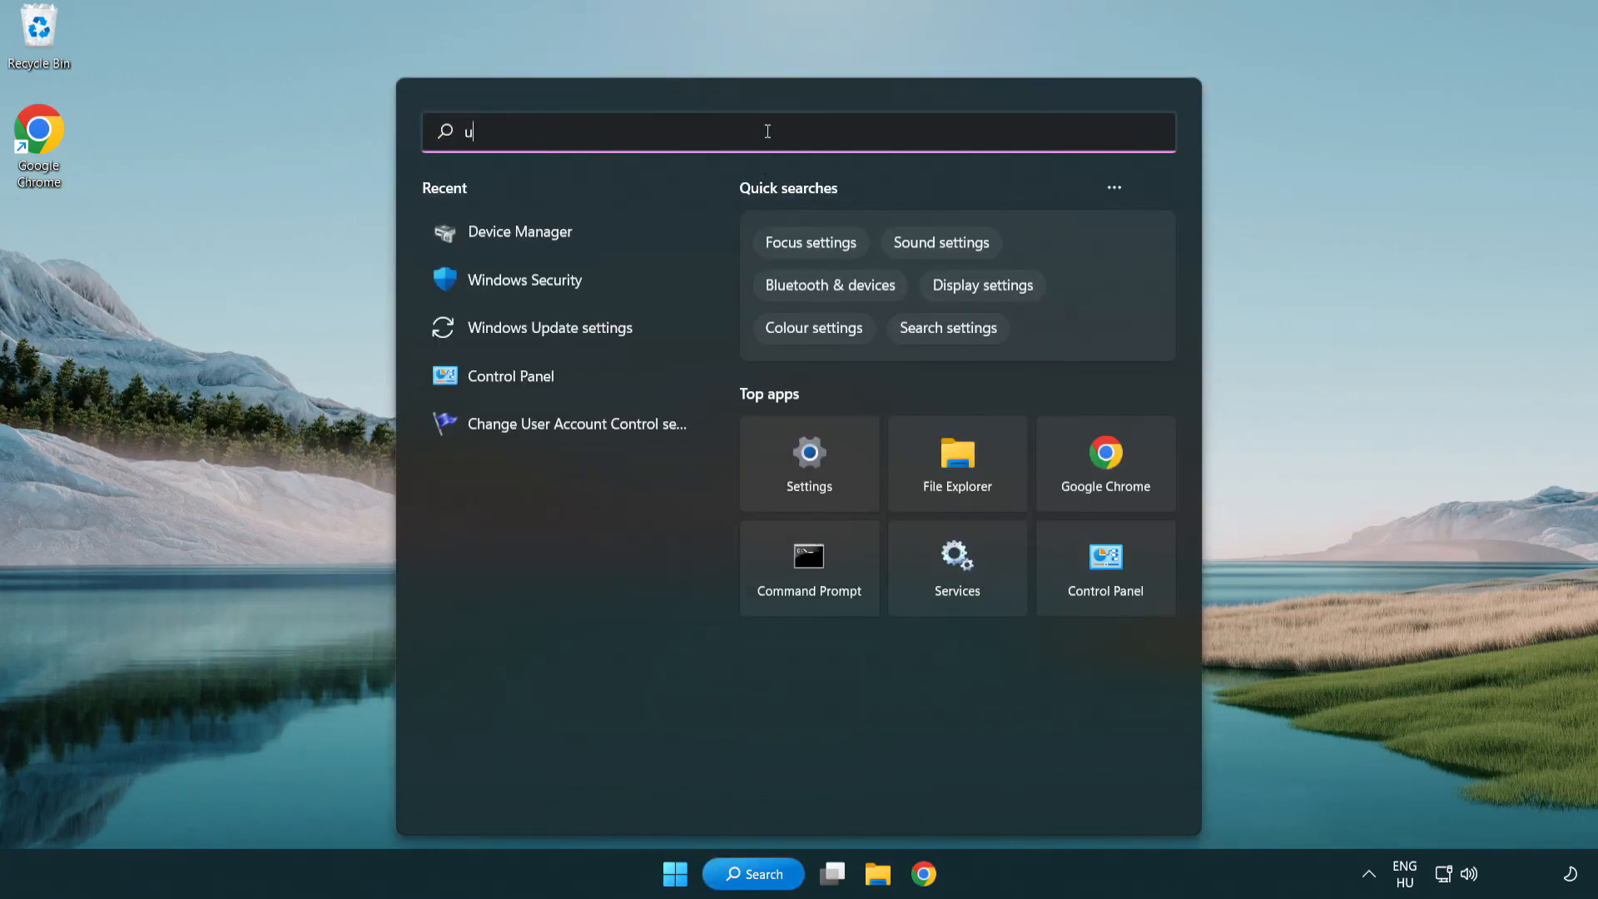
type("pdate")
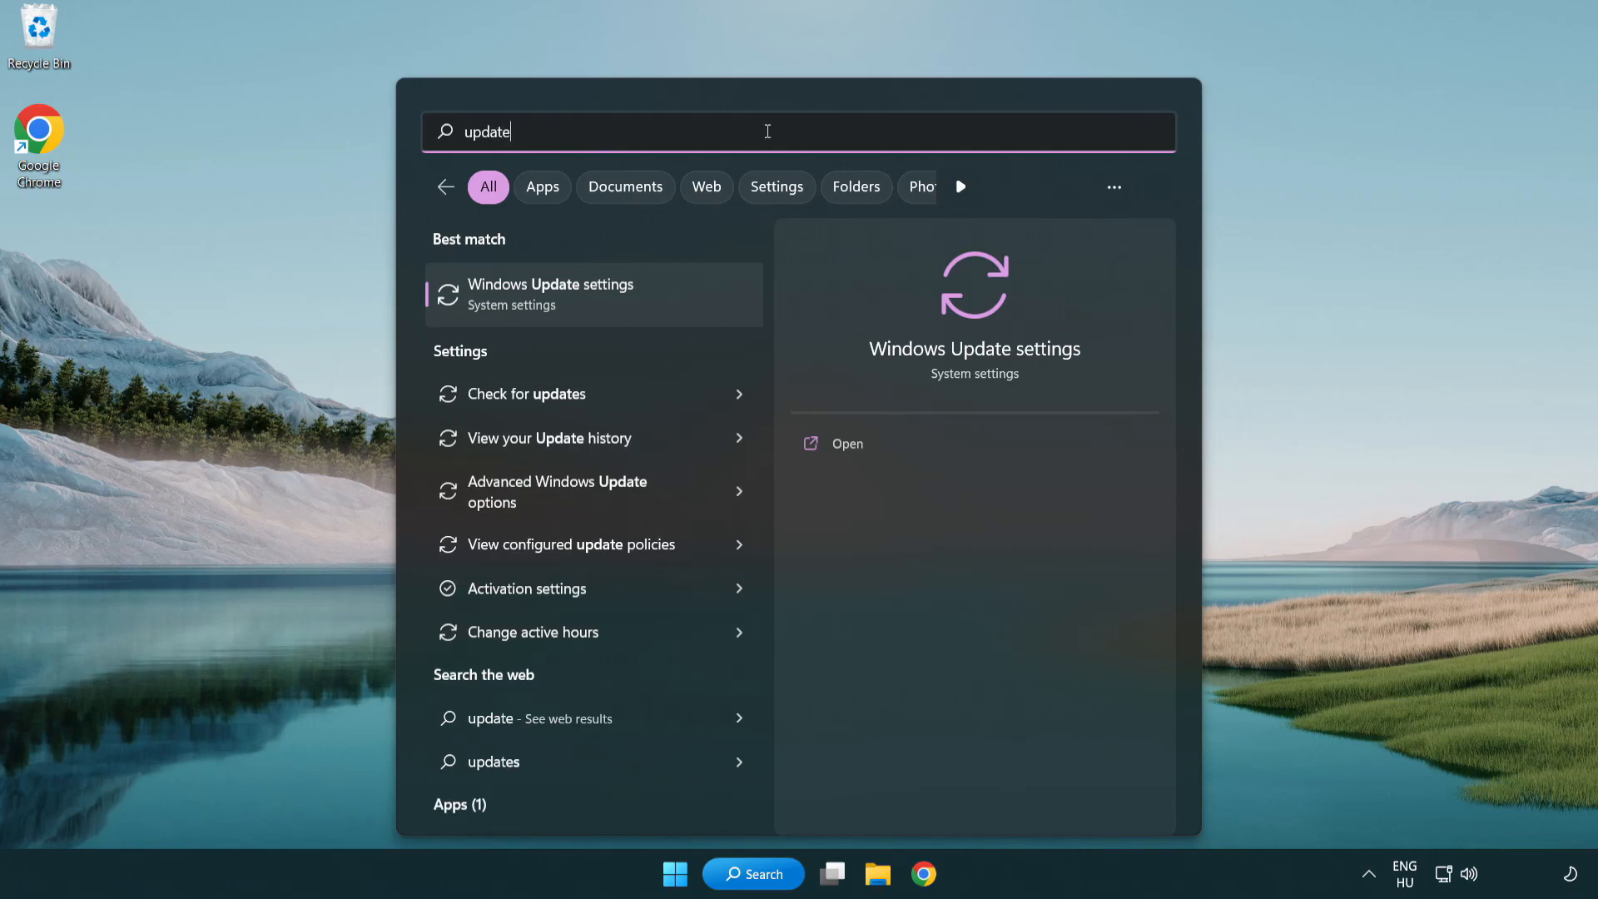
mouse_move(625, 307)
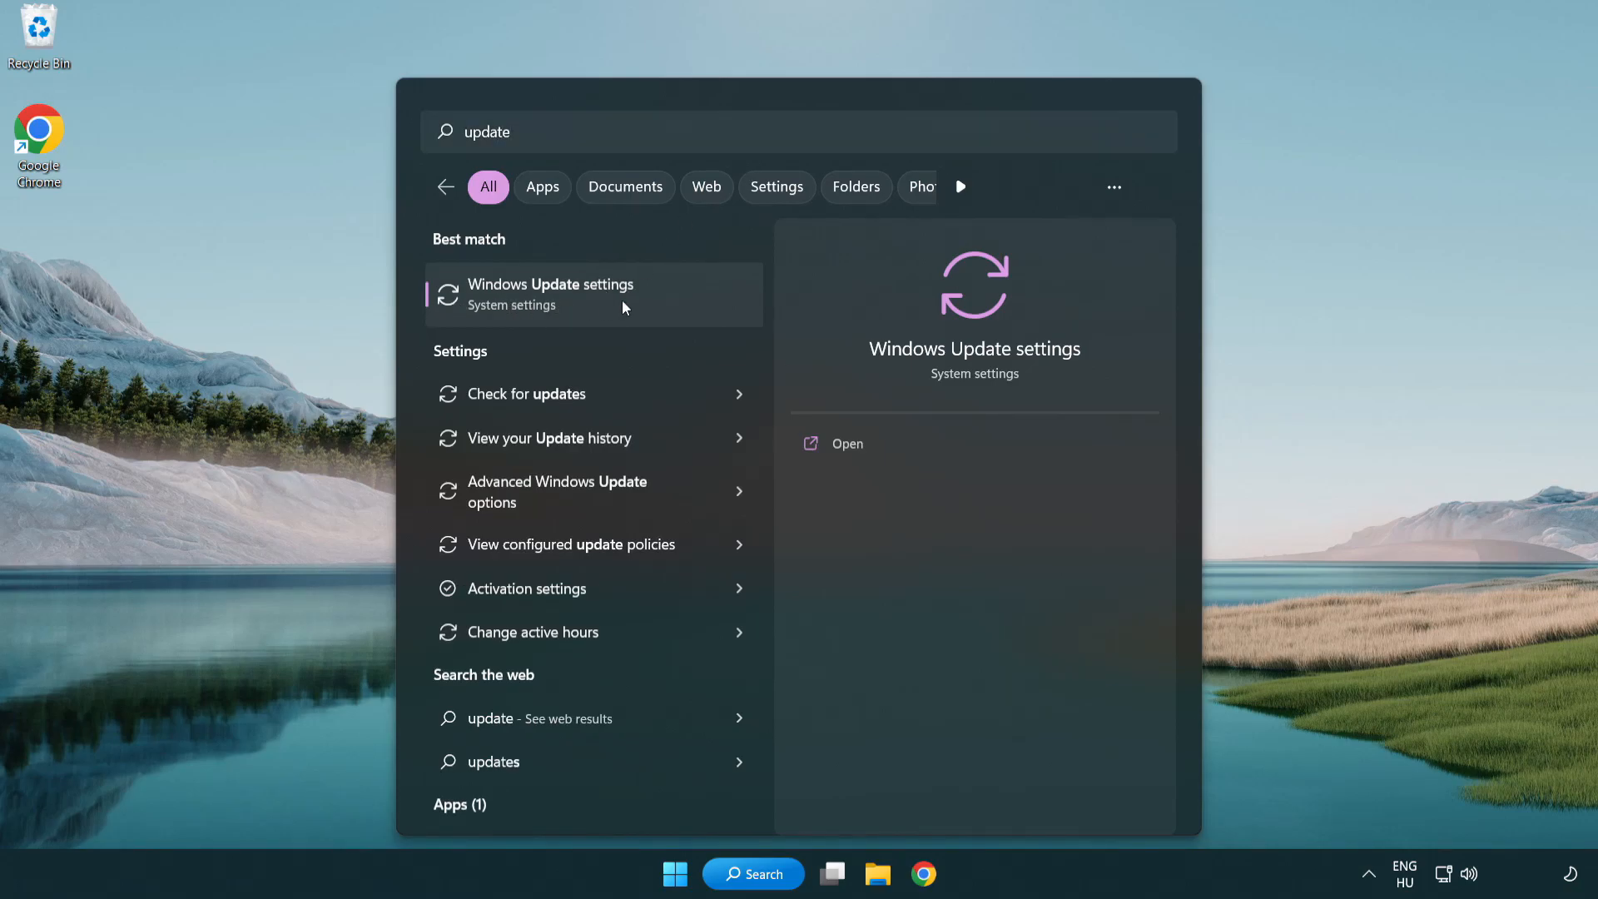
left_click(550, 294)
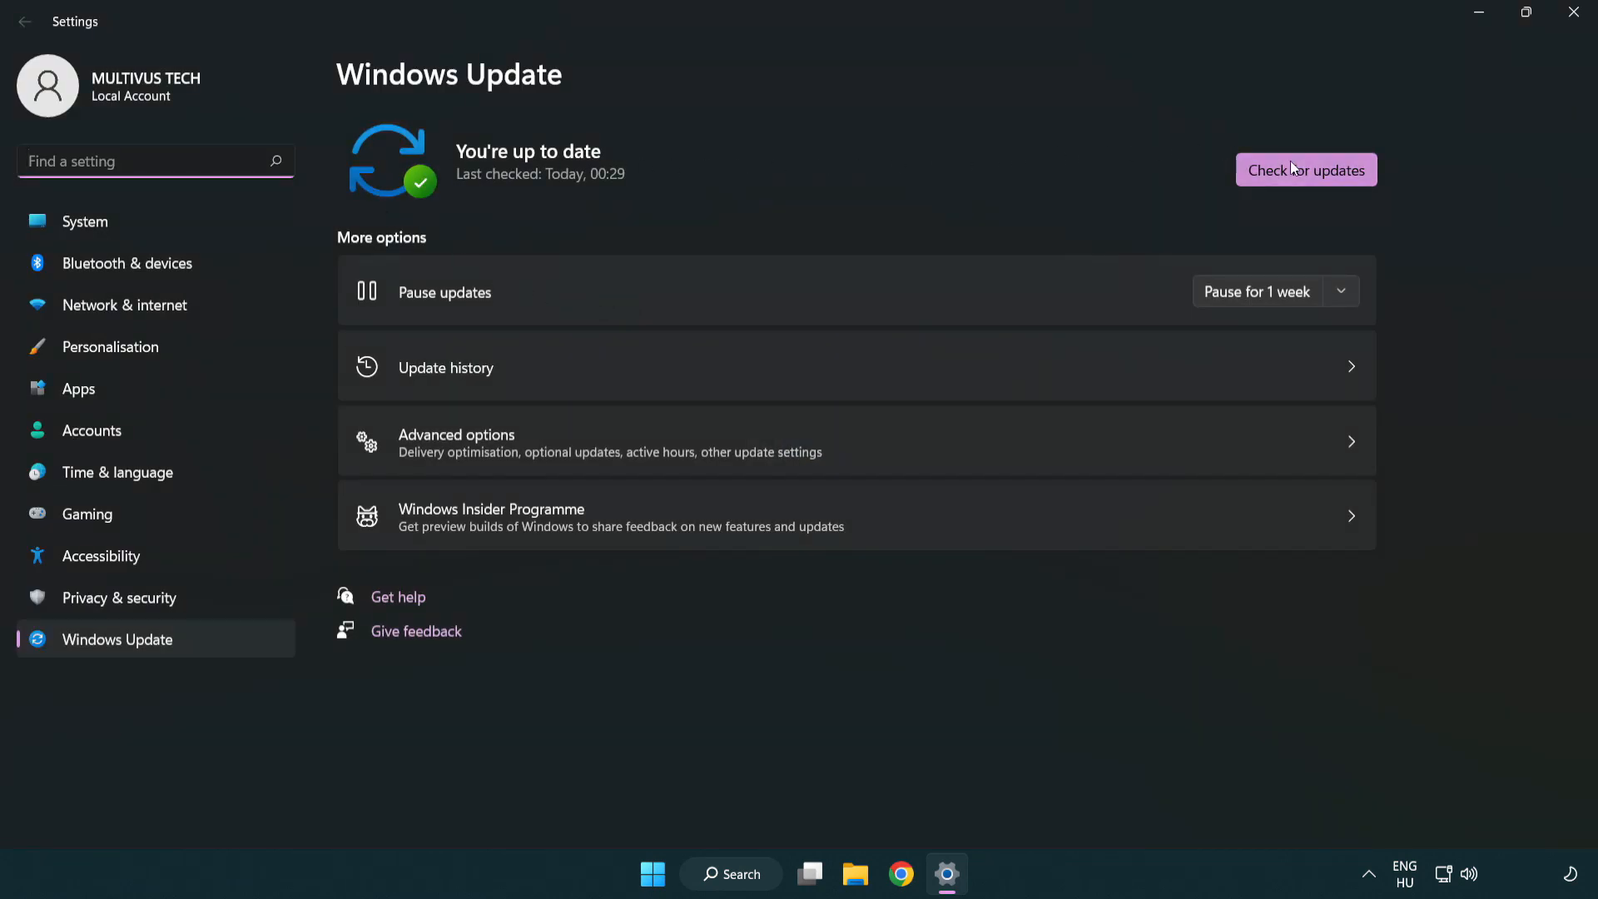
- Run Check for updates on the Windows Update page
left_click(1305, 170)
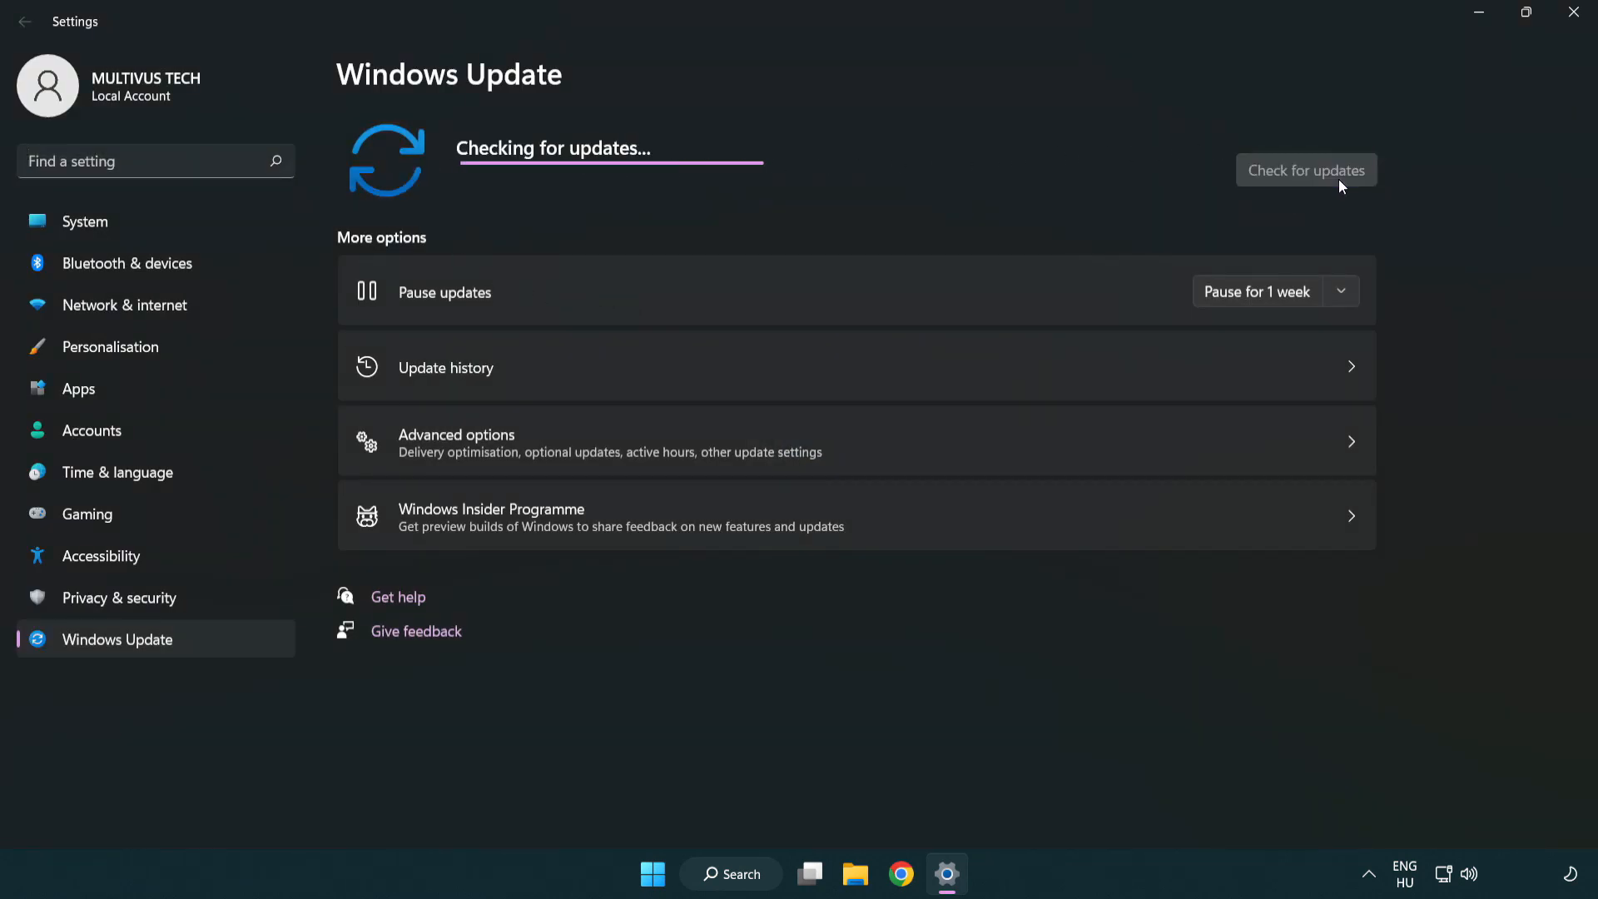
mouse_move(860, 213)
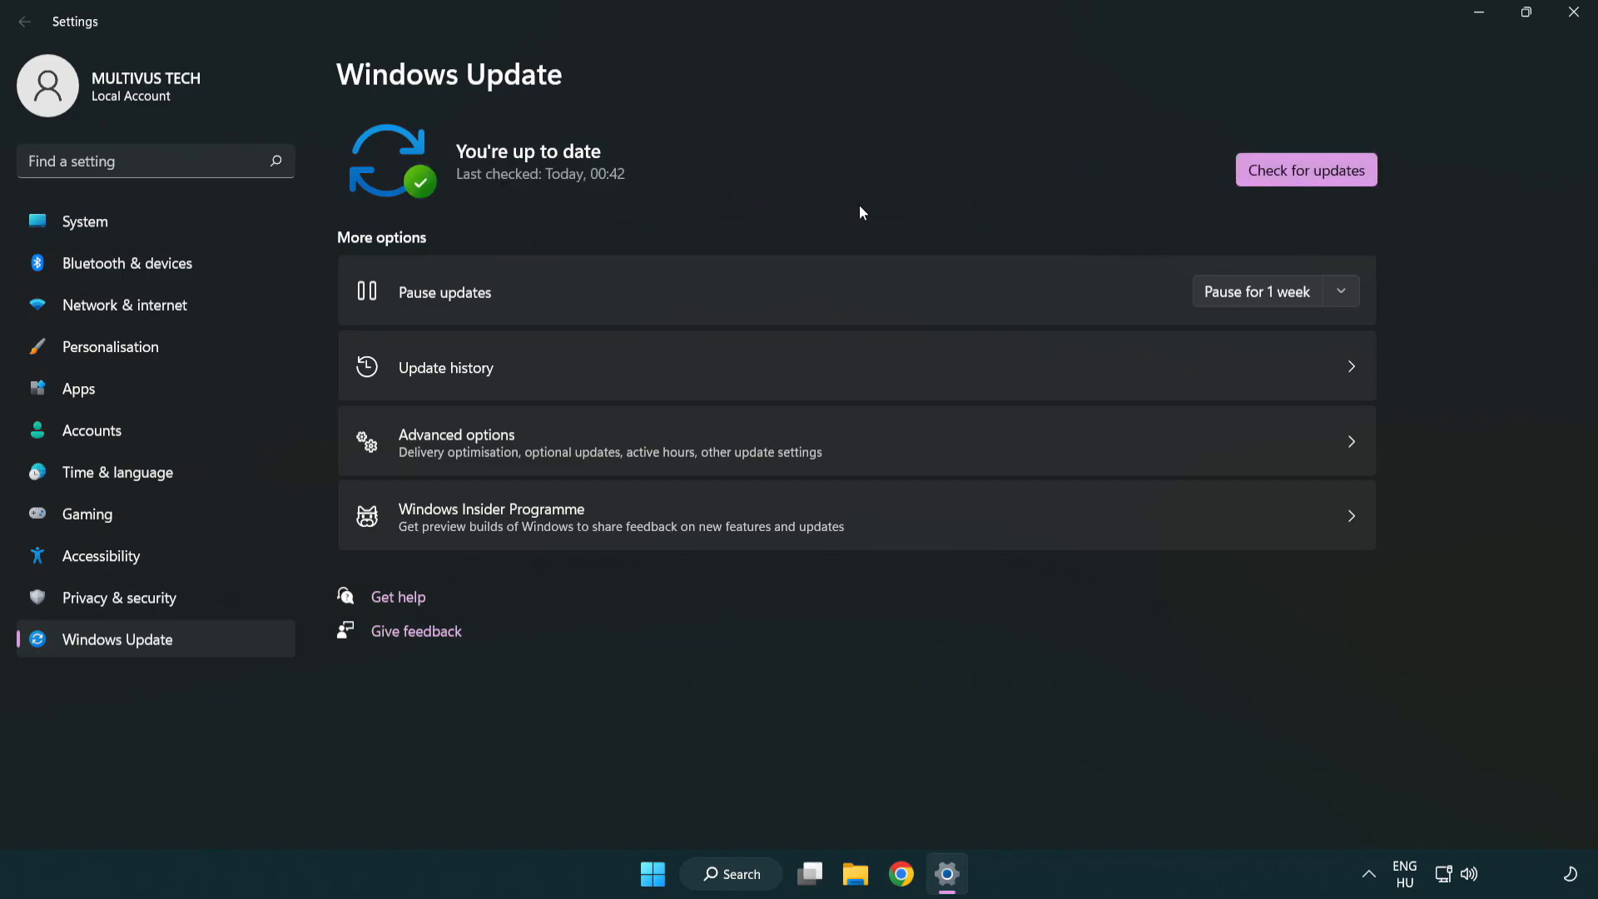
mouse_move(1373, 103)
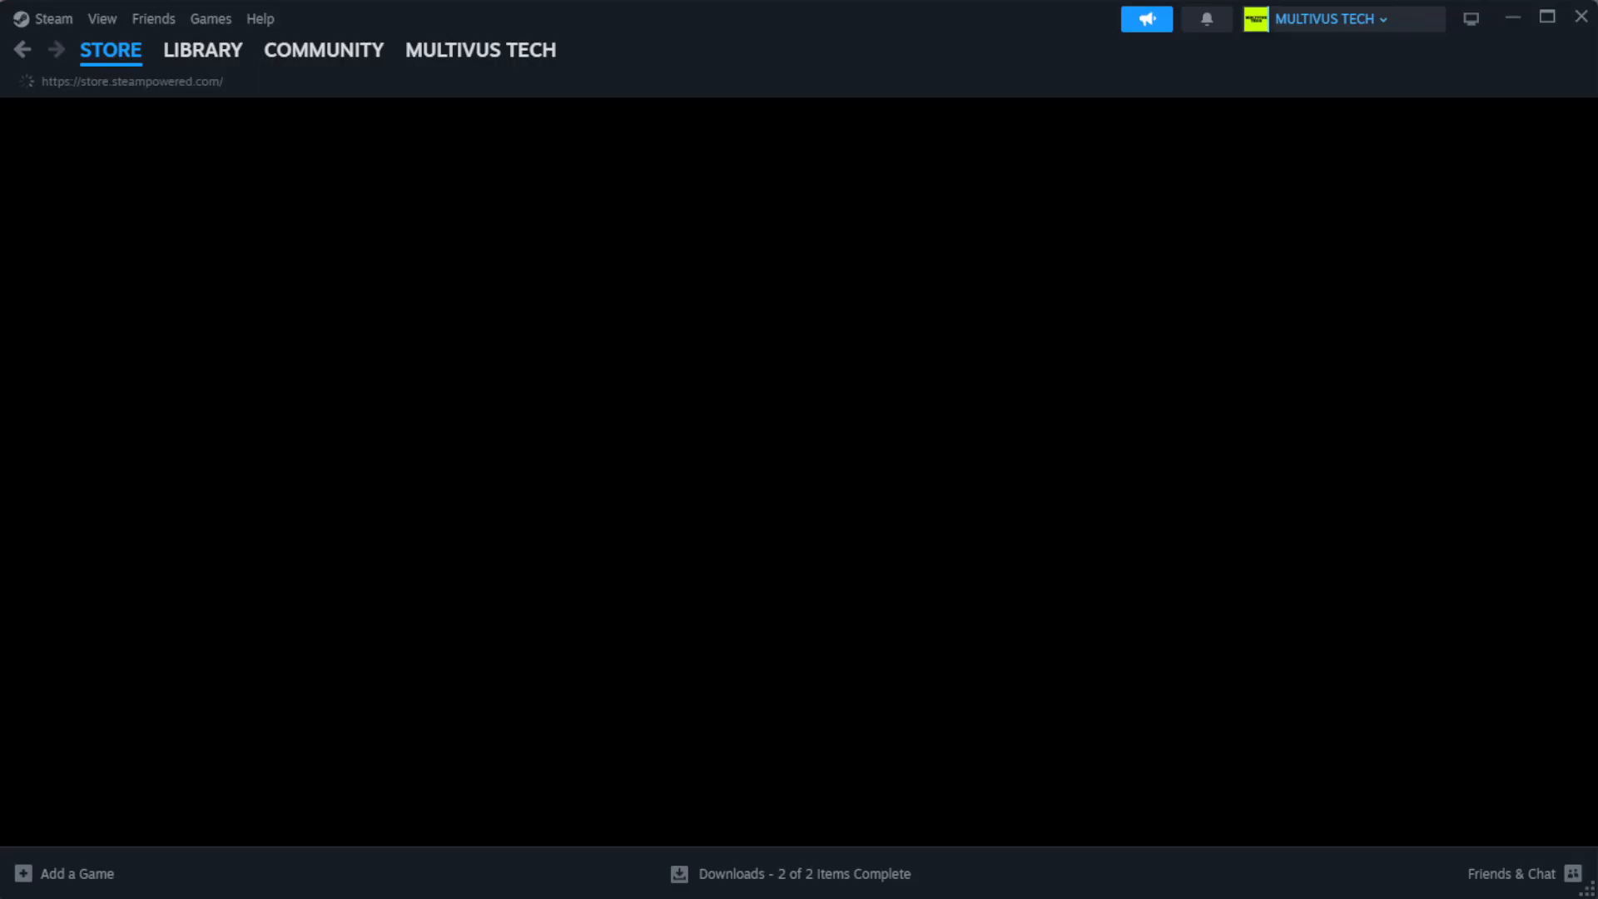
- Switch Steam to the Library home showing the Favorites game list
left_click(112, 50)
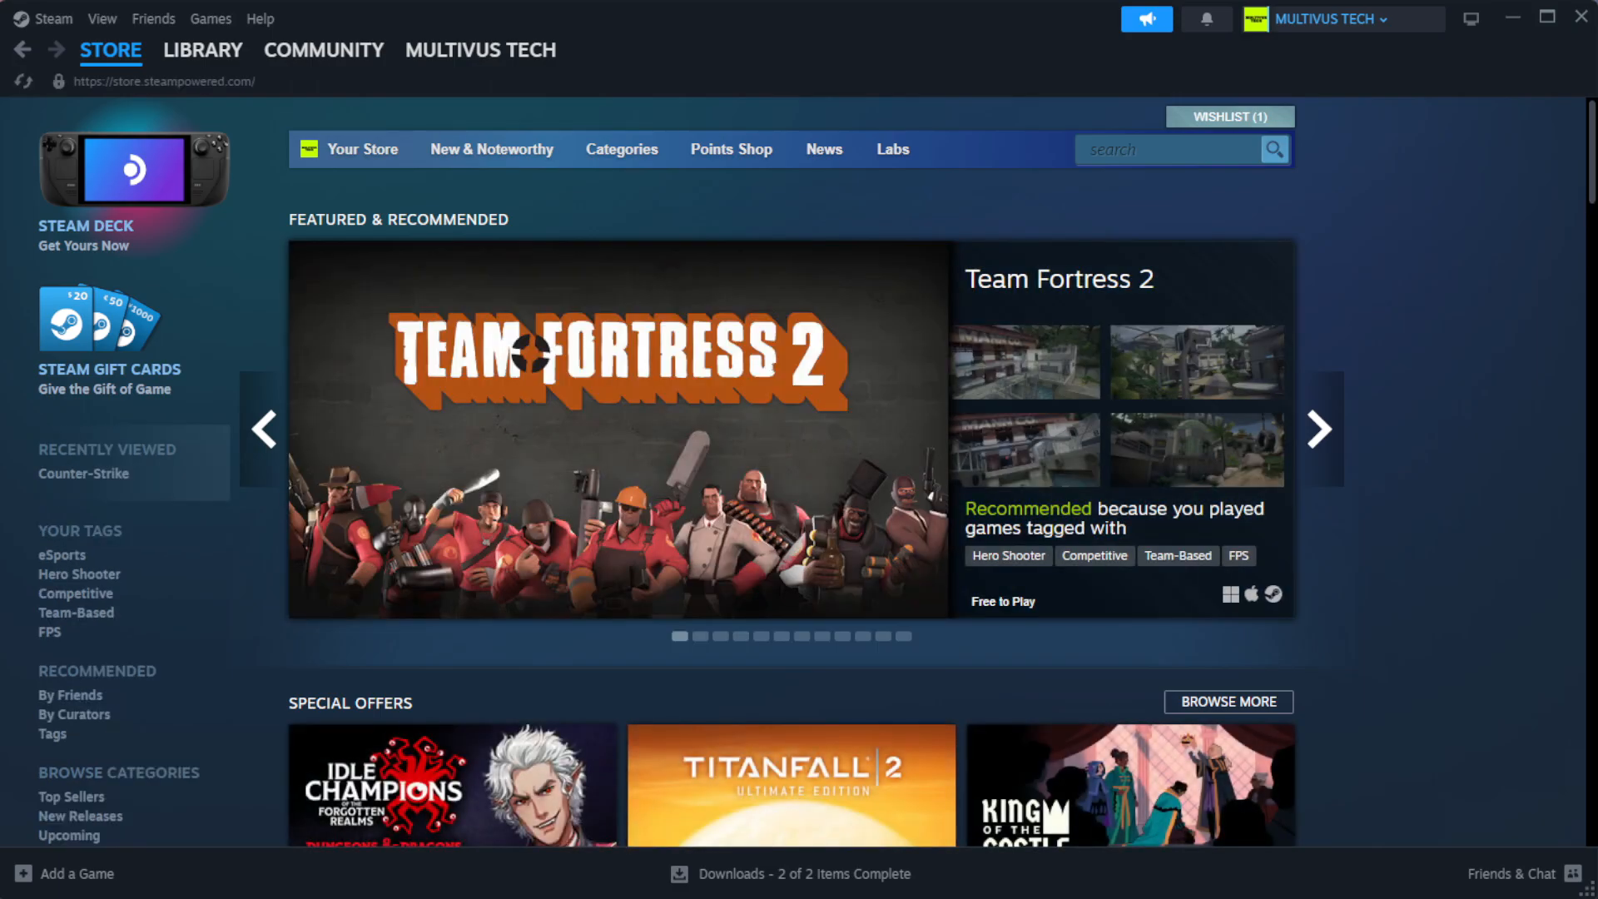
left_click(202, 50)
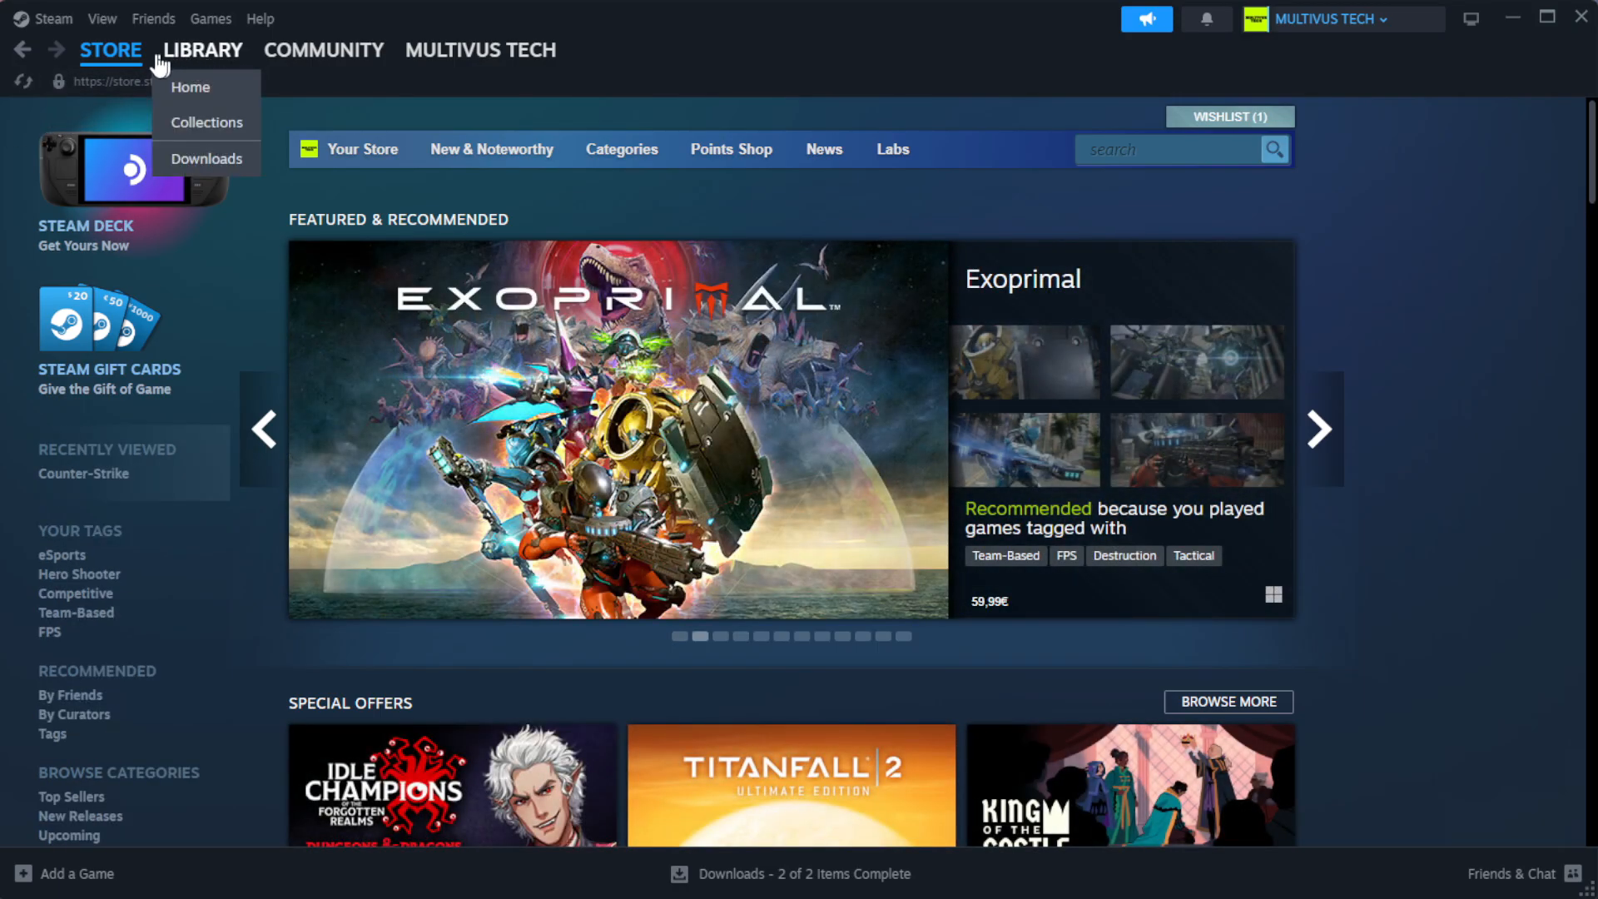
left_click(191, 86)
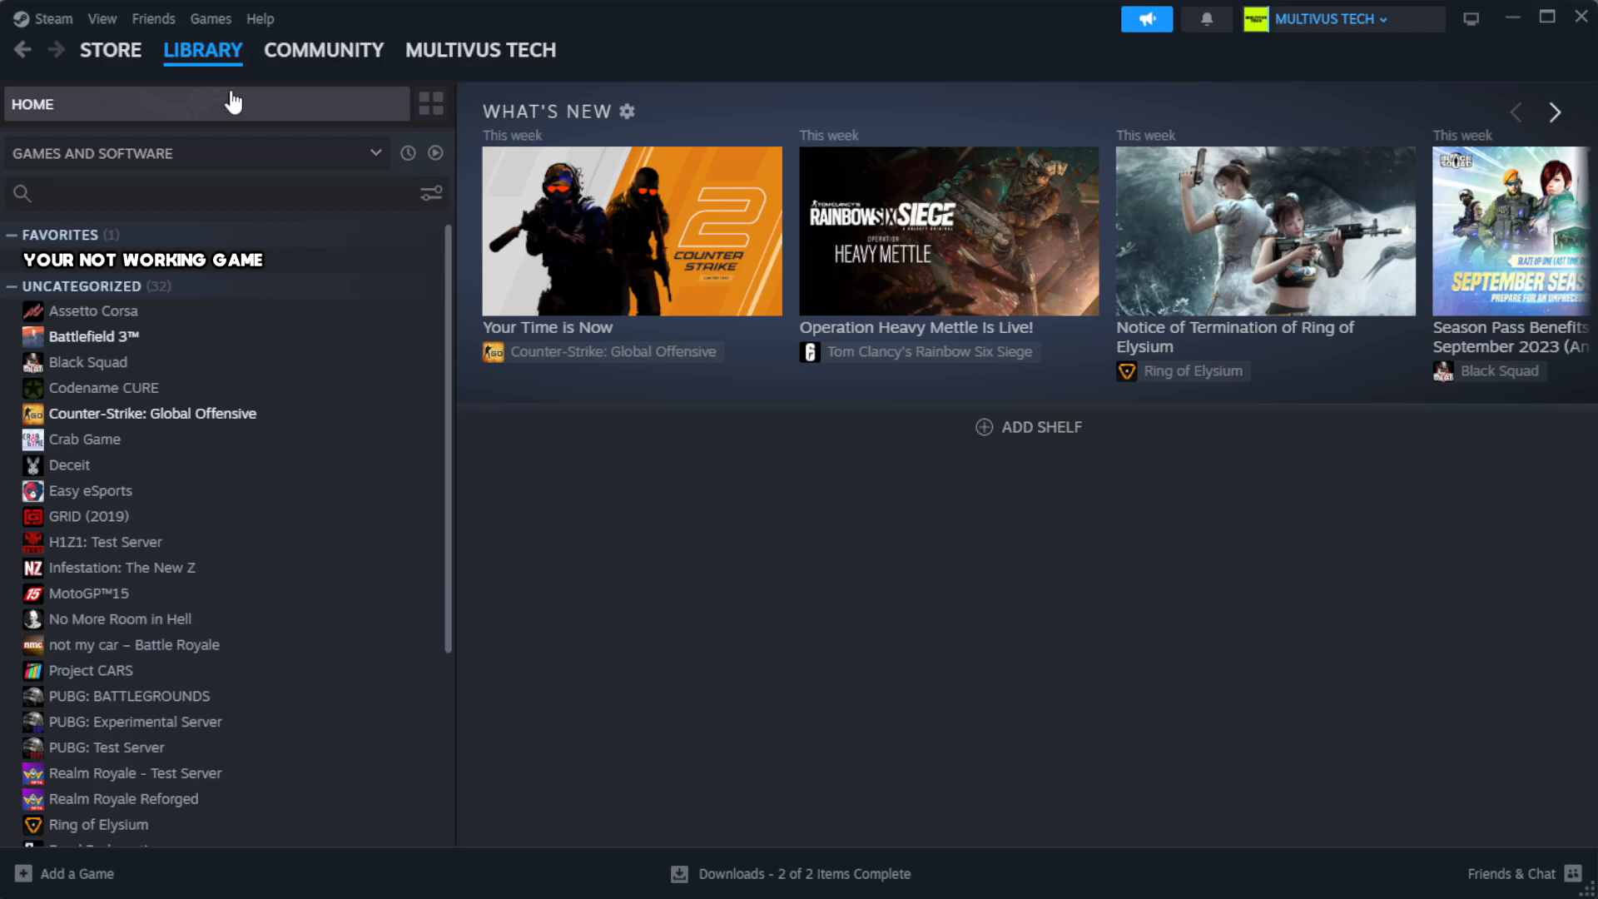
mouse_move(373, 275)
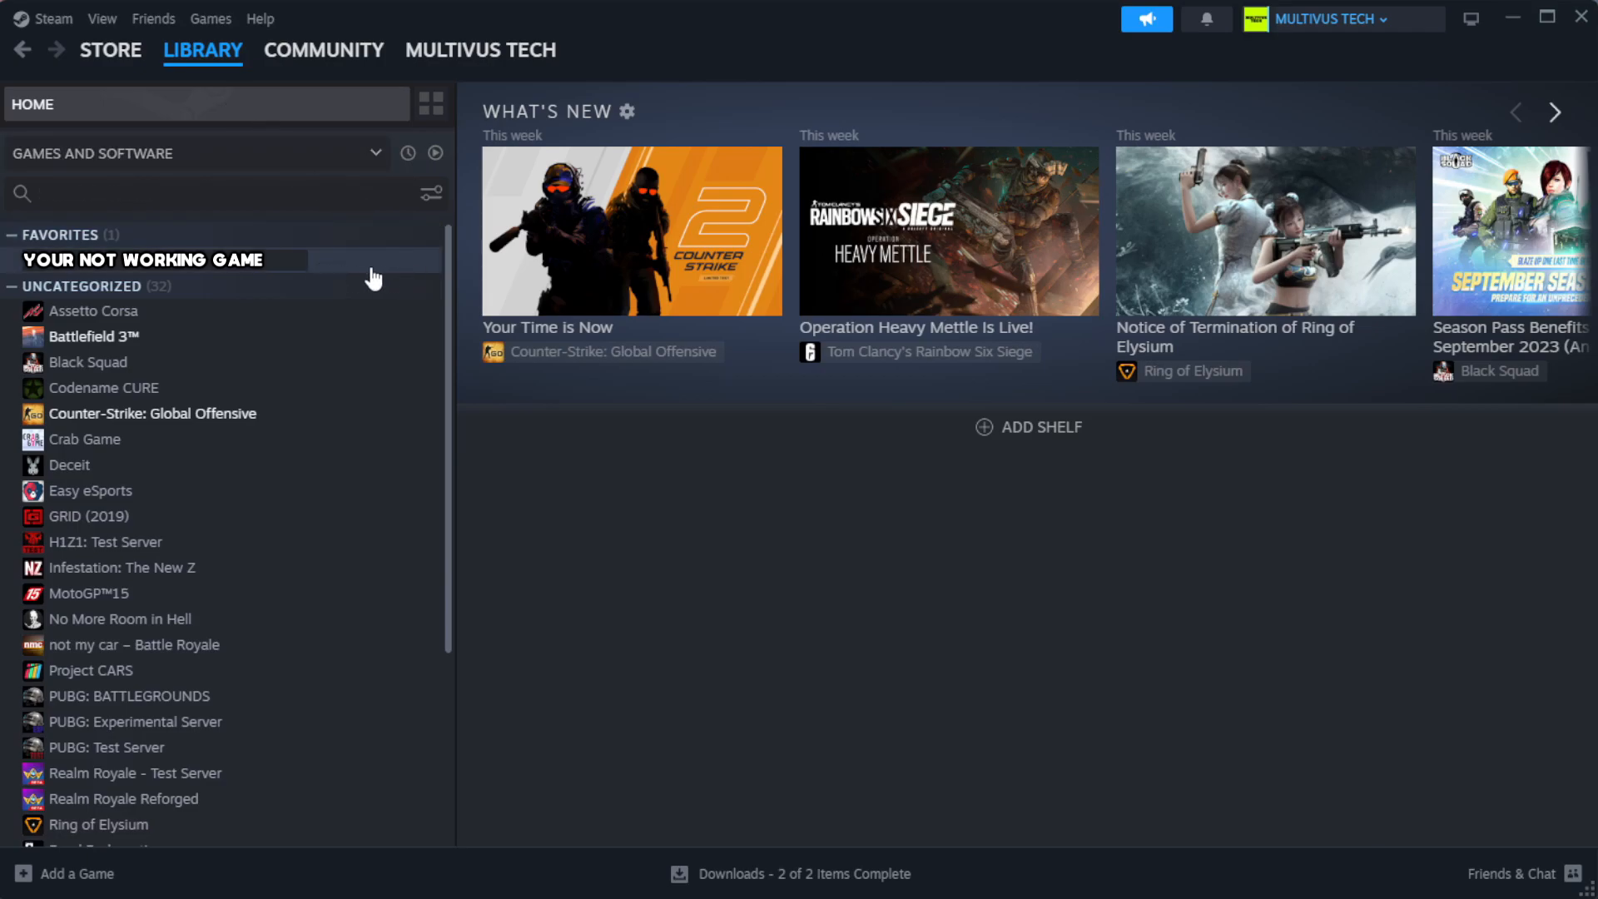
mouse_move(396, 270)
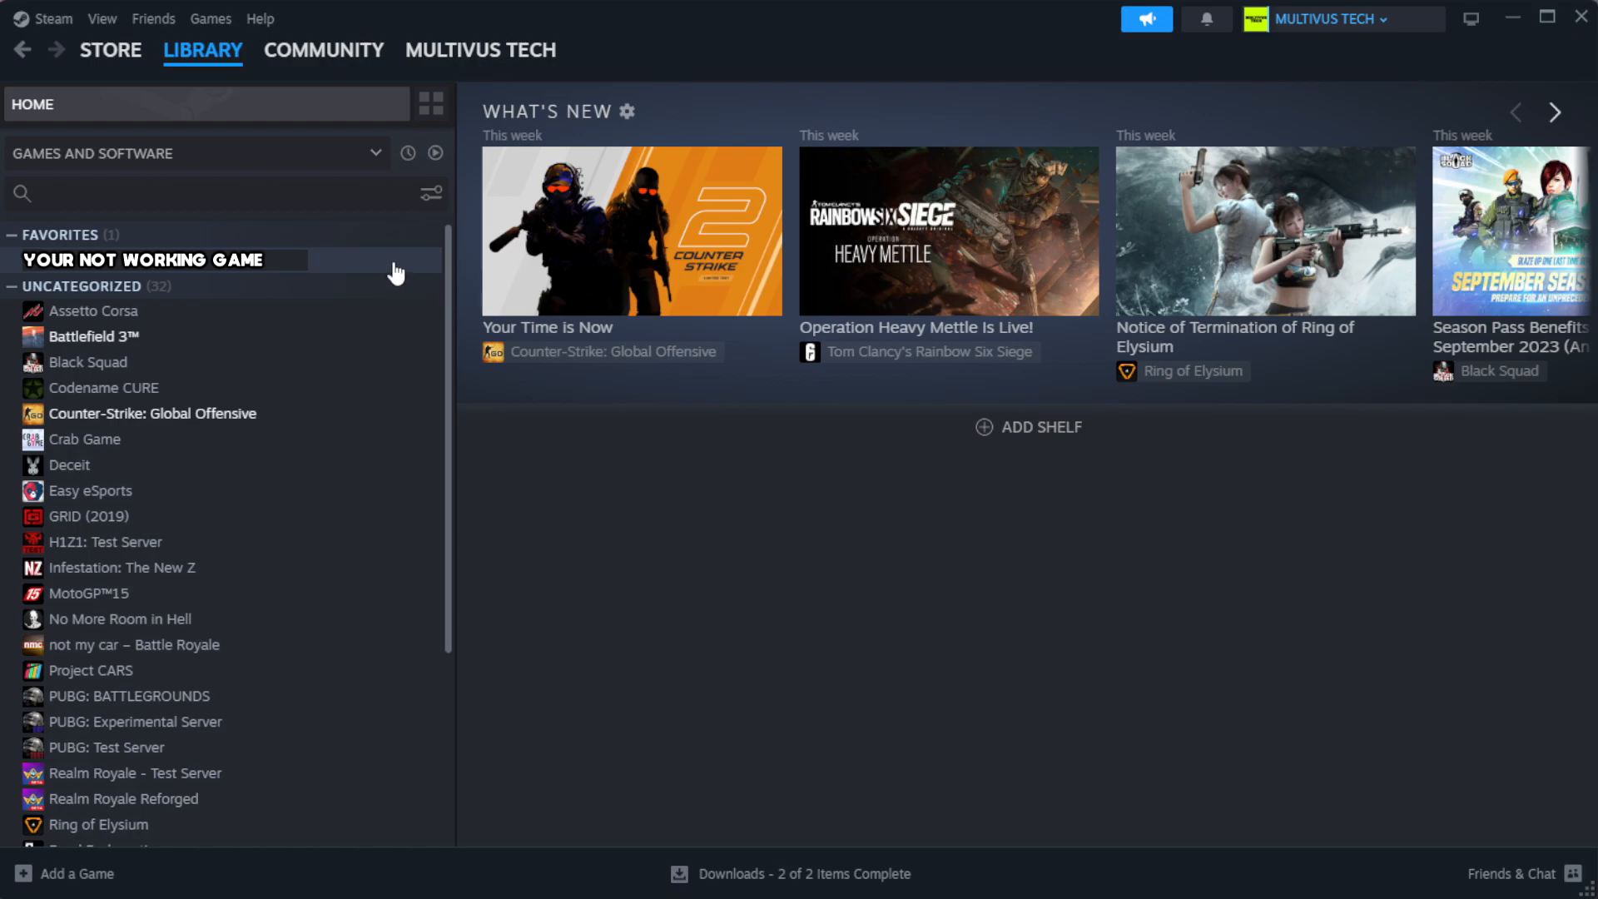
- Verify integrity of the not-working game's files from Properties > Installed Files
right_click(145, 259)
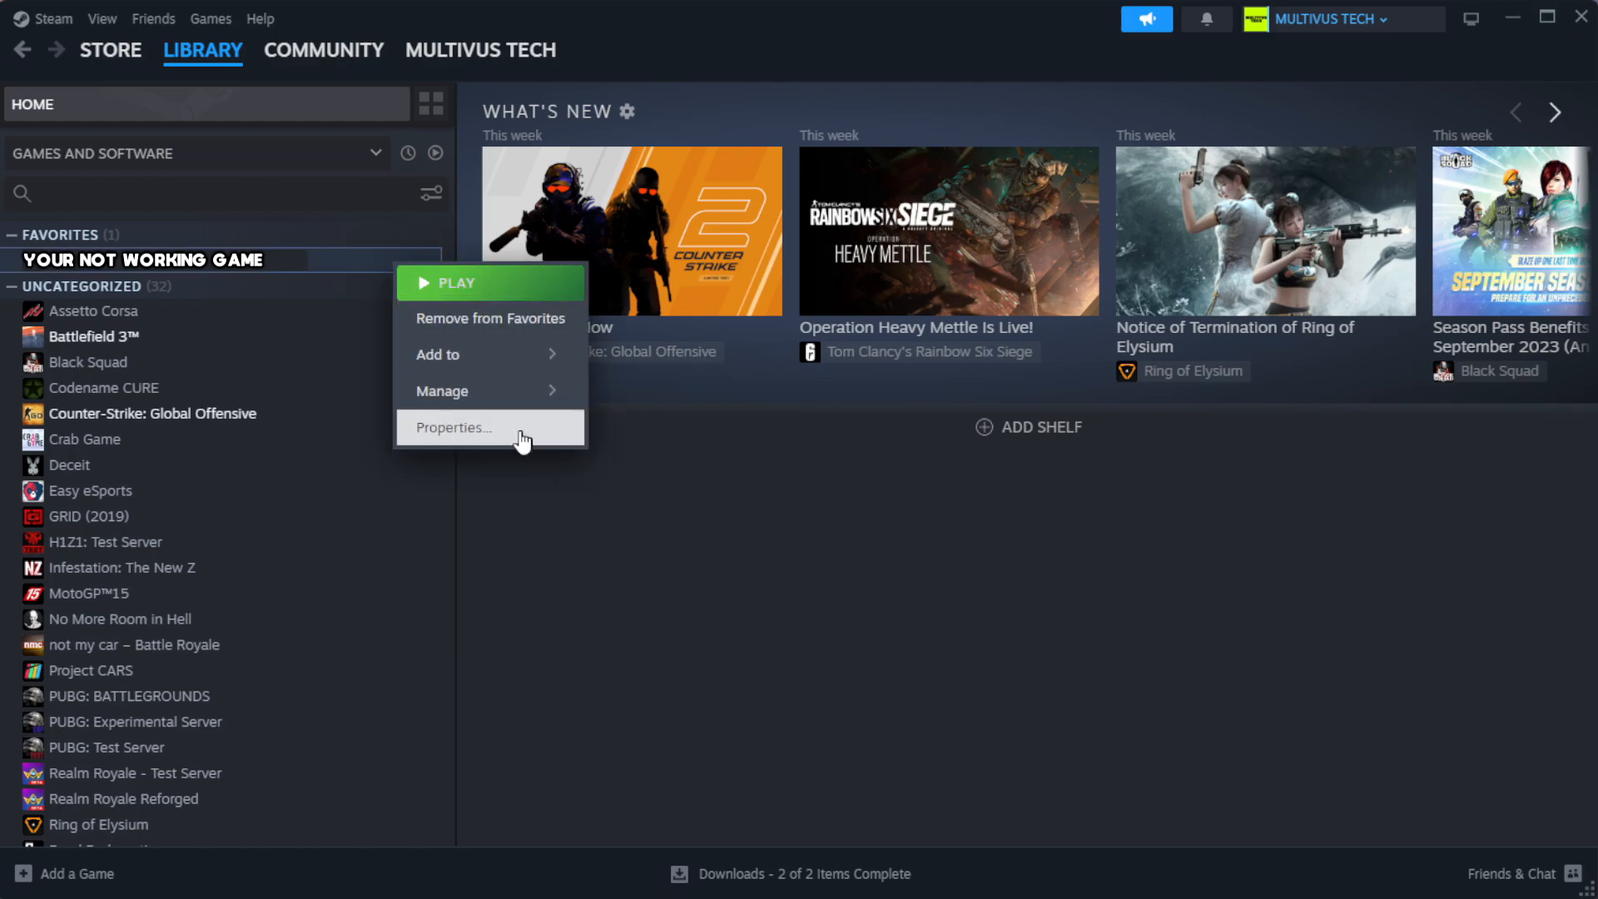
left_click(453, 428)
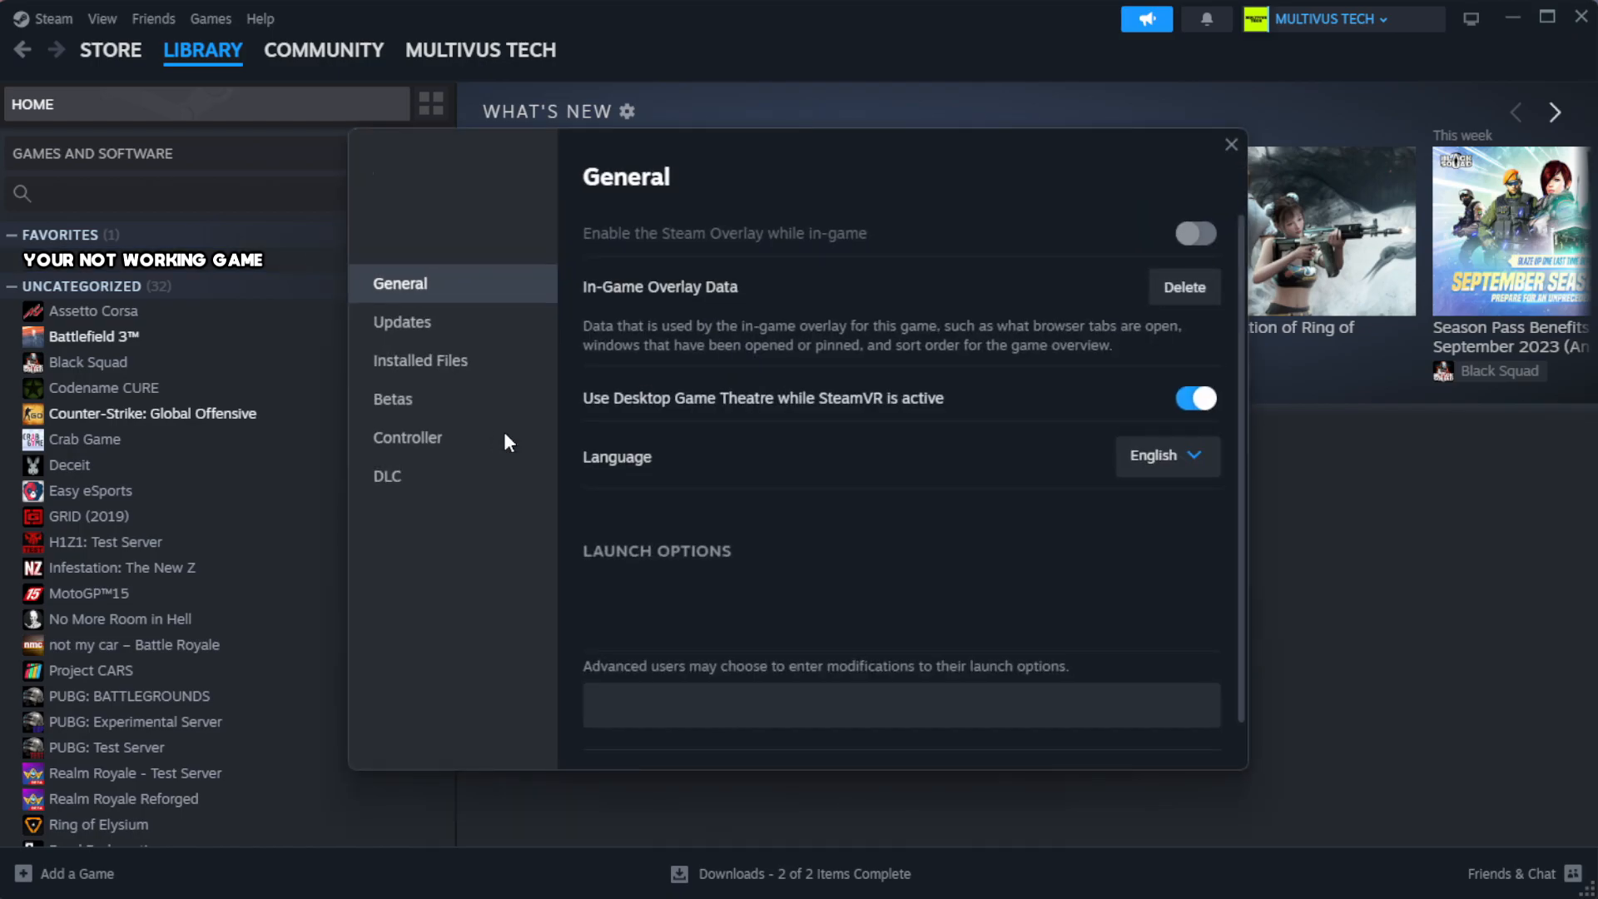
mouse_move(479, 394)
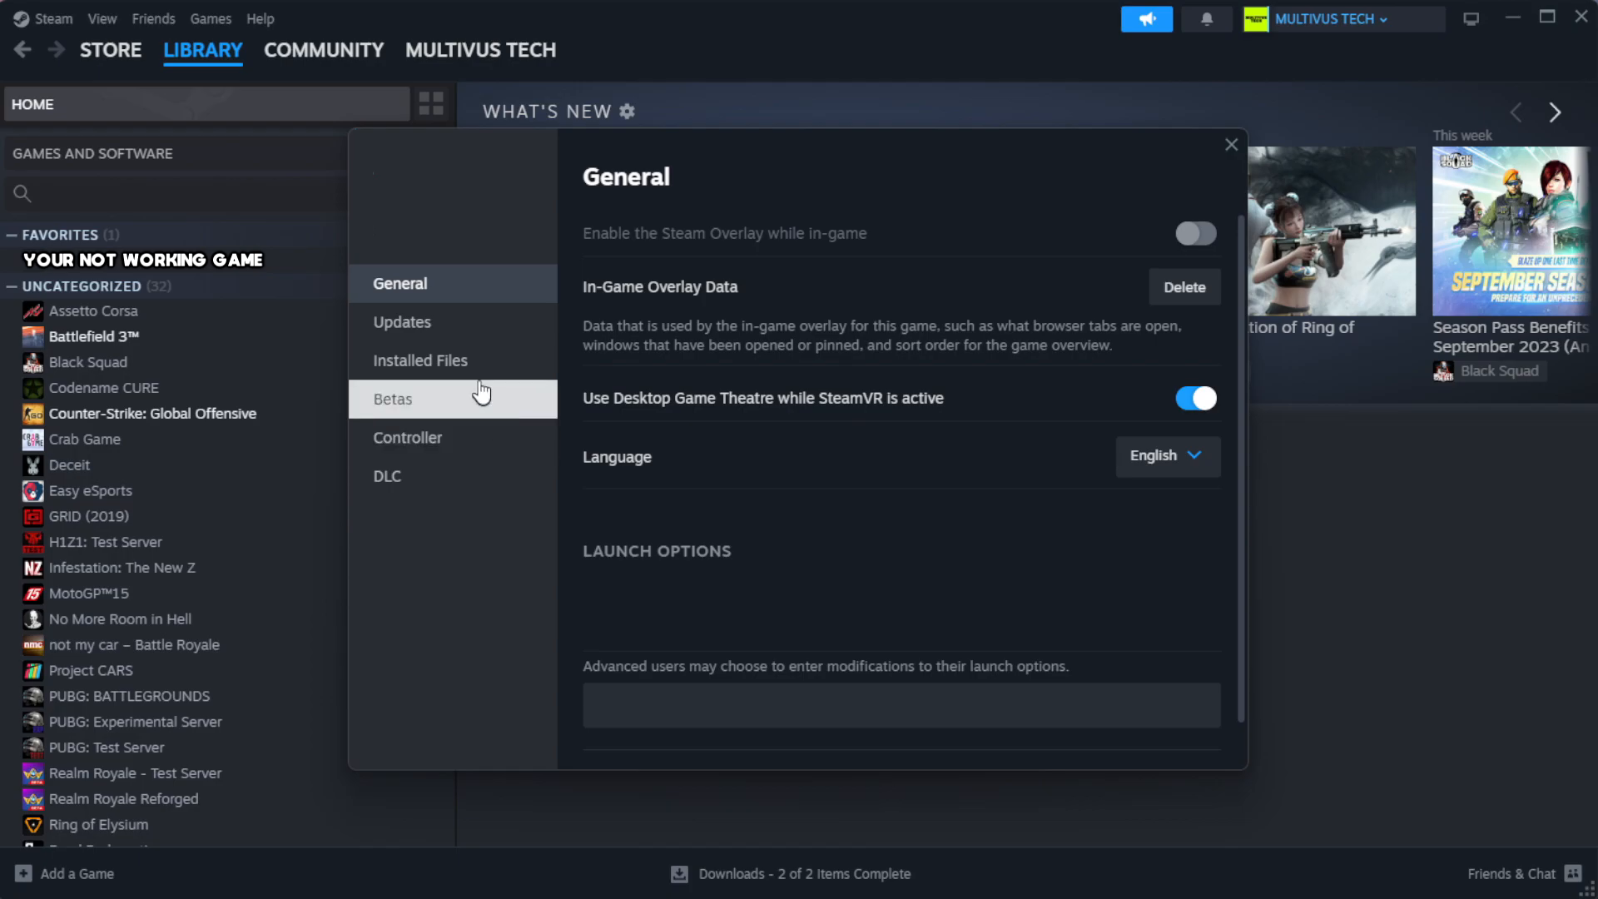
mouse_move(525, 376)
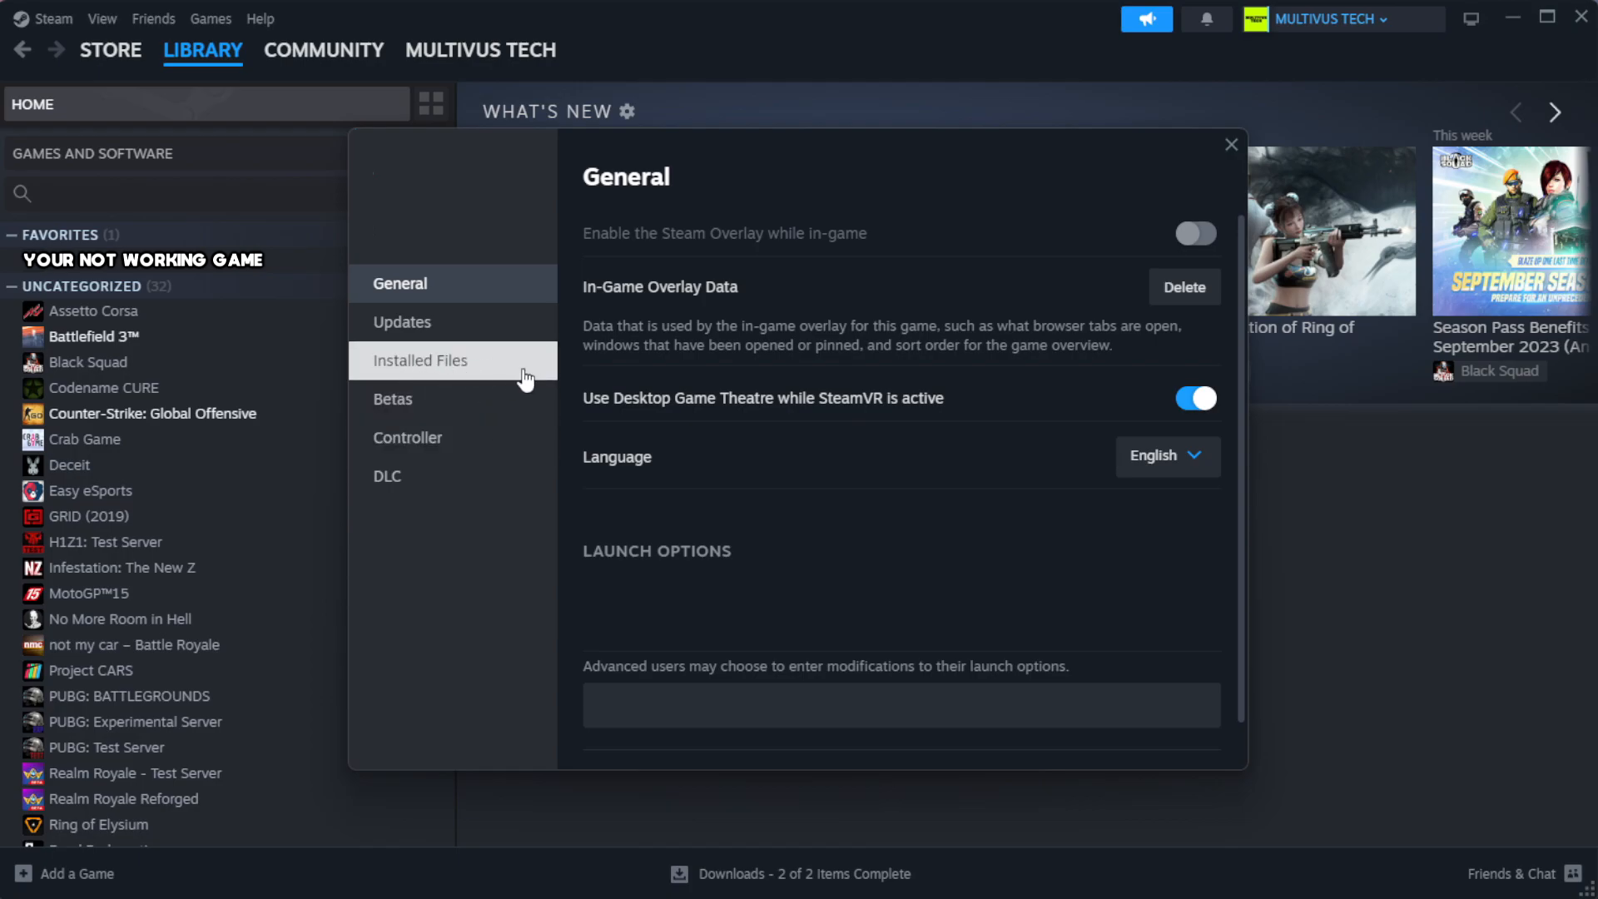
left_click(419, 361)
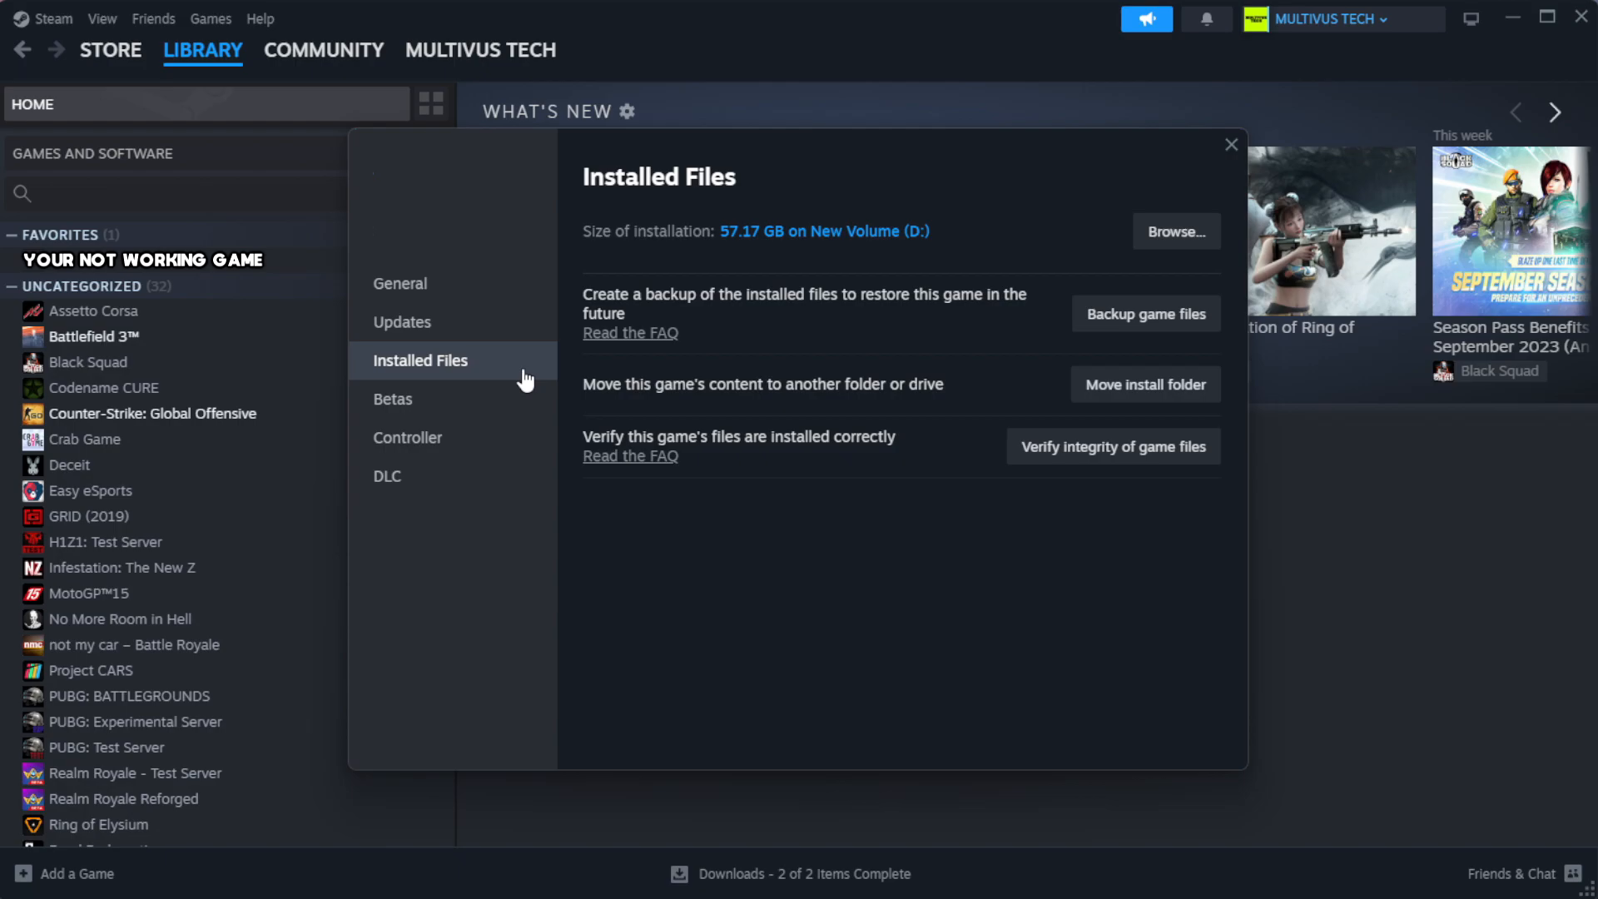
mouse_move(1125, 520)
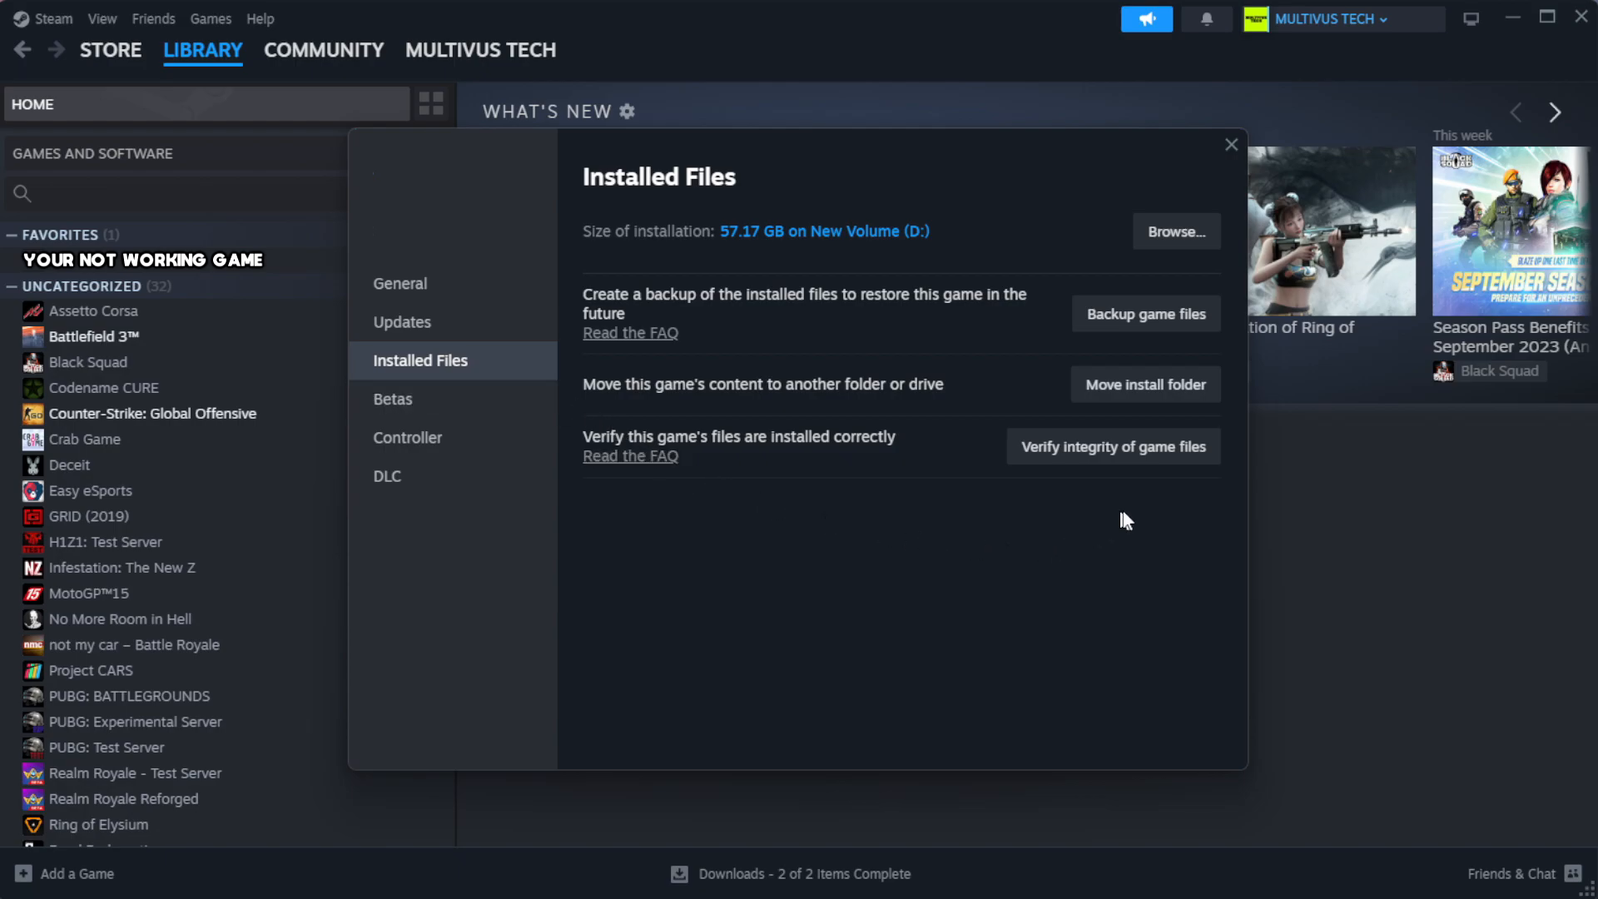
mouse_move(1081, 453)
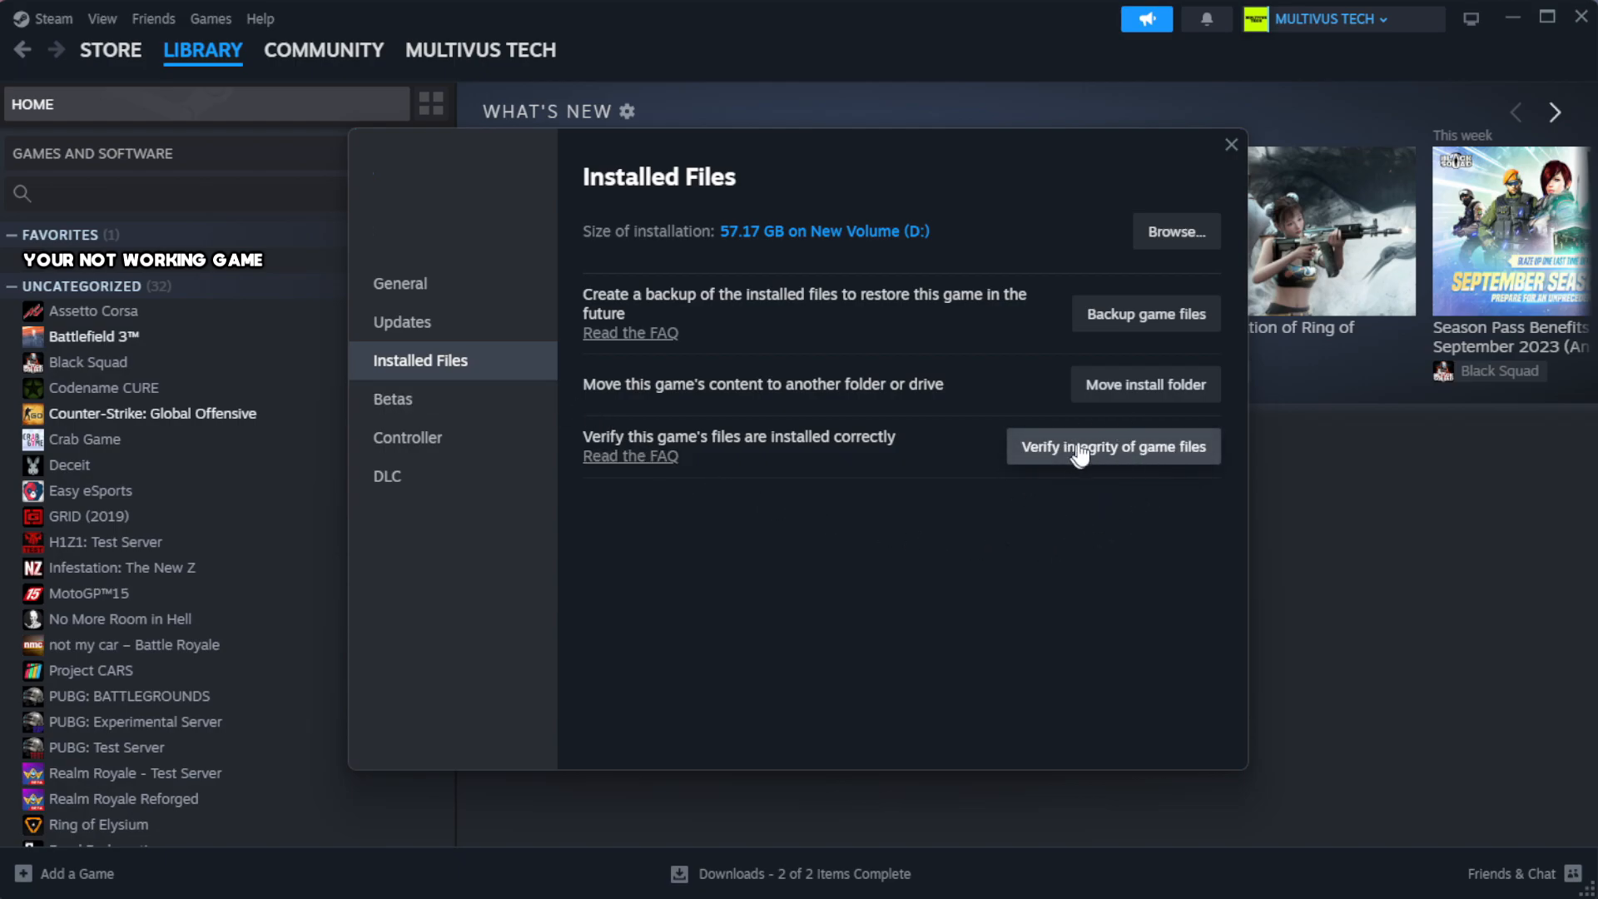
mouse_move(1124, 464)
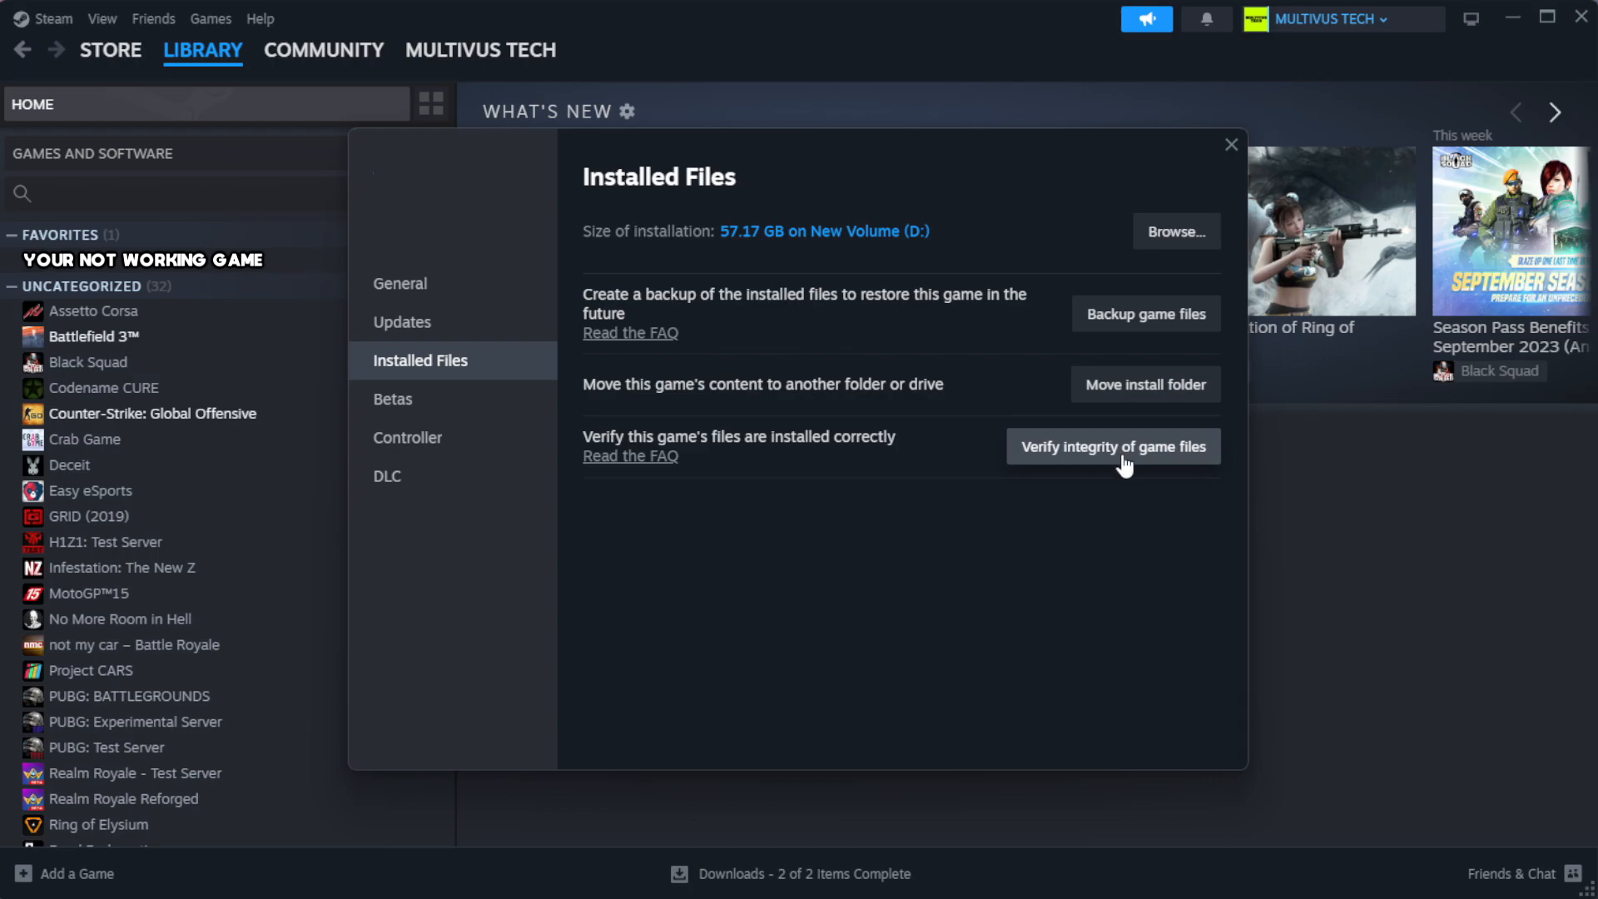
left_click(1113, 446)
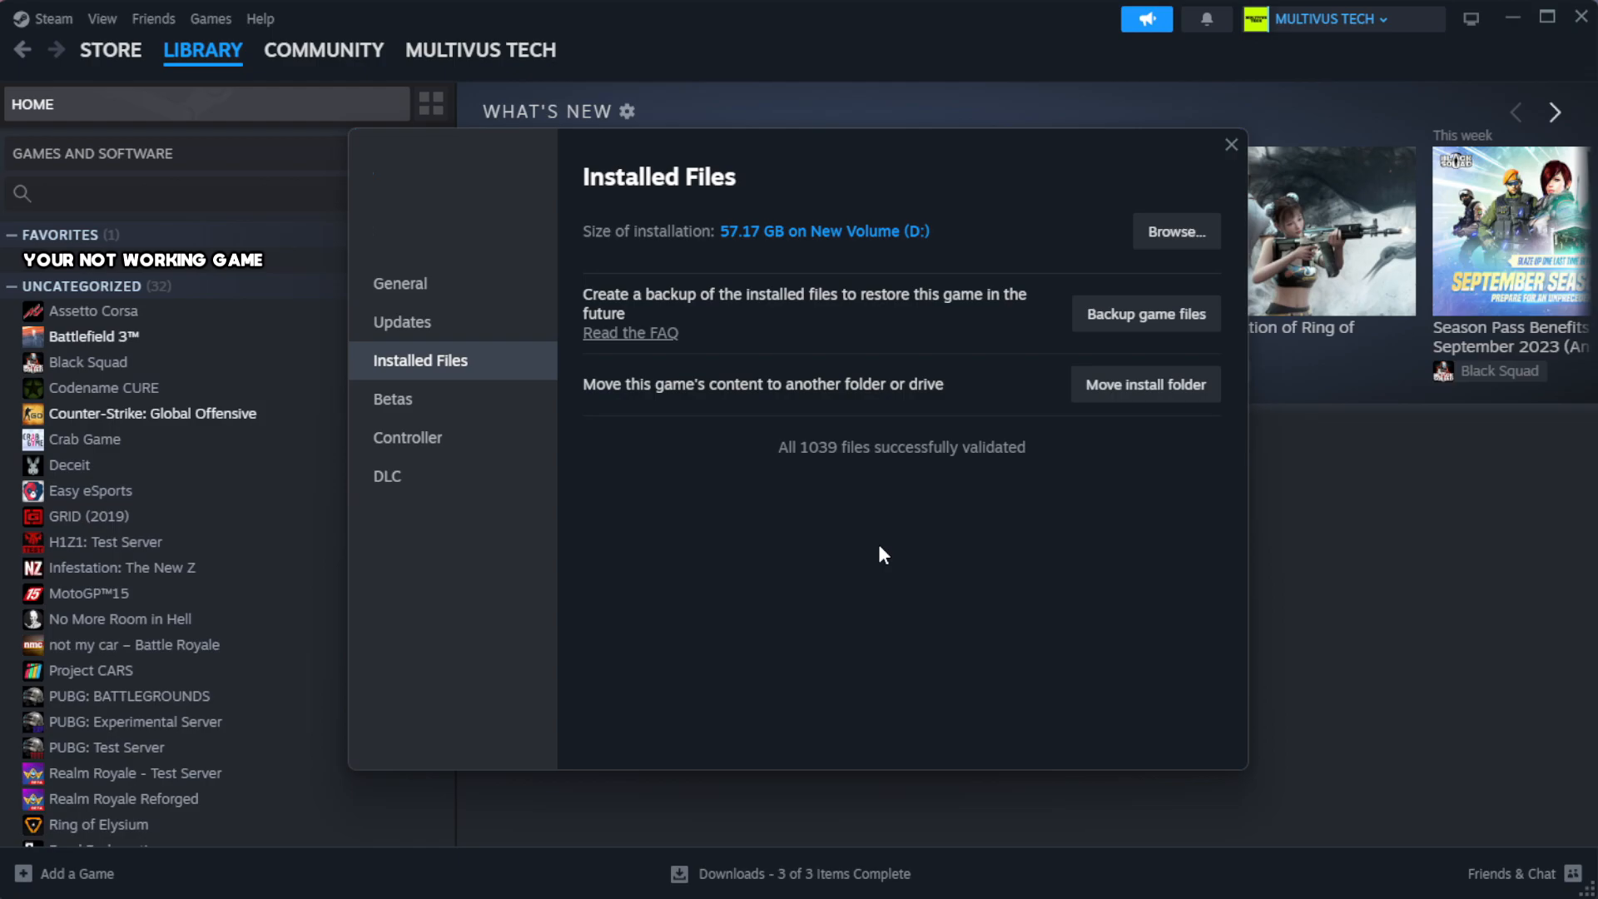
mouse_move(940, 478)
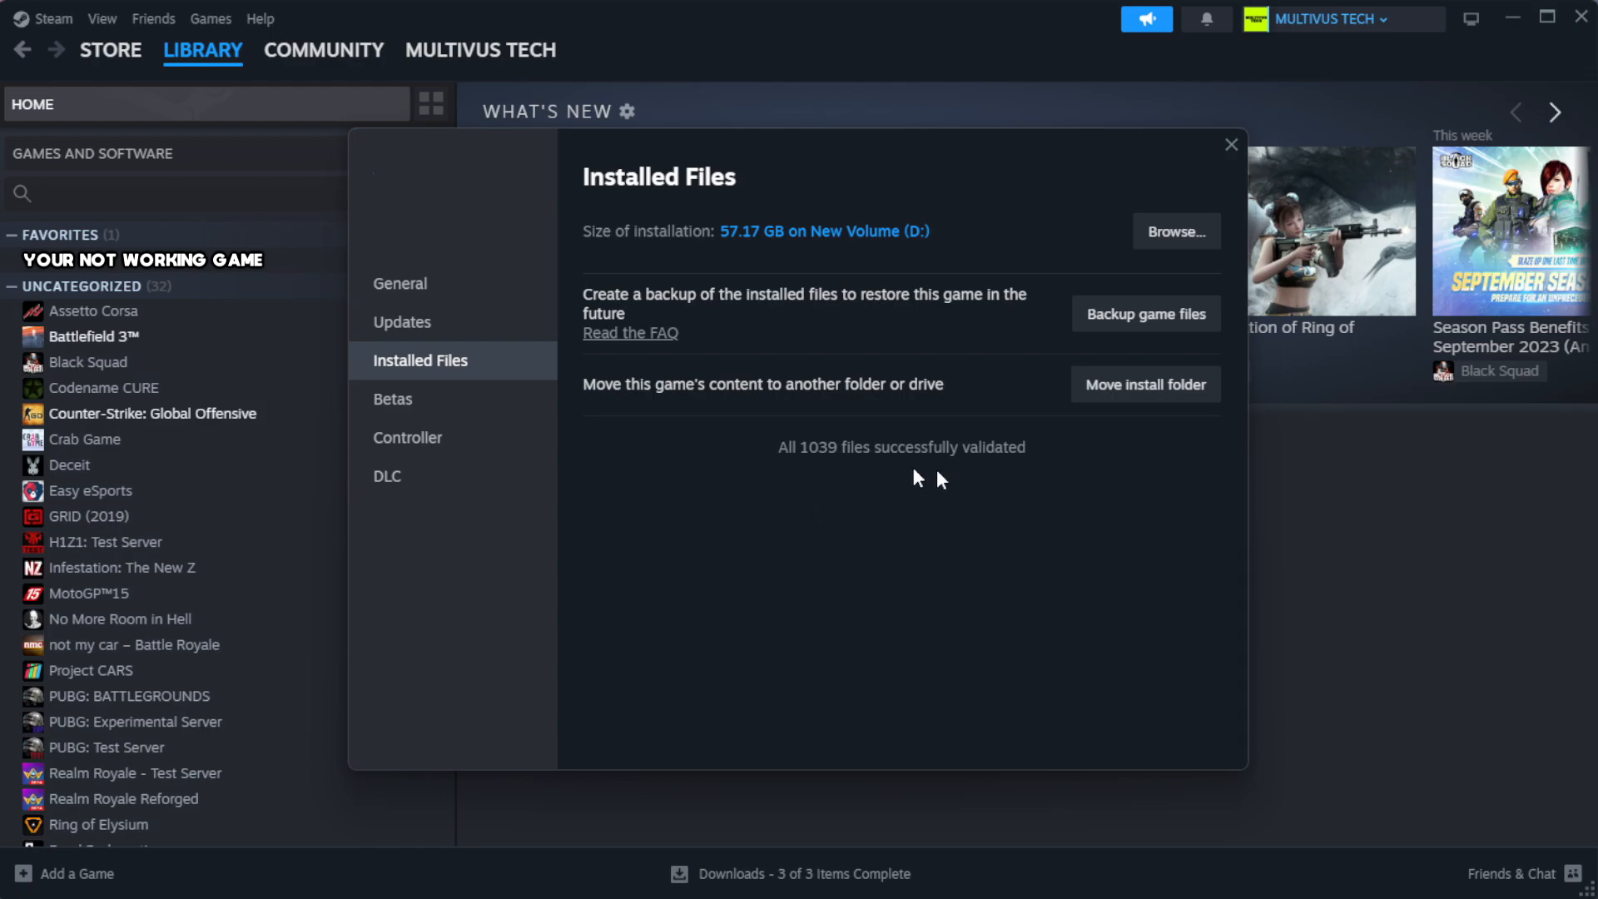
mouse_move(1206, 241)
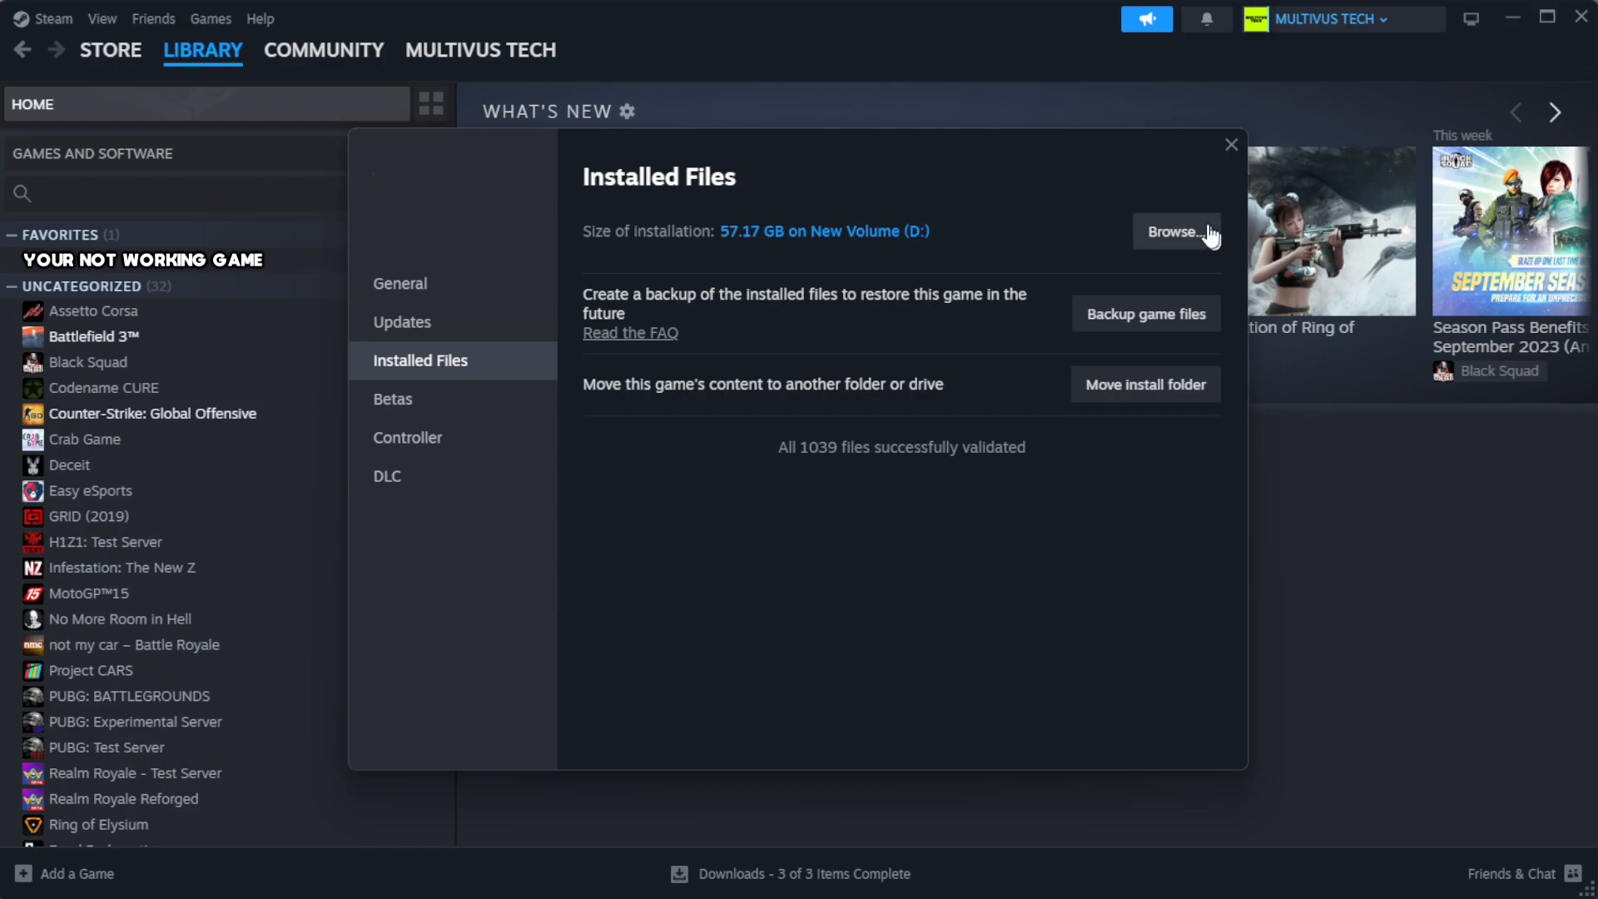
- Browse to the game's install folder and open the YOUR NOT WORKING GAME shortcut's Properties
left_click(1176, 231)
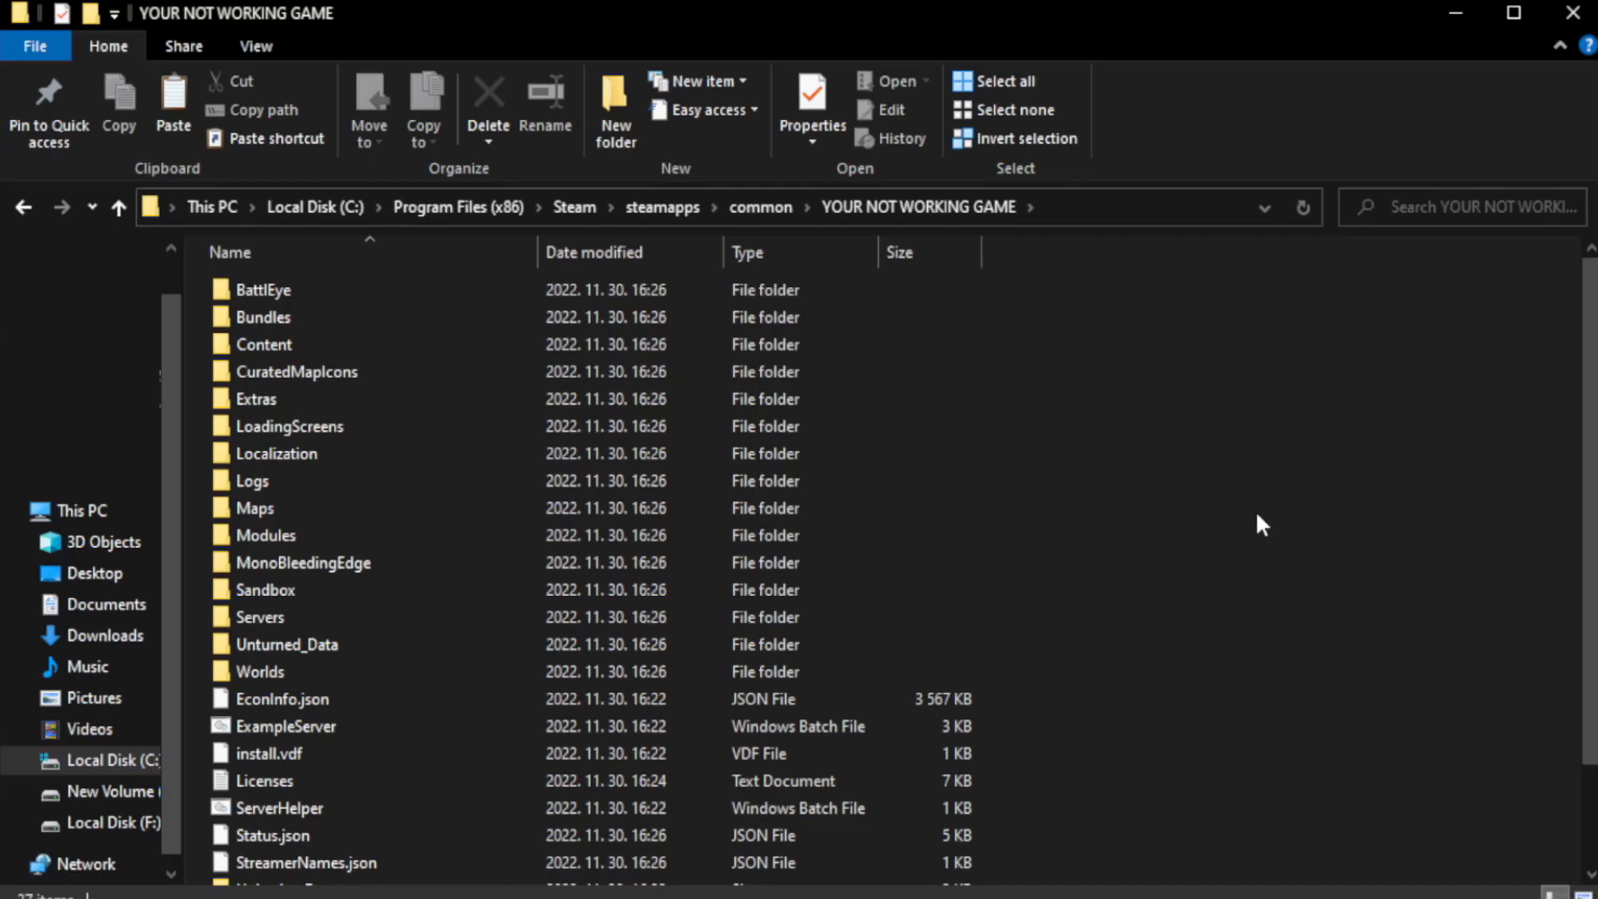
scroll("down", 3)
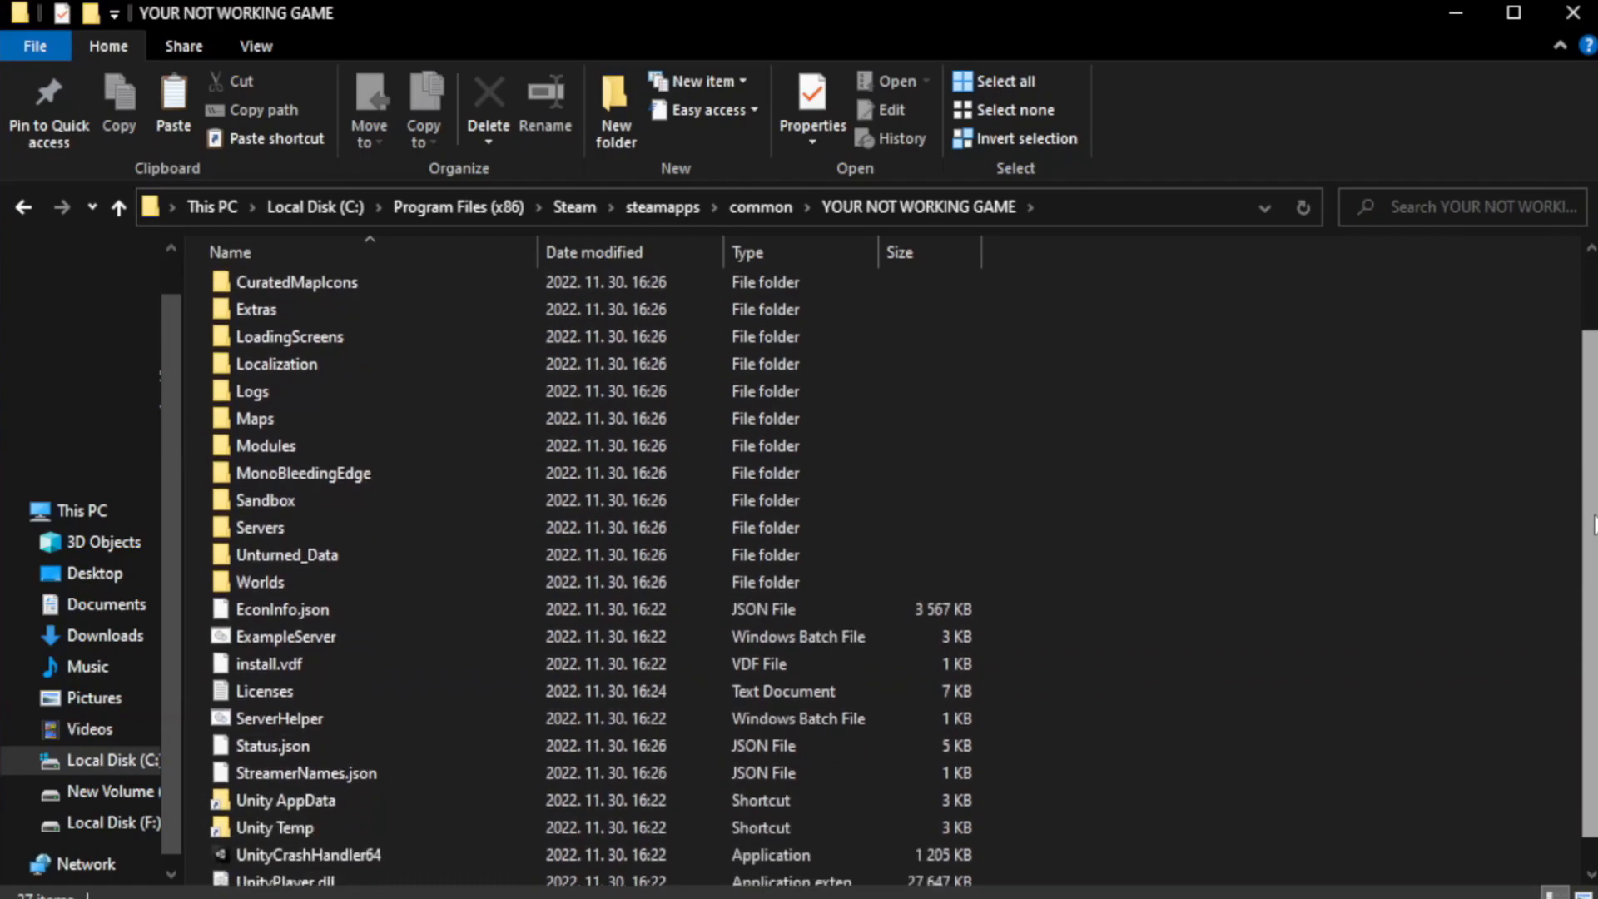
scroll("down", 3)
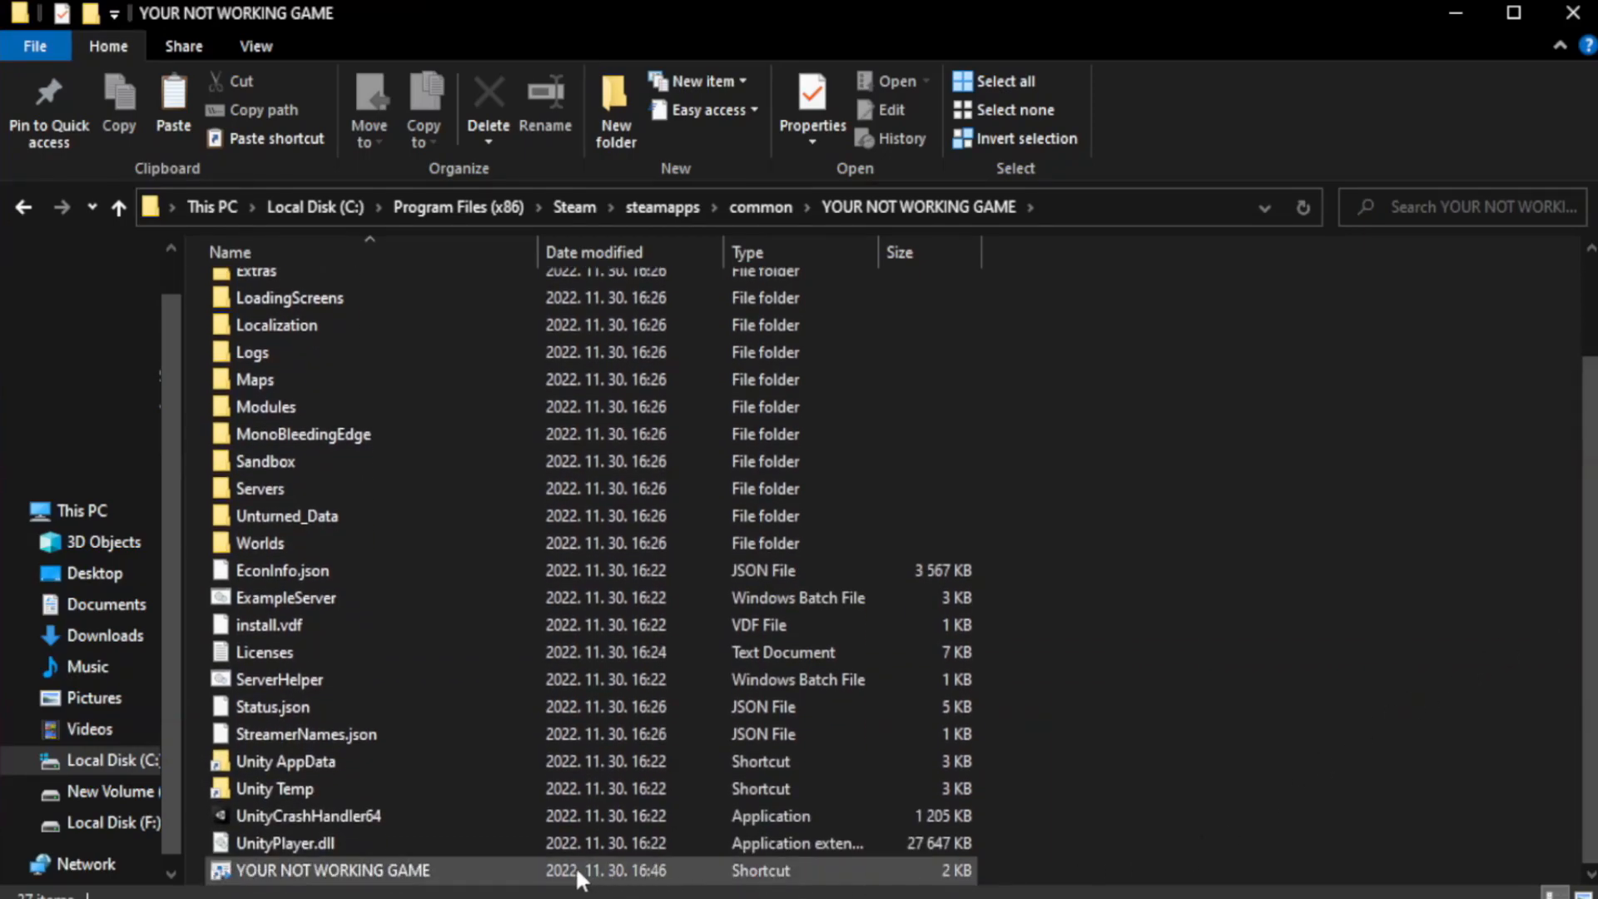
left_click(326, 870)
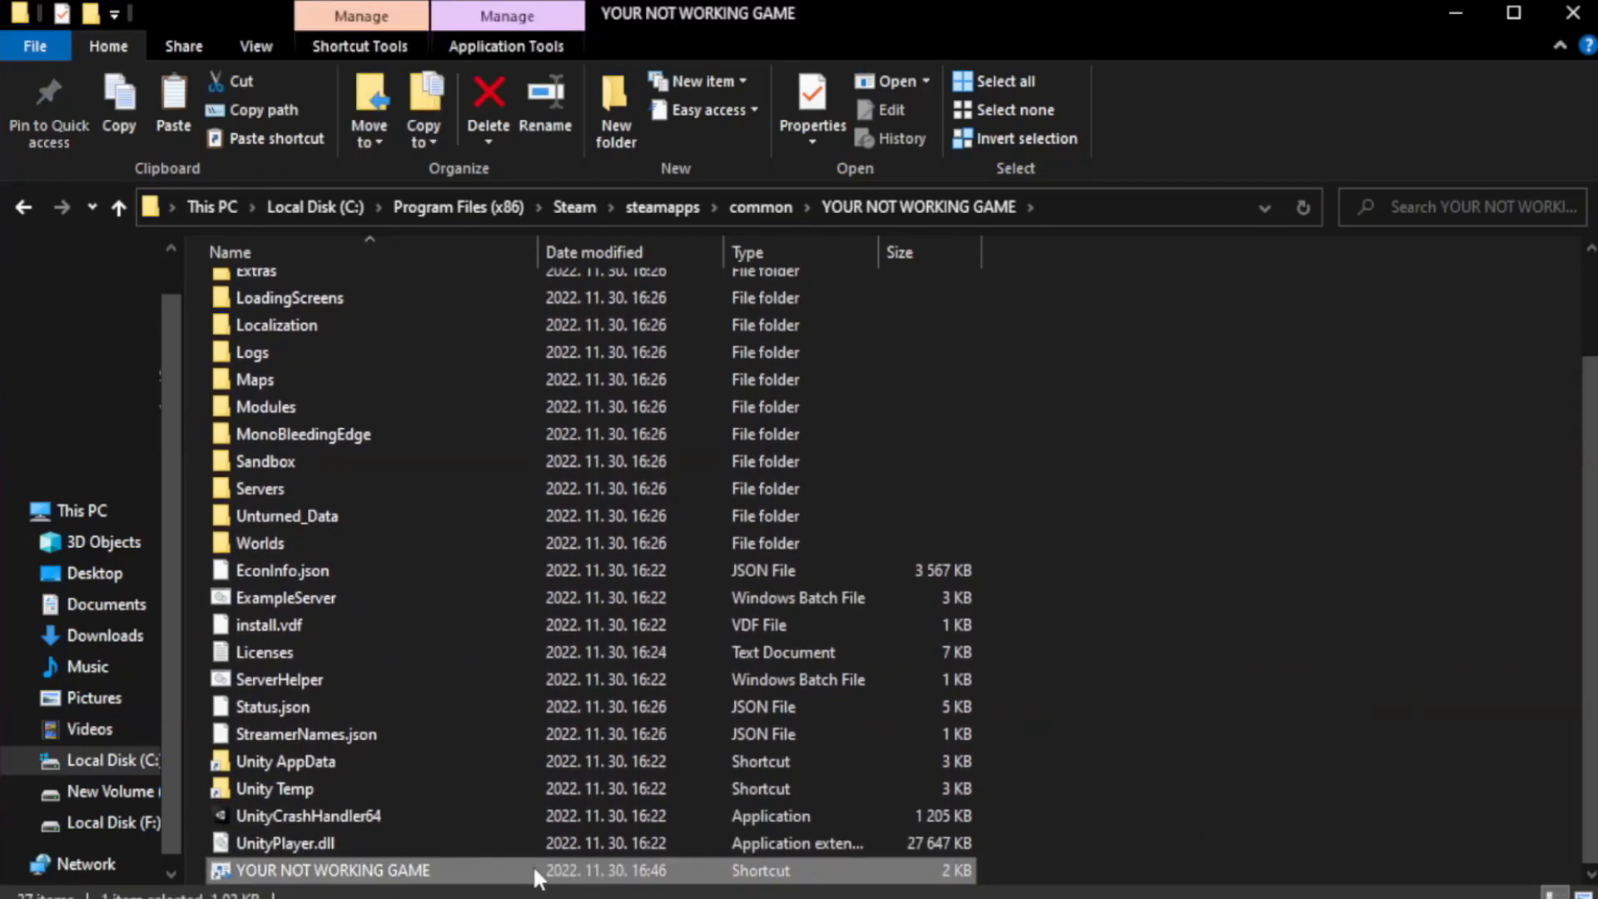
right_click(330, 870)
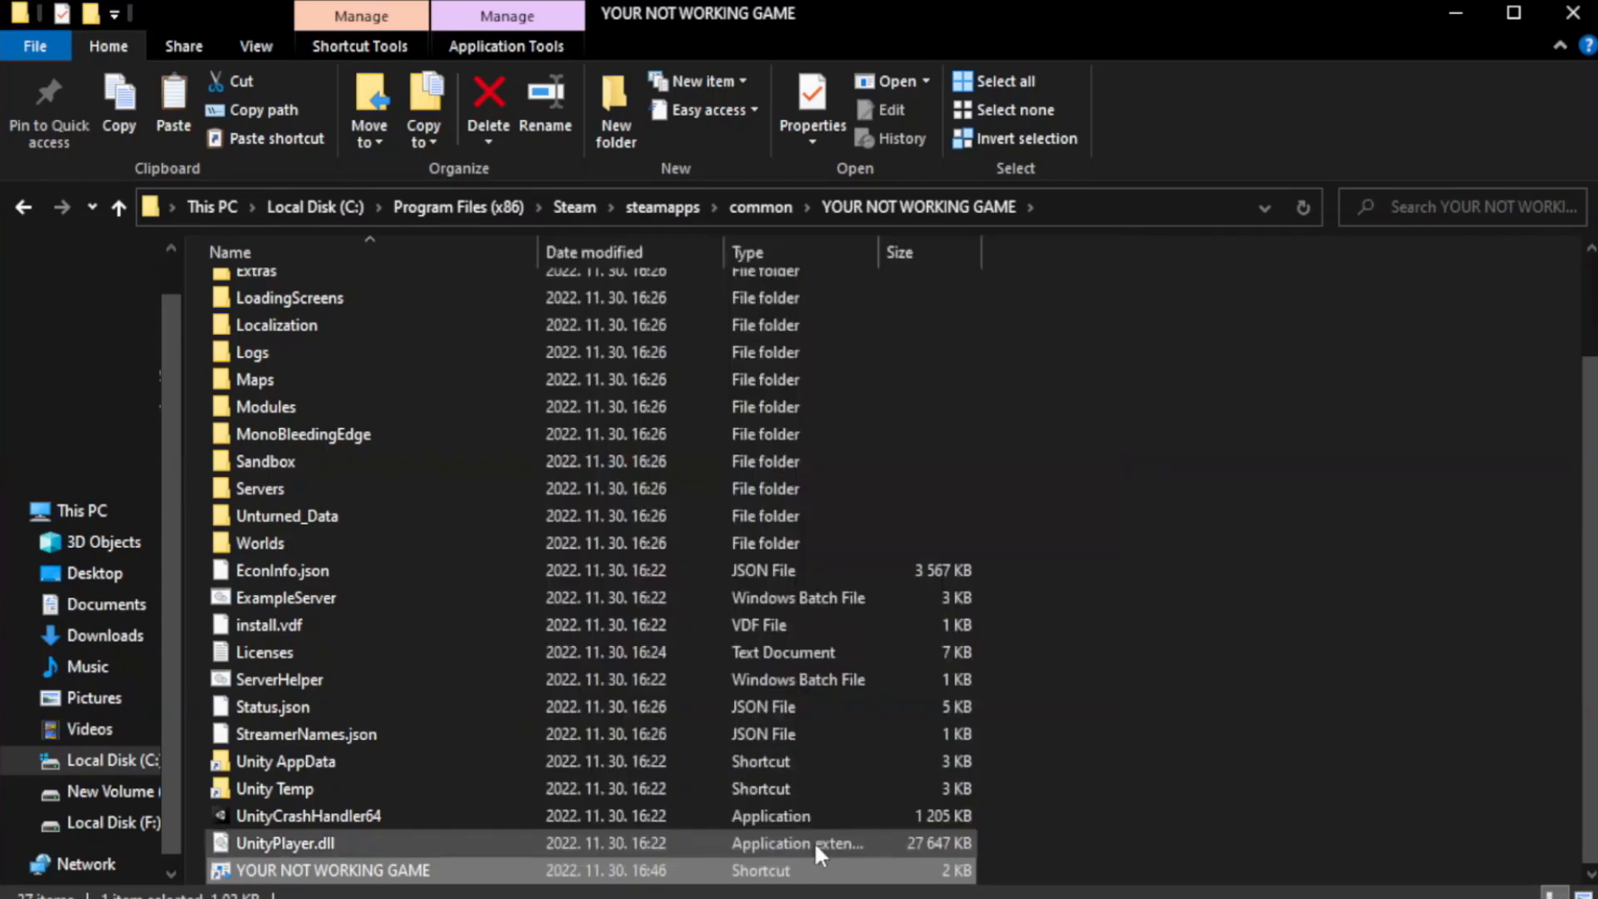
left_click(812, 94)
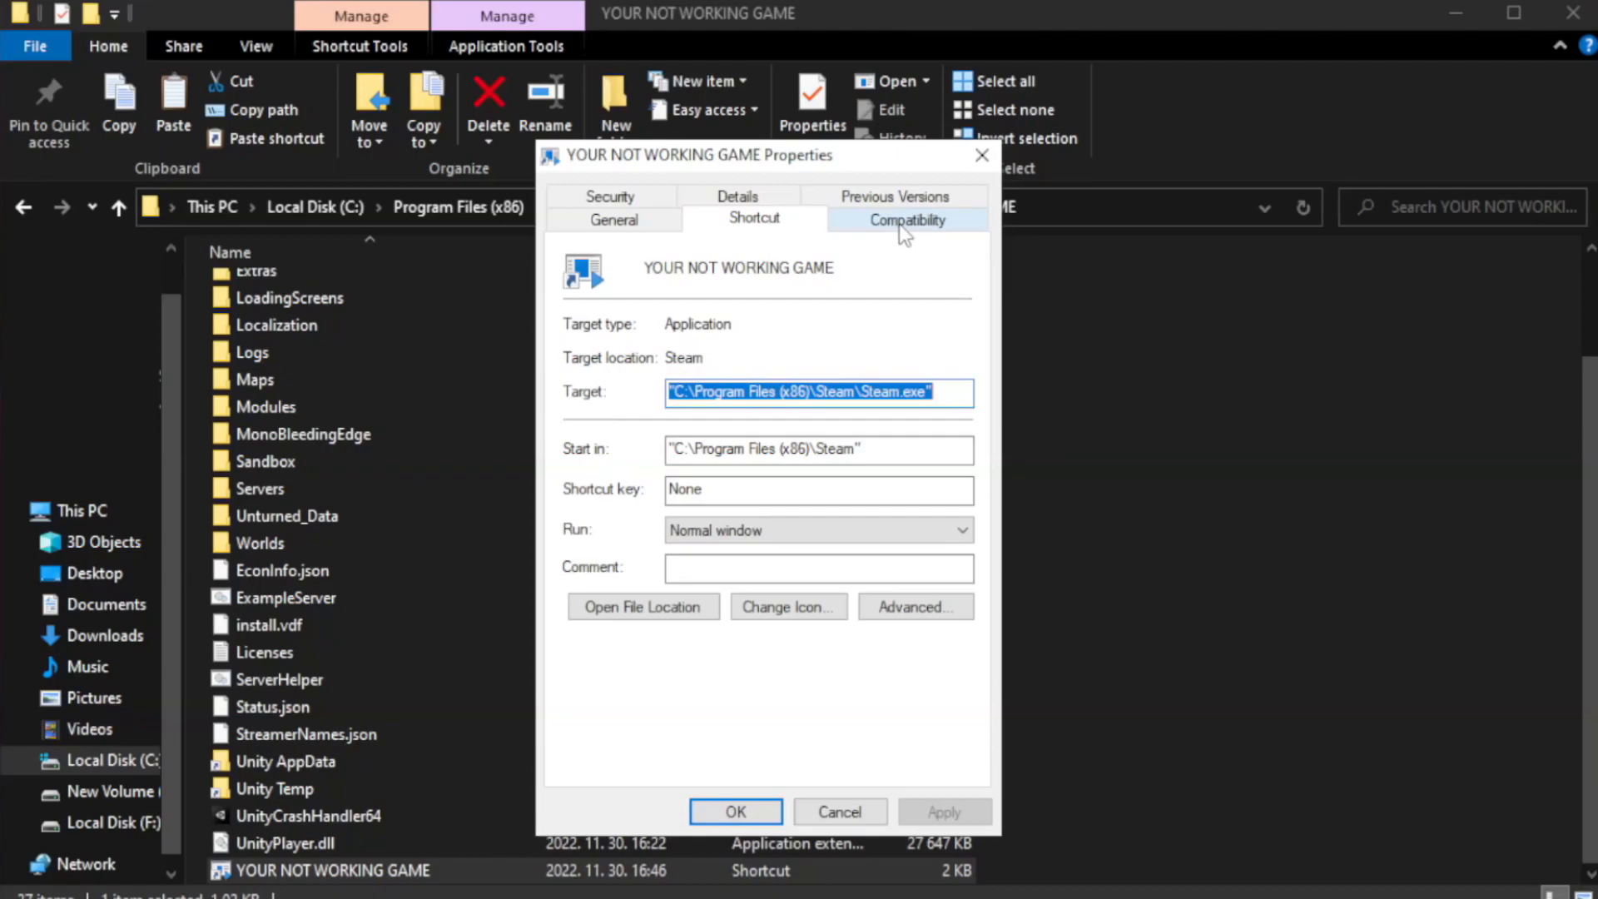
- Set the shortcut to Windows 8 compatibility, no fullscreen optimizations, run as administrator, and save
left_click(907, 219)
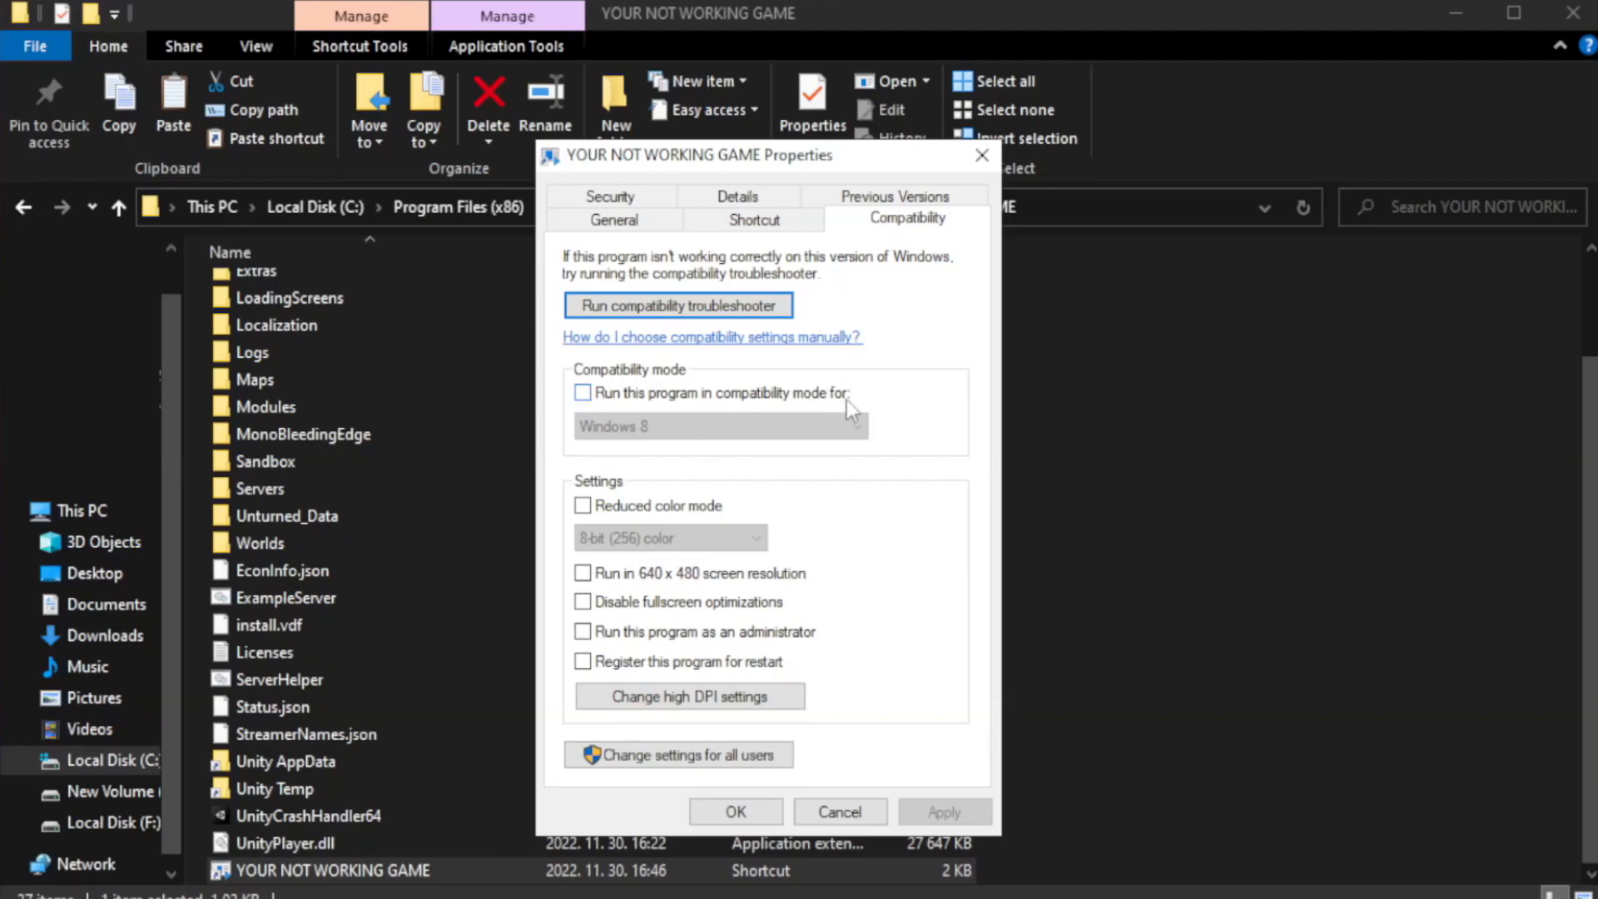
left_click(581, 393)
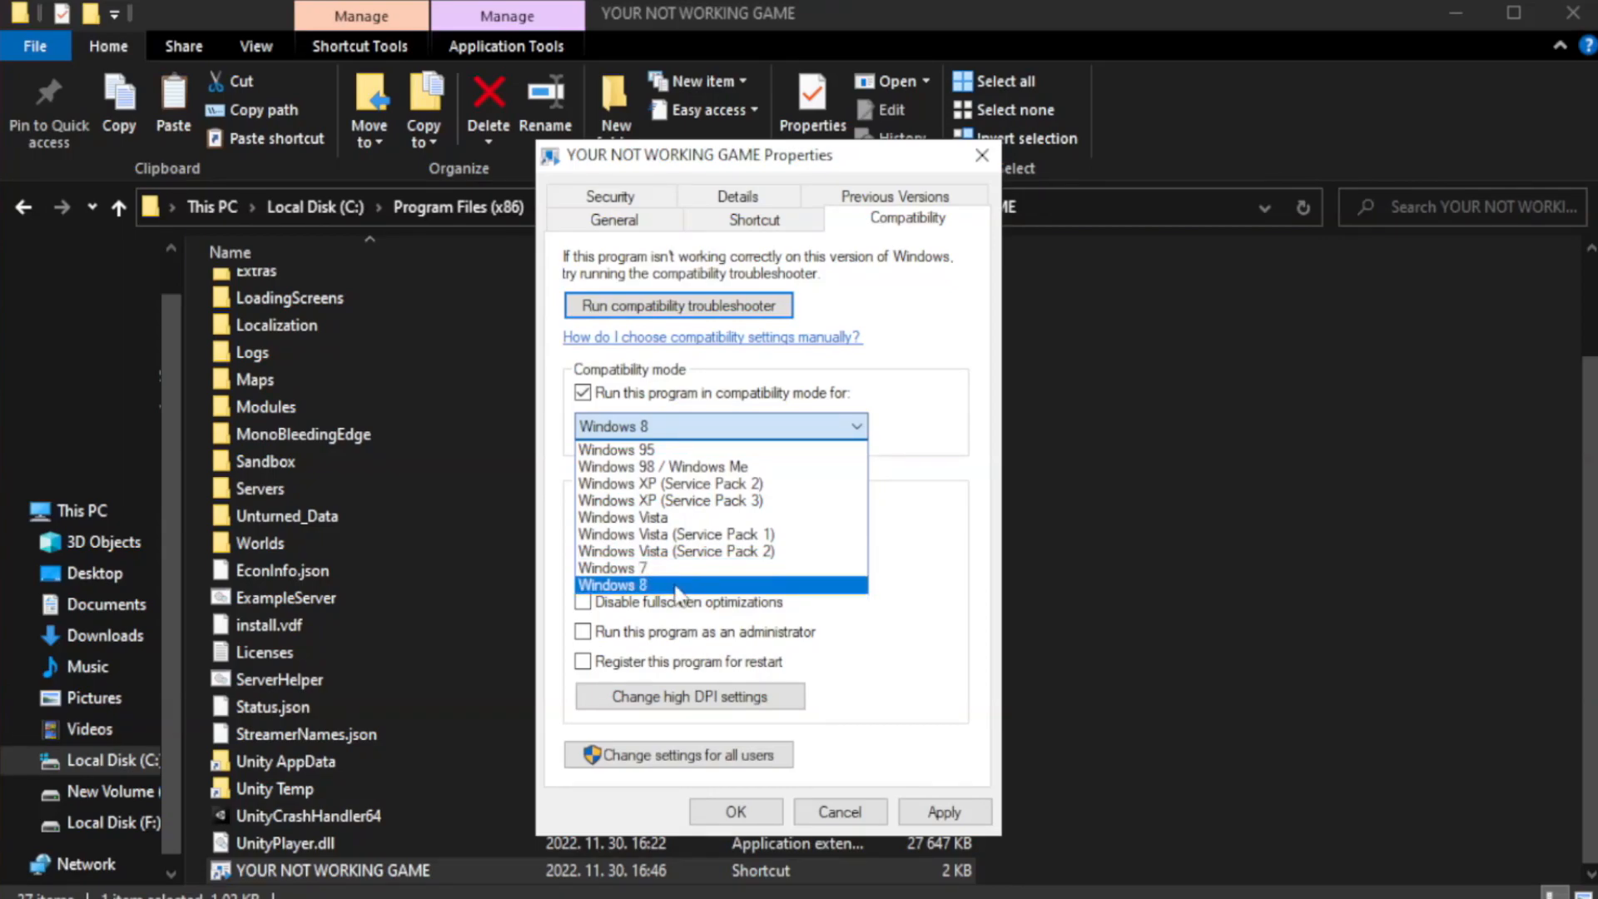
left_click(612, 584)
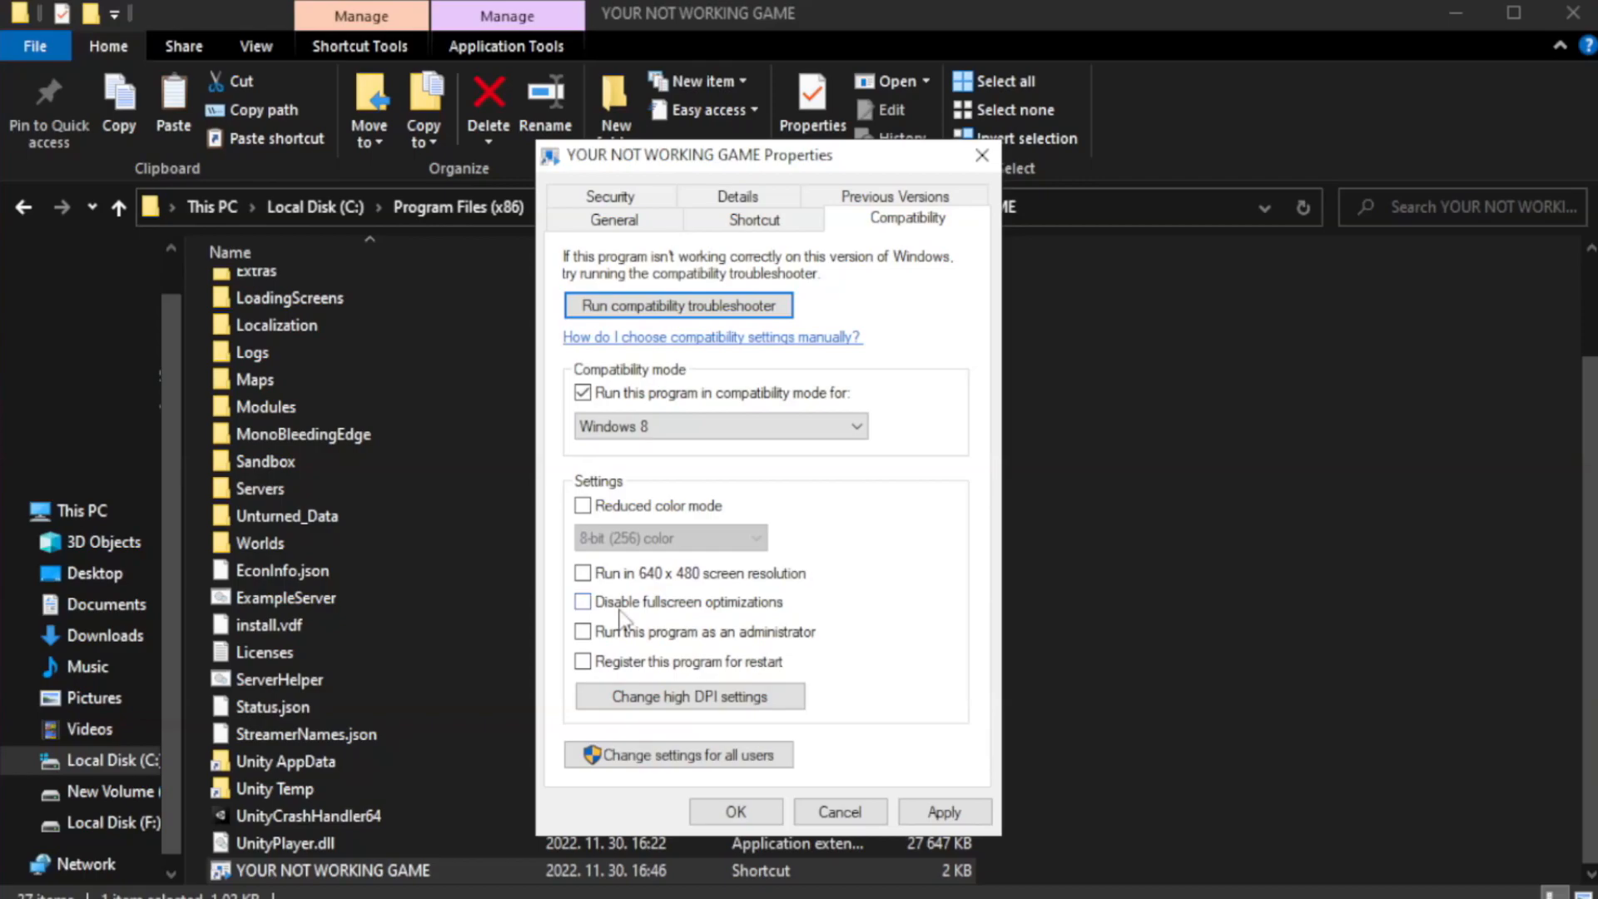
left_click(583, 602)
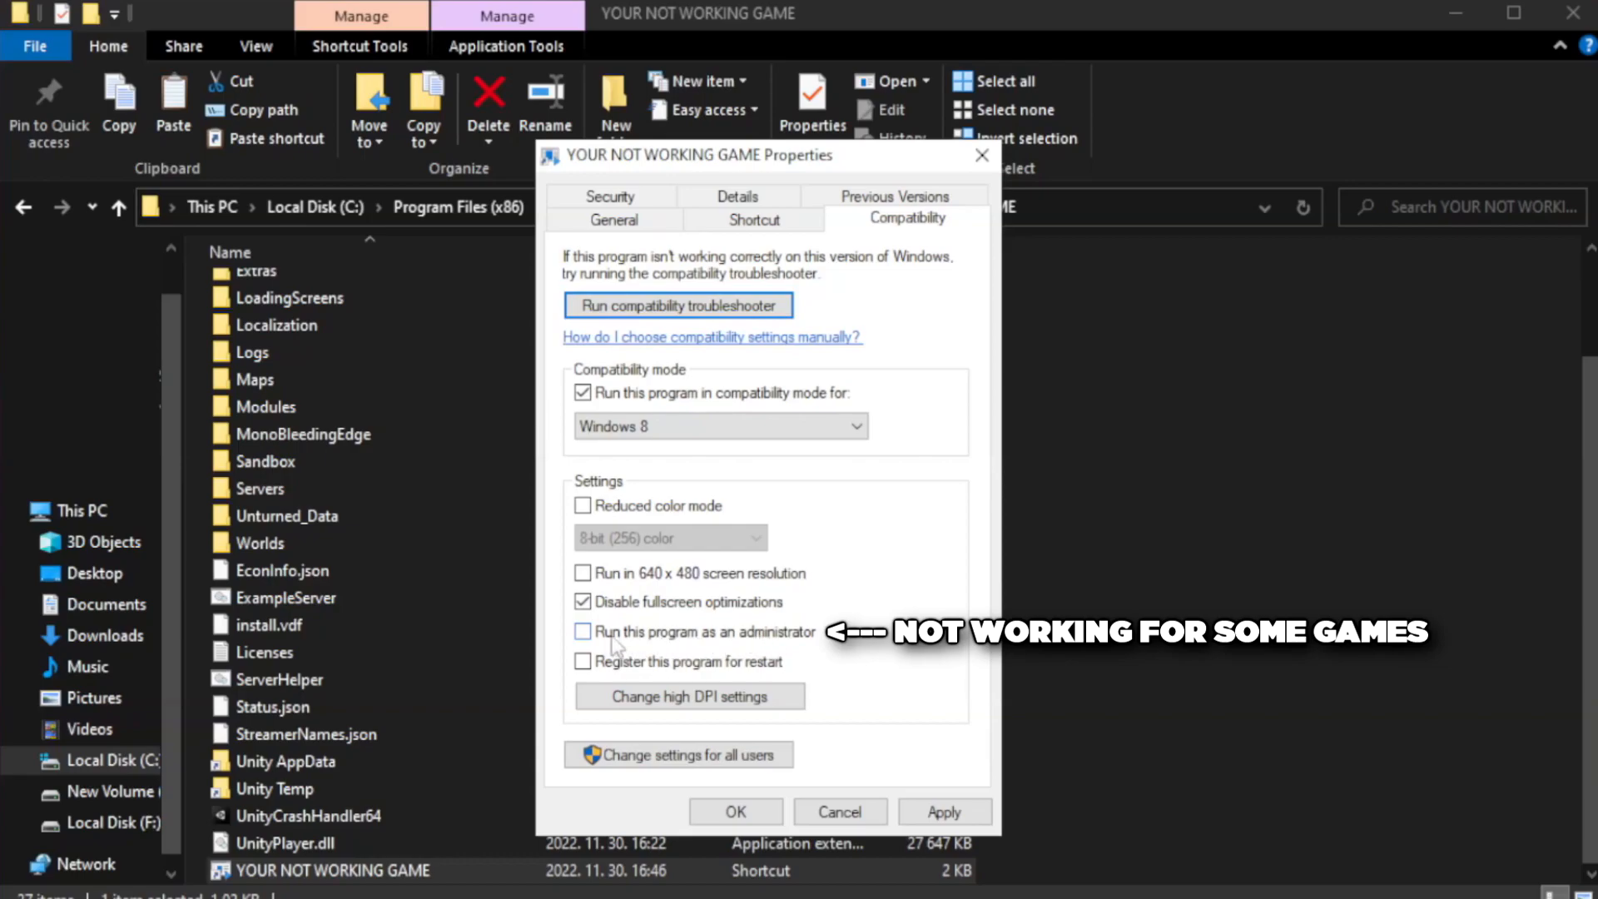
left_click(582, 632)
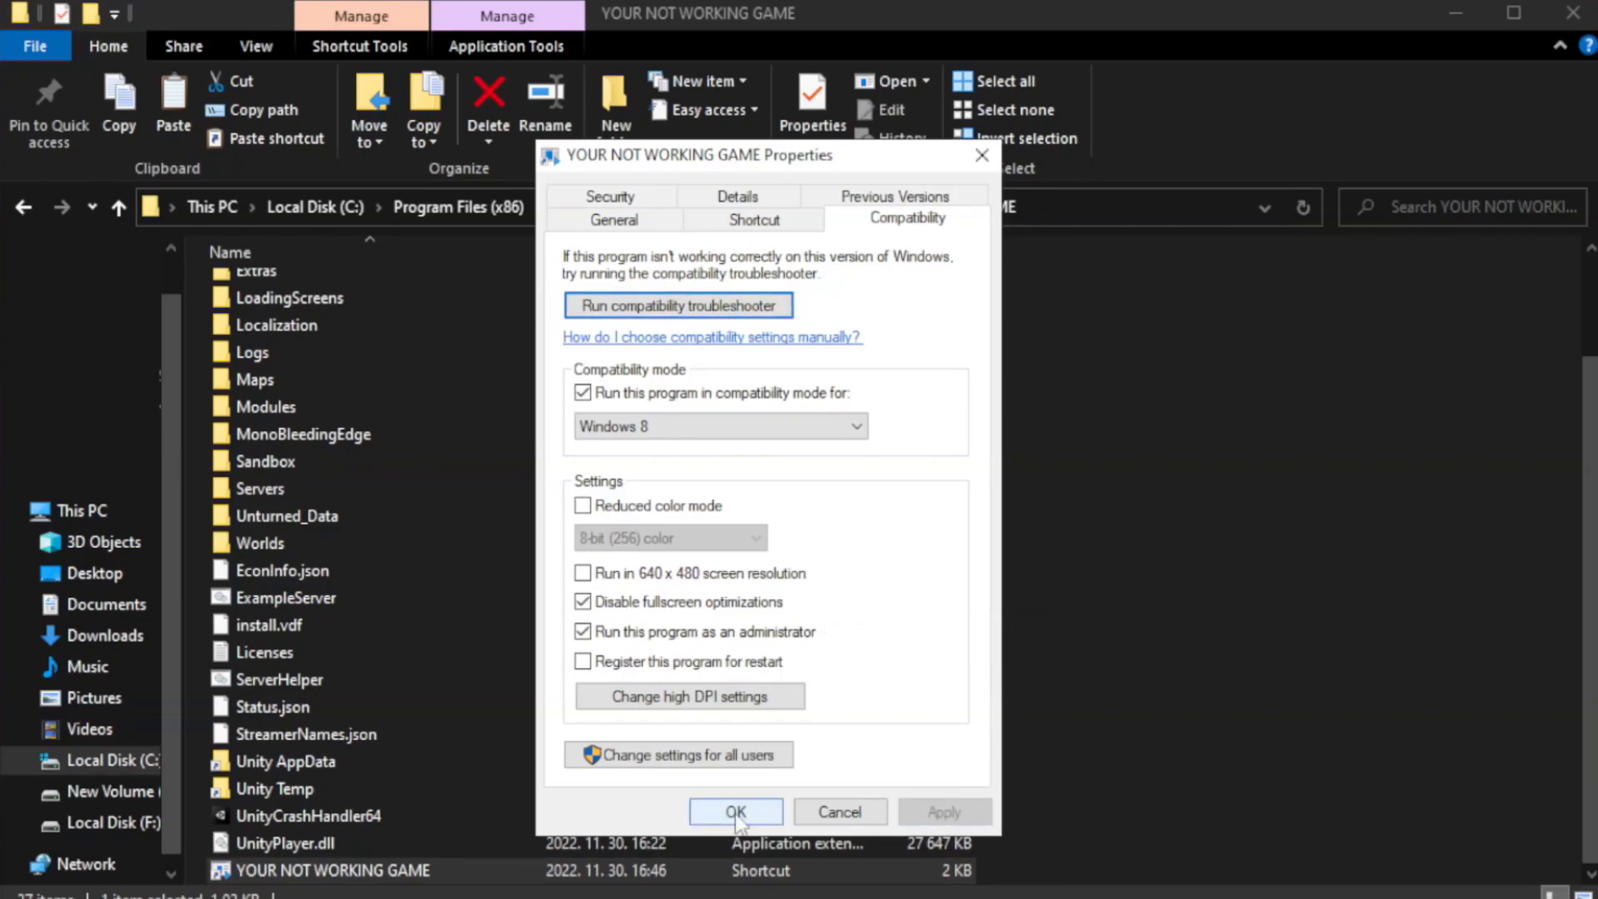
left_click(736, 811)
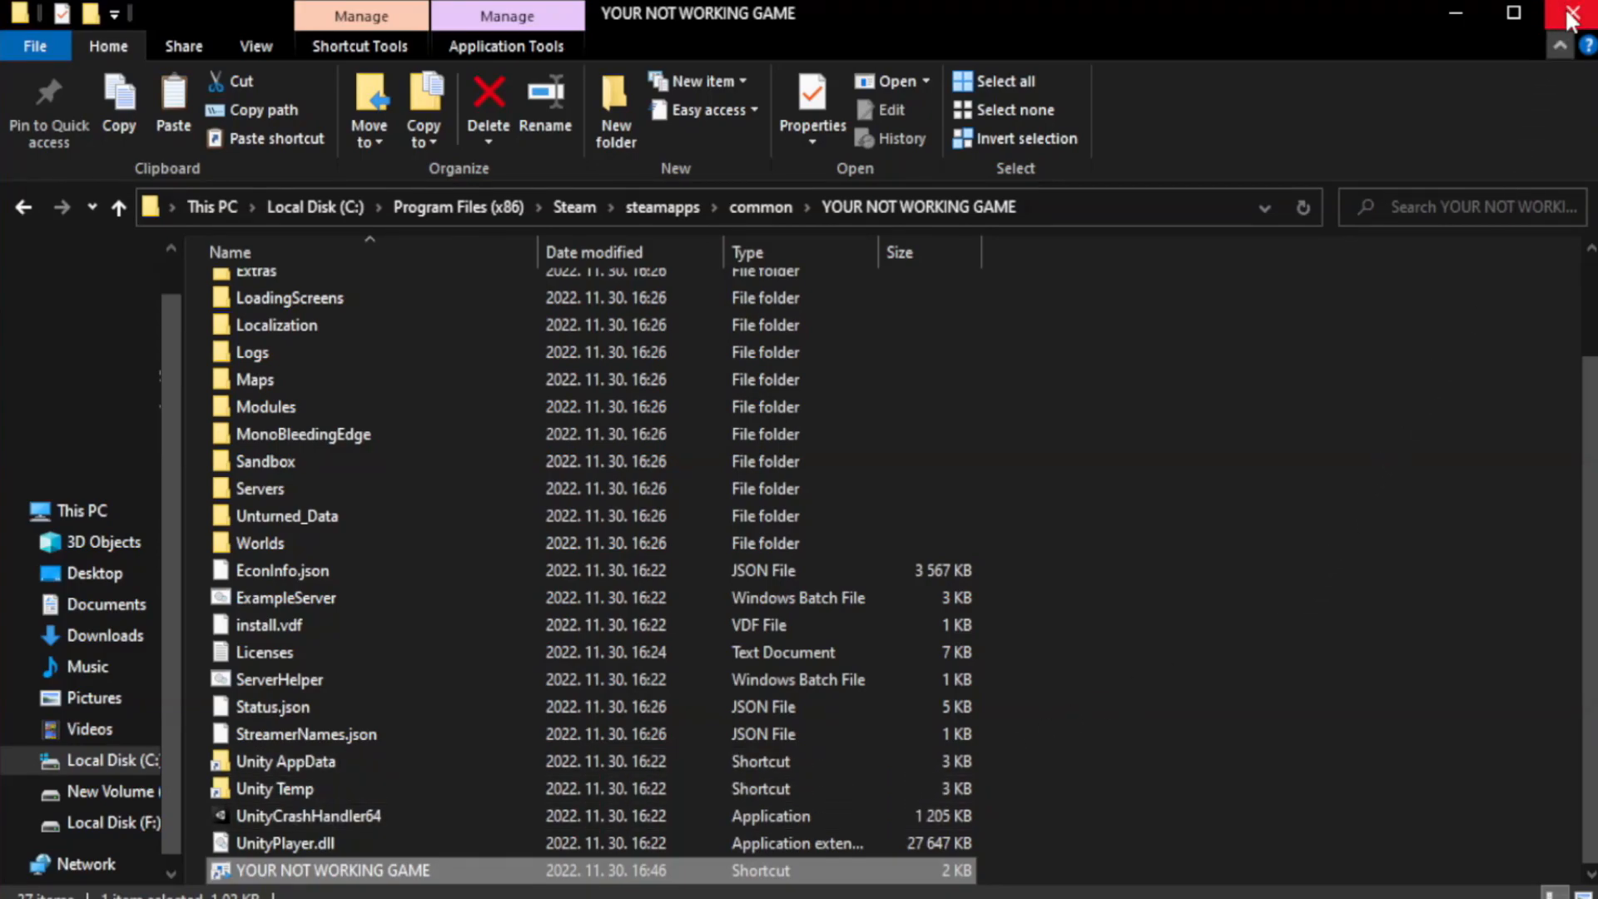
mouse_move(1574, 12)
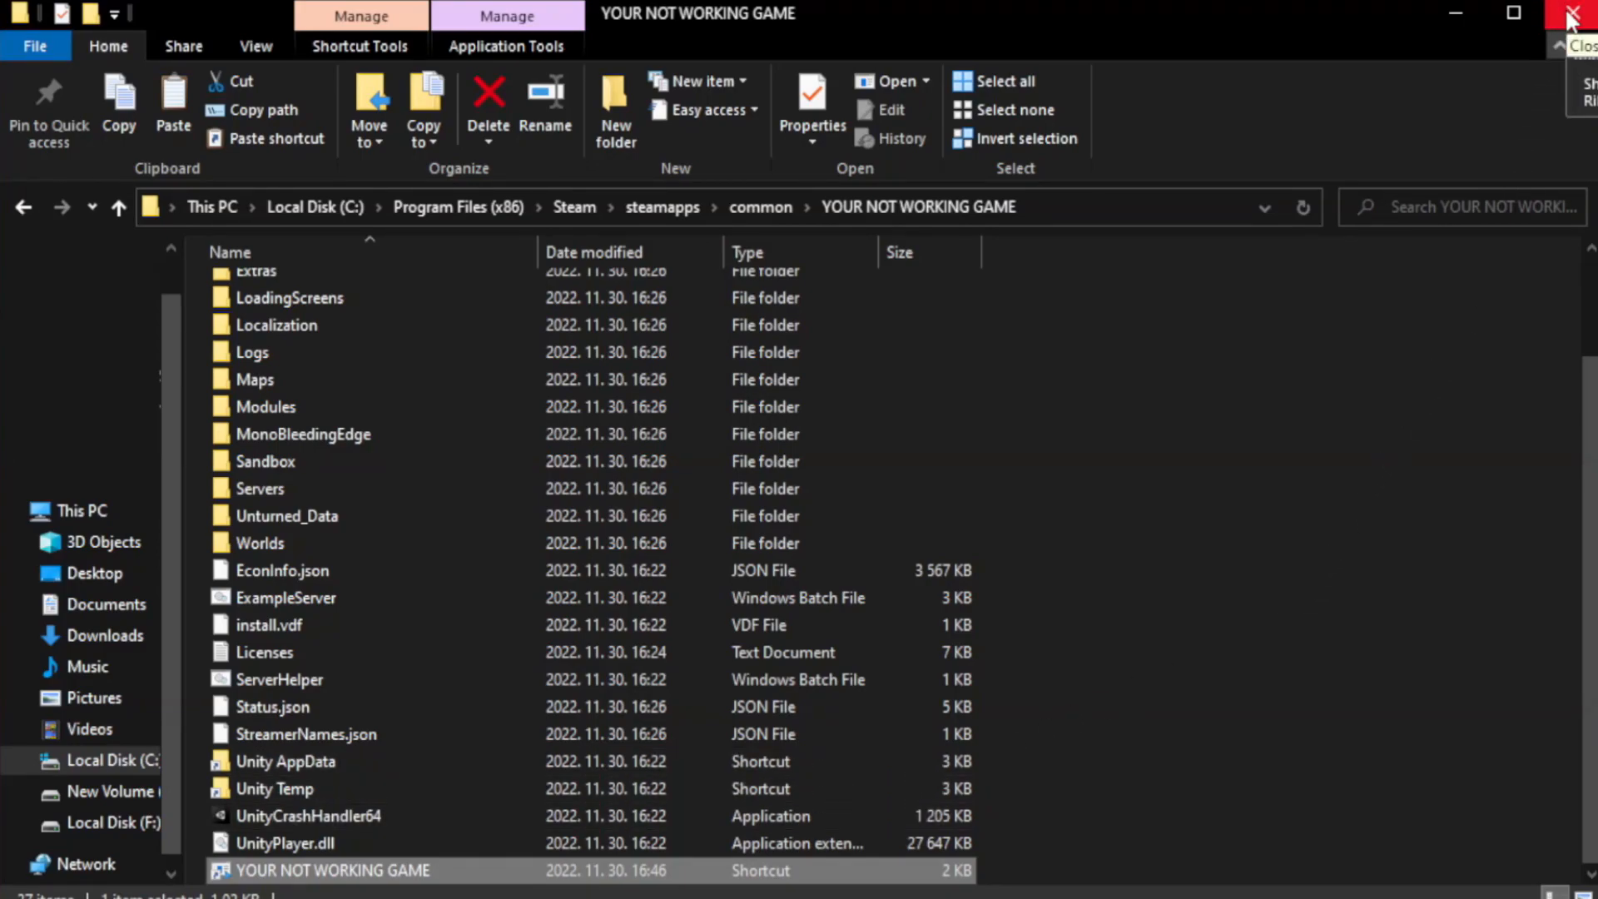
- Close the game folder window and launch Task Manager from the Start button menu
left_click(1569, 11)
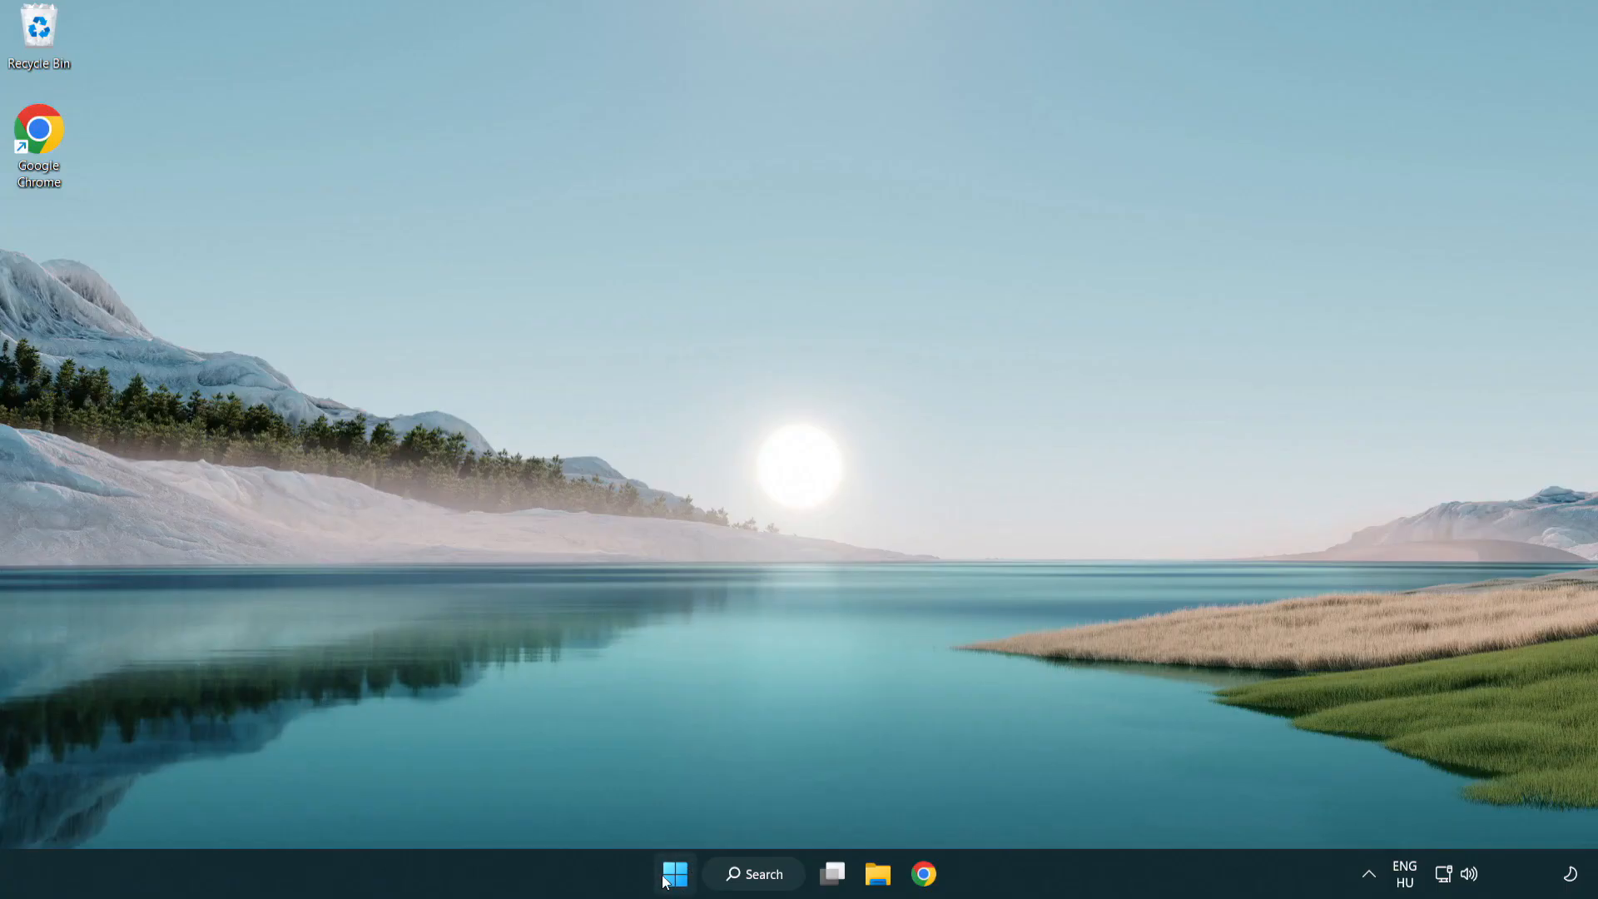
right_click(671, 874)
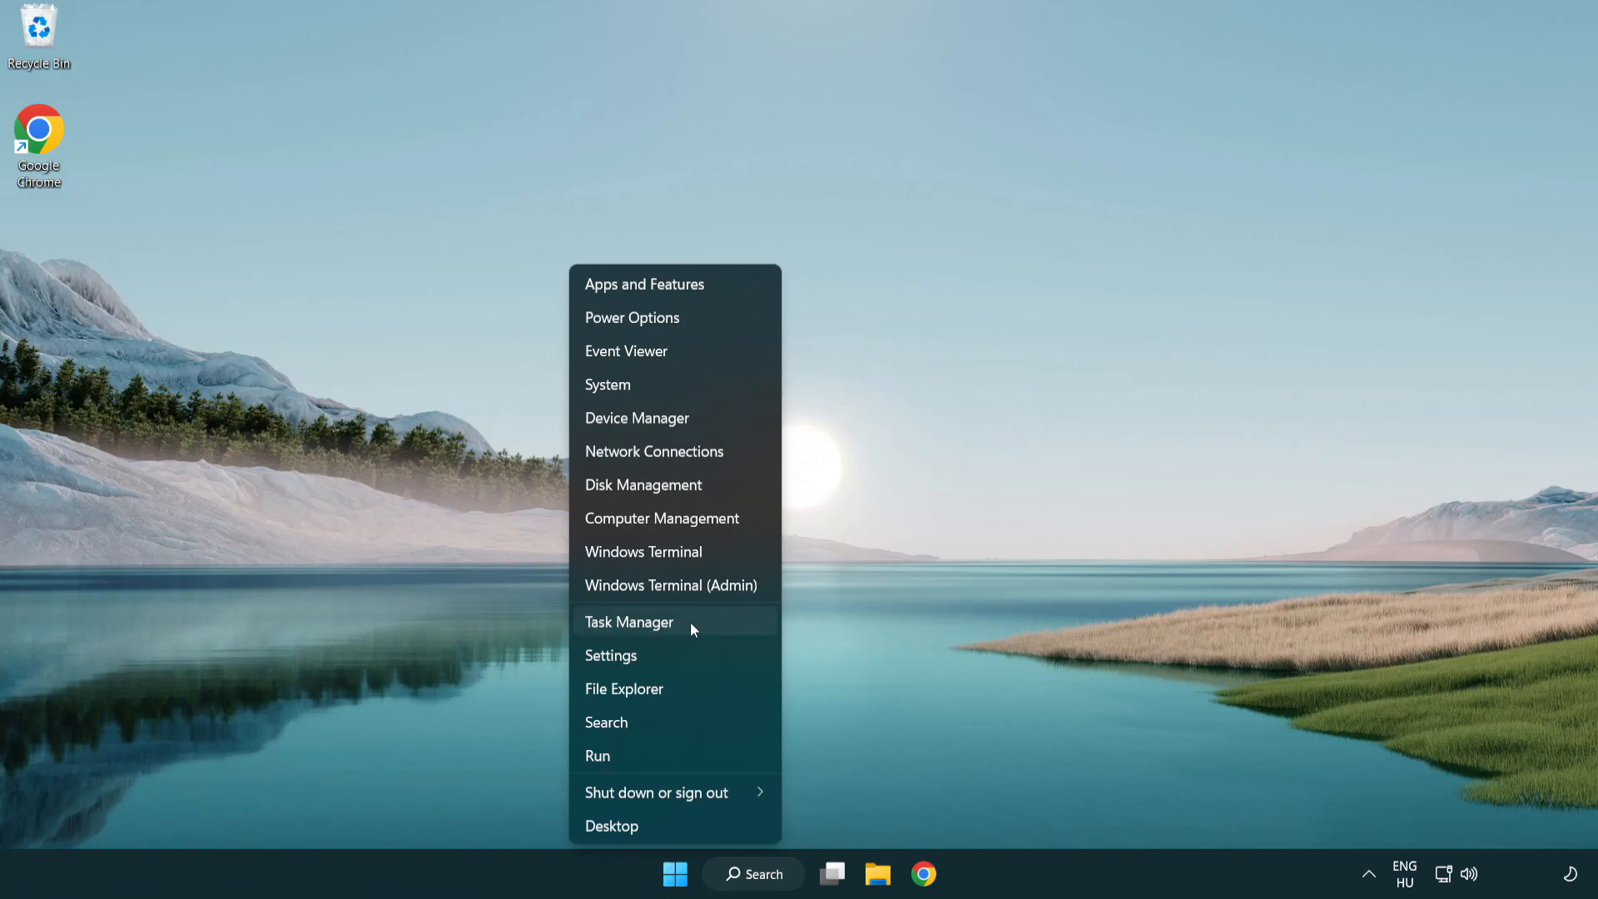
left_click(629, 622)
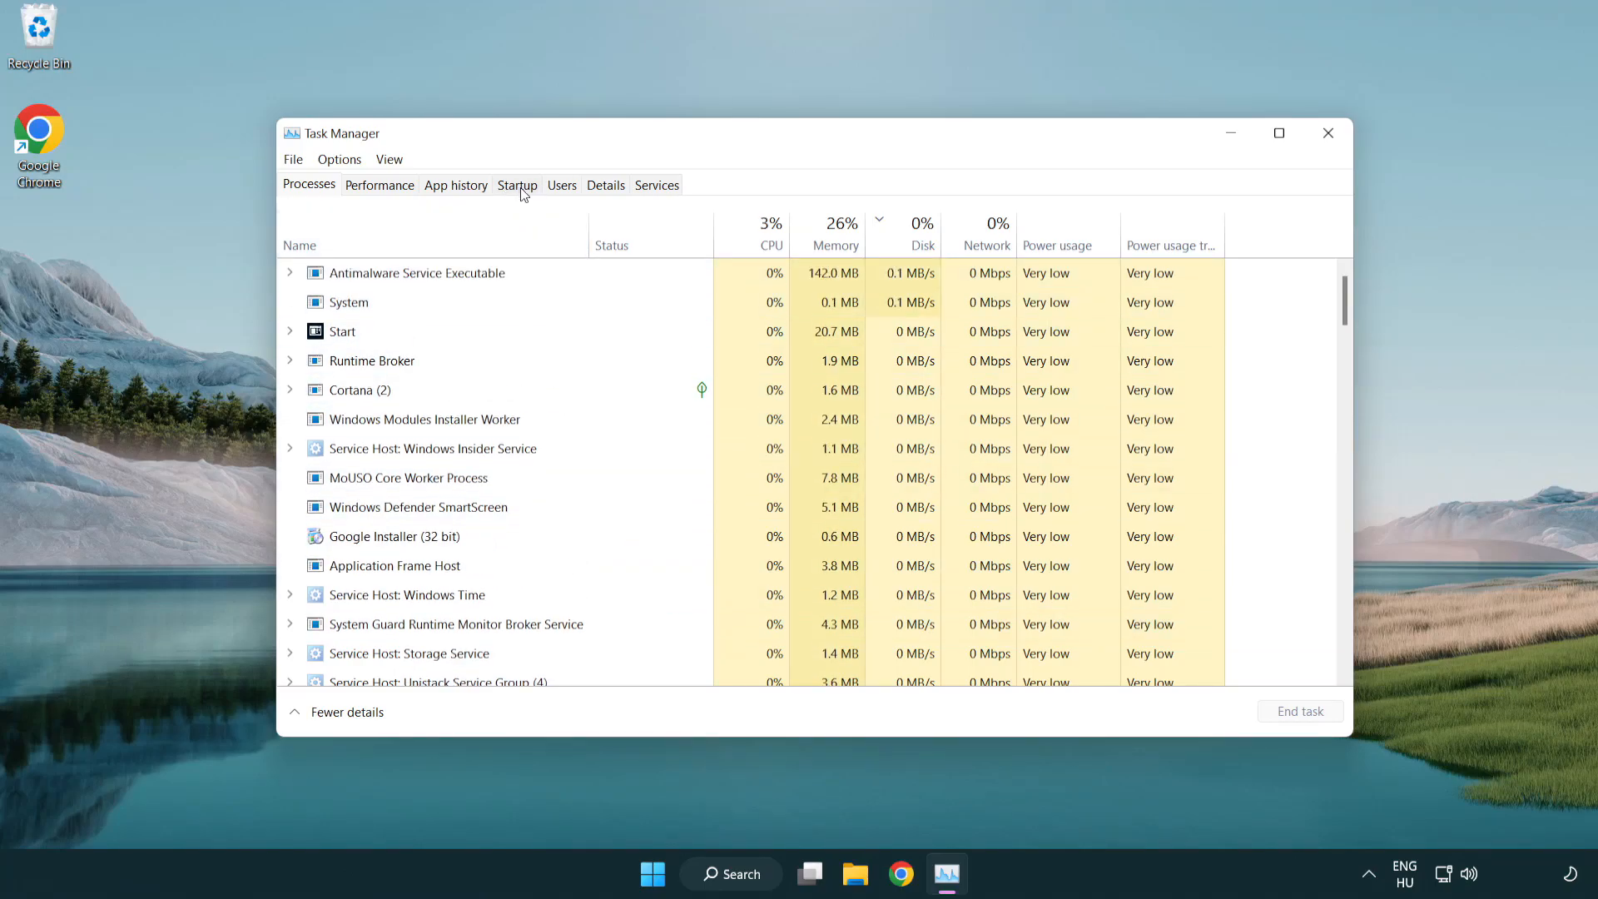
- Disable Terminal, Phone Link, Cortana and Windows Security notifications at startup, then close Task Manager
left_click(517, 184)
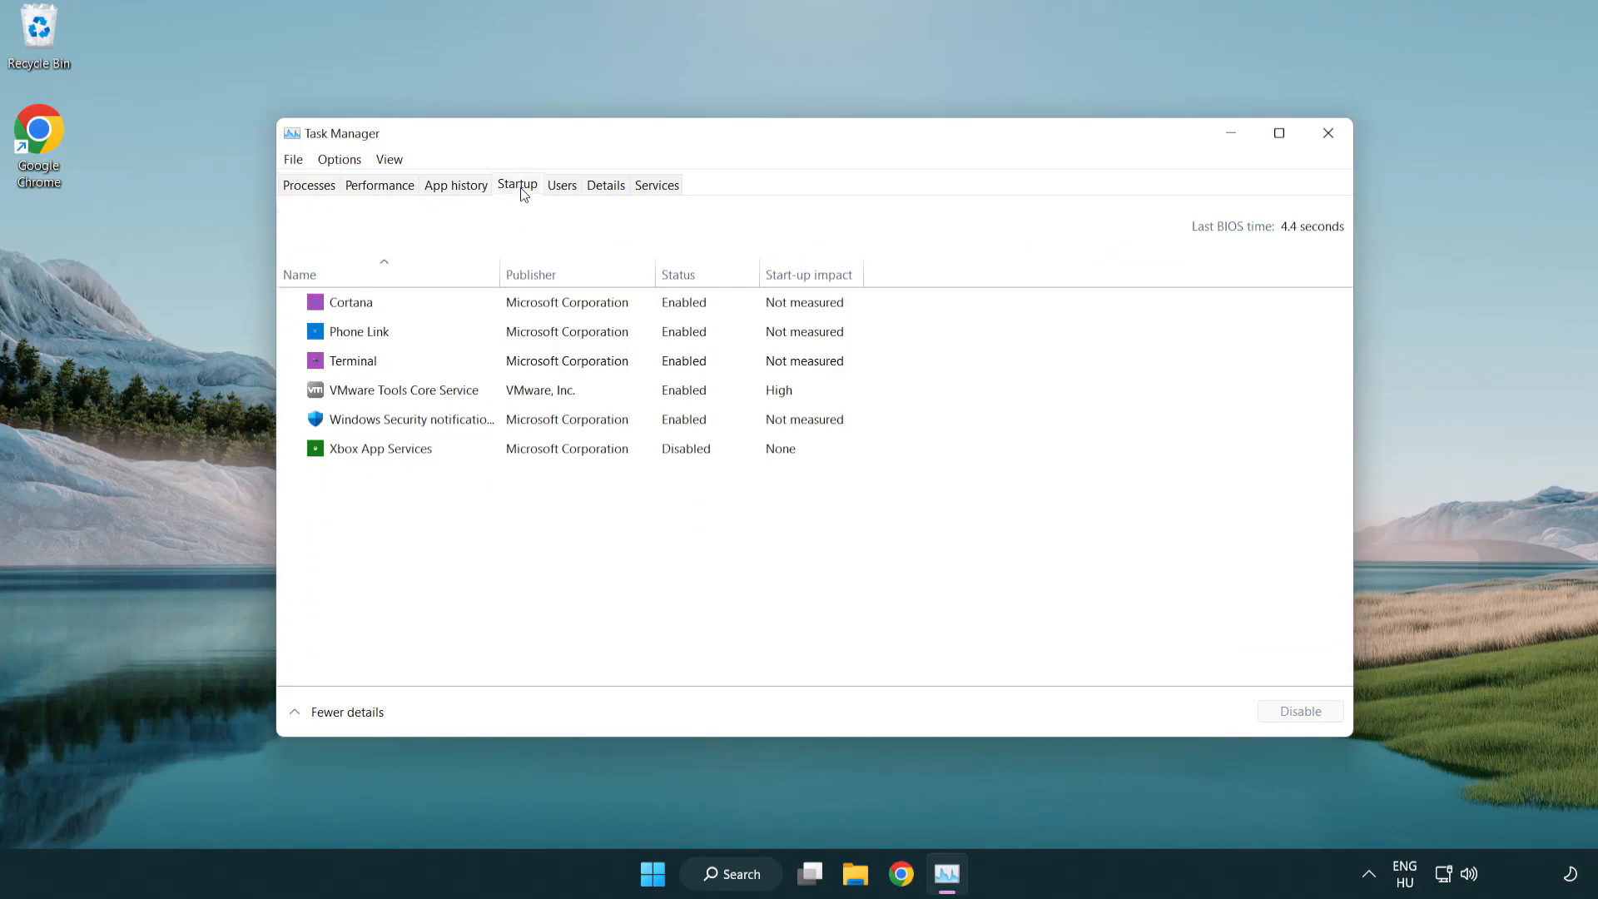
left_click(353, 361)
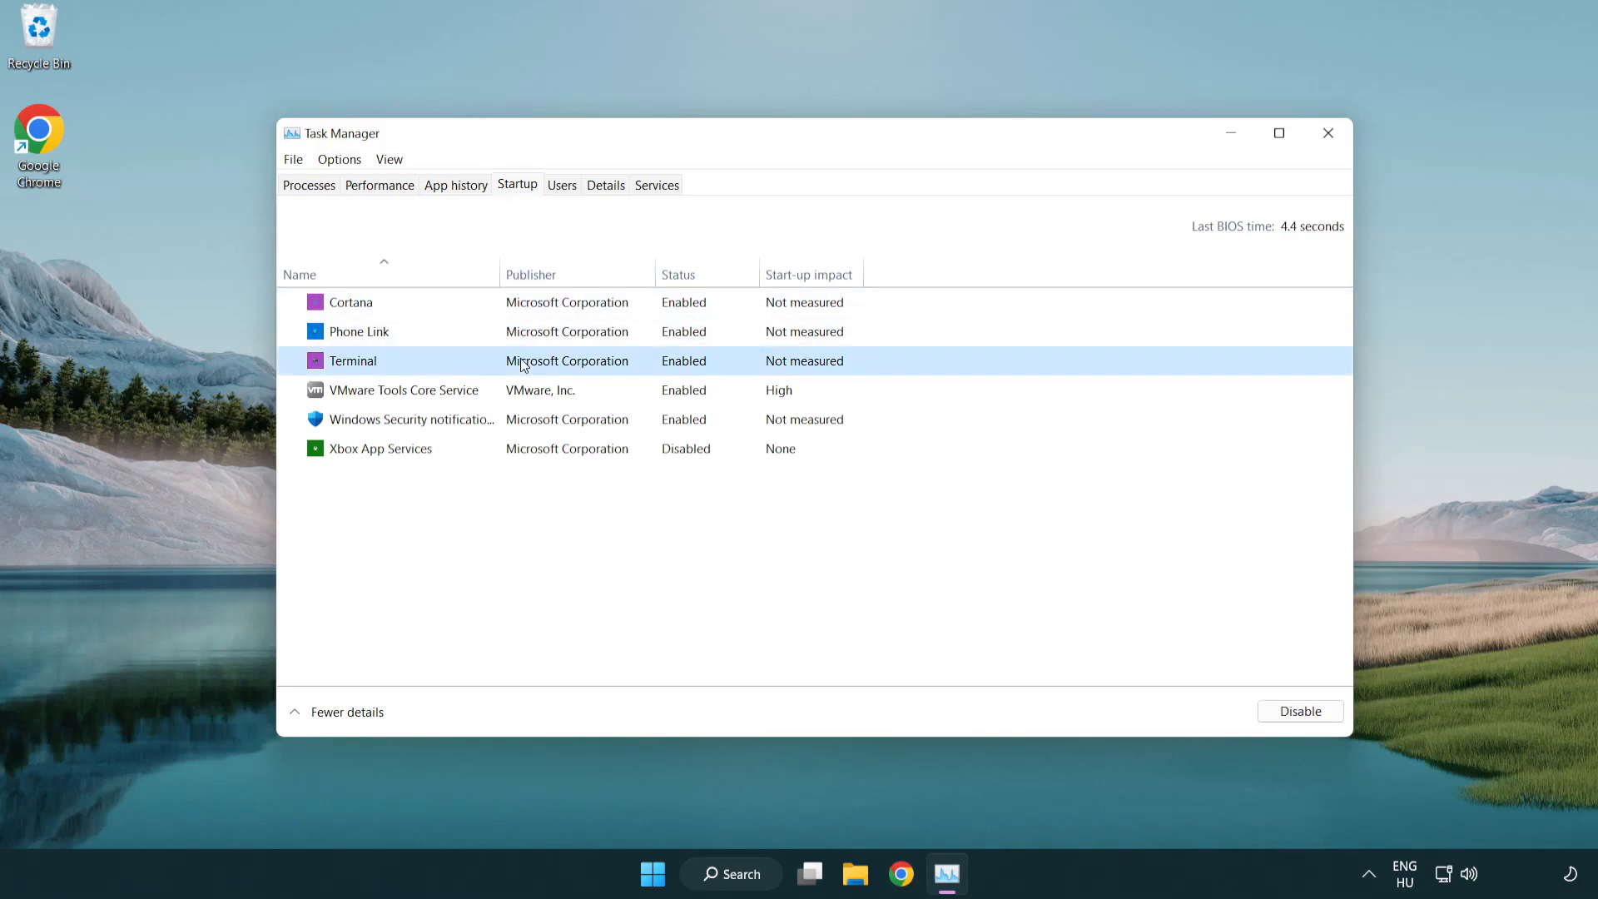
left_click(1300, 710)
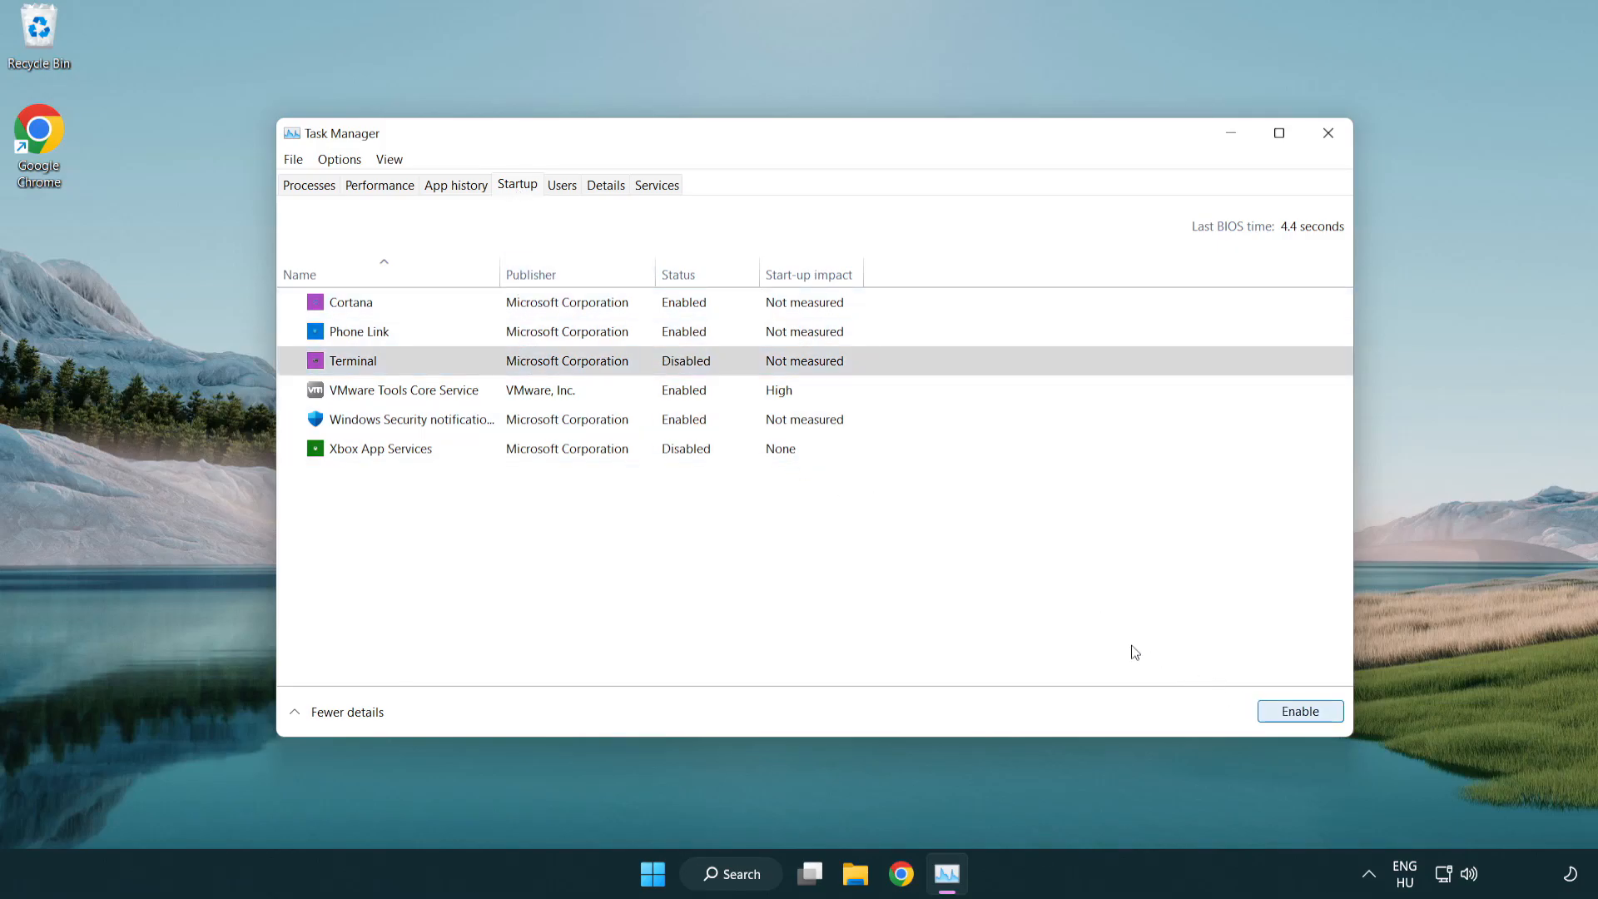
left_click(359, 332)
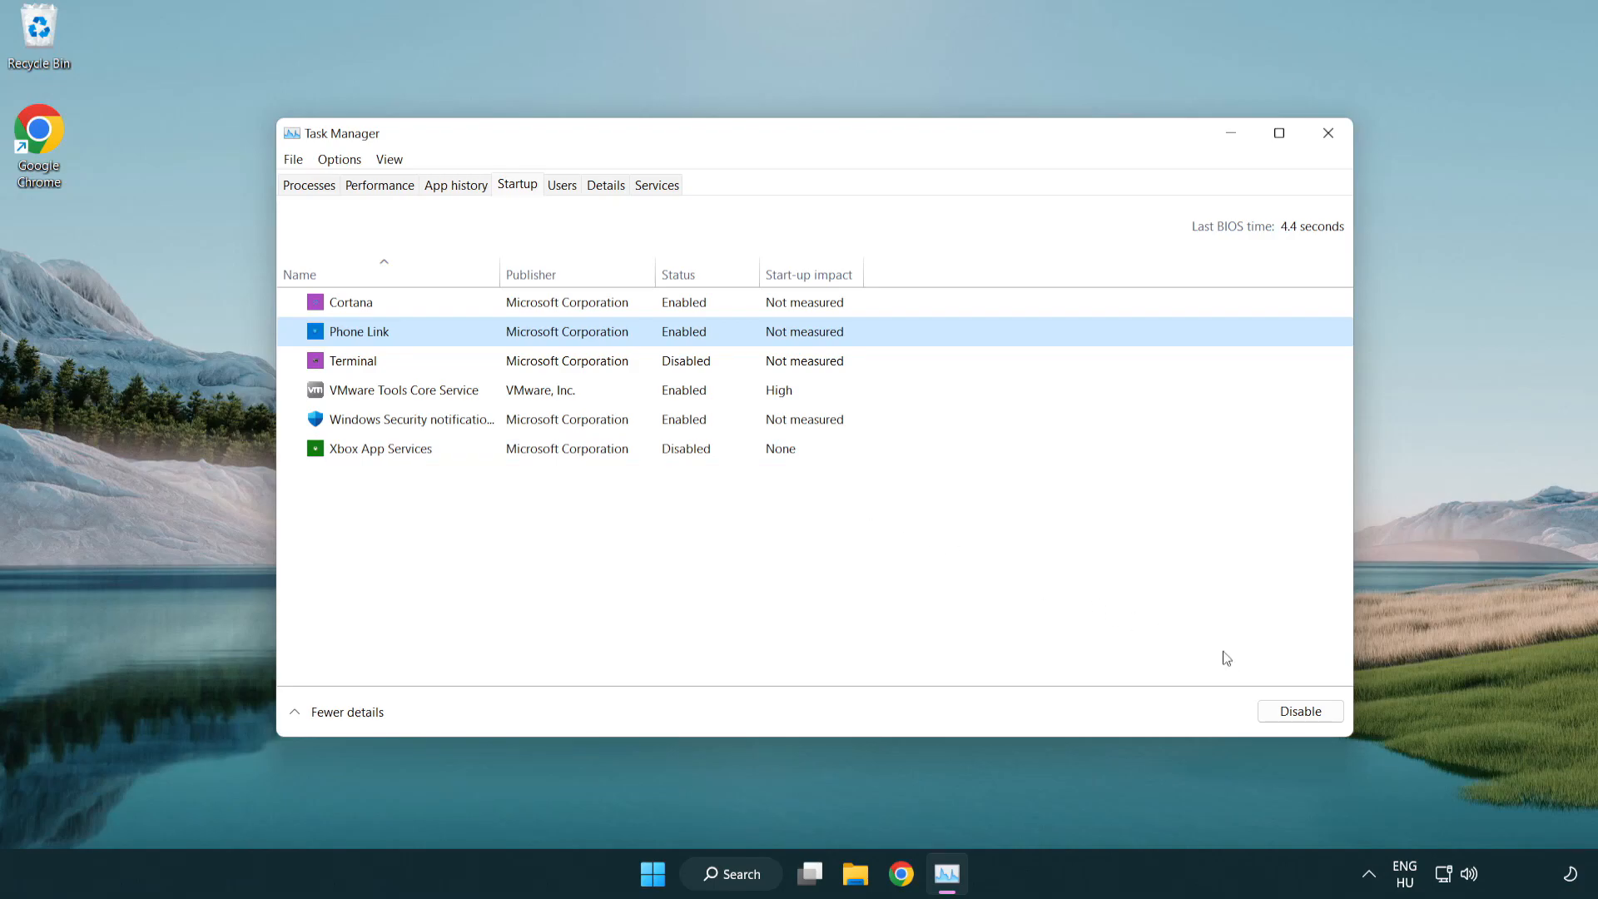
left_click(1300, 711)
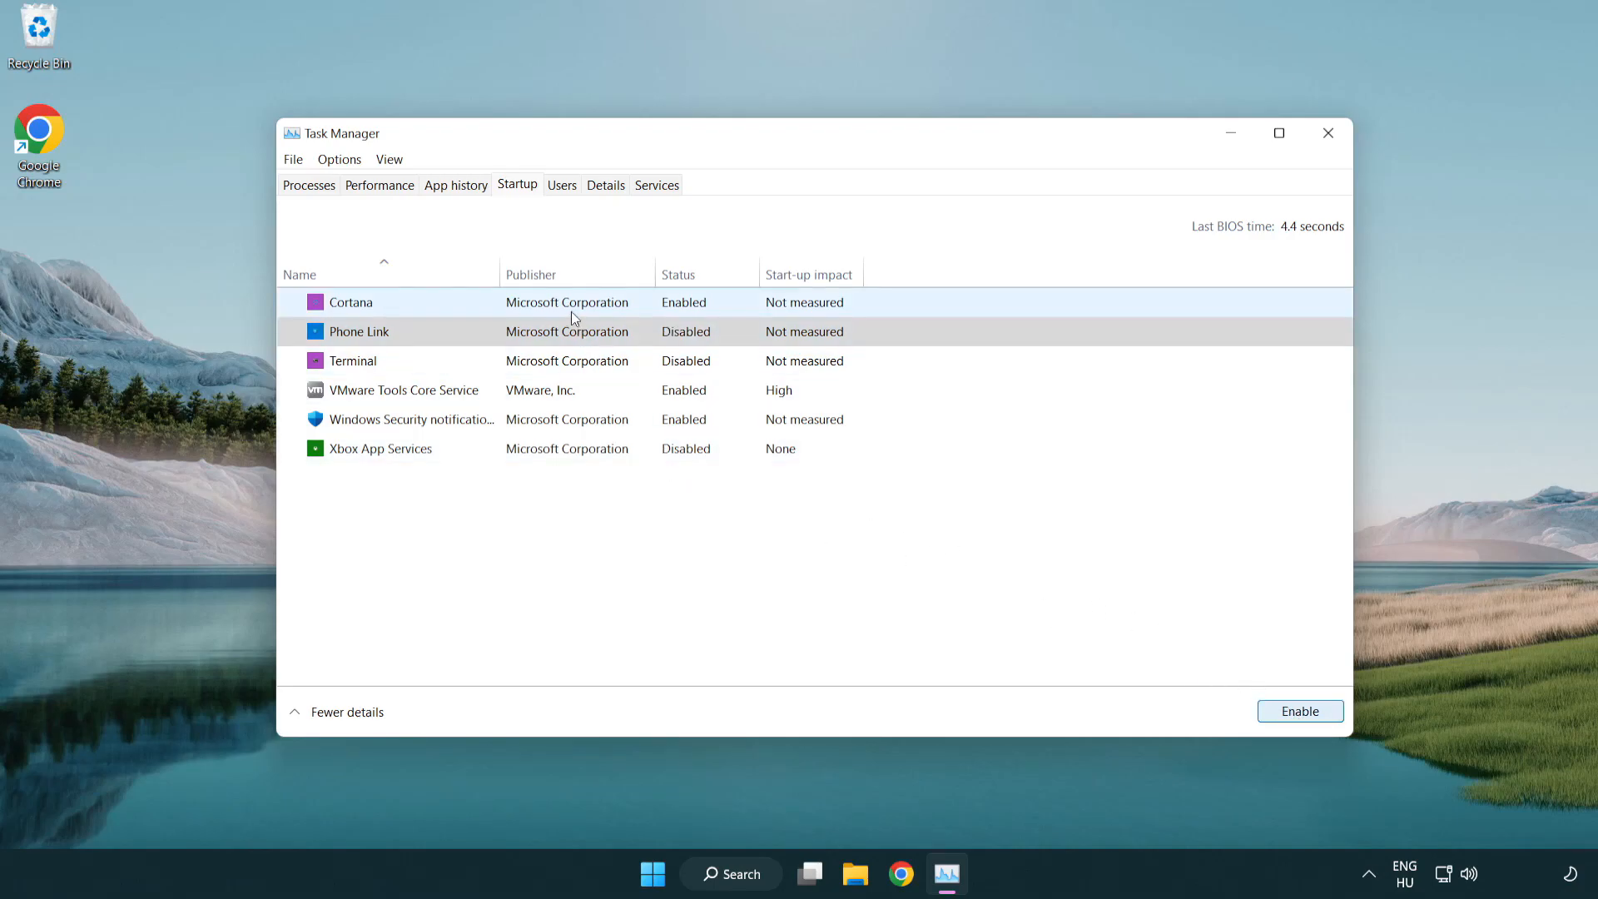
left_click(351, 302)
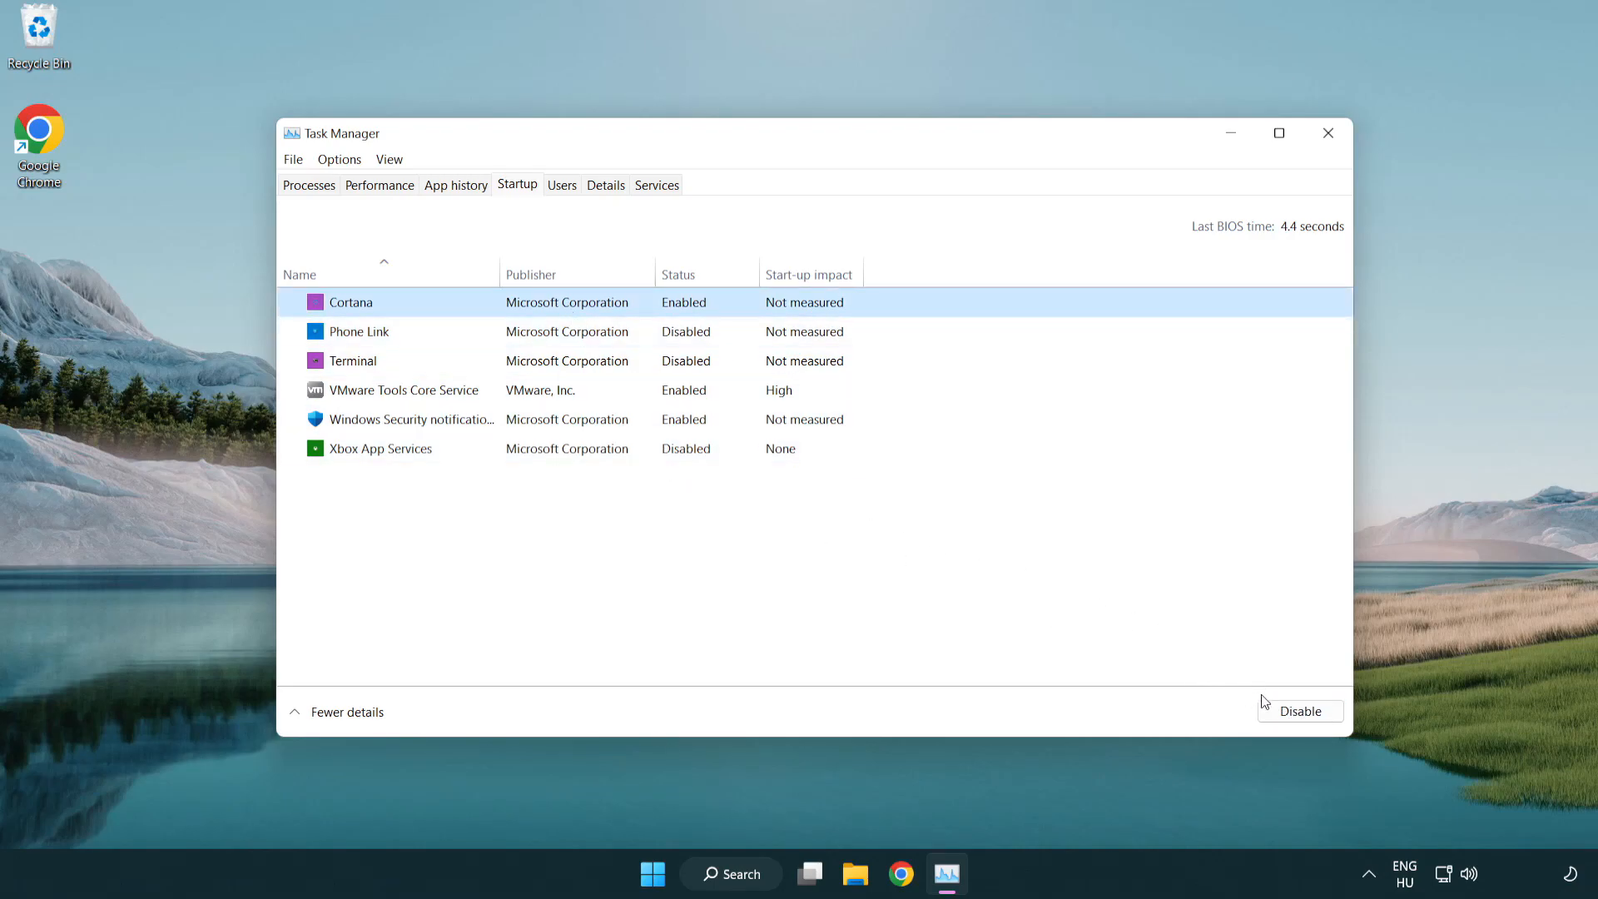
left_click(1300, 710)
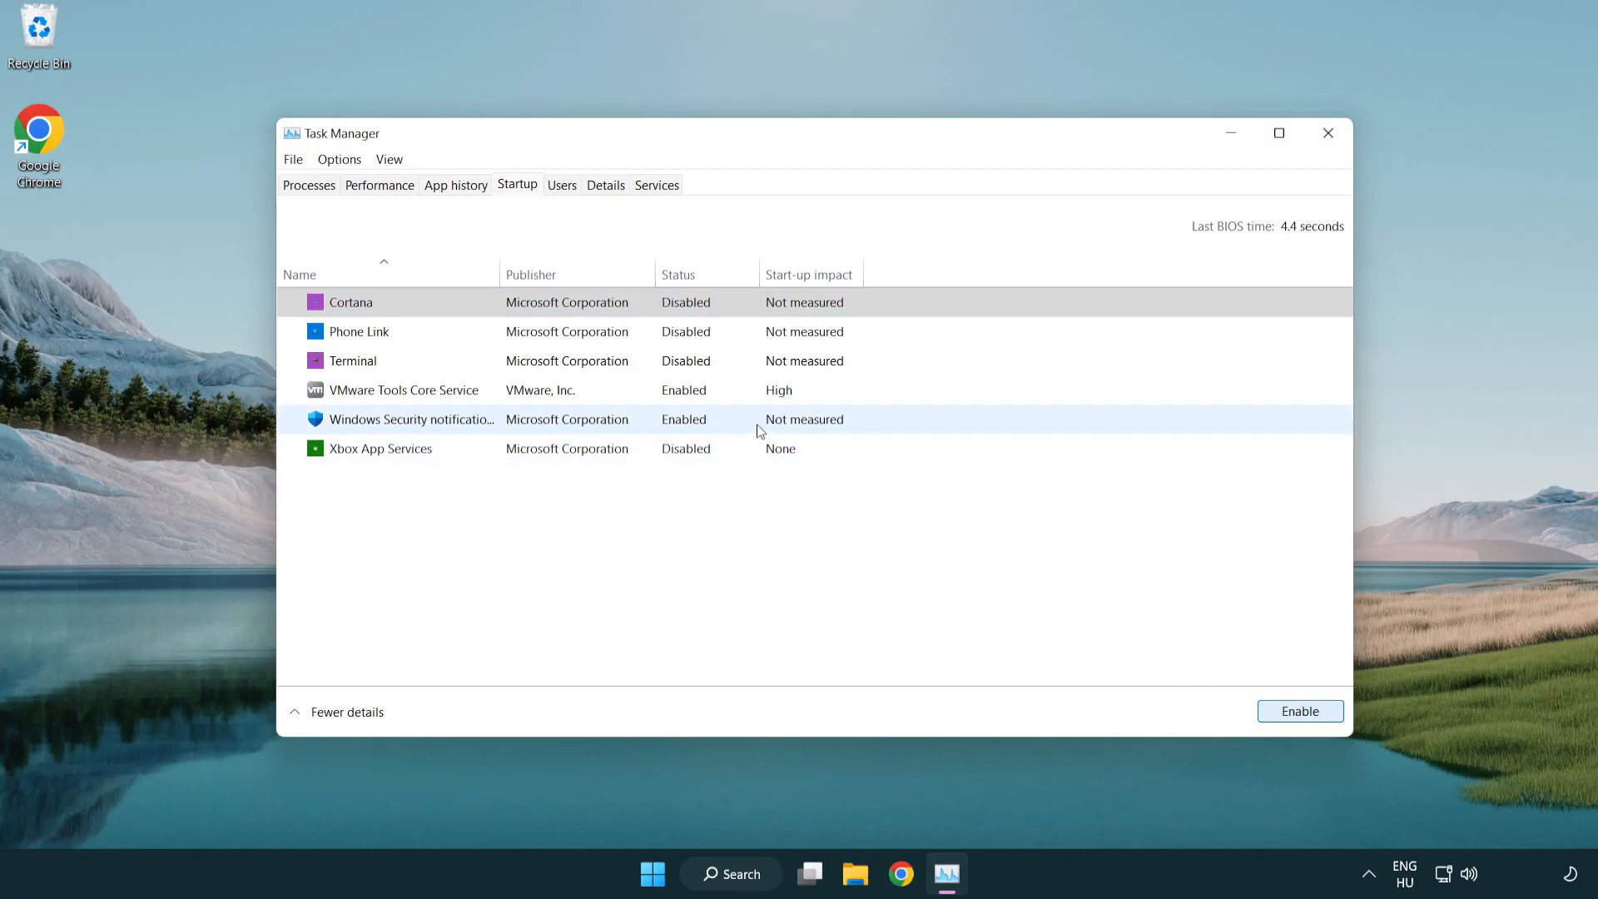
left_click(1299, 711)
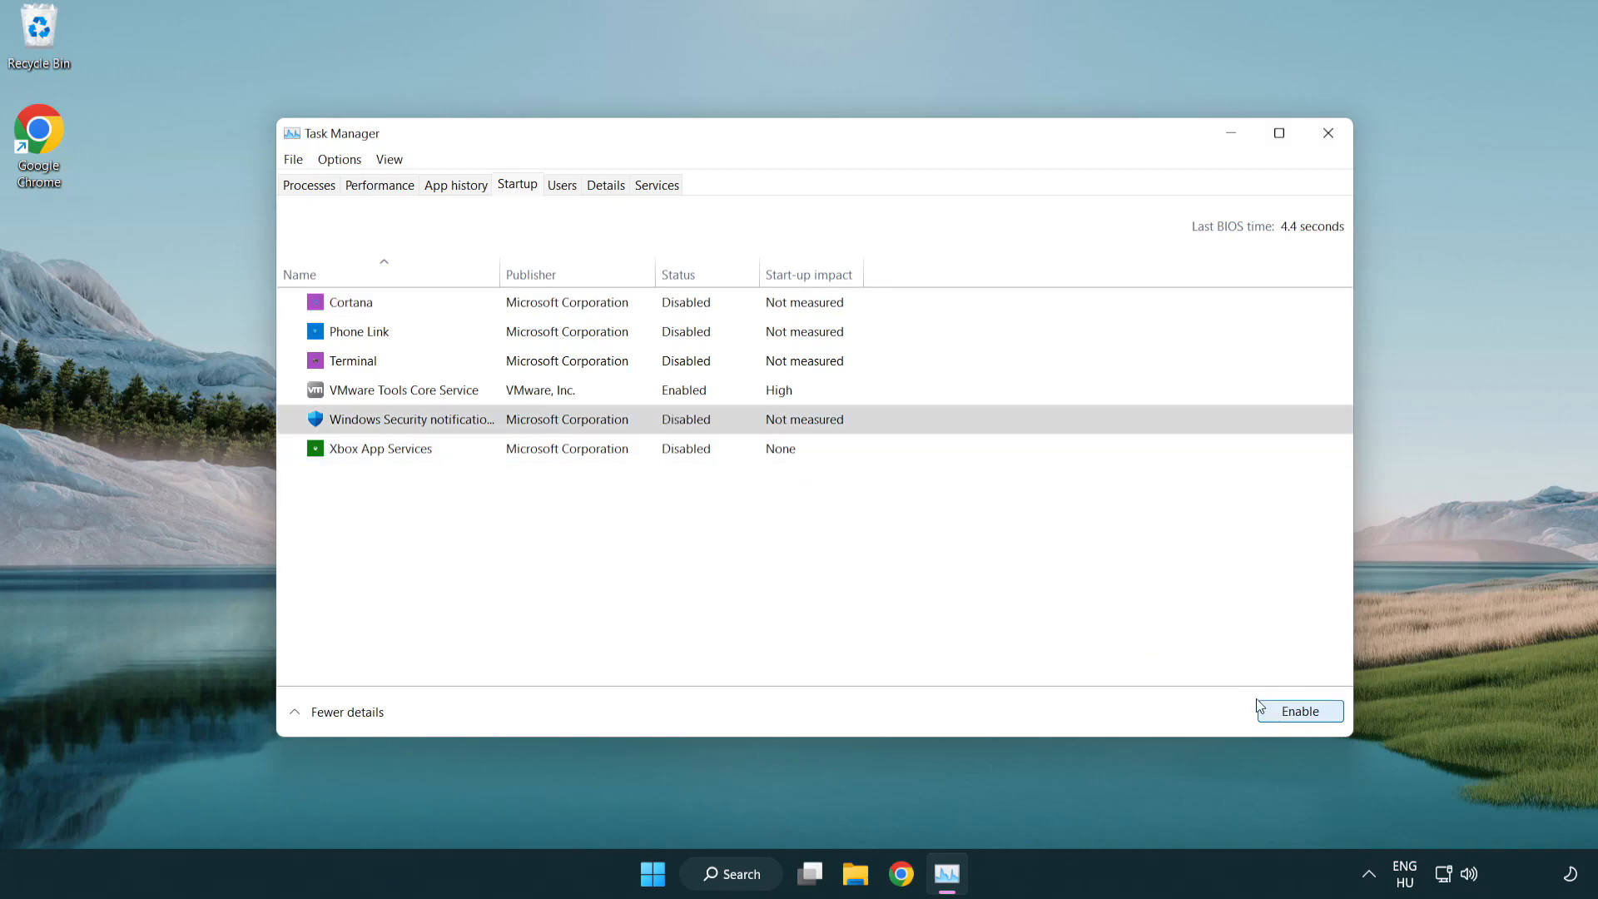
mouse_move(1293, 183)
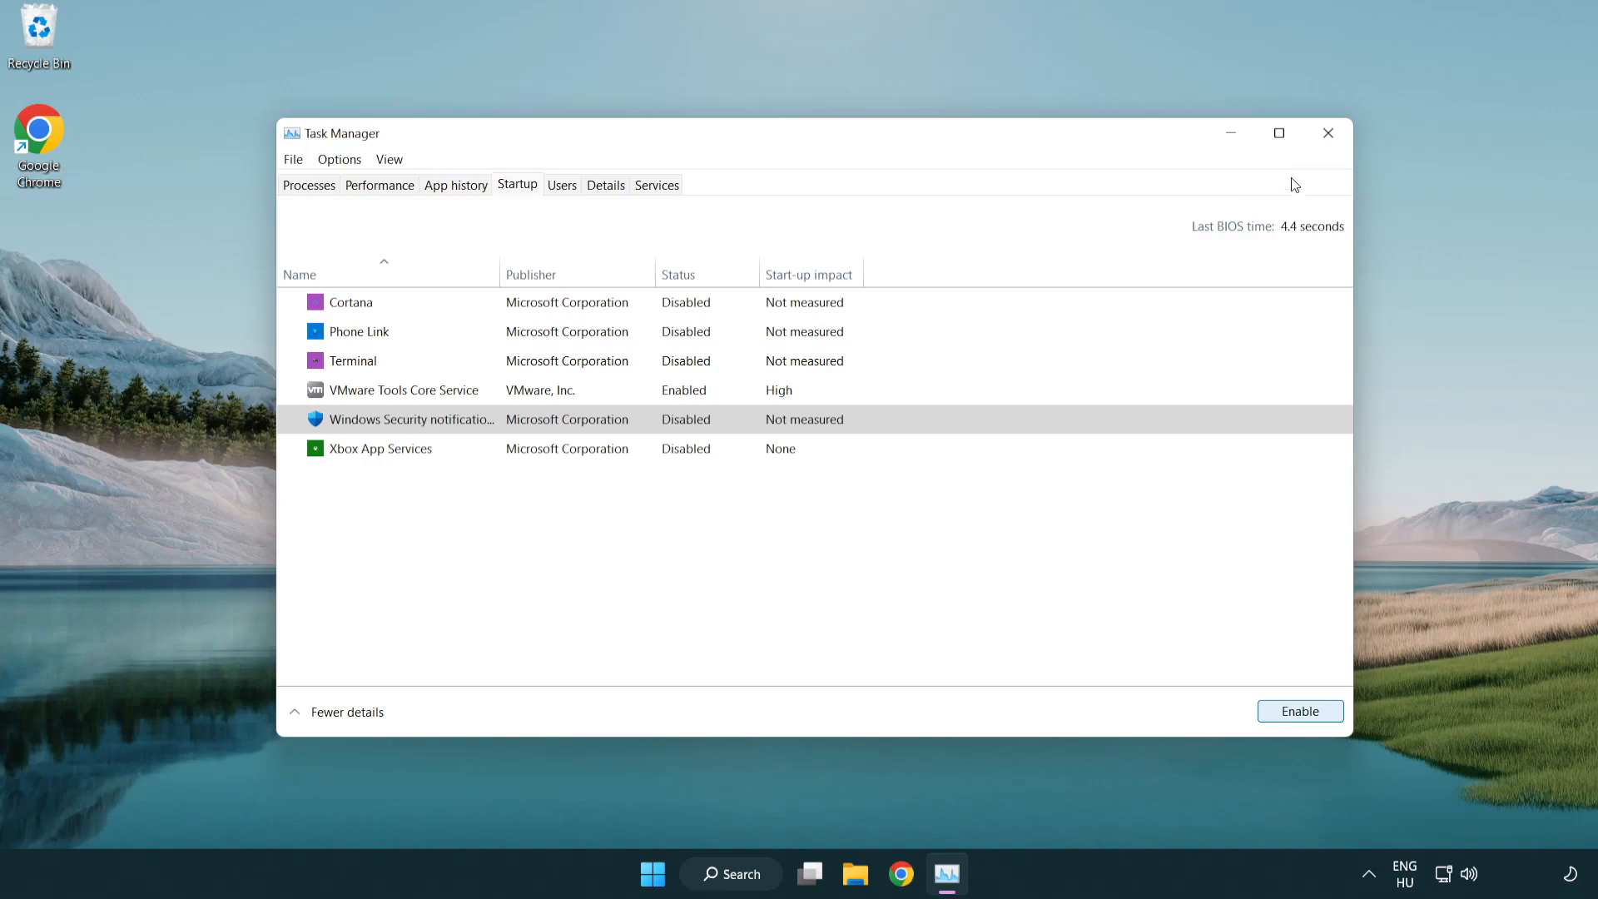
mouse_move(1329, 142)
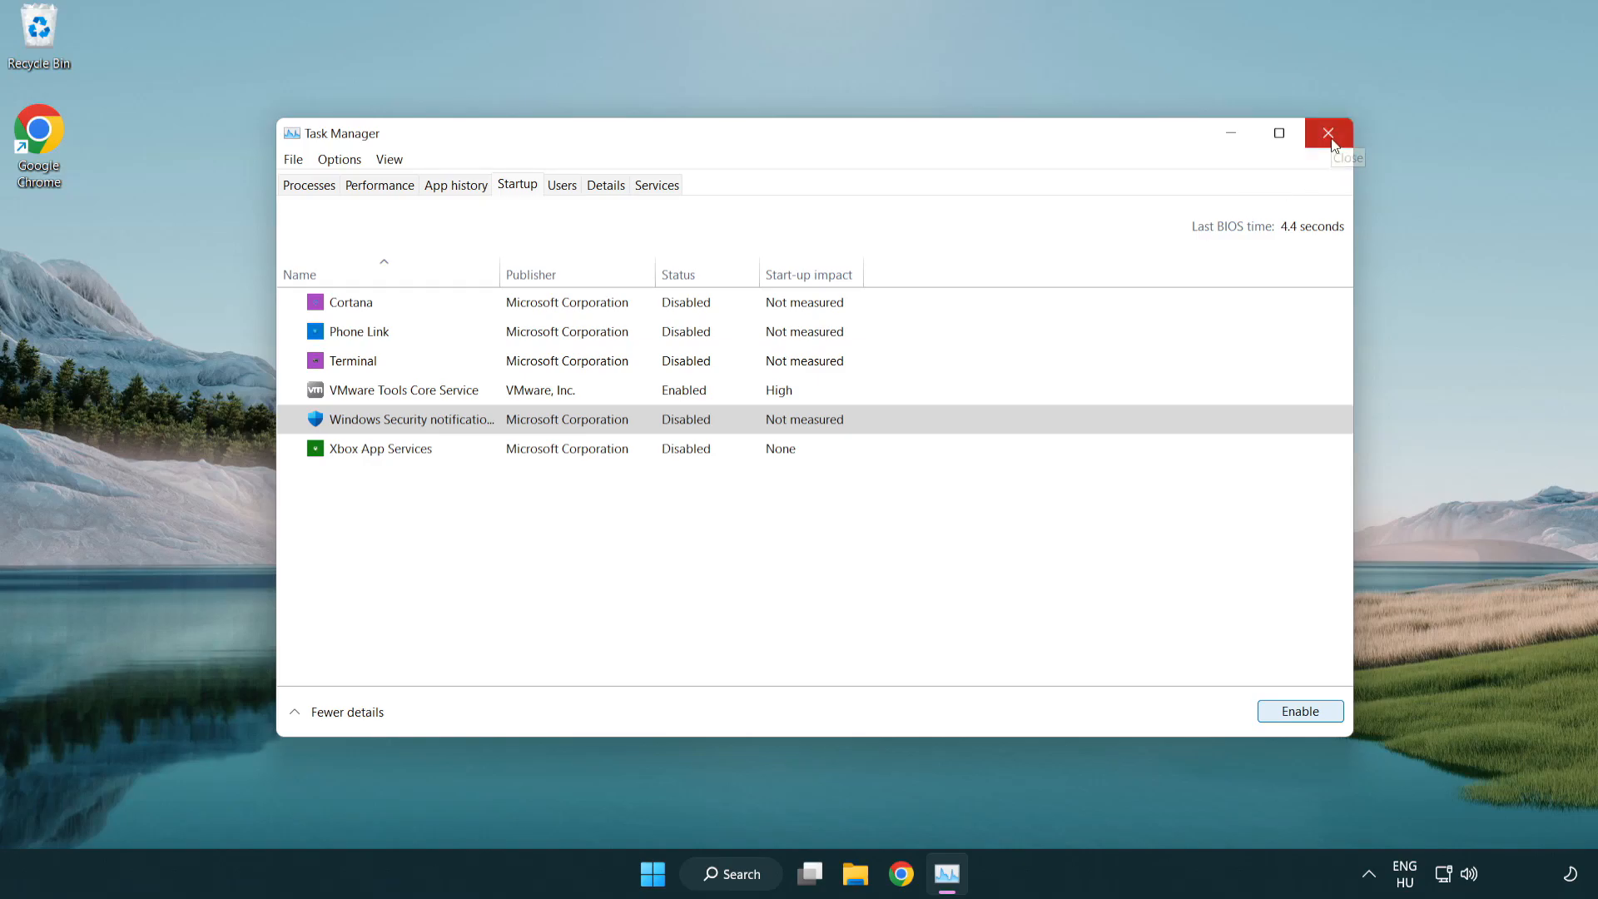
left_click(1327, 133)
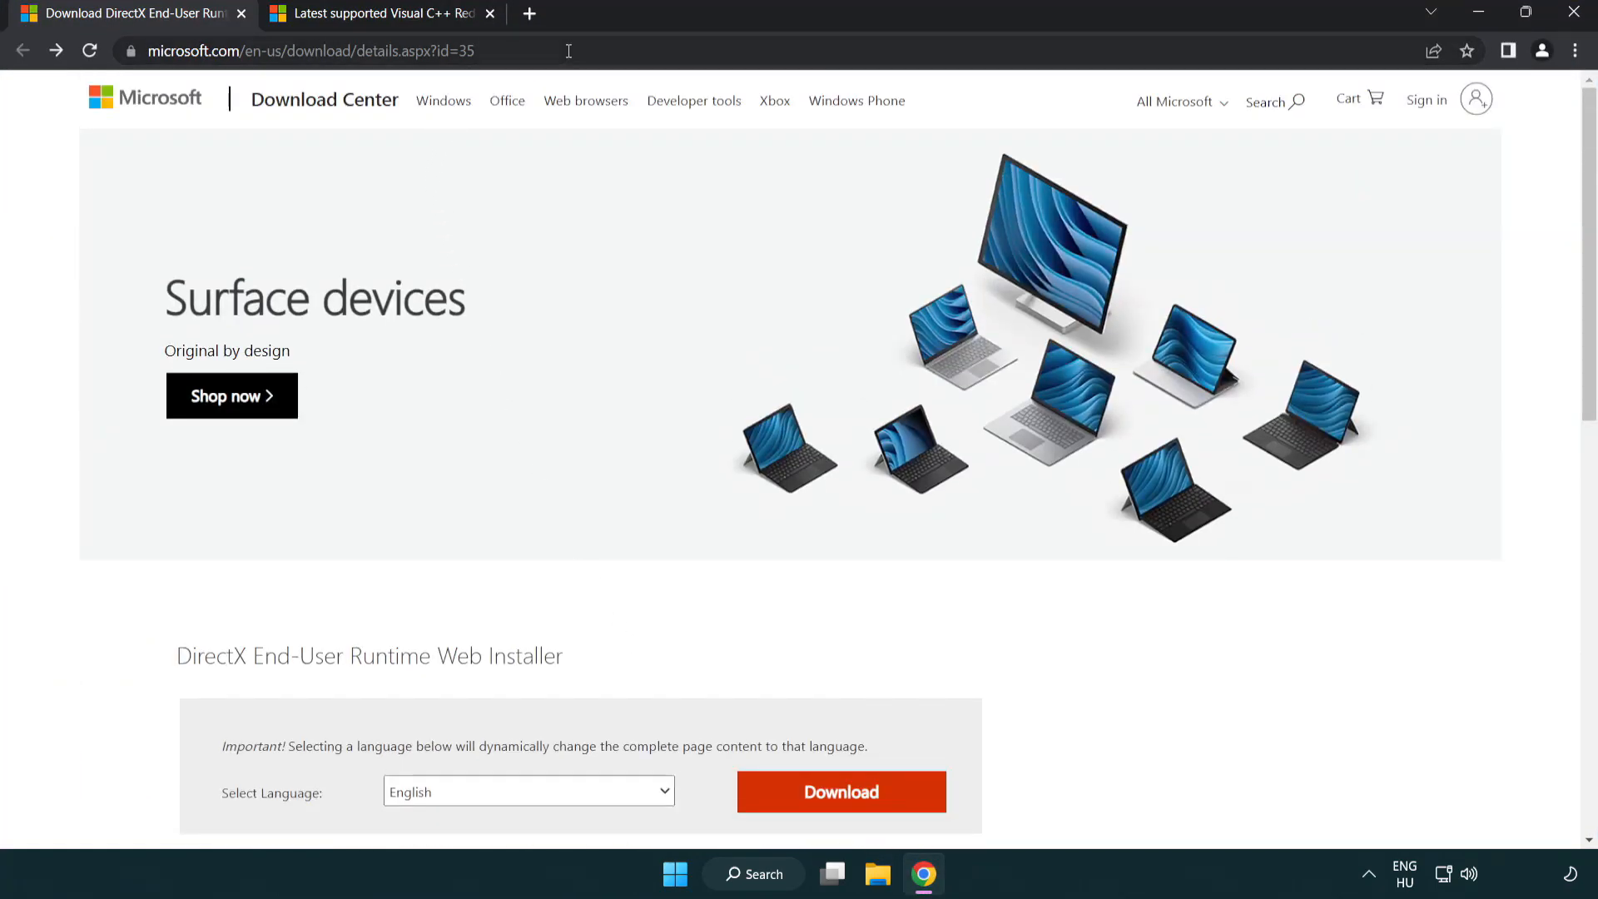
mouse_move(1529, 362)
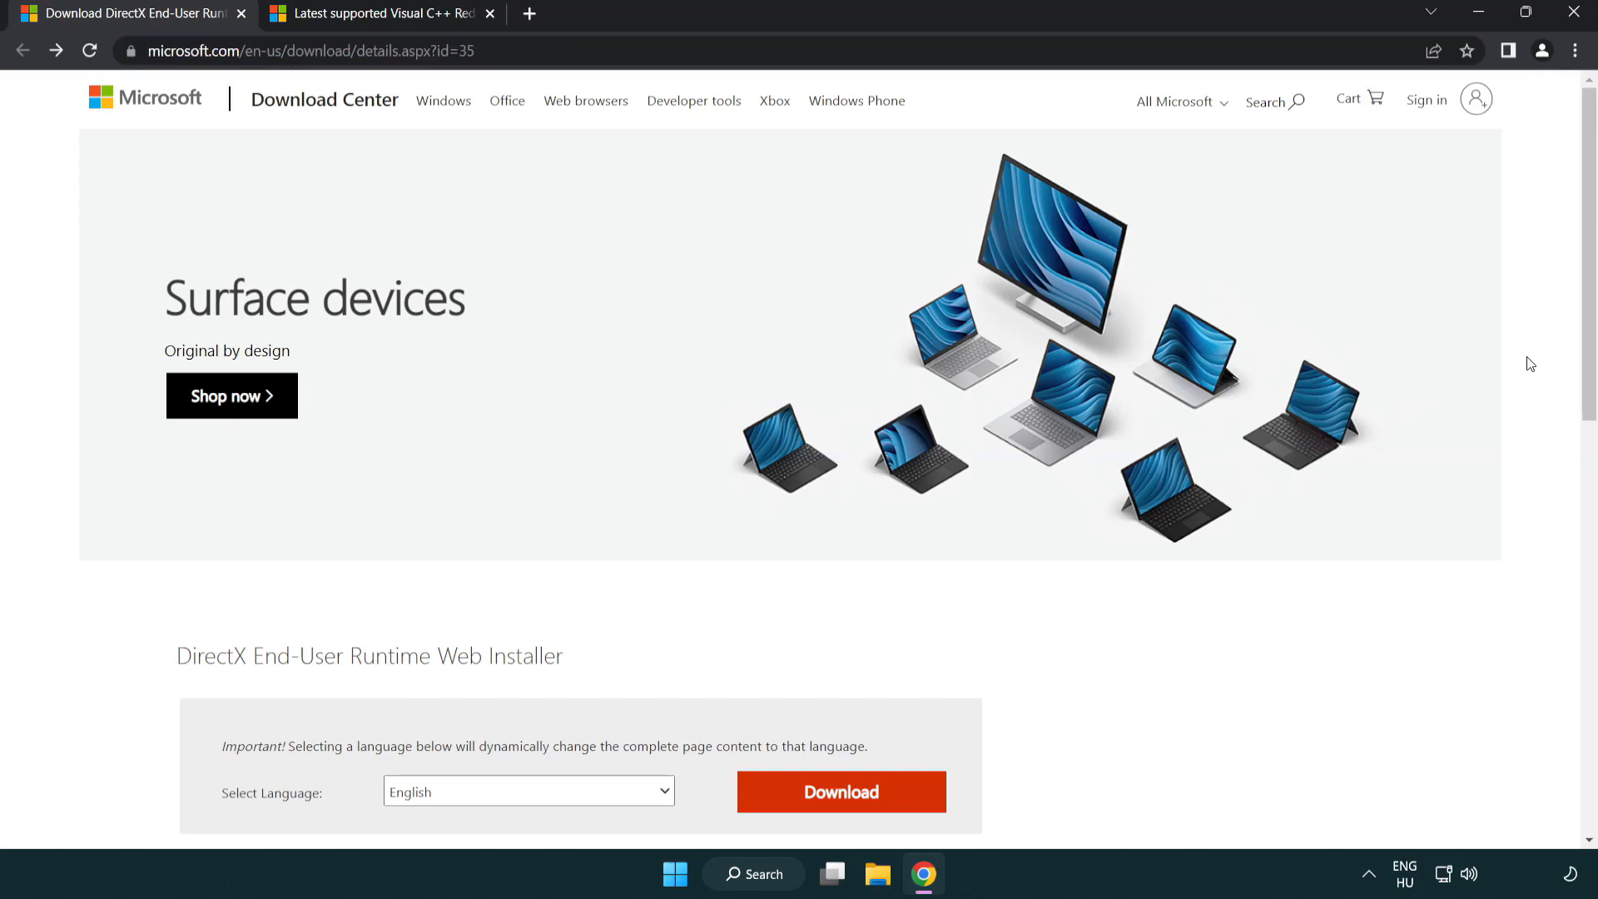
- Download dxwebsetup.exe from the DirectX End-User Runtime page and launch it
scroll("down", 3)
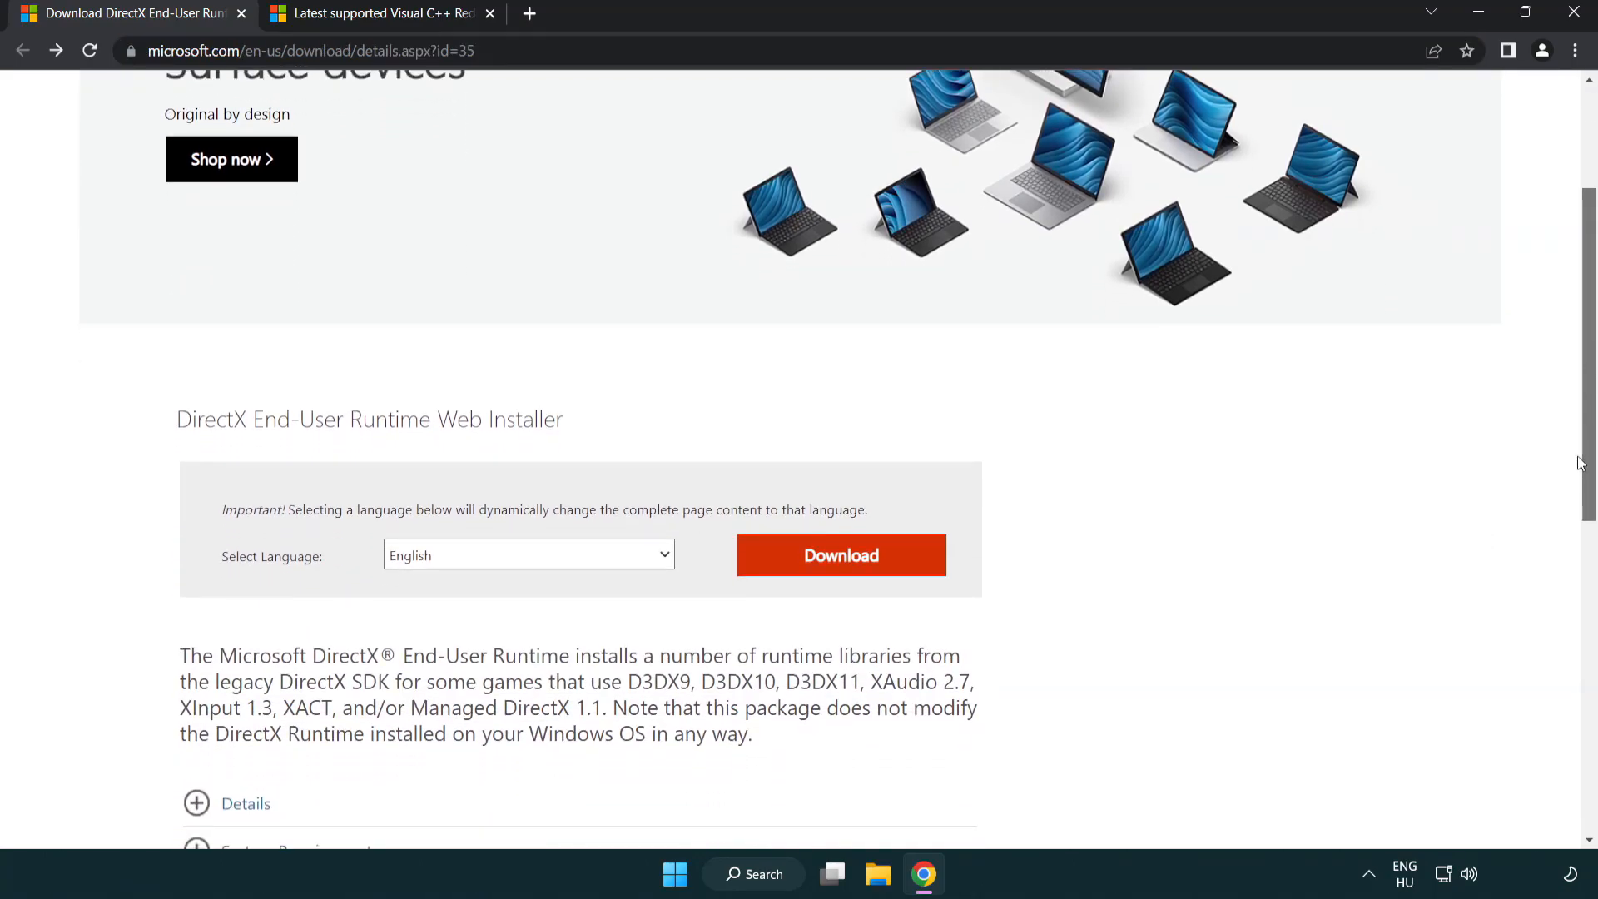
mouse_move(516, 573)
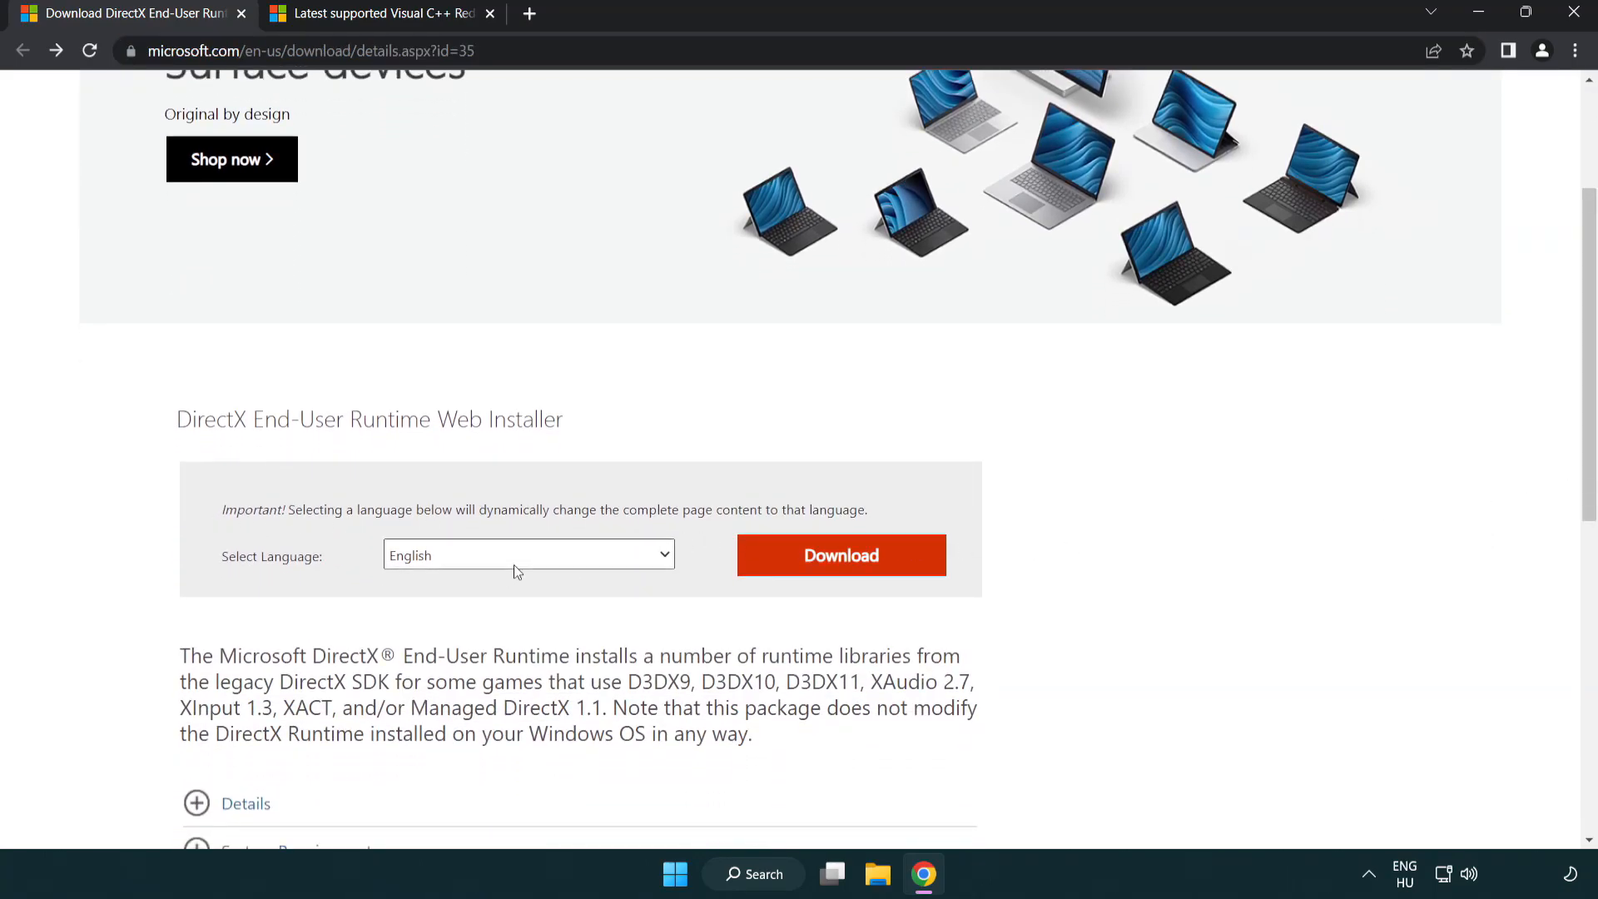
mouse_move(849, 570)
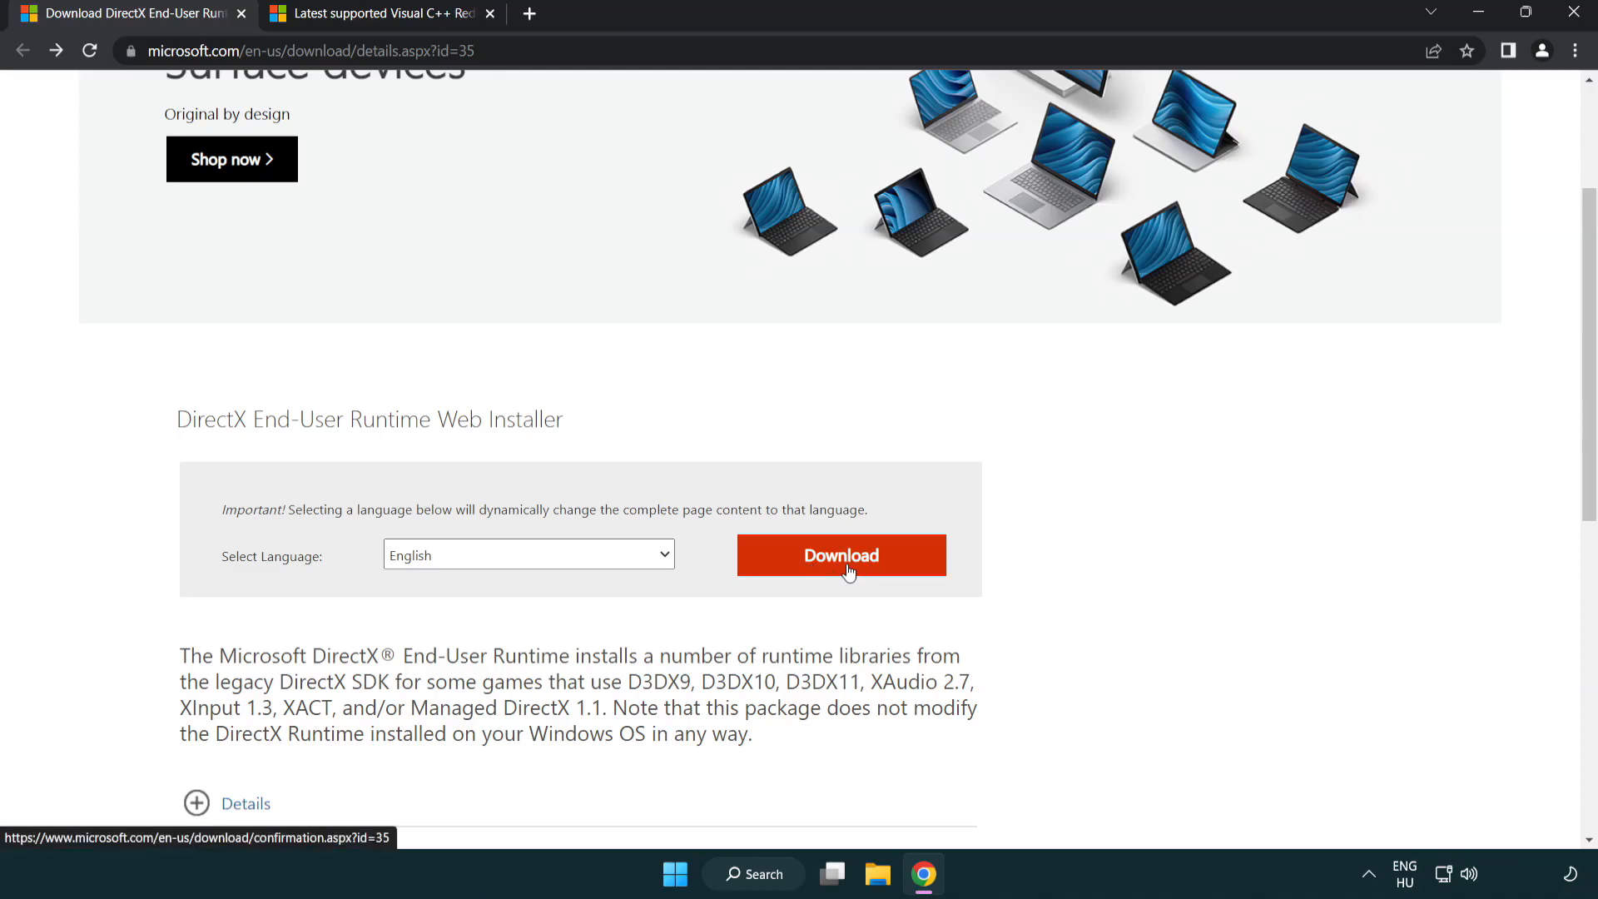
left_click(841, 555)
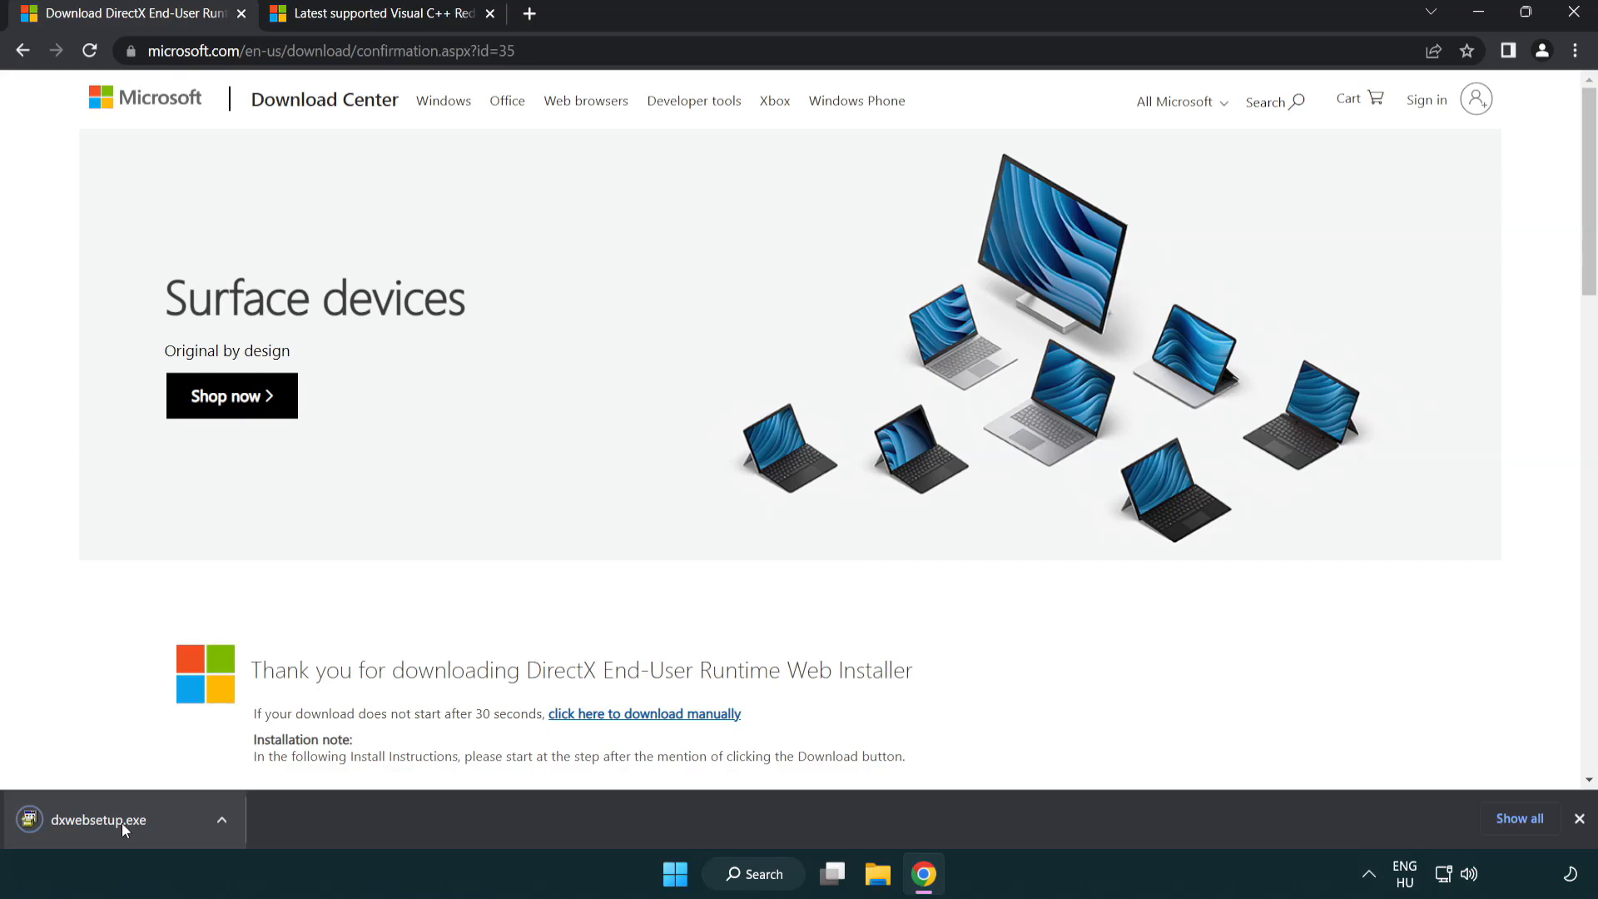
mouse_move(105, 830)
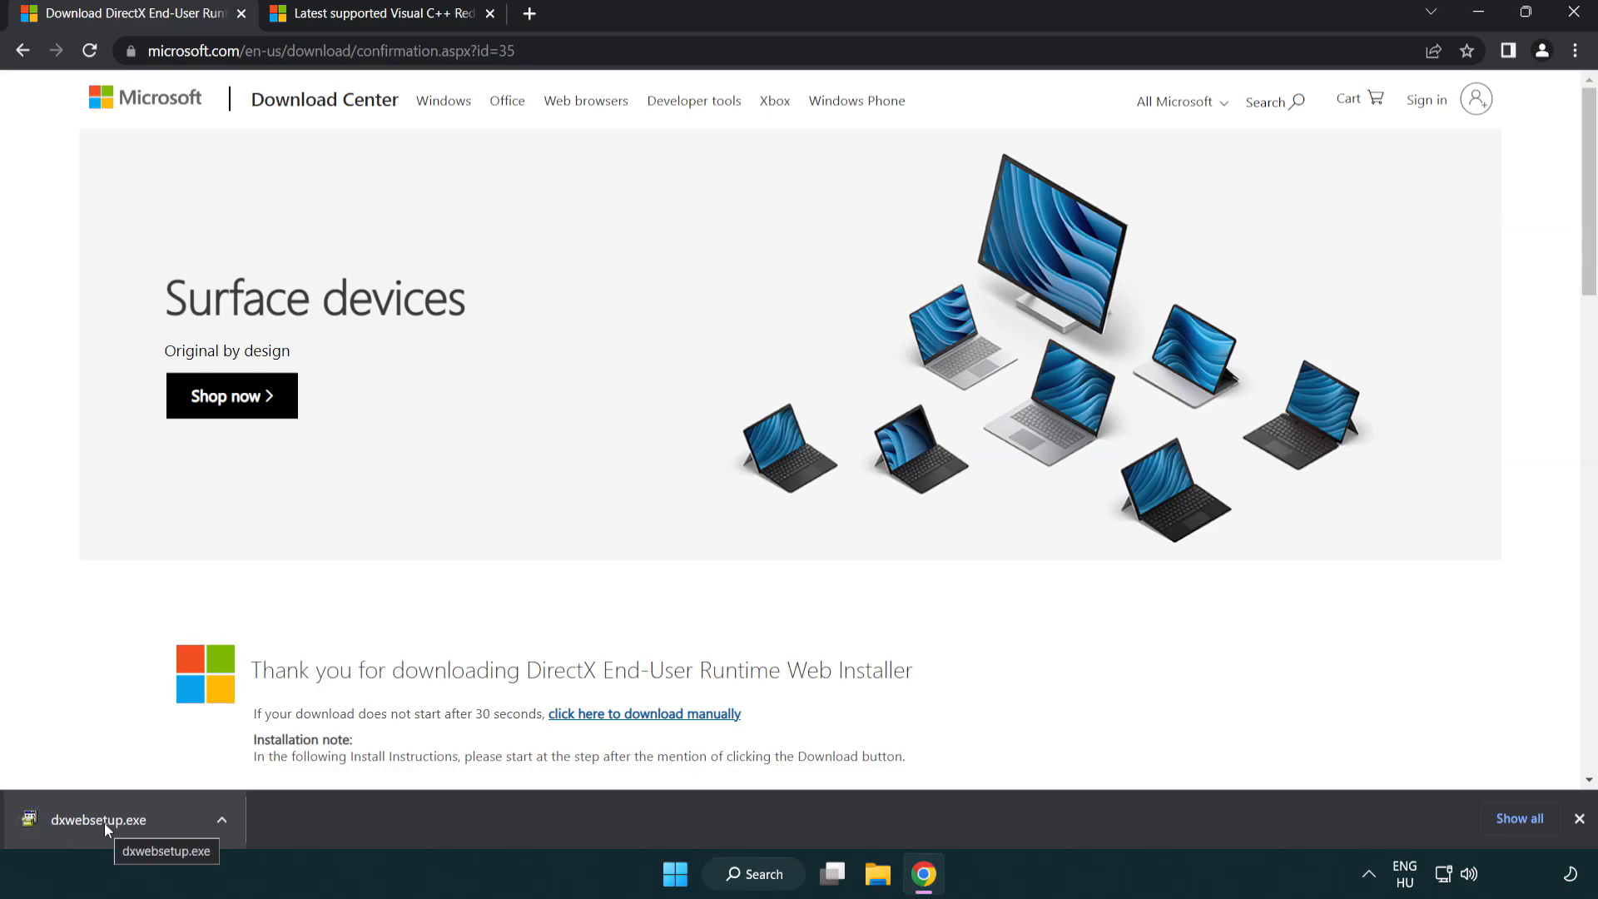
left_click(98, 820)
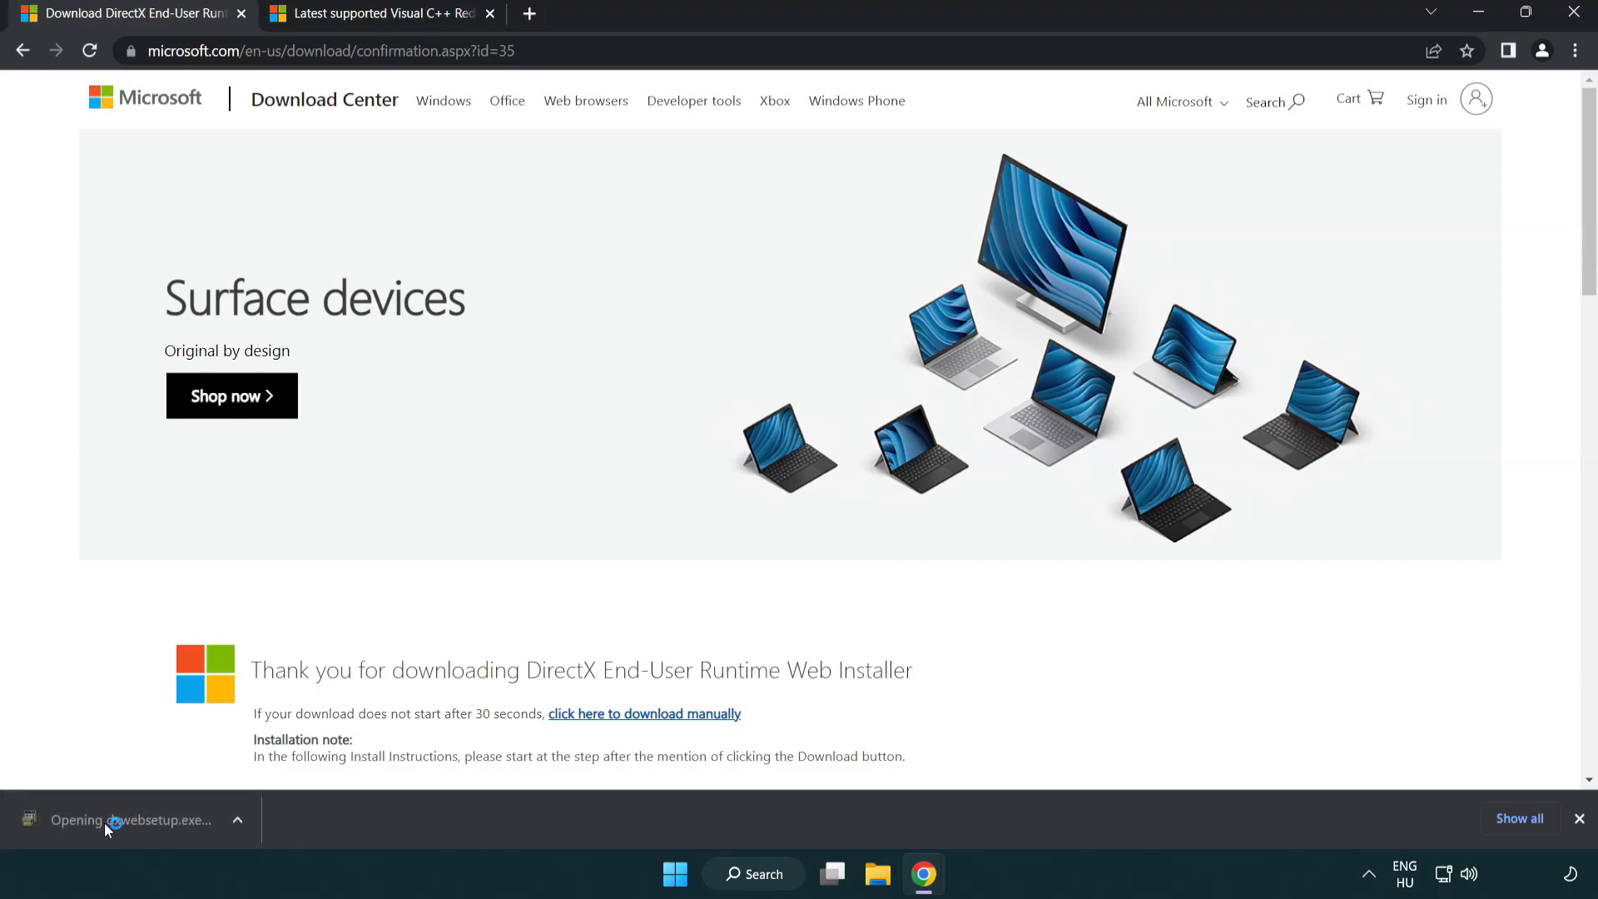
left_click(132, 820)
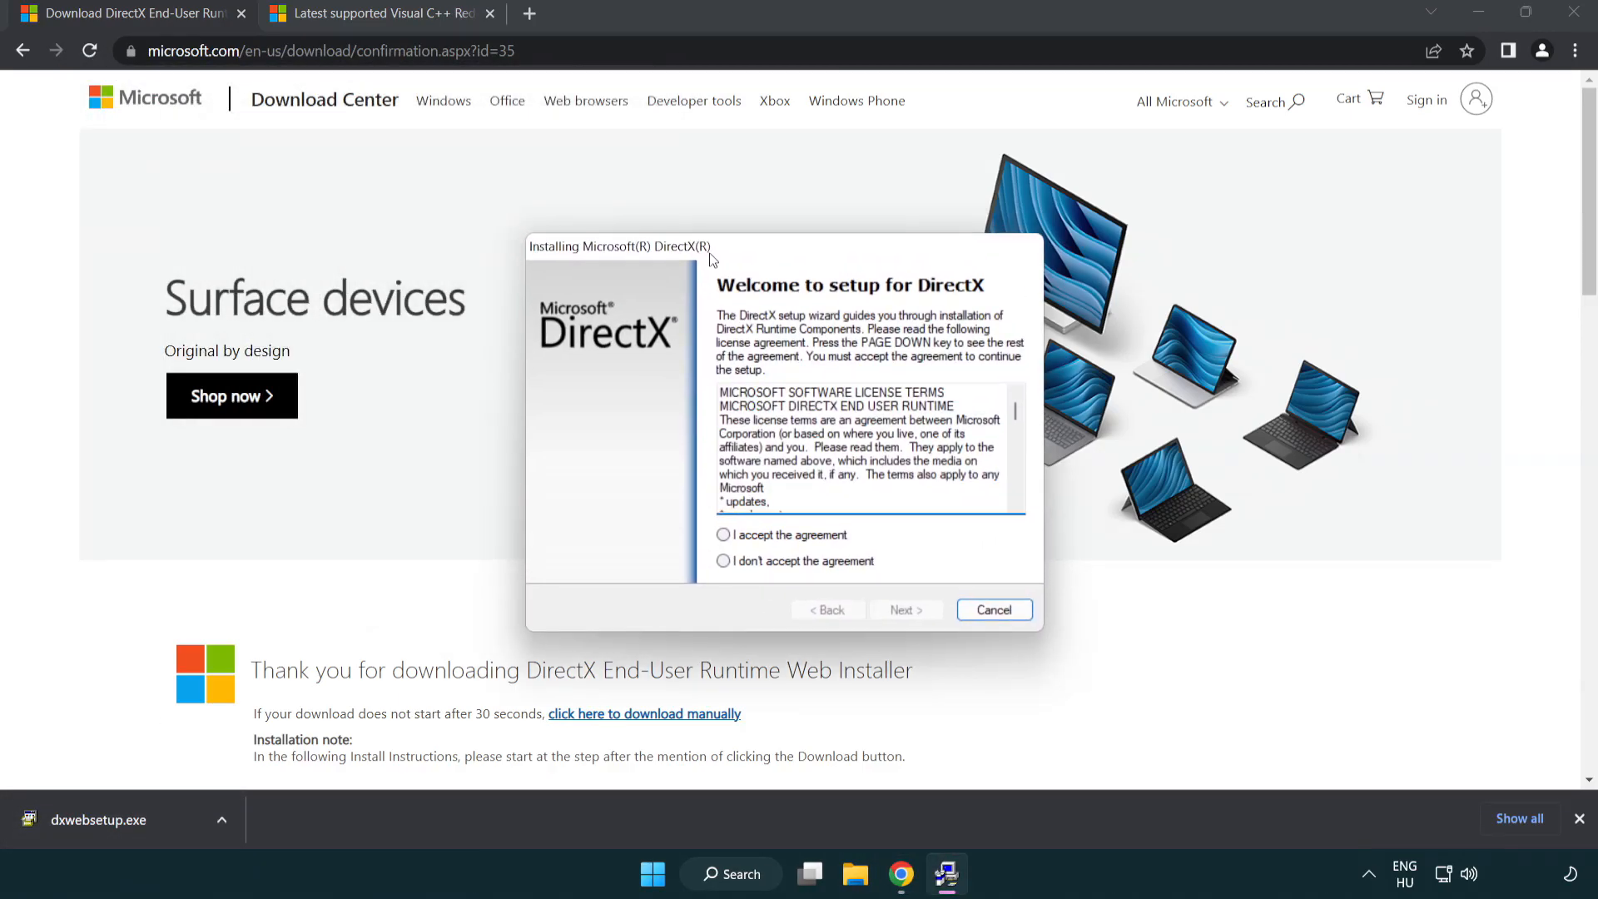
- Accept the DirectX license, untick 'Install the Bing Bar', finish setup and close the page
scroll("down", 3)
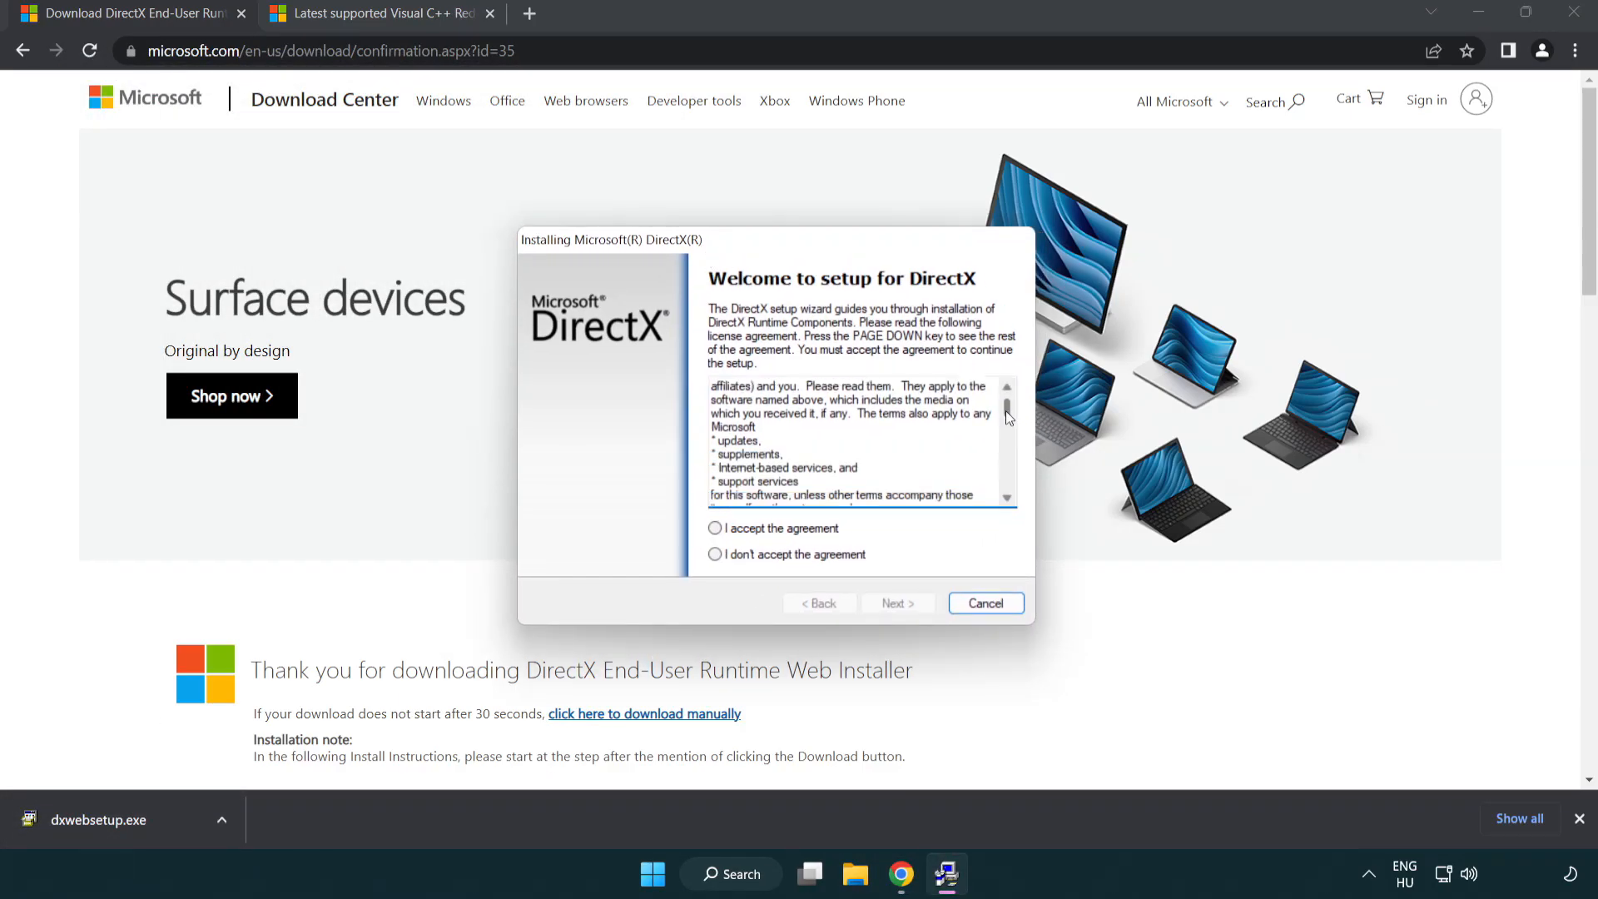
scroll("down", 3)
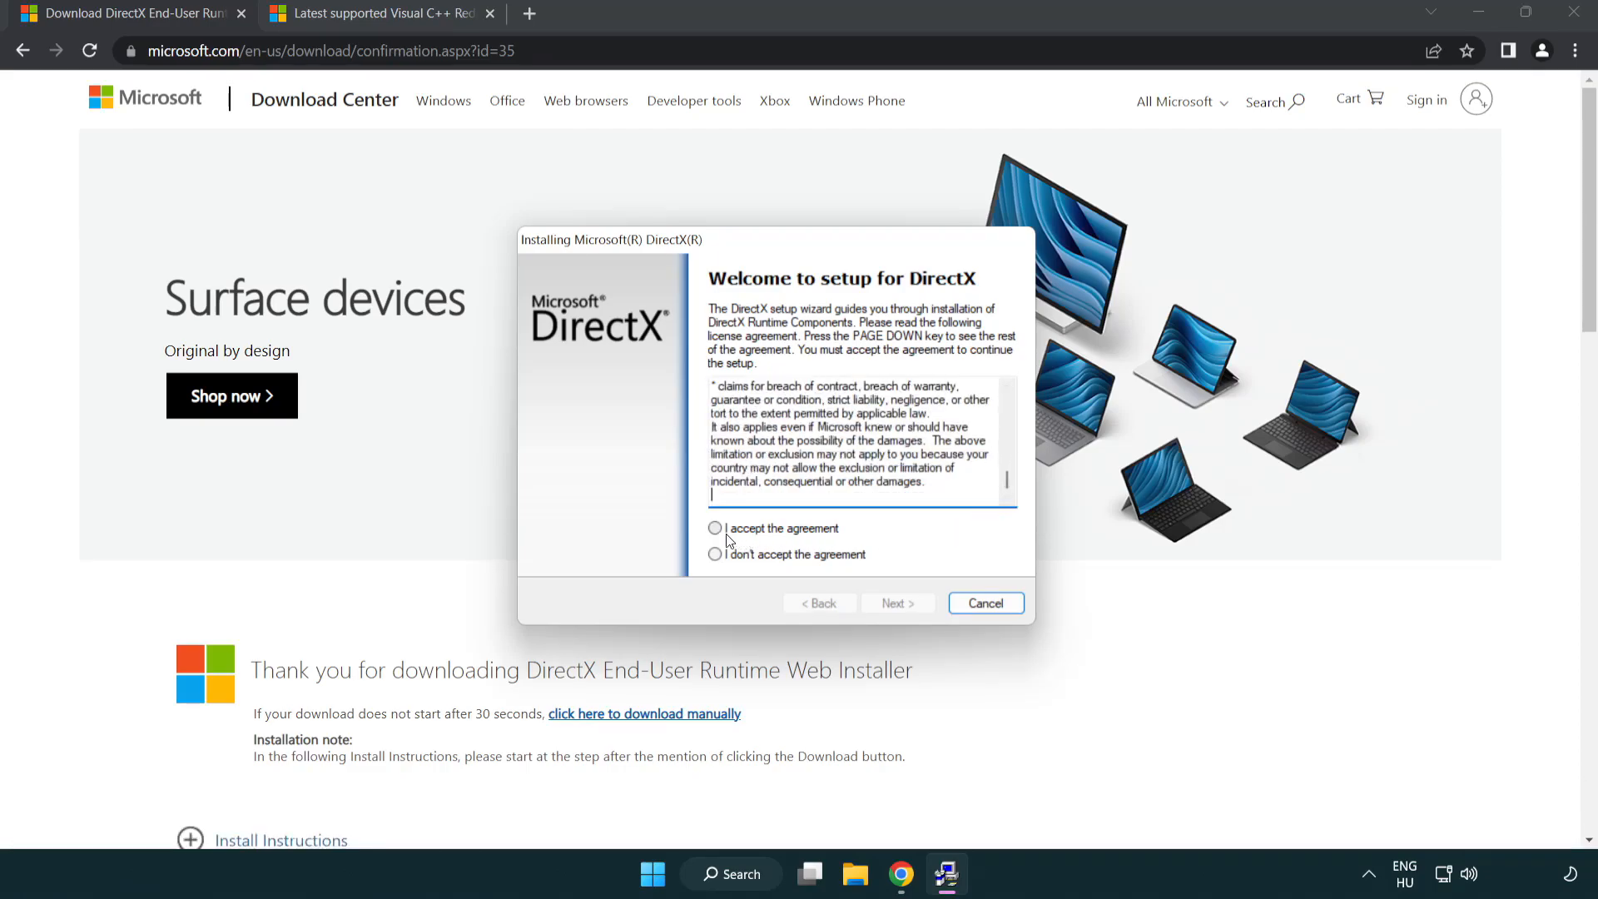
left_click(714, 528)
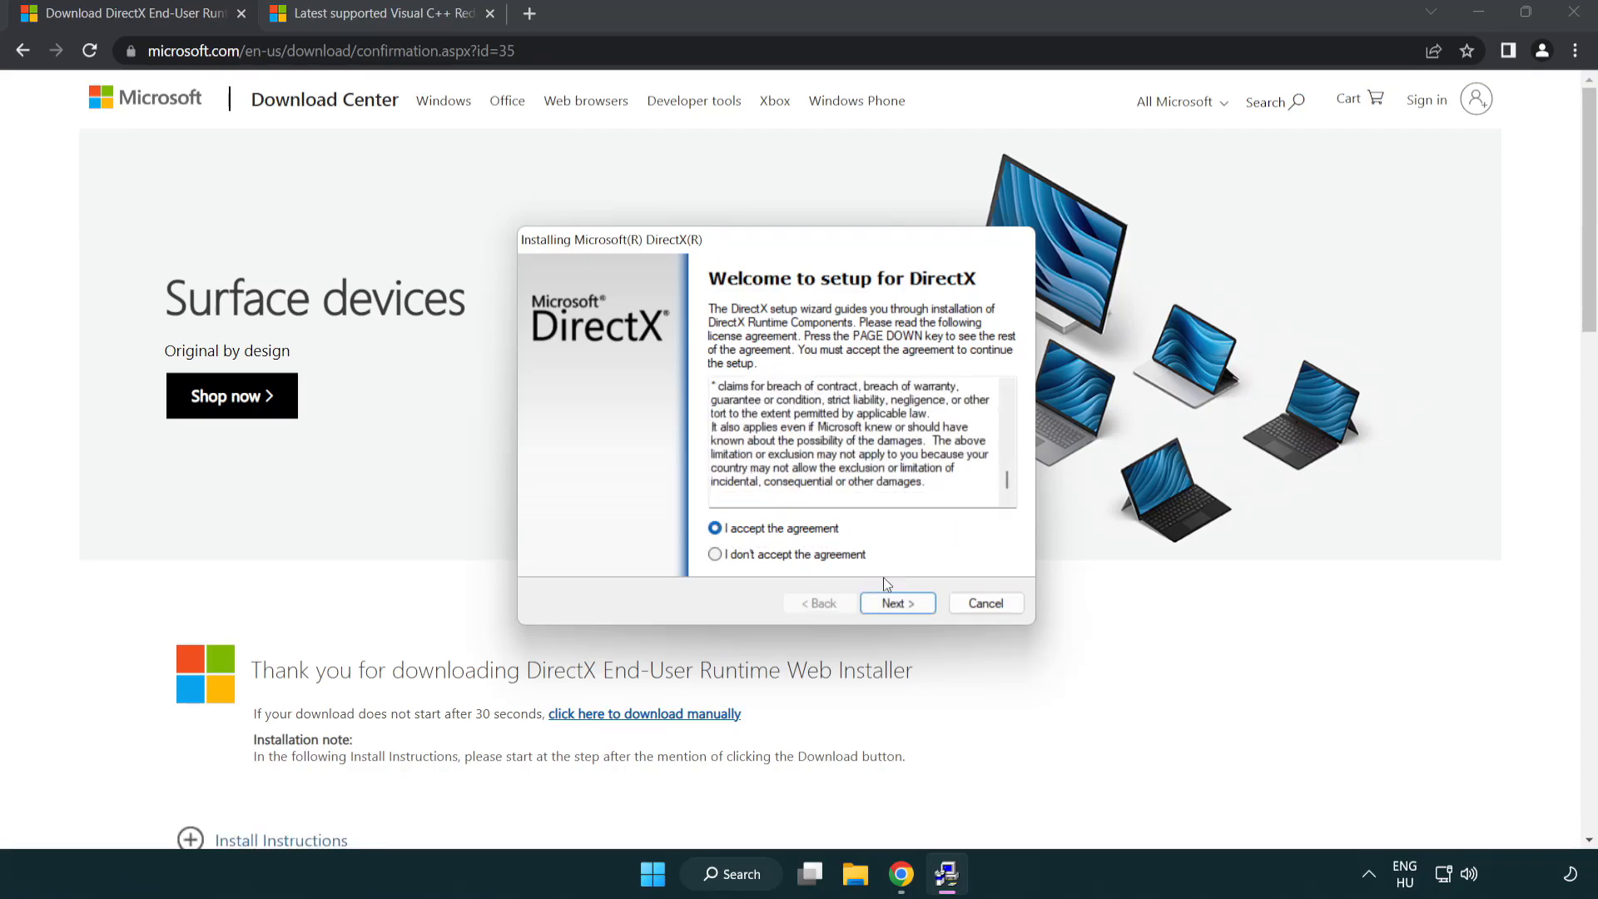
left_click(897, 602)
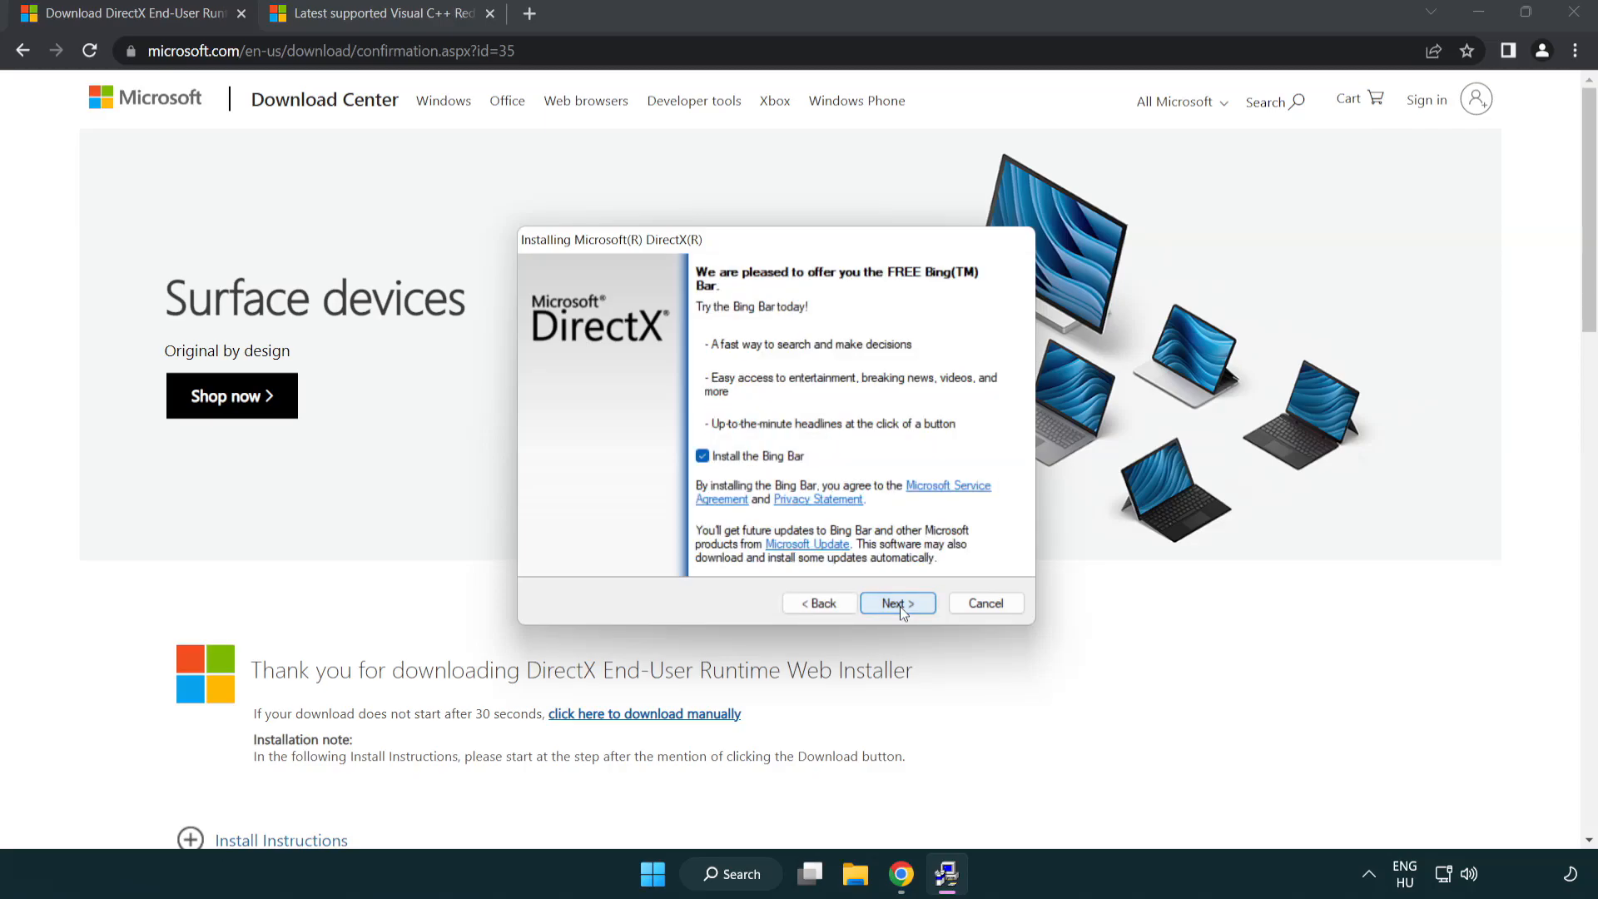
left_click(702, 456)
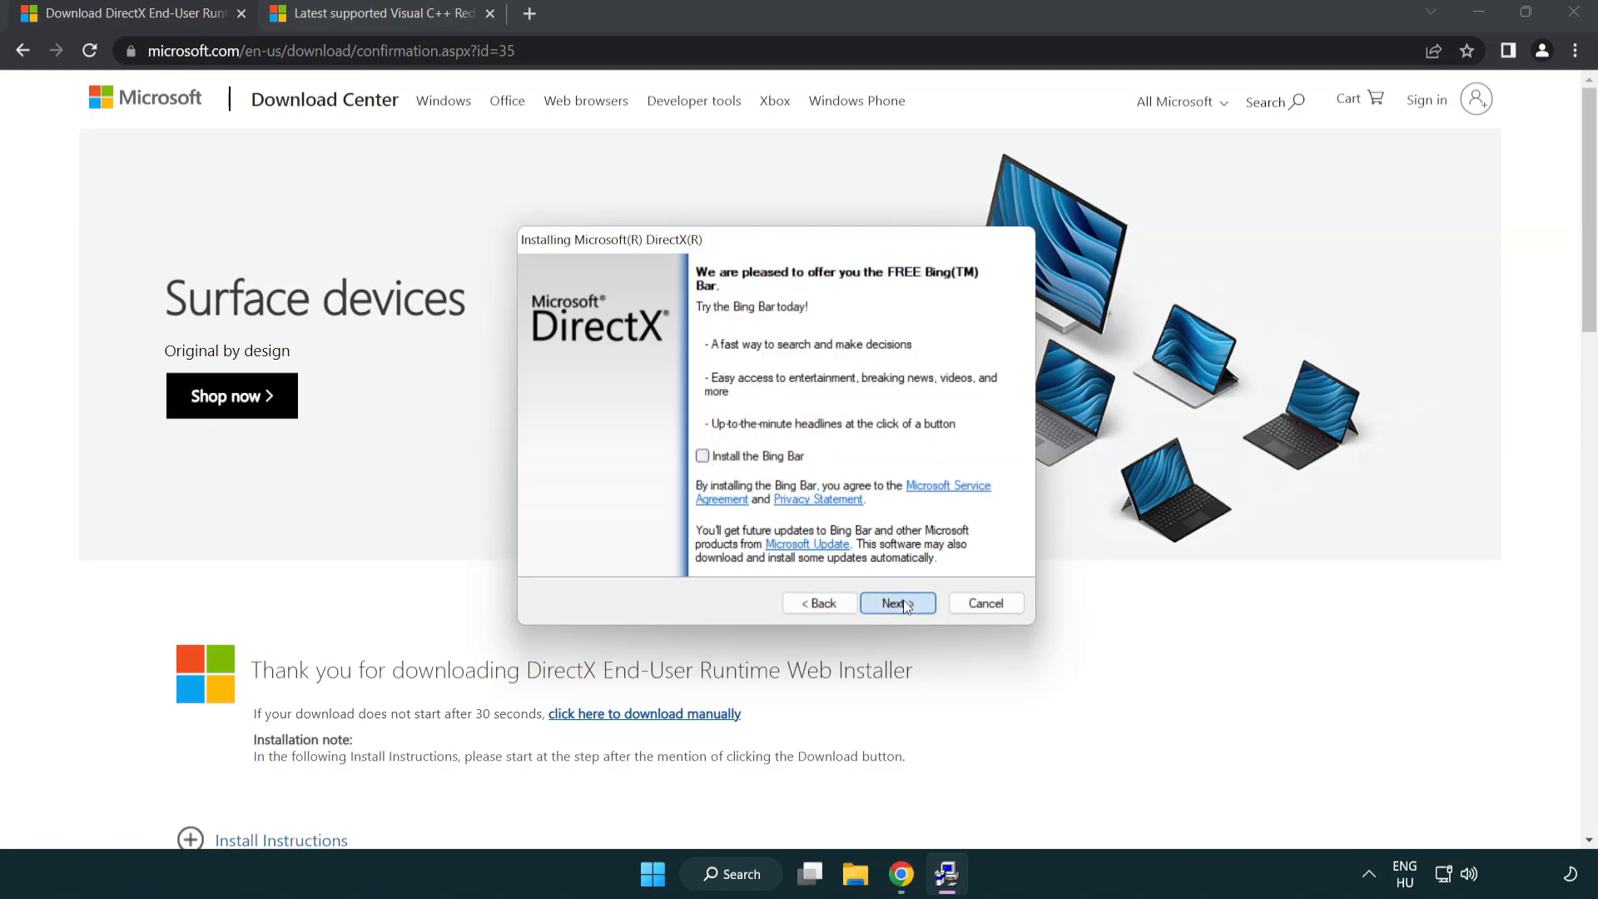
left_click(897, 602)
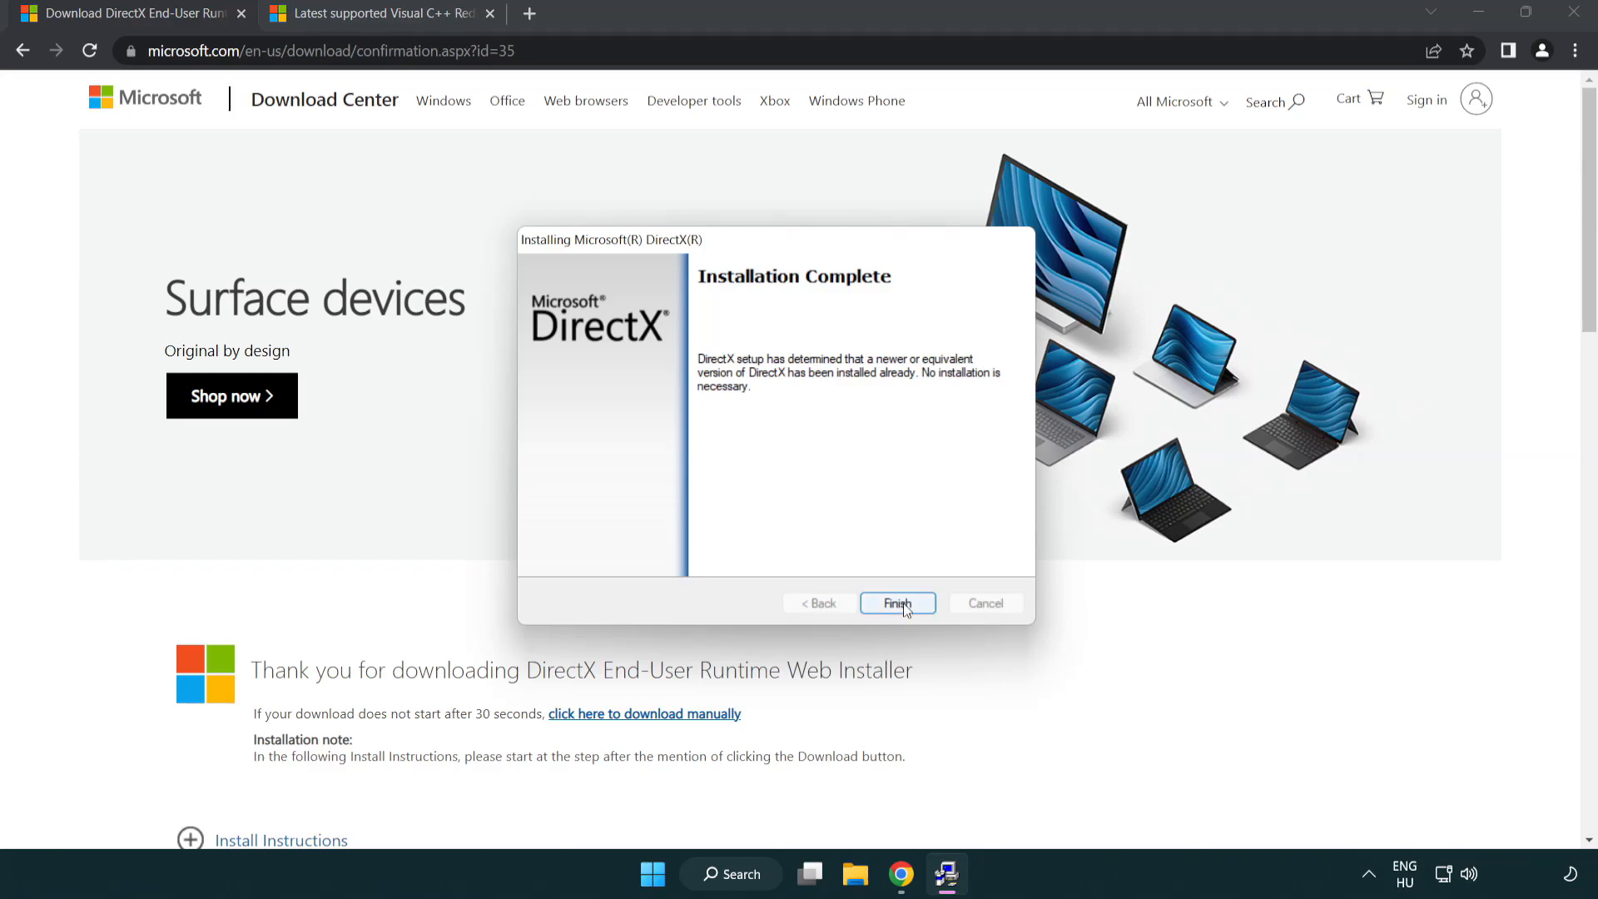
left_click(897, 603)
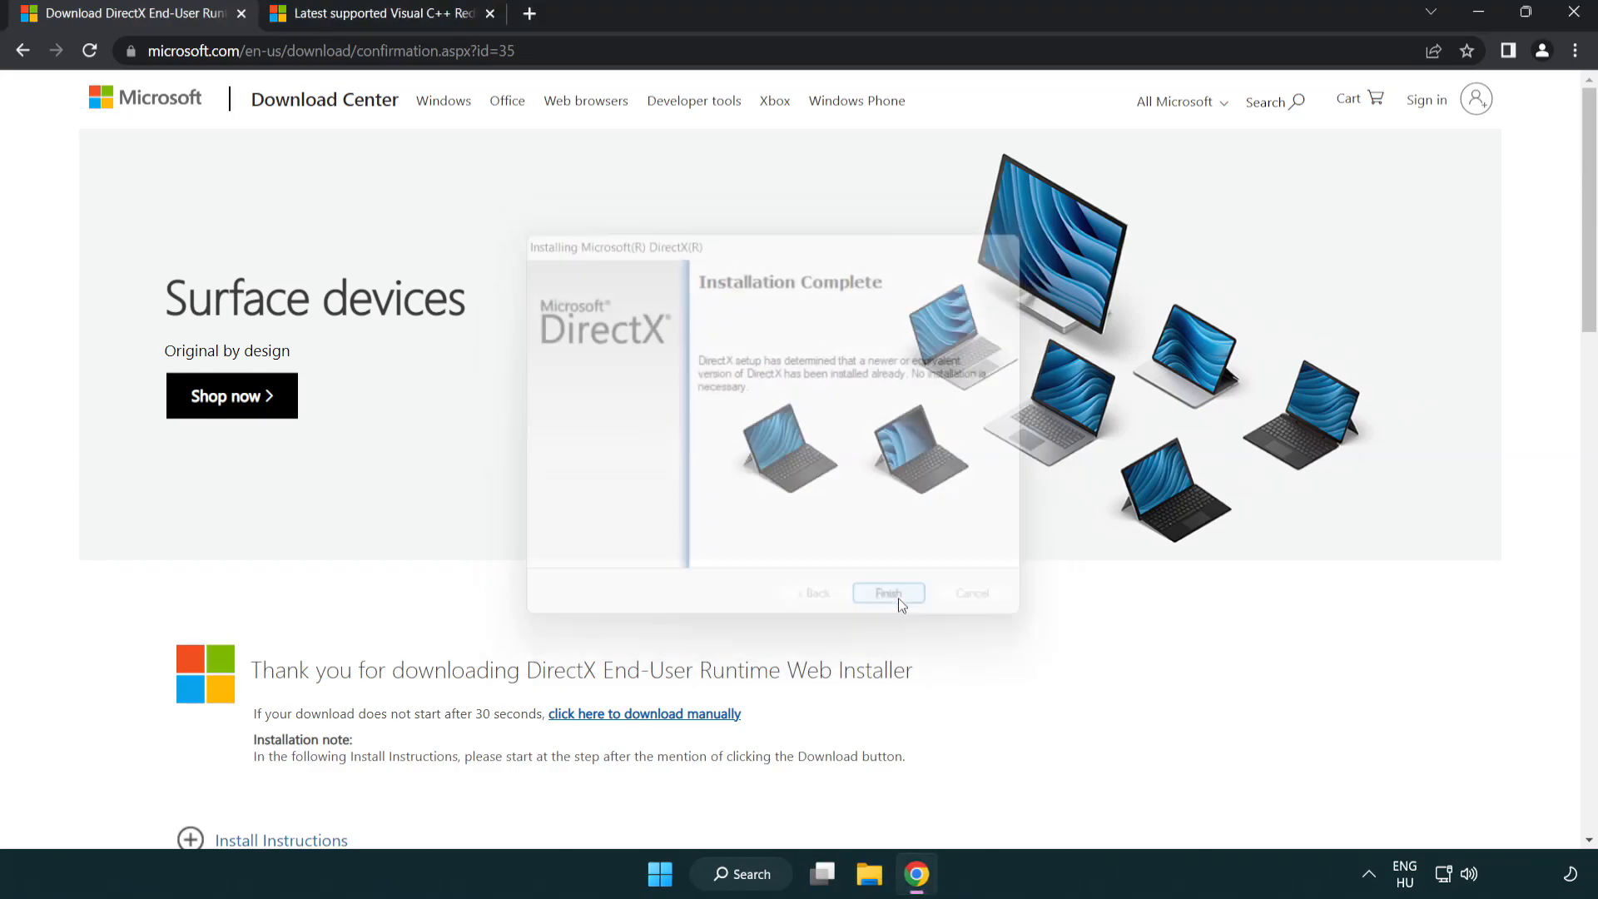
left_click(888, 593)
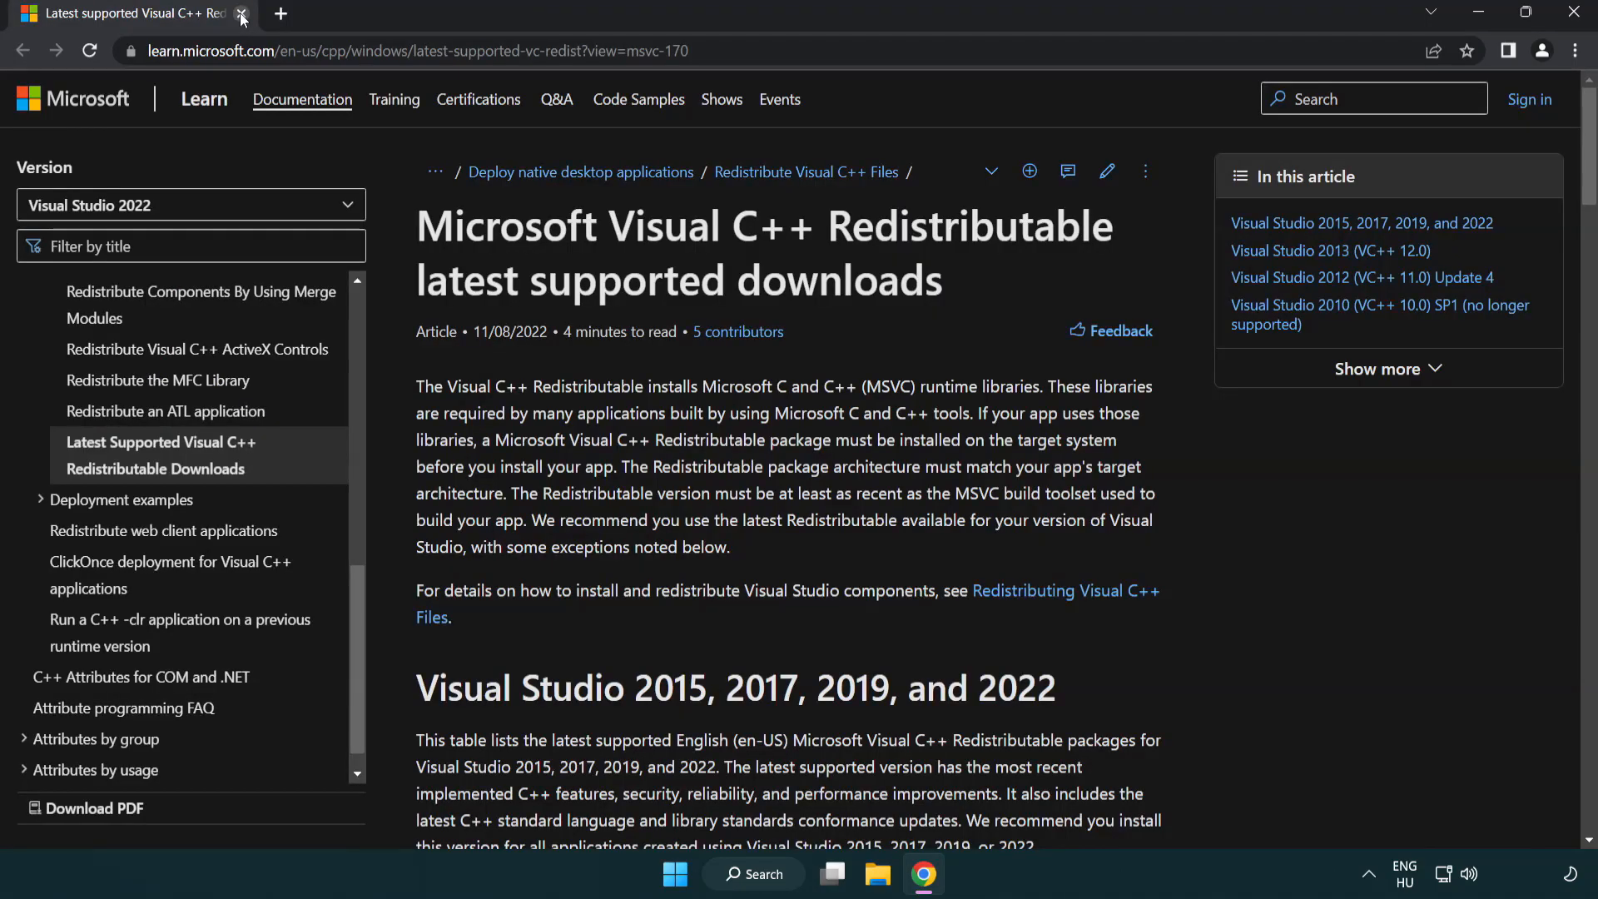
- Download the ARM64, x86 and x64 vc_redist installers and open VC_redist.arm64.exe
left_click(416, 50)
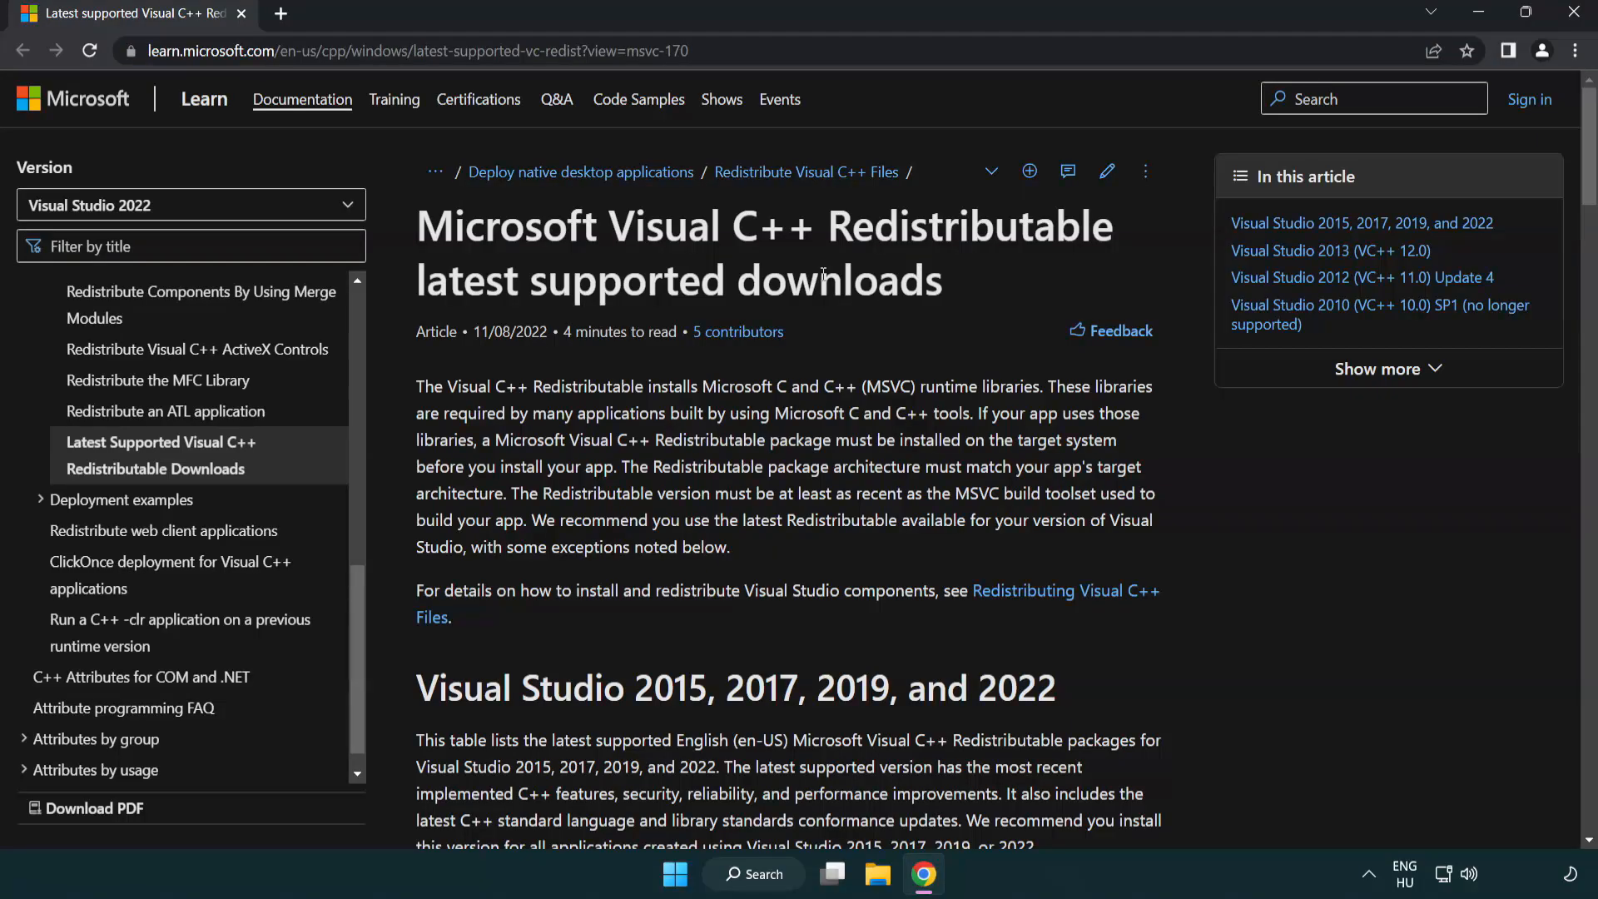
scroll("down", 3)
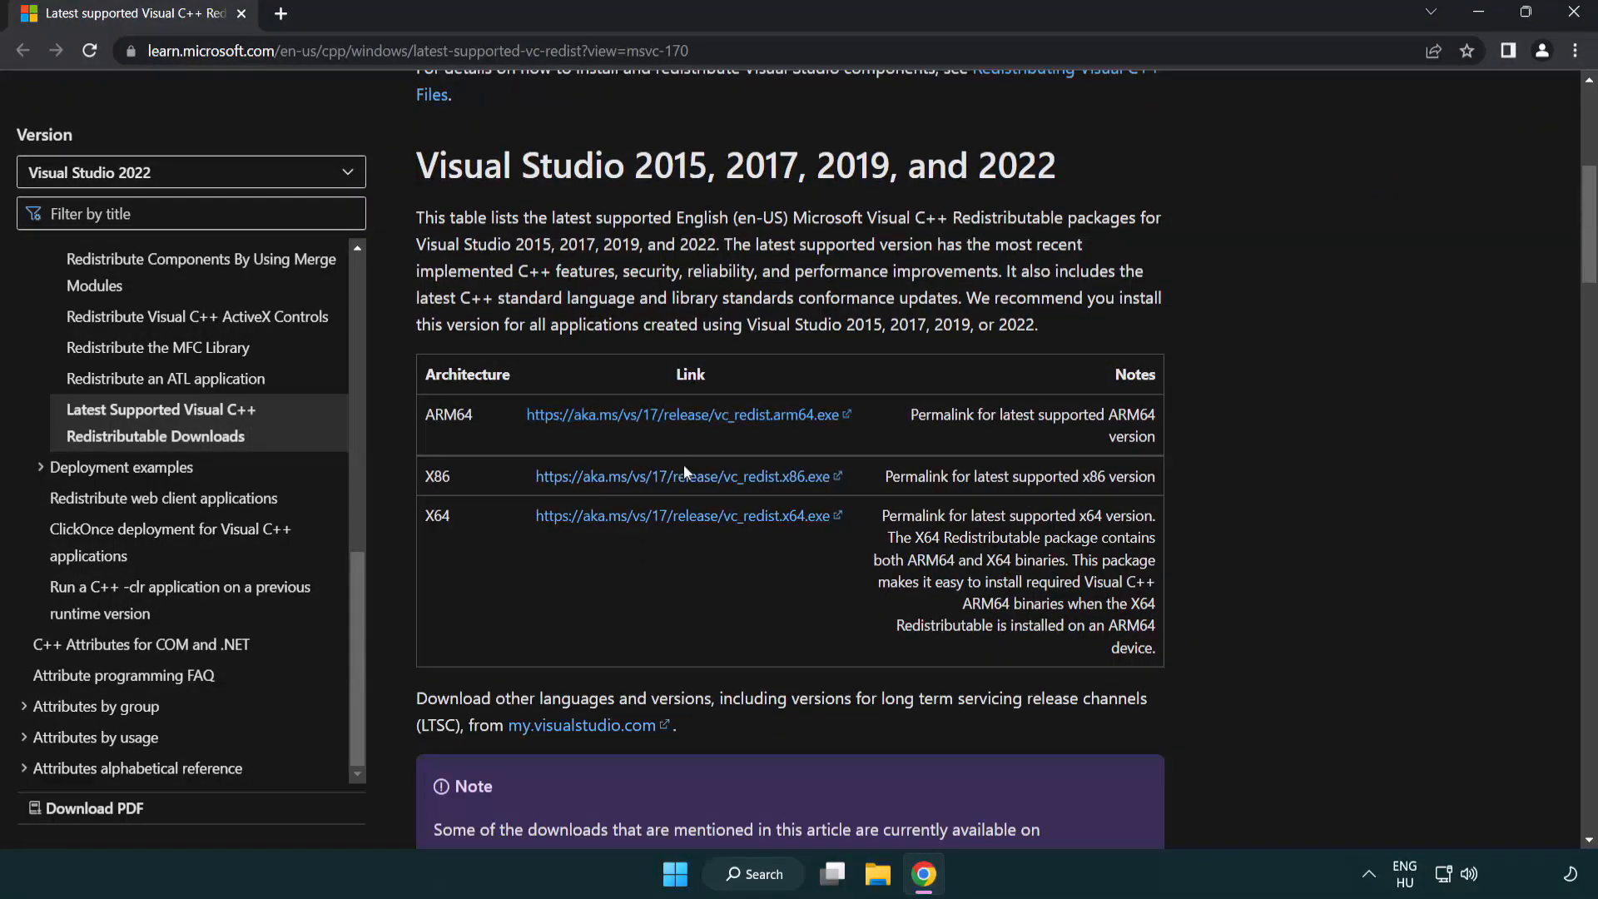
left_click(670, 476)
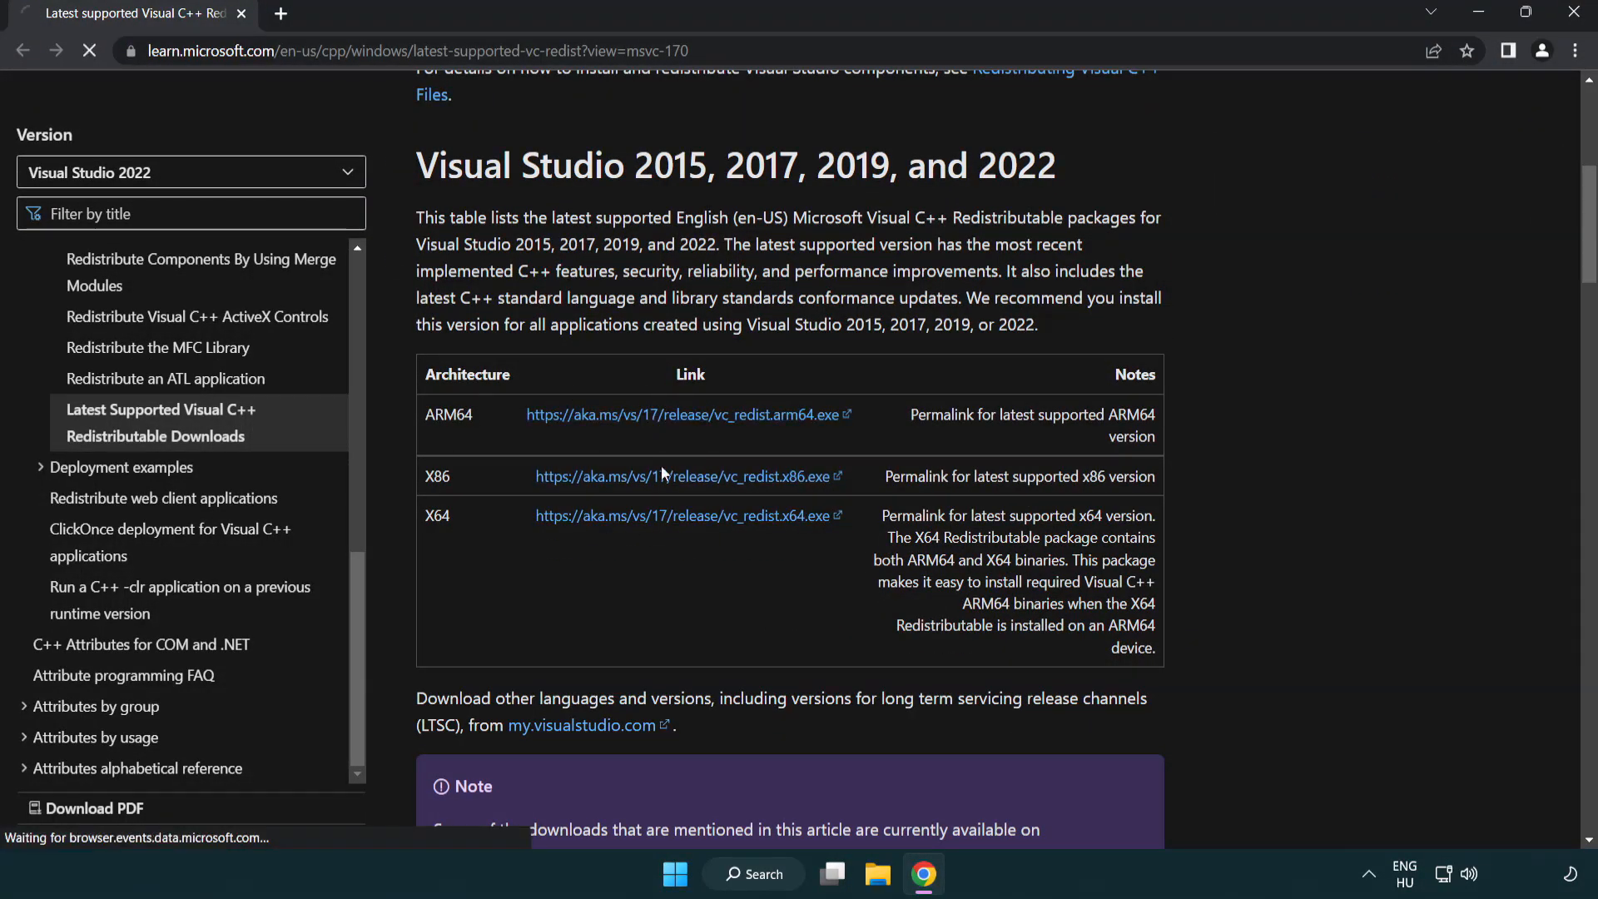
left_click(680, 516)
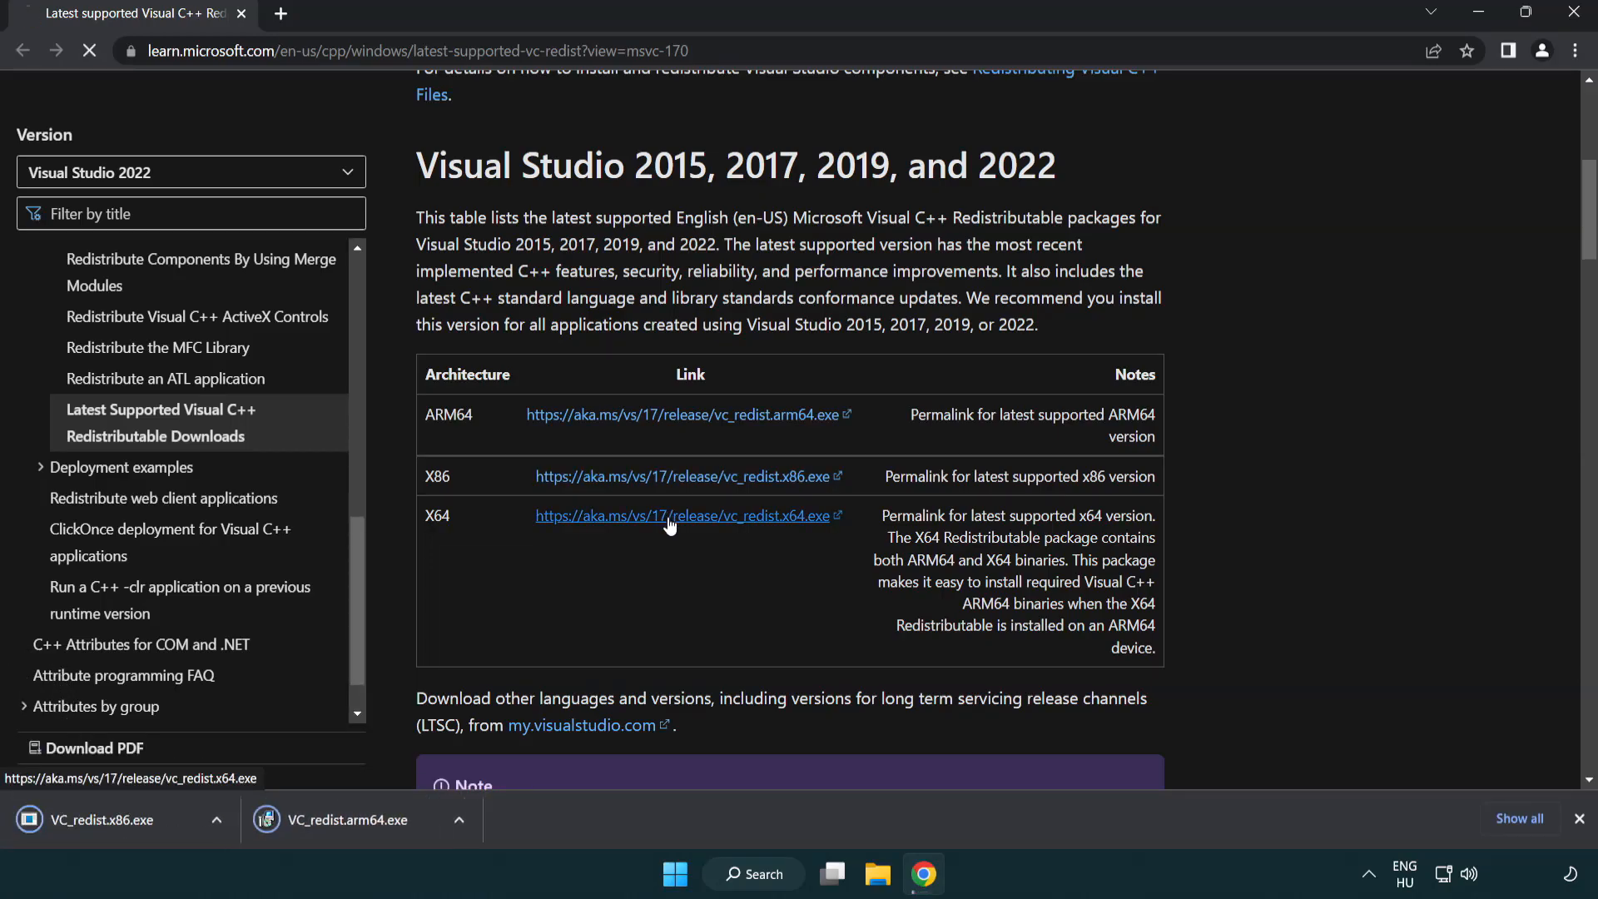
left_click(671, 516)
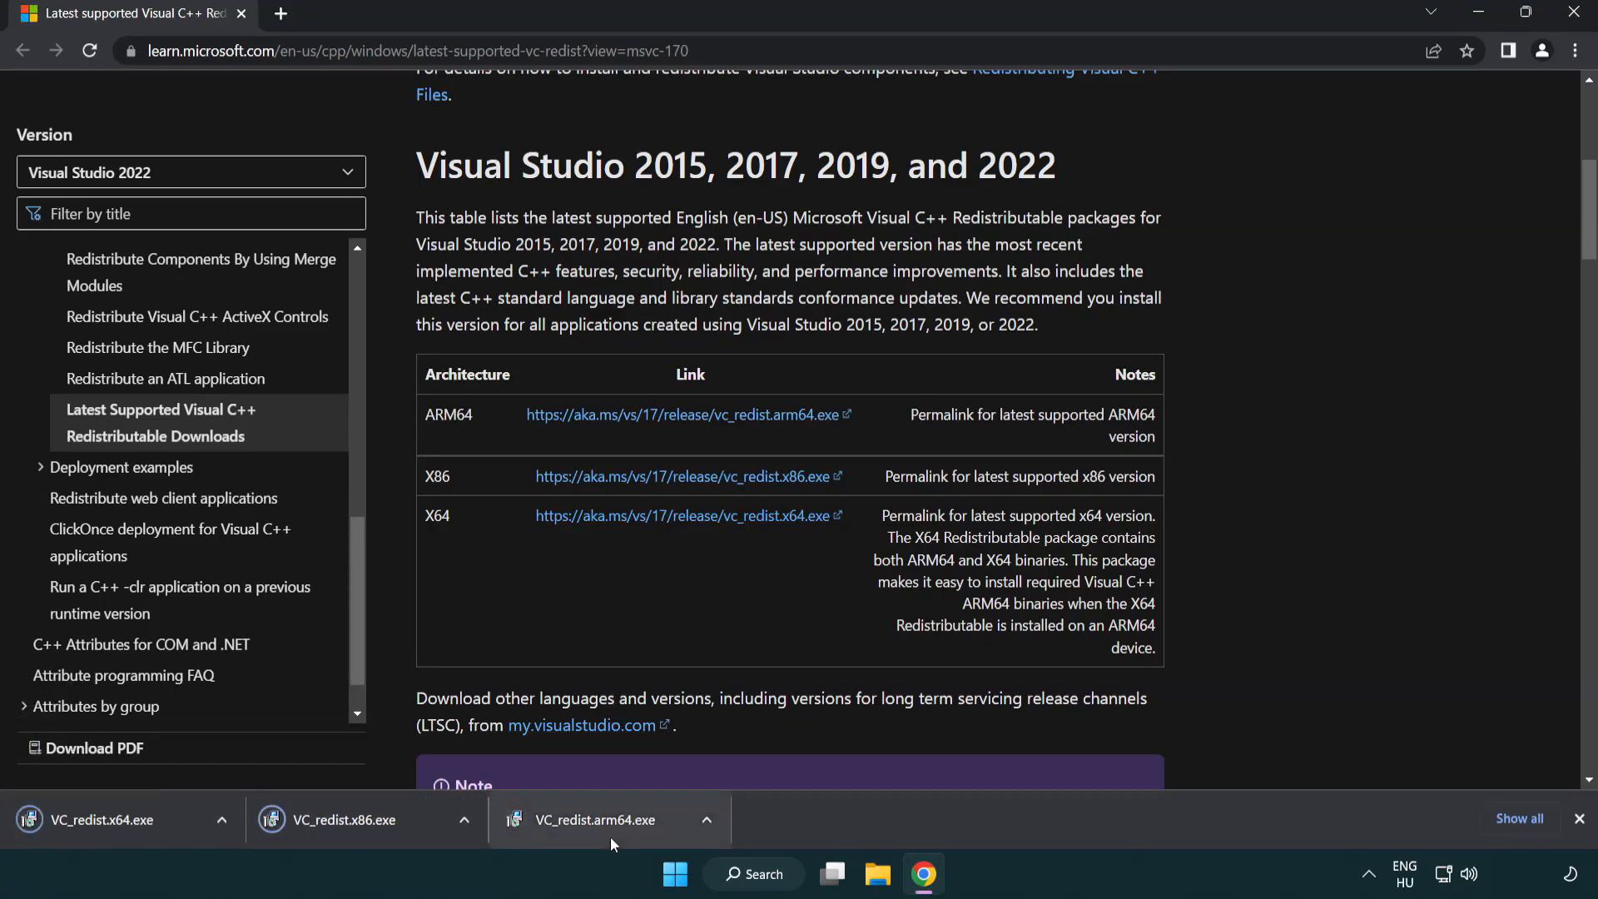
left_click(613, 820)
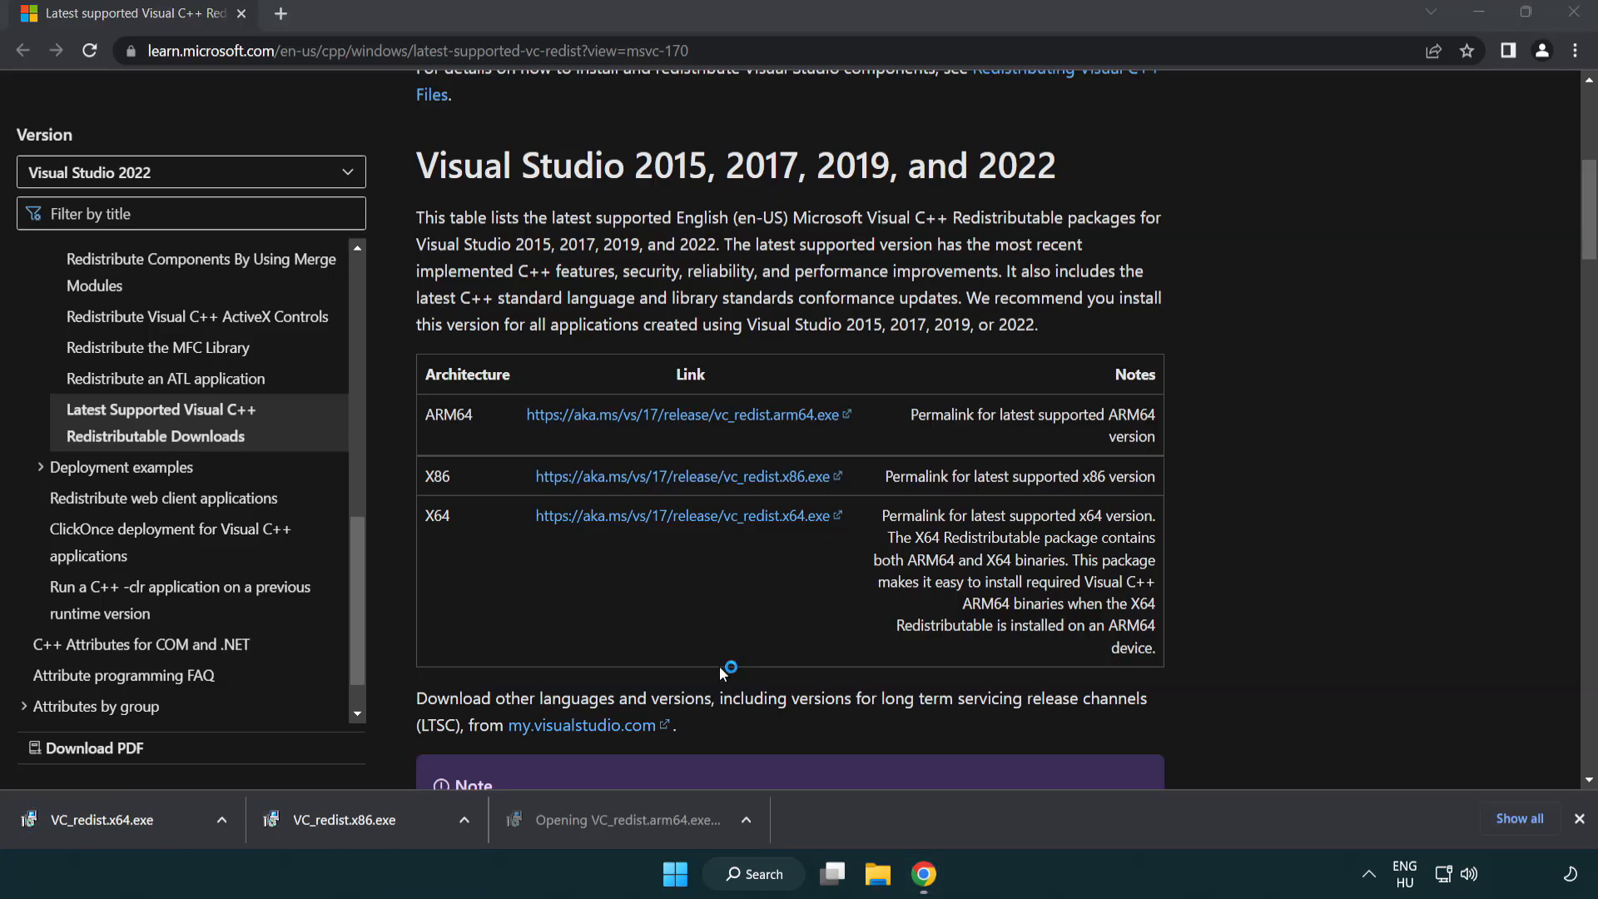
- Accept the license and try installing the ARM64 redistributable, dismissing it when it fails
left_click(632, 820)
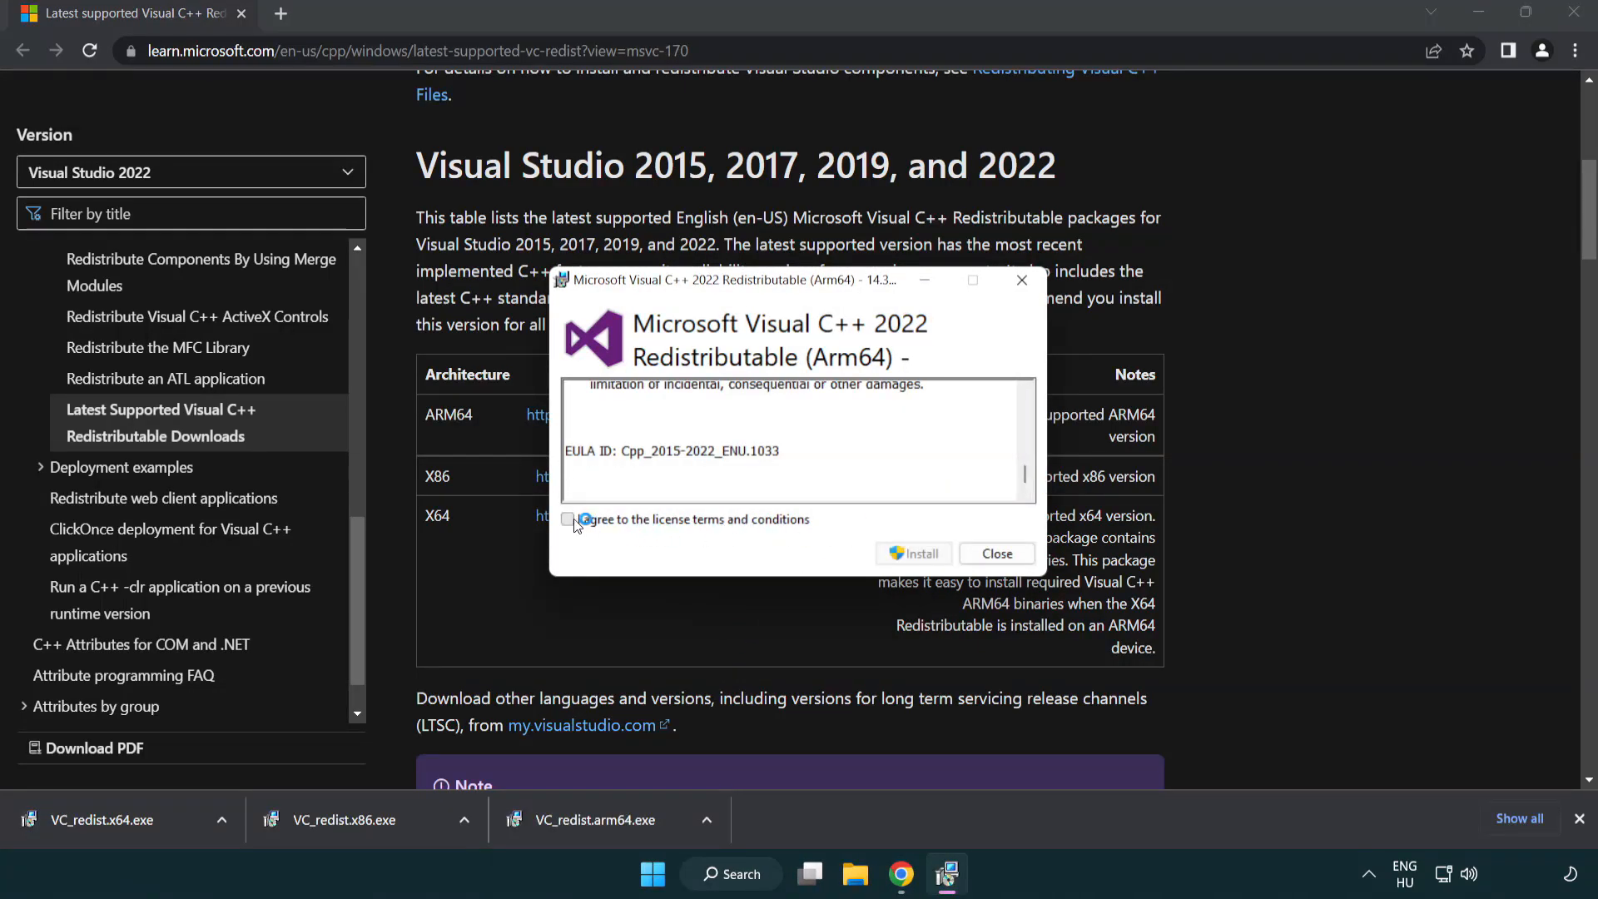
left_click(568, 519)
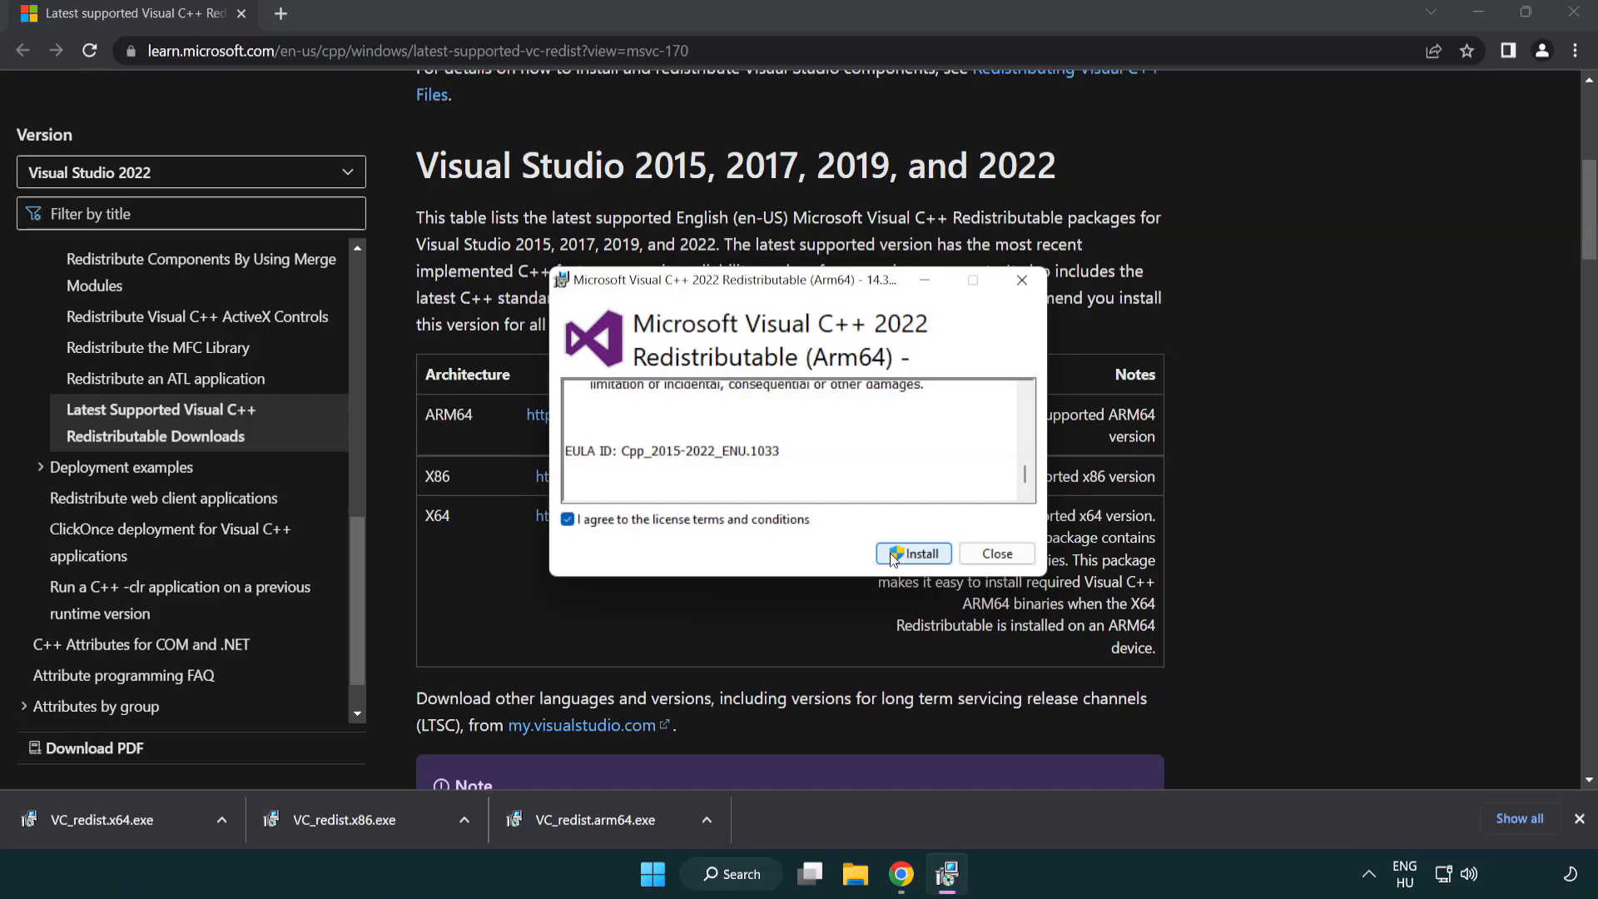
left_click(914, 553)
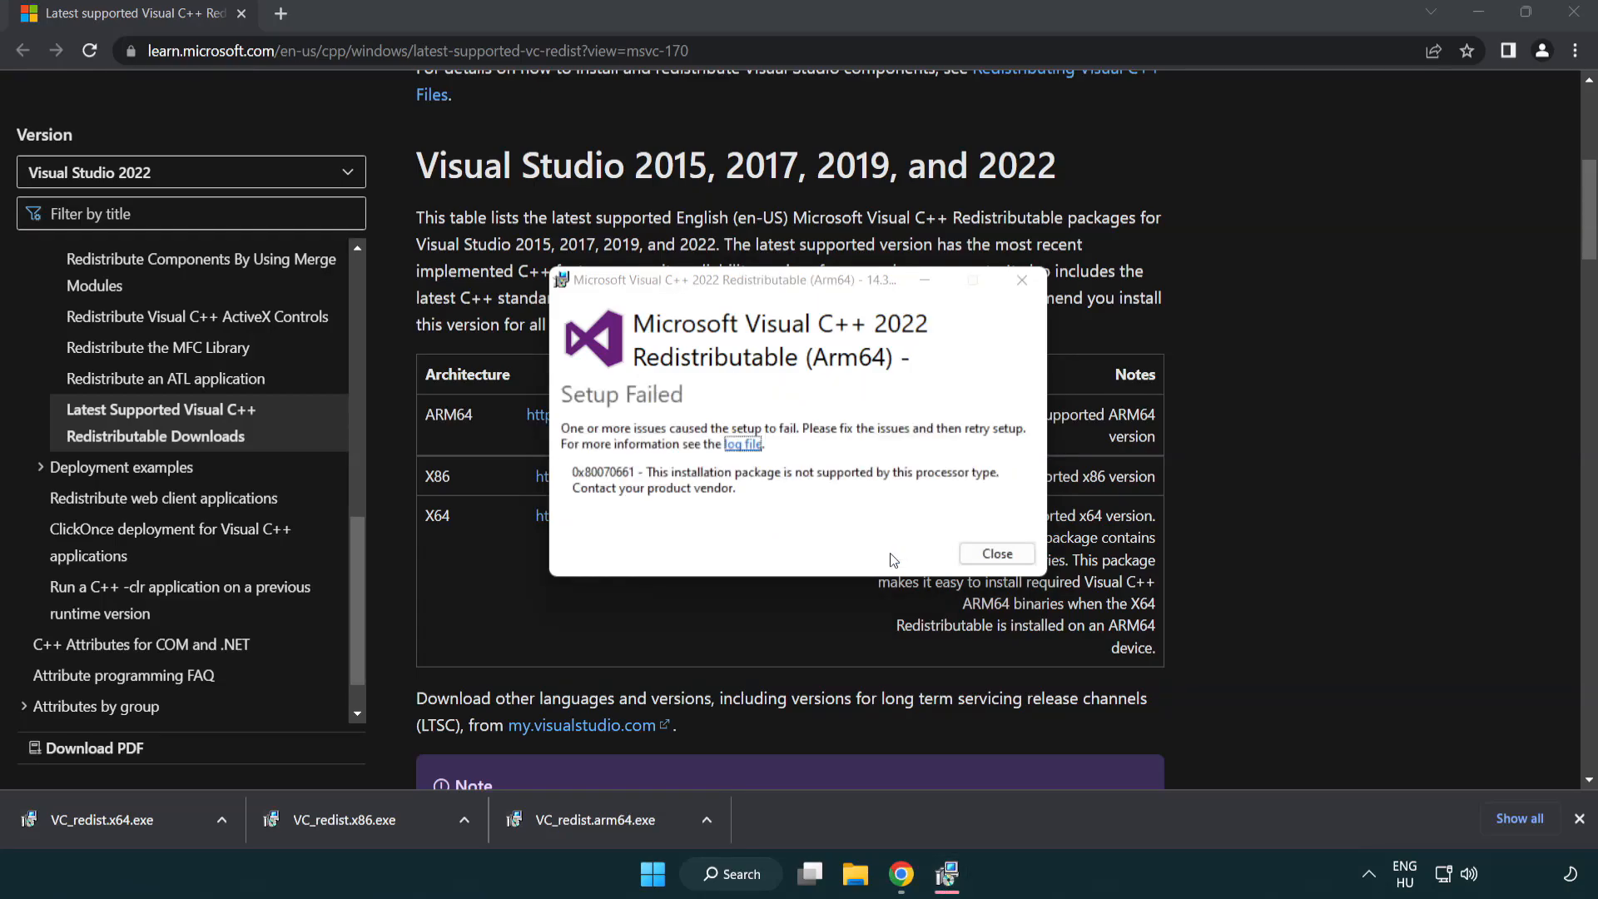
left_click(997, 554)
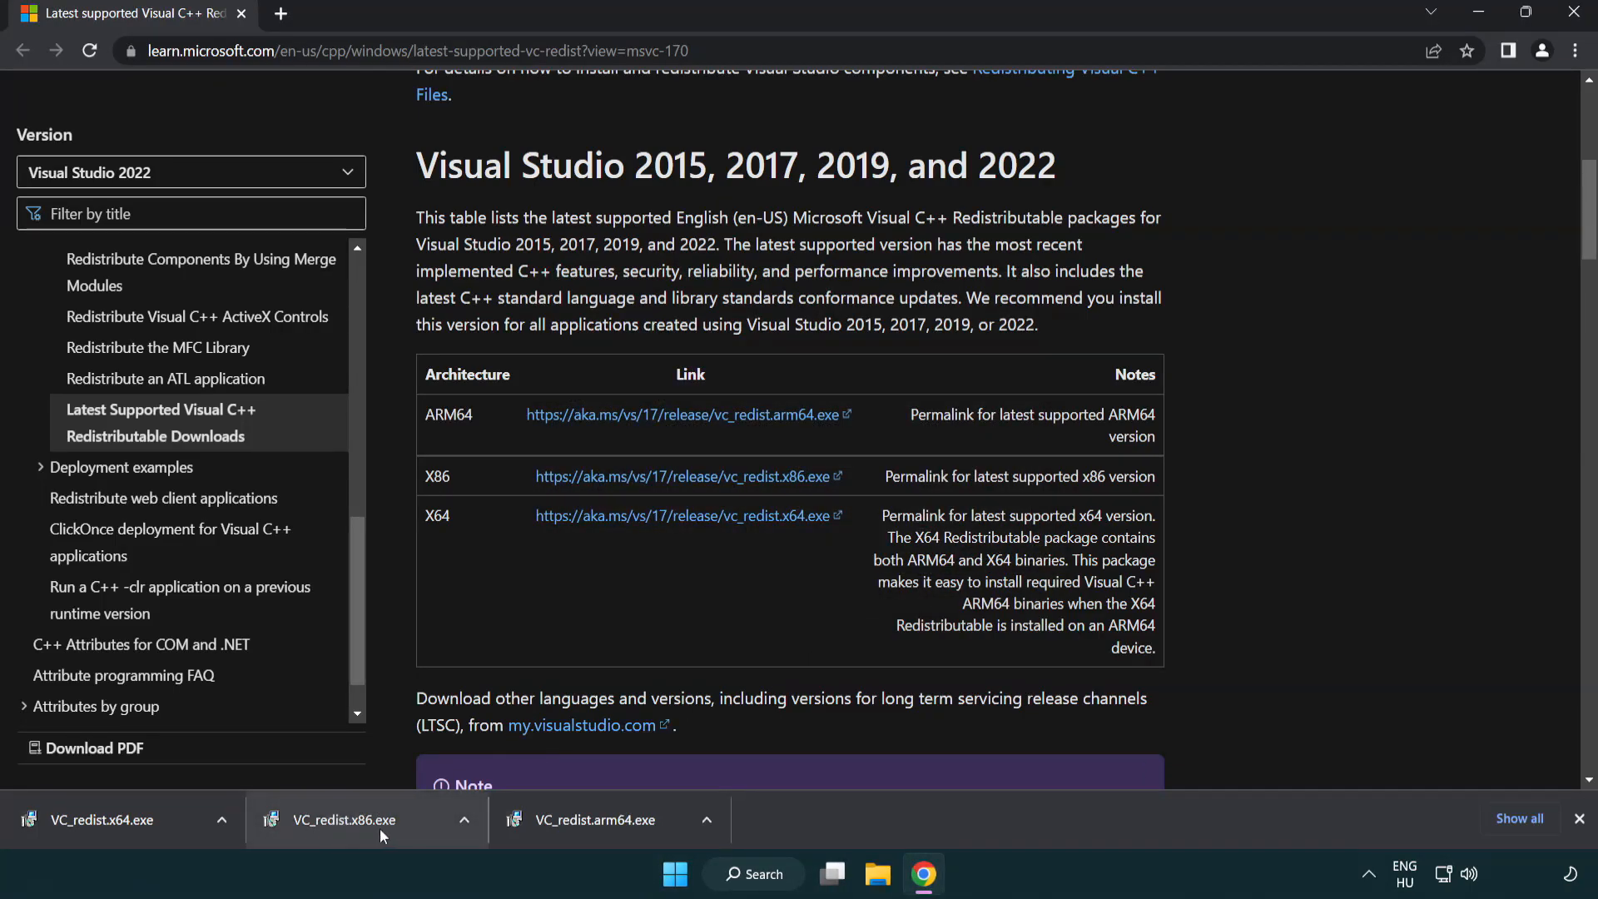
- Run the x86 and x64 redistributable installers and close each after it completes
left_click(343, 820)
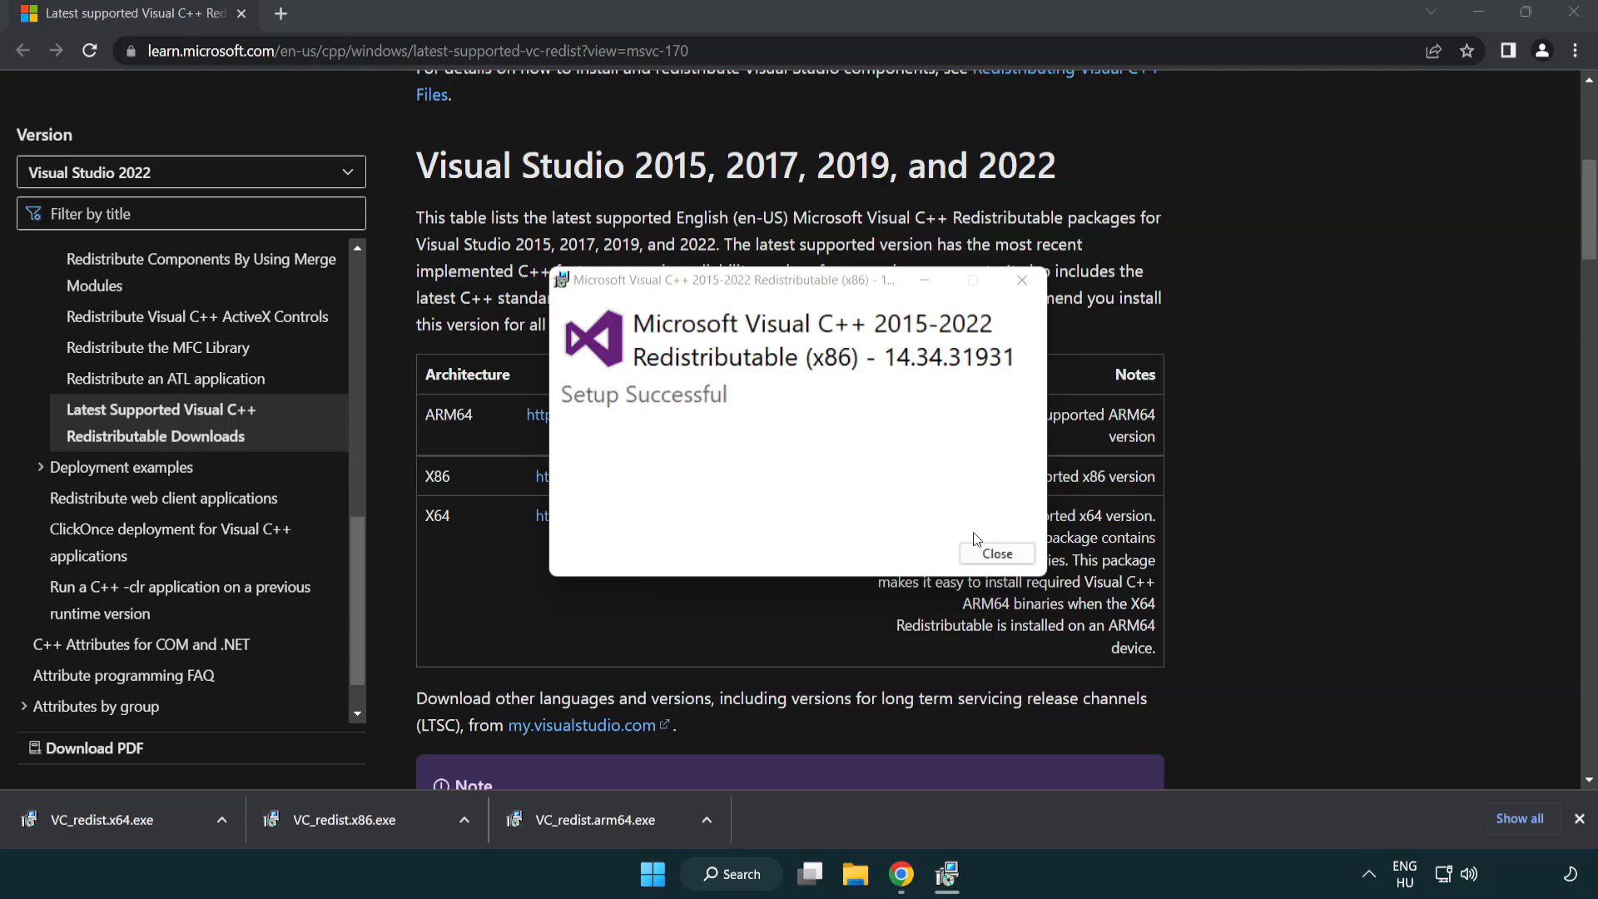
left_click(997, 553)
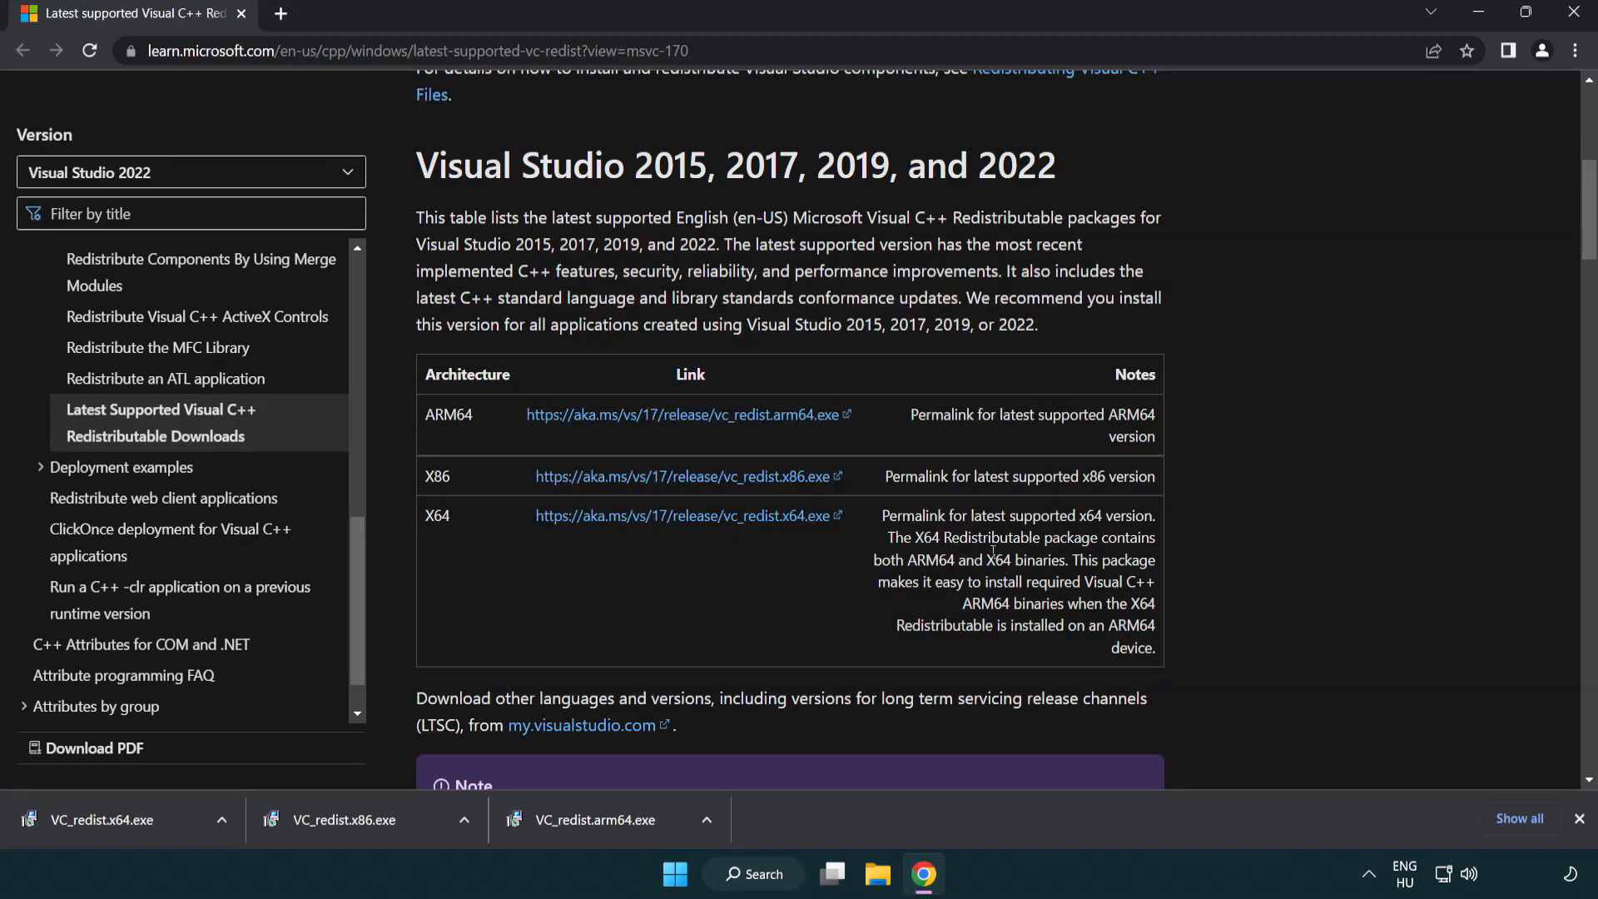
left_click(100, 820)
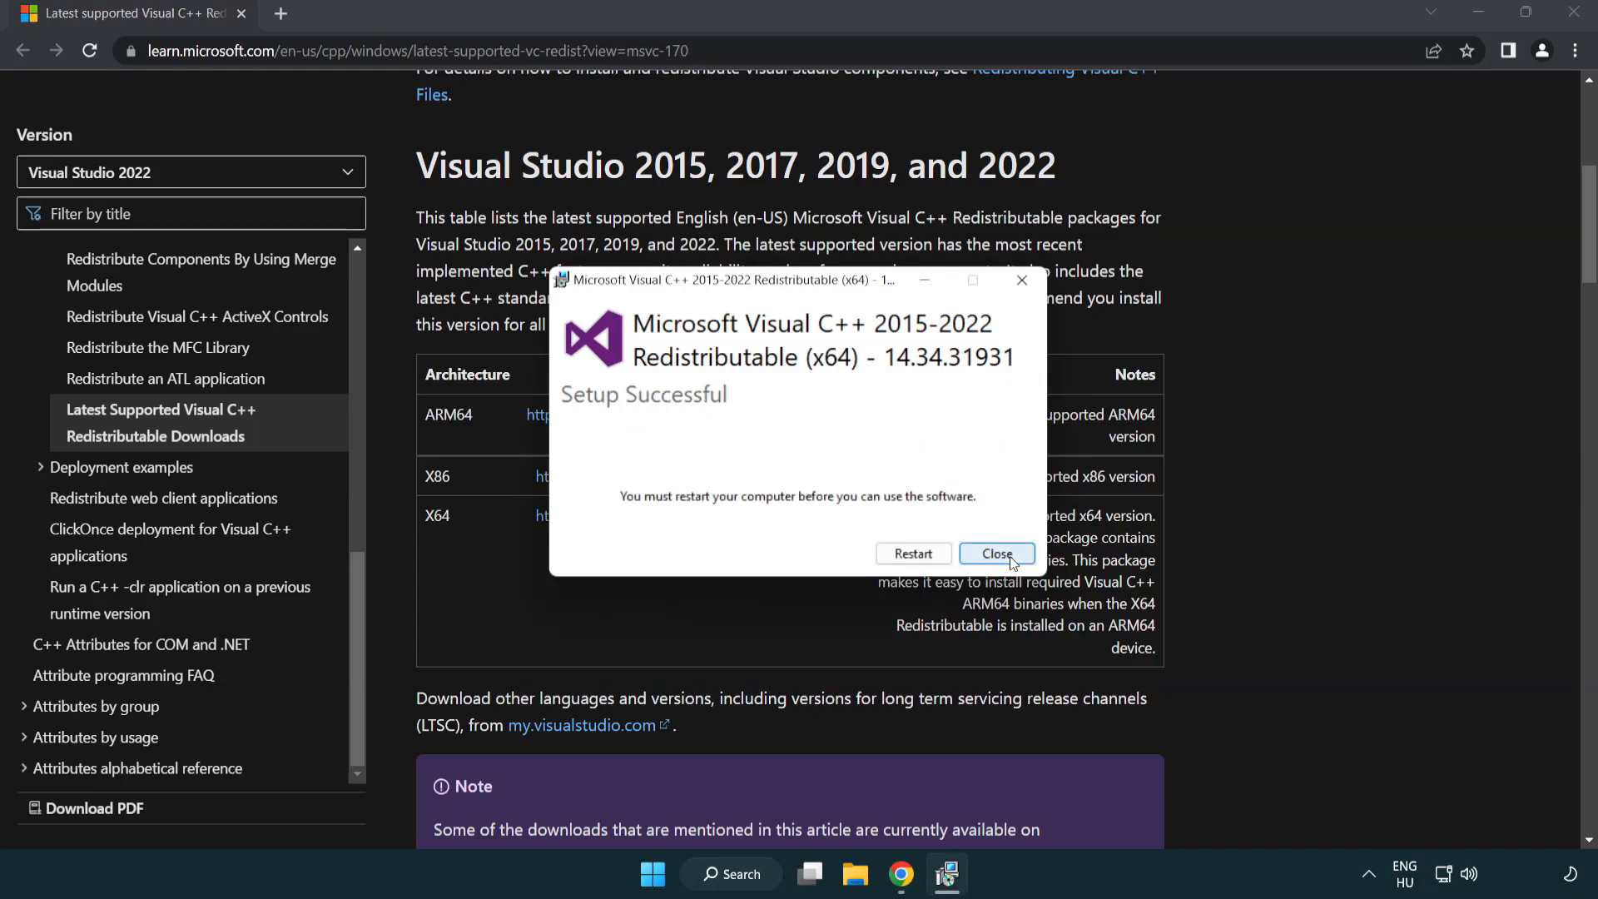
left_click(997, 553)
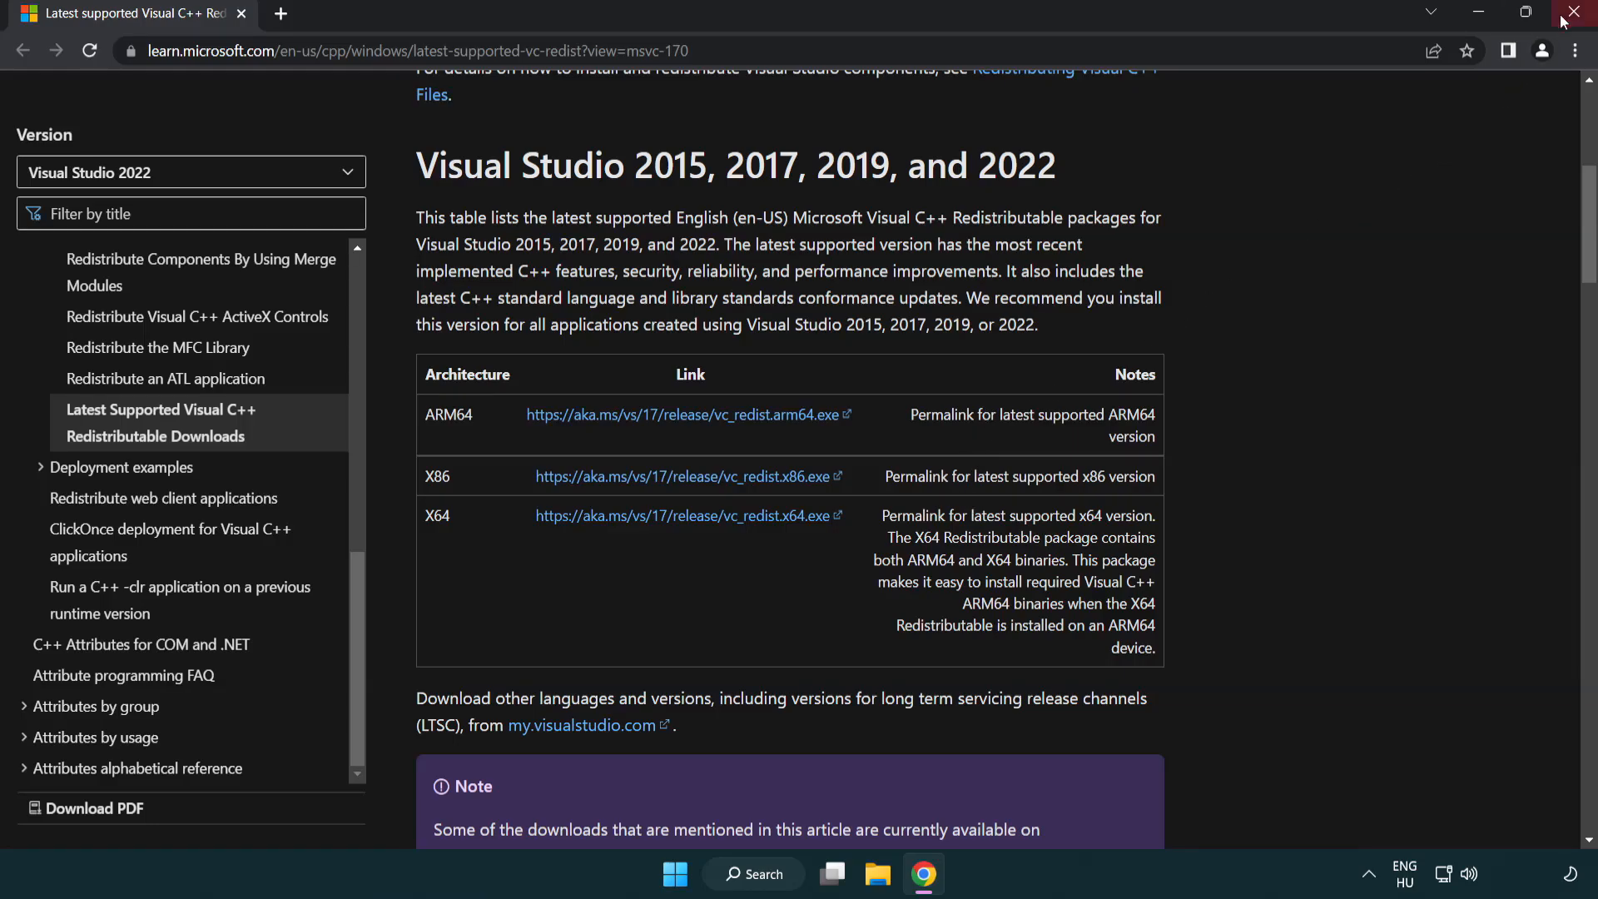
- Close Chrome, search 'cmd' and run Command Prompt as administrator
left_click(1572, 10)
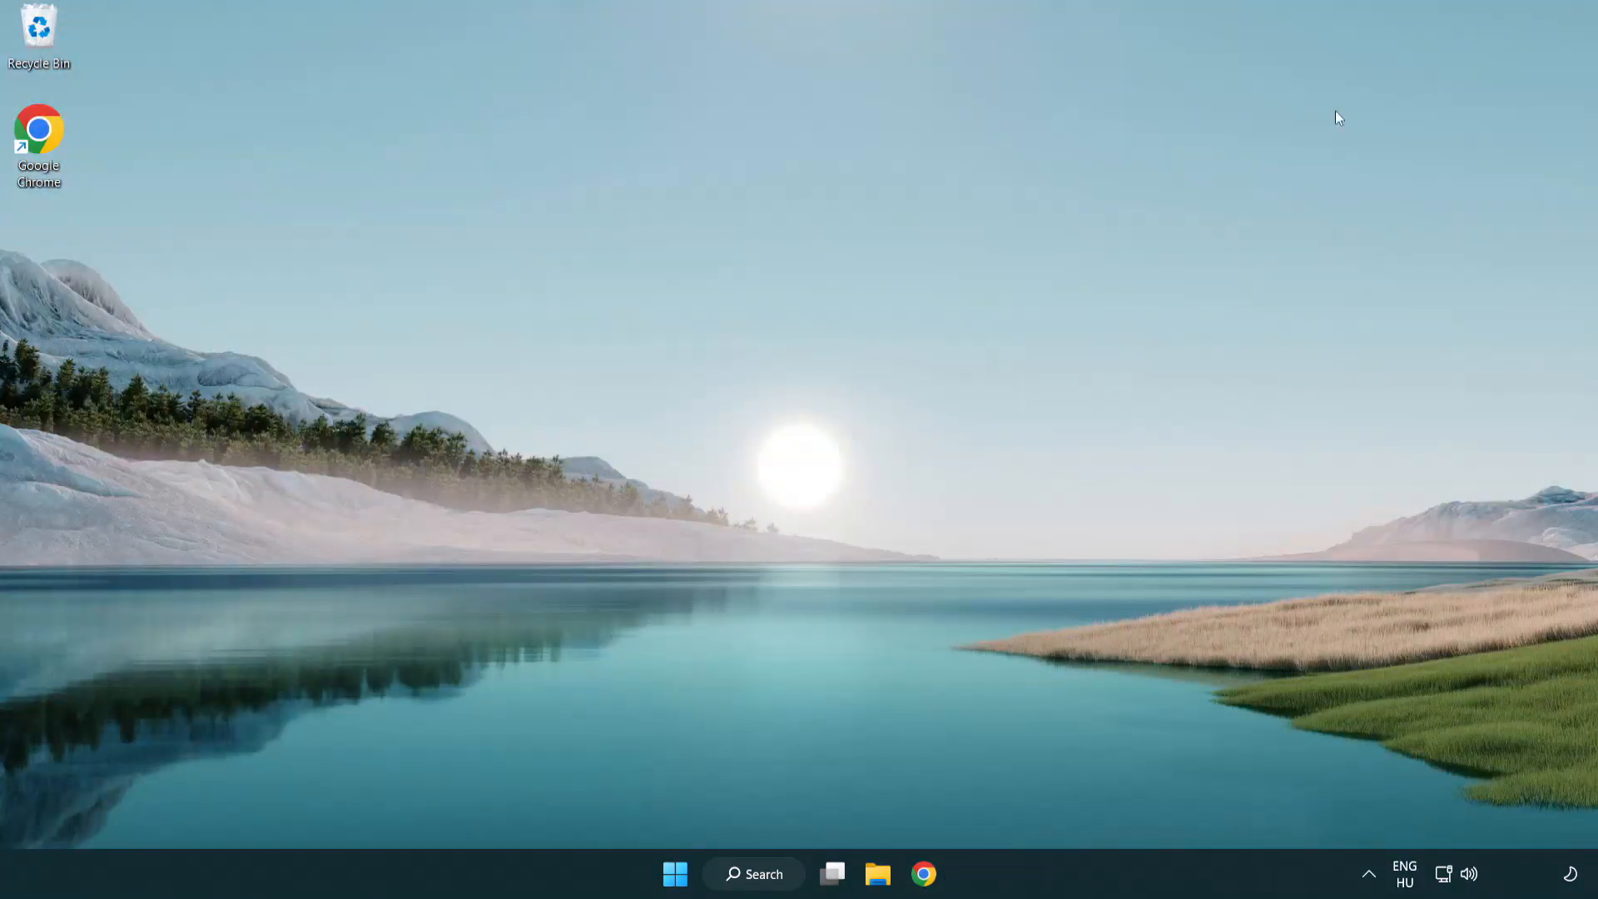
mouse_move(884, 375)
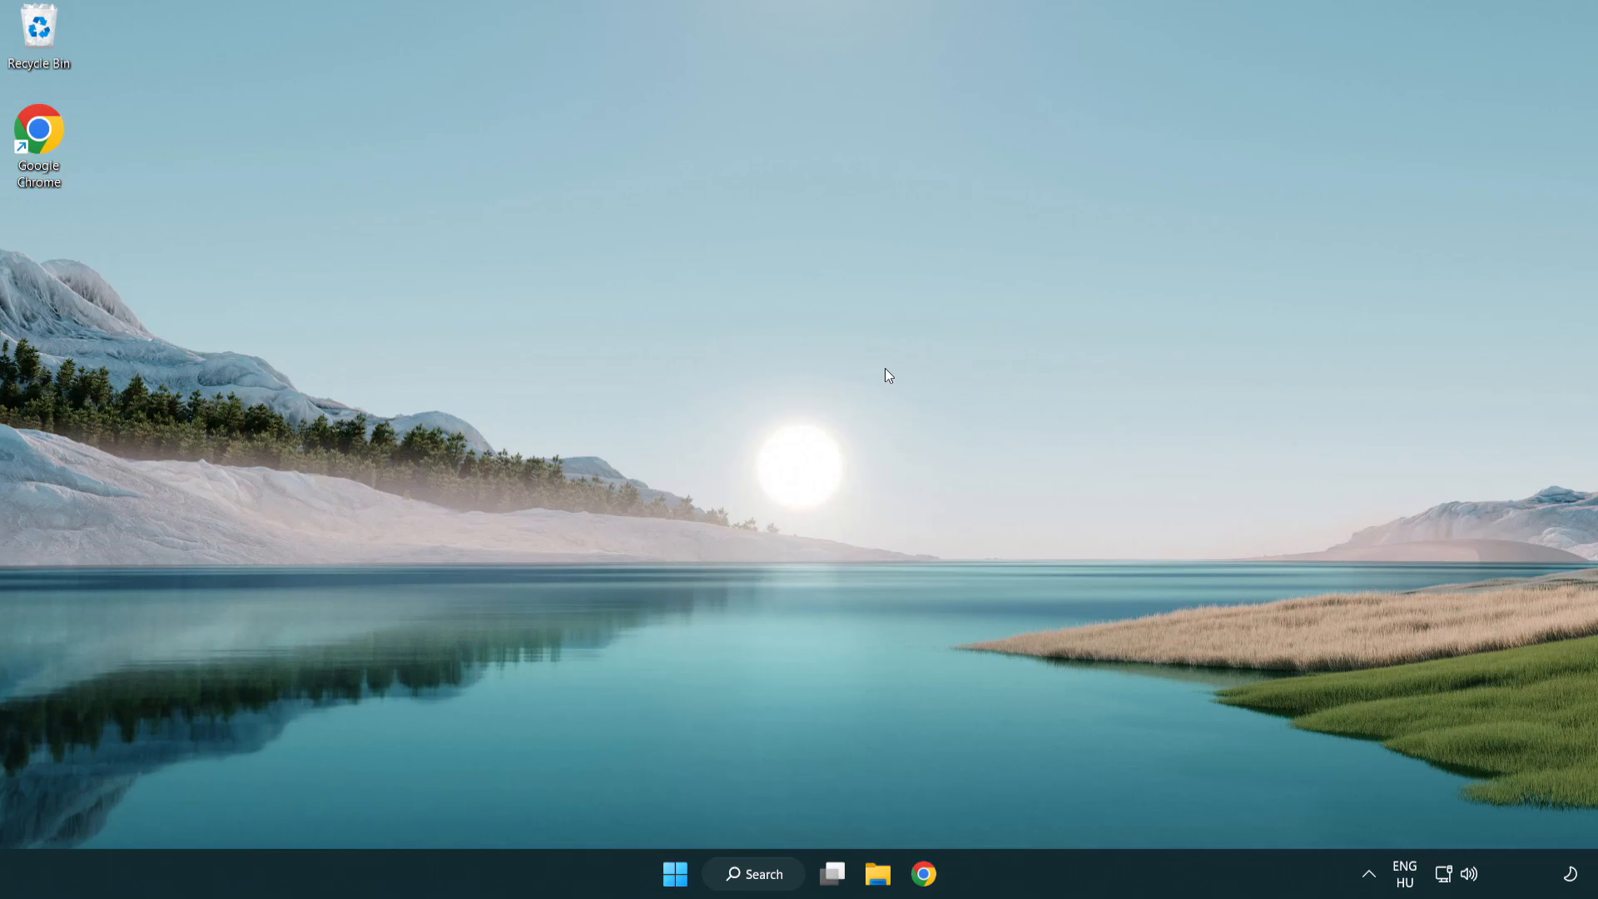
mouse_move(742, 873)
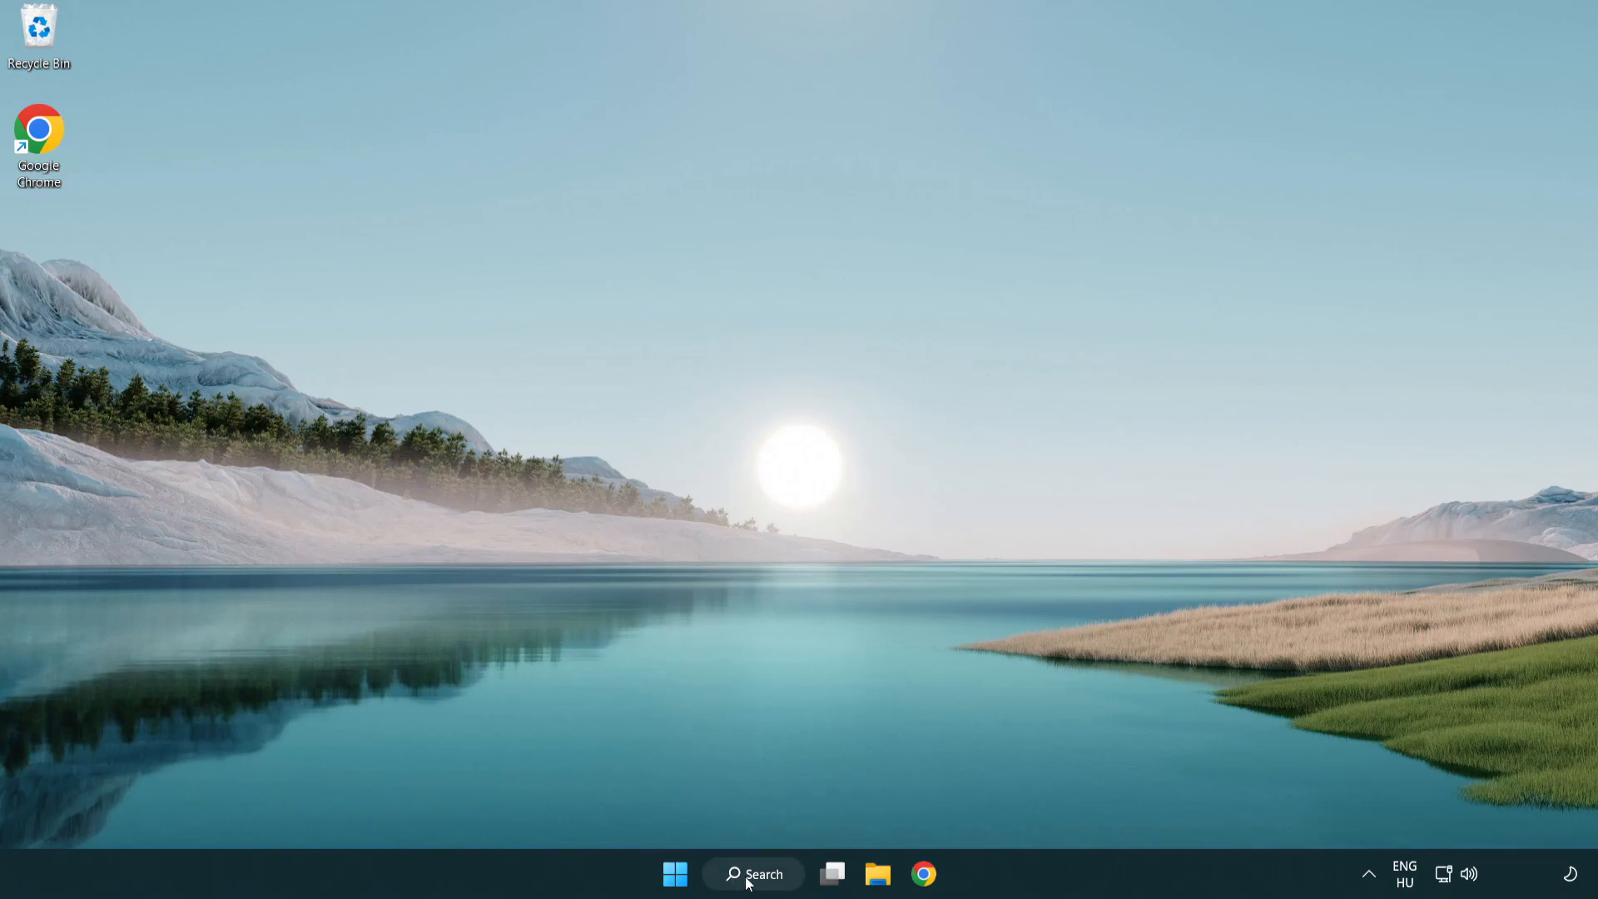
left_click(754, 874)
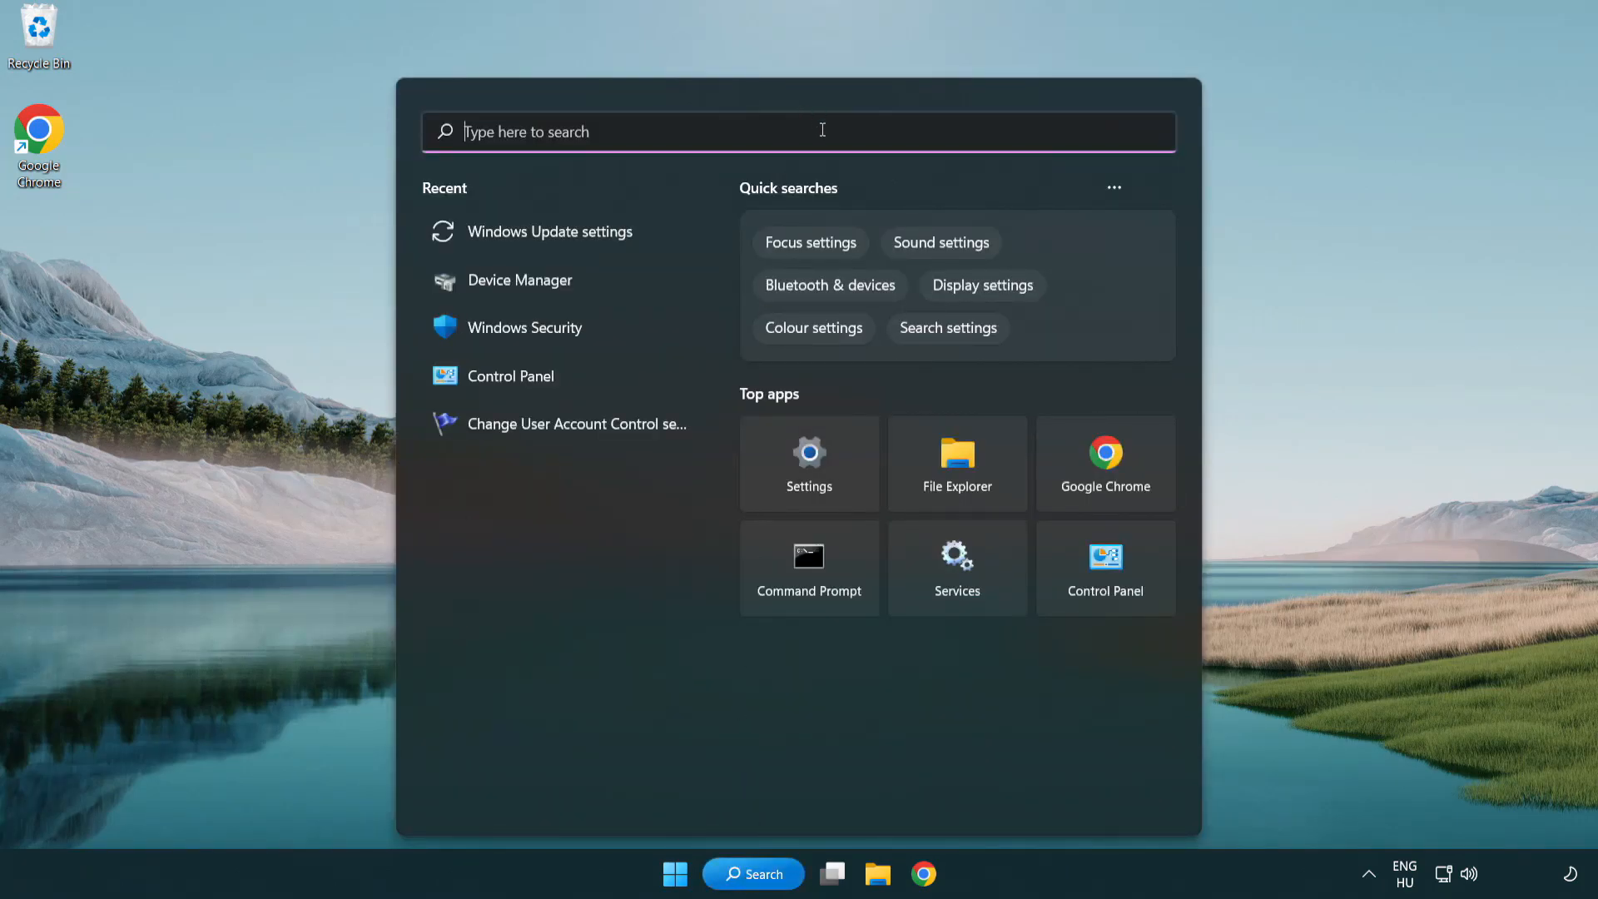
type("cmd")
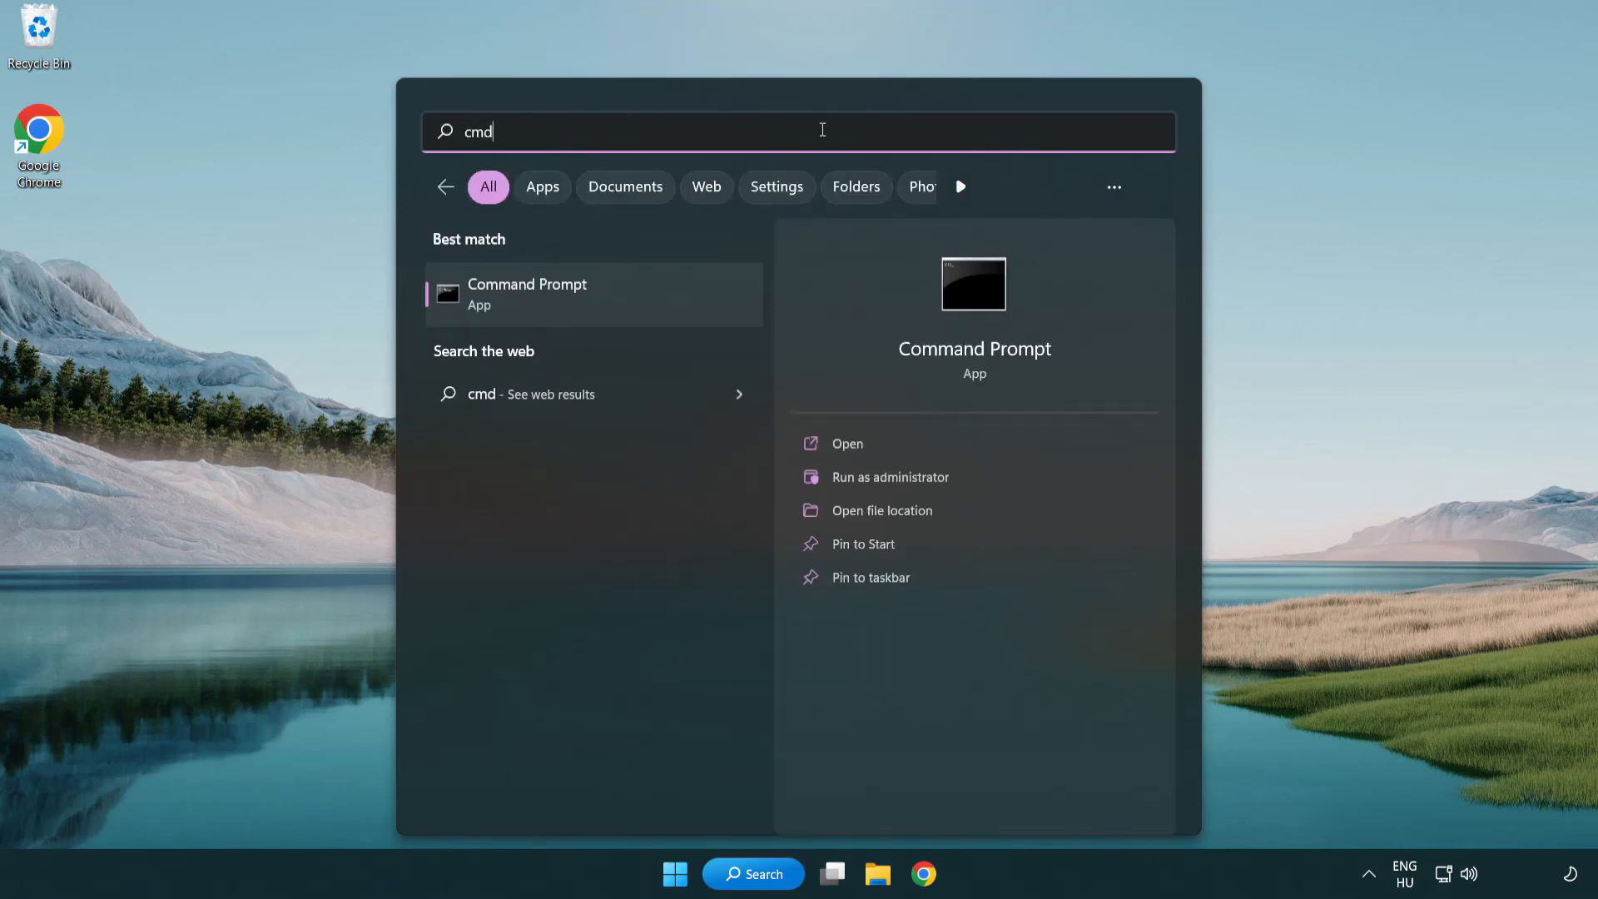
right_click(560, 294)
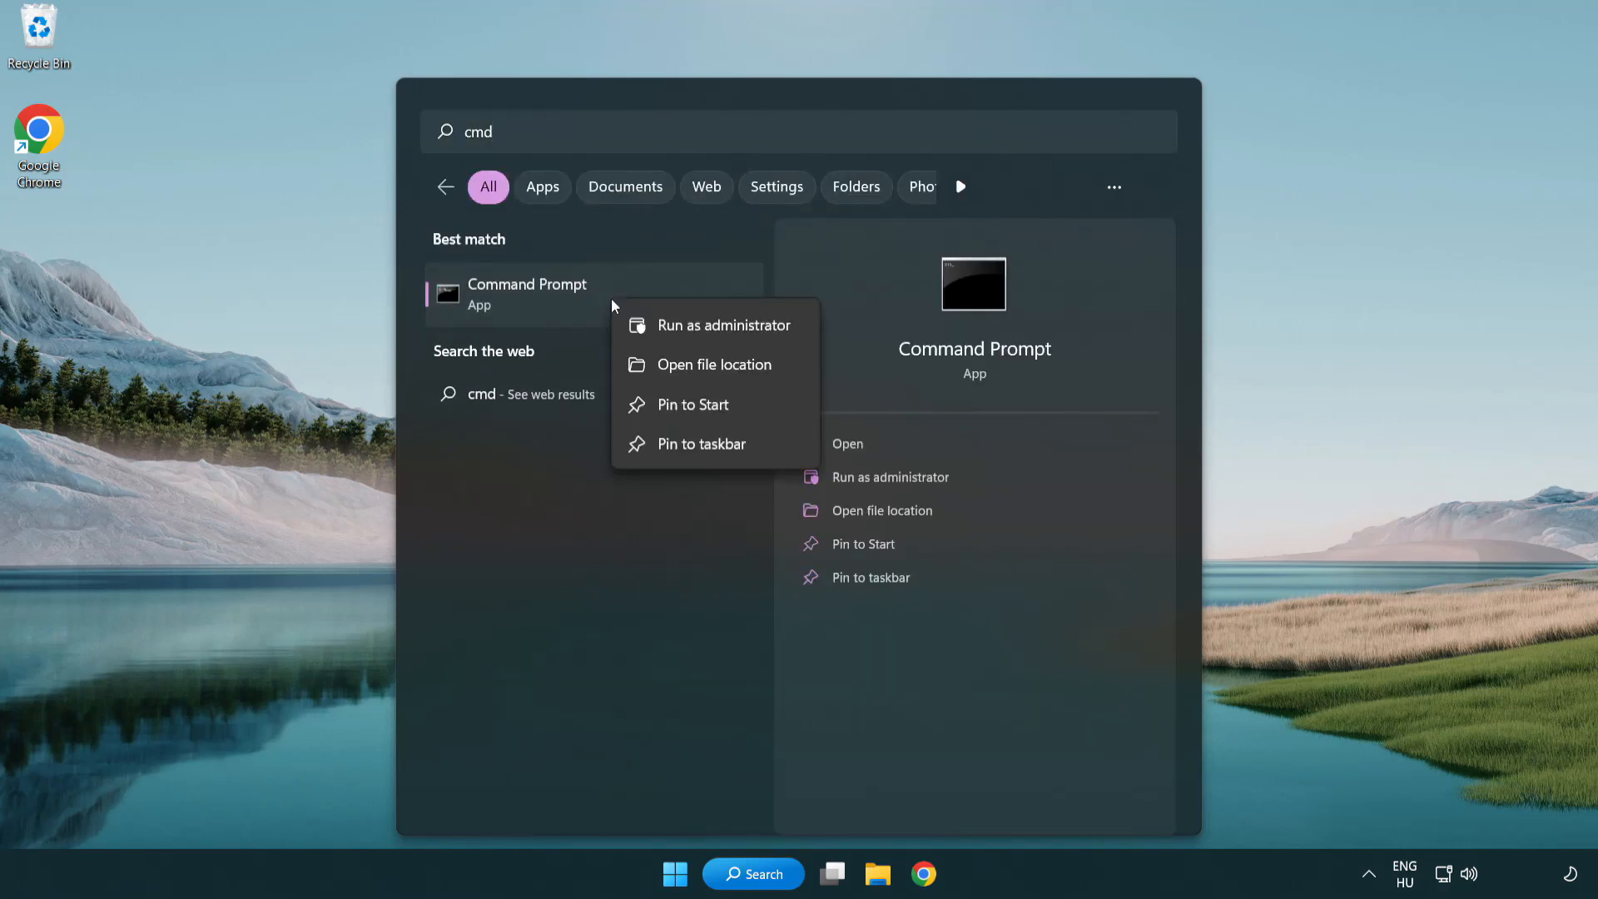
mouse_move(722, 339)
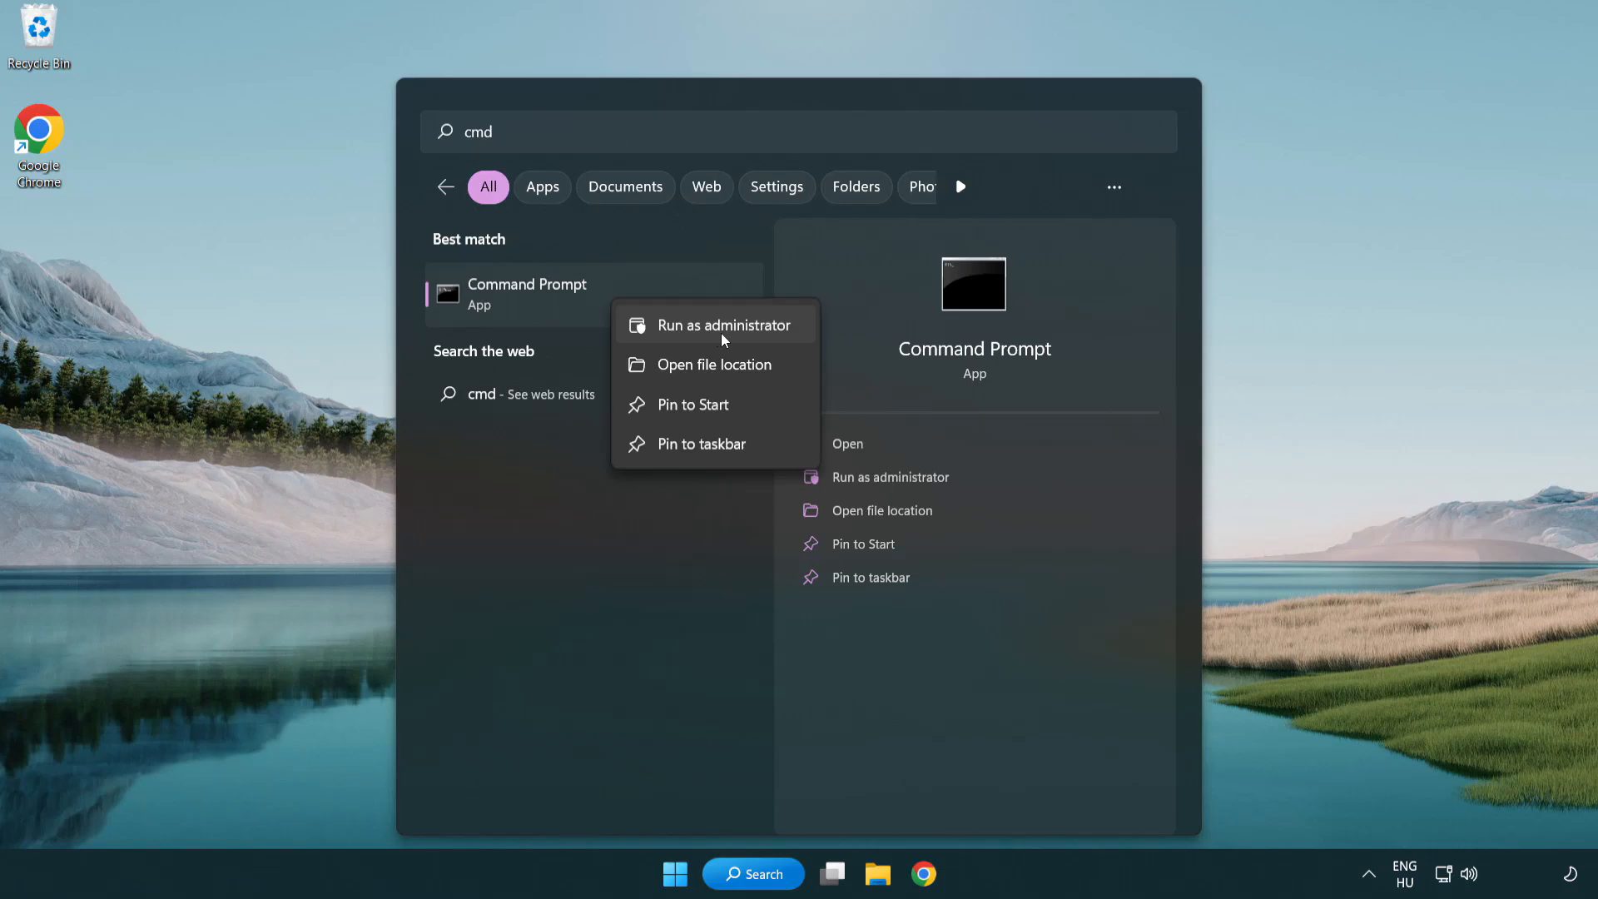
left_click(724, 325)
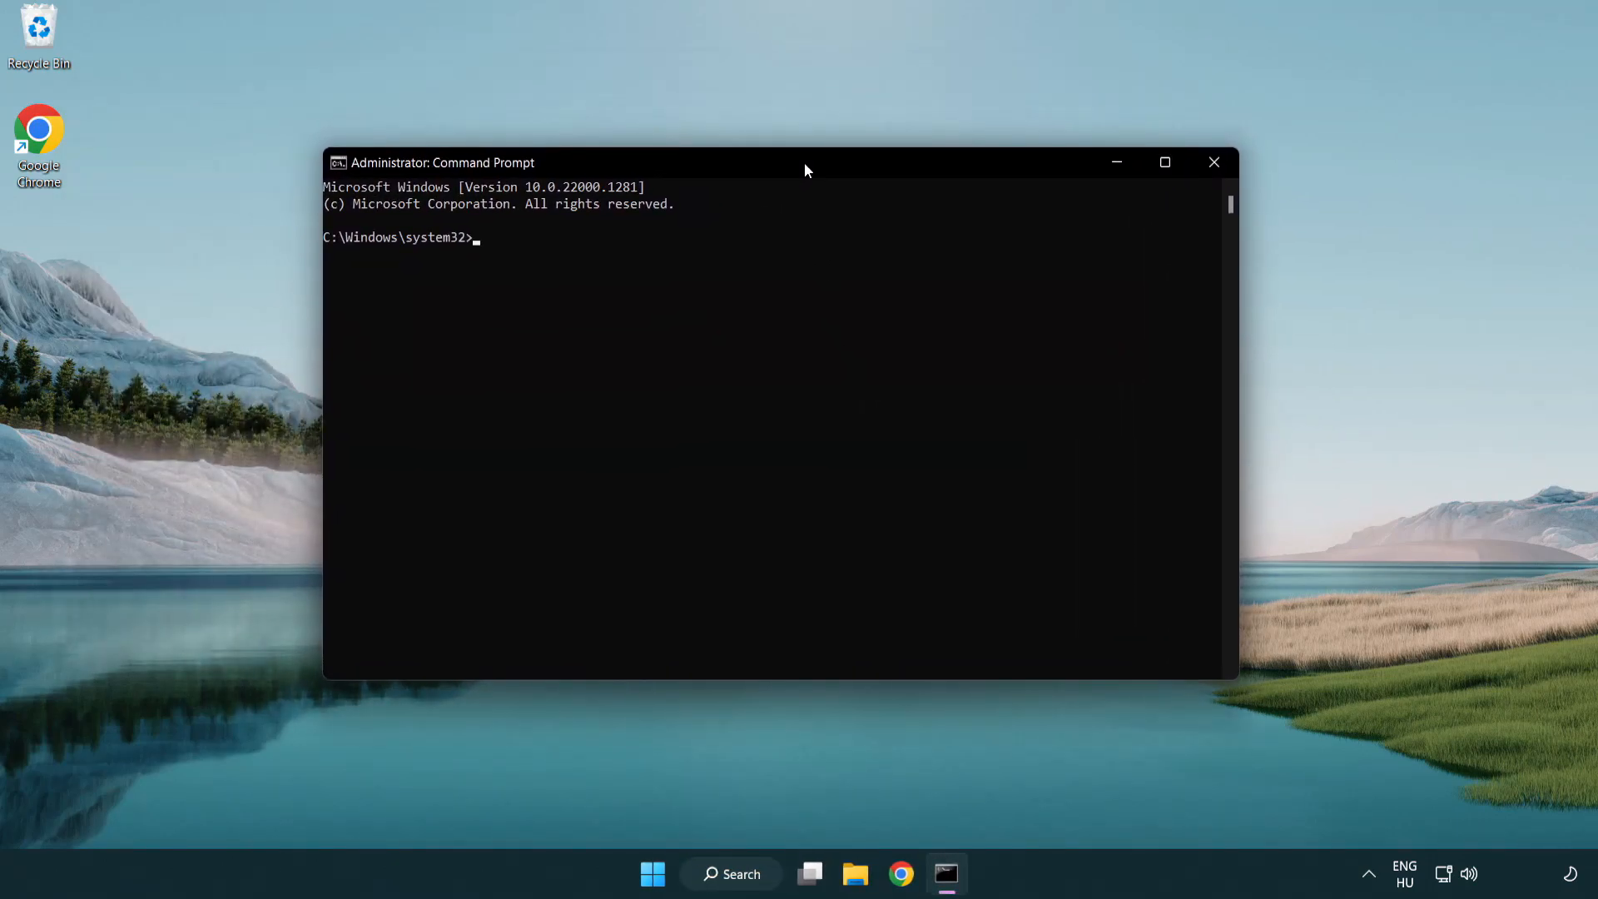
- Run sfc /scannow in the administrator Command Prompt
type("sfc /scannow")
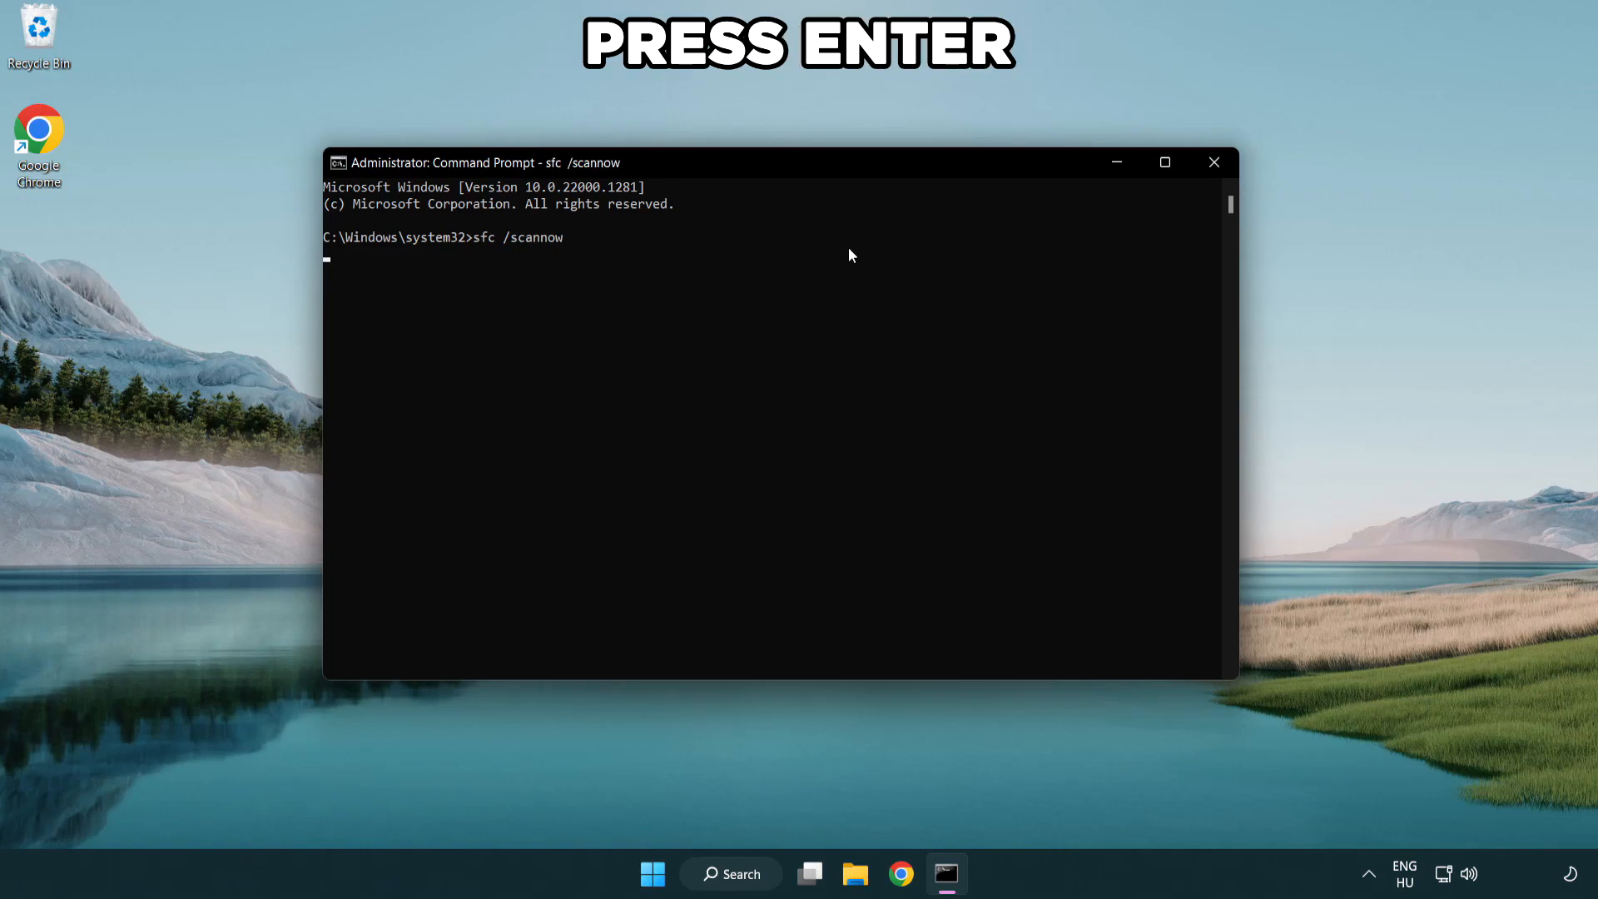
key("Enter")
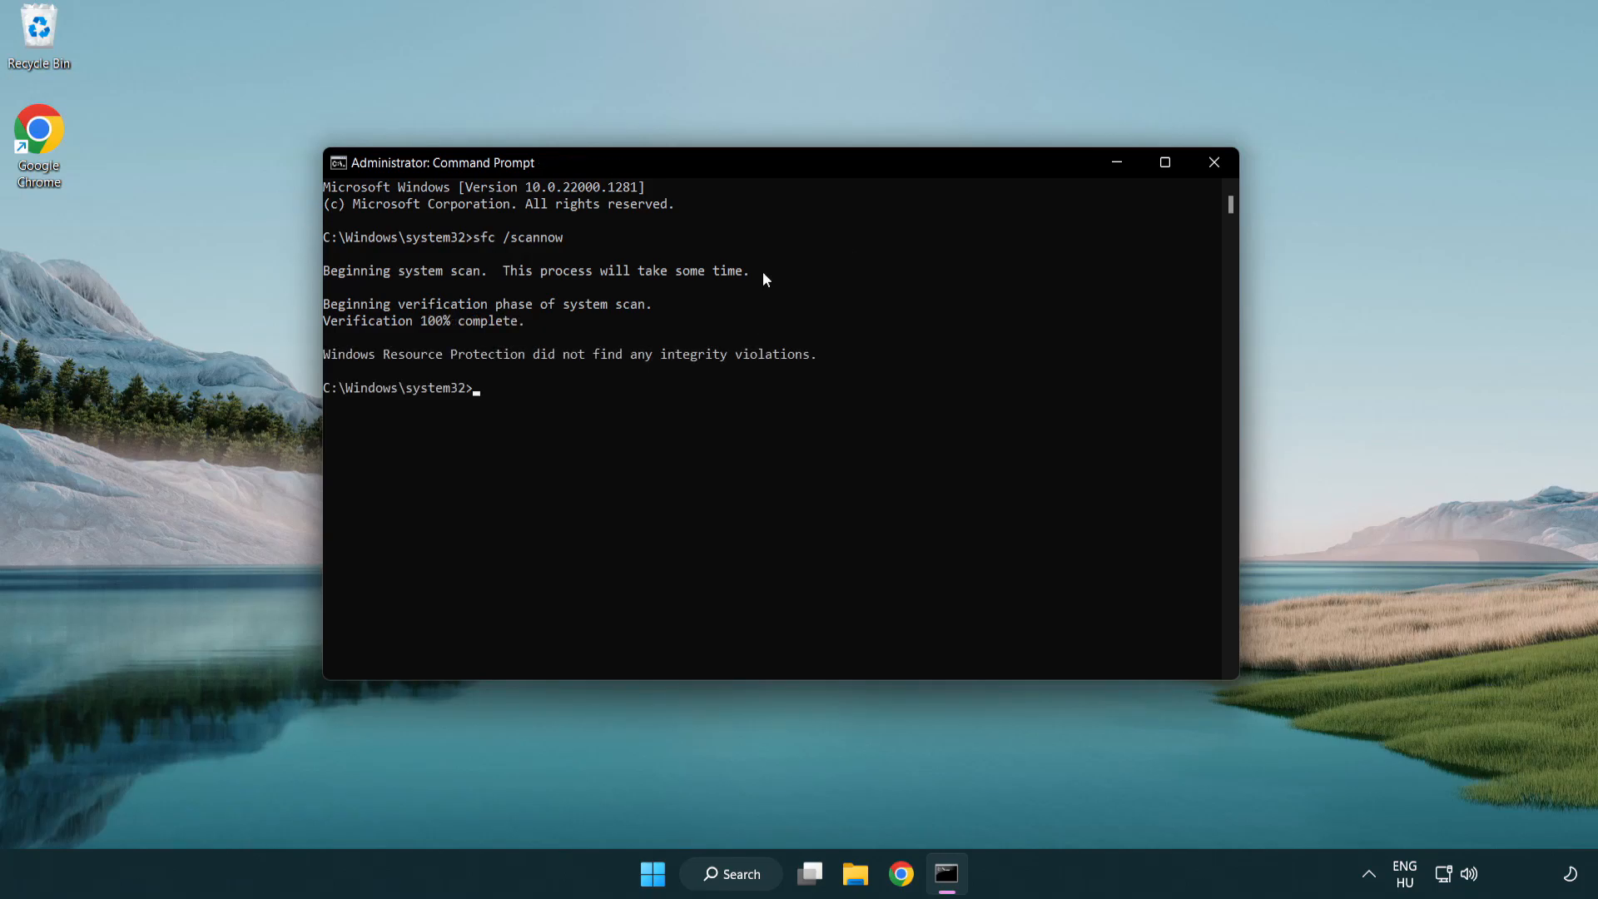
mouse_move(1214, 162)
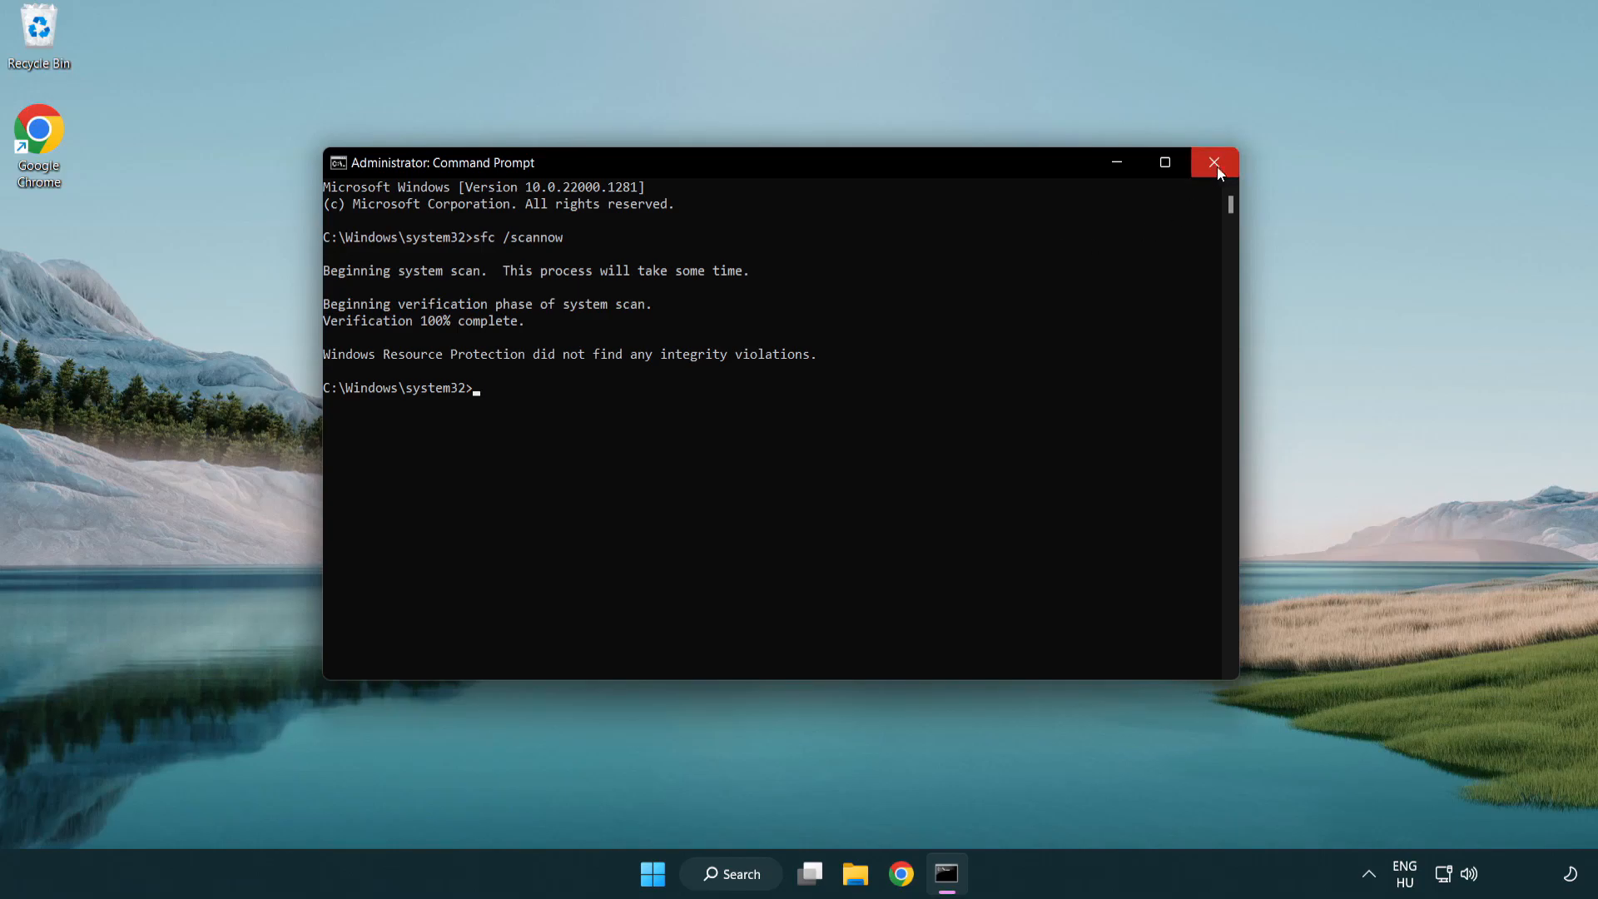
mouse_move(1221, 173)
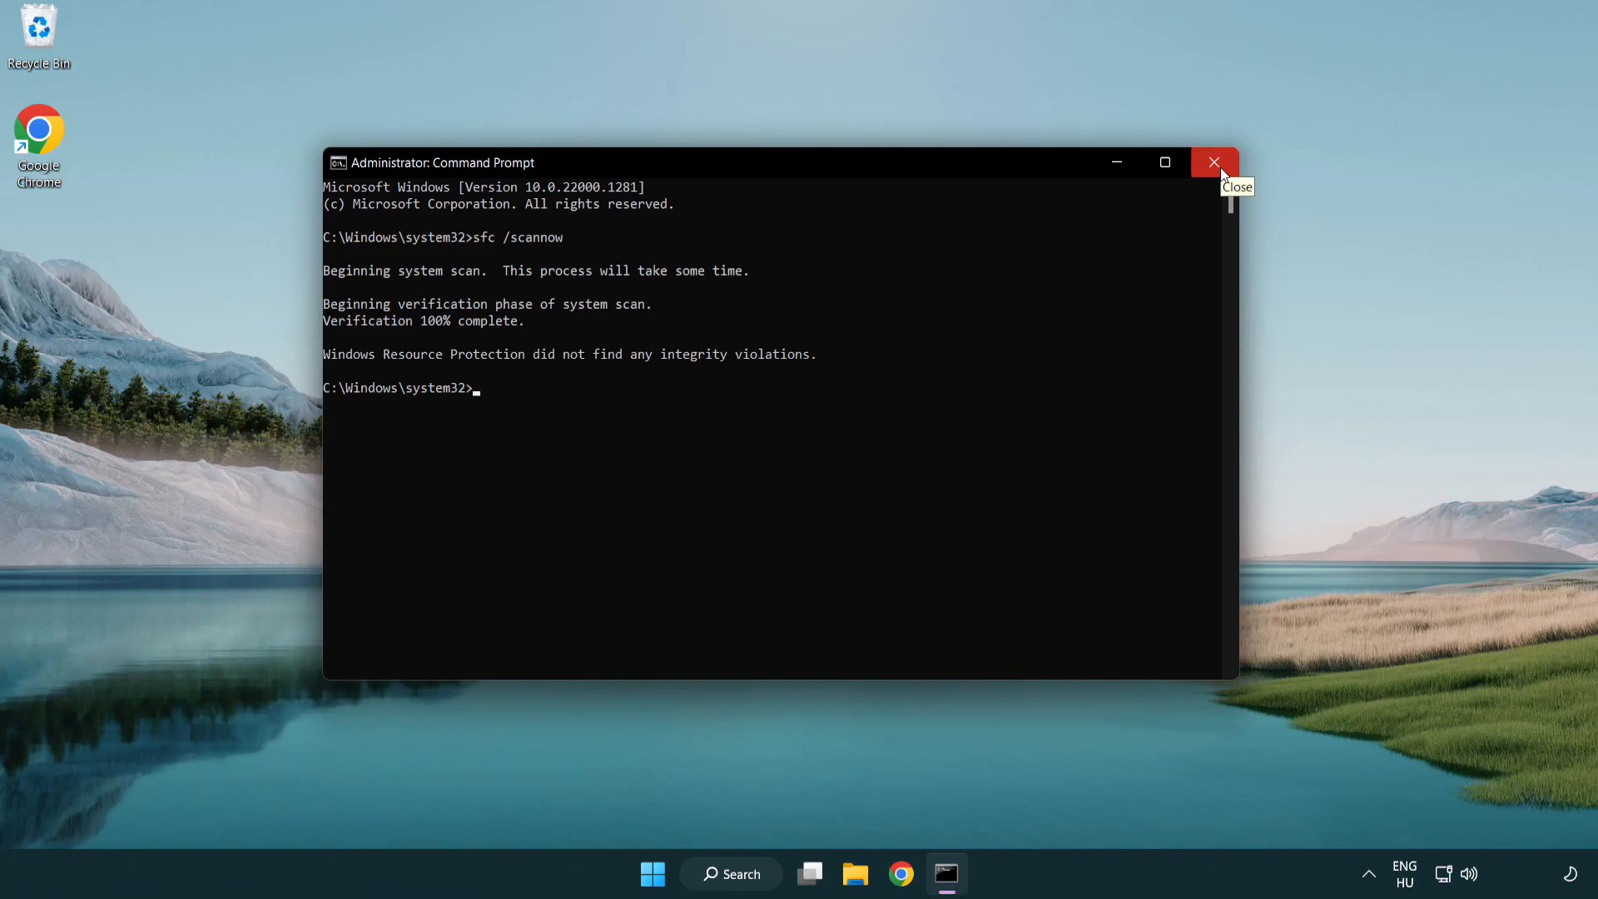
- Close Command Prompt and open the Start menu power options showing Restart
left_click(647, 874)
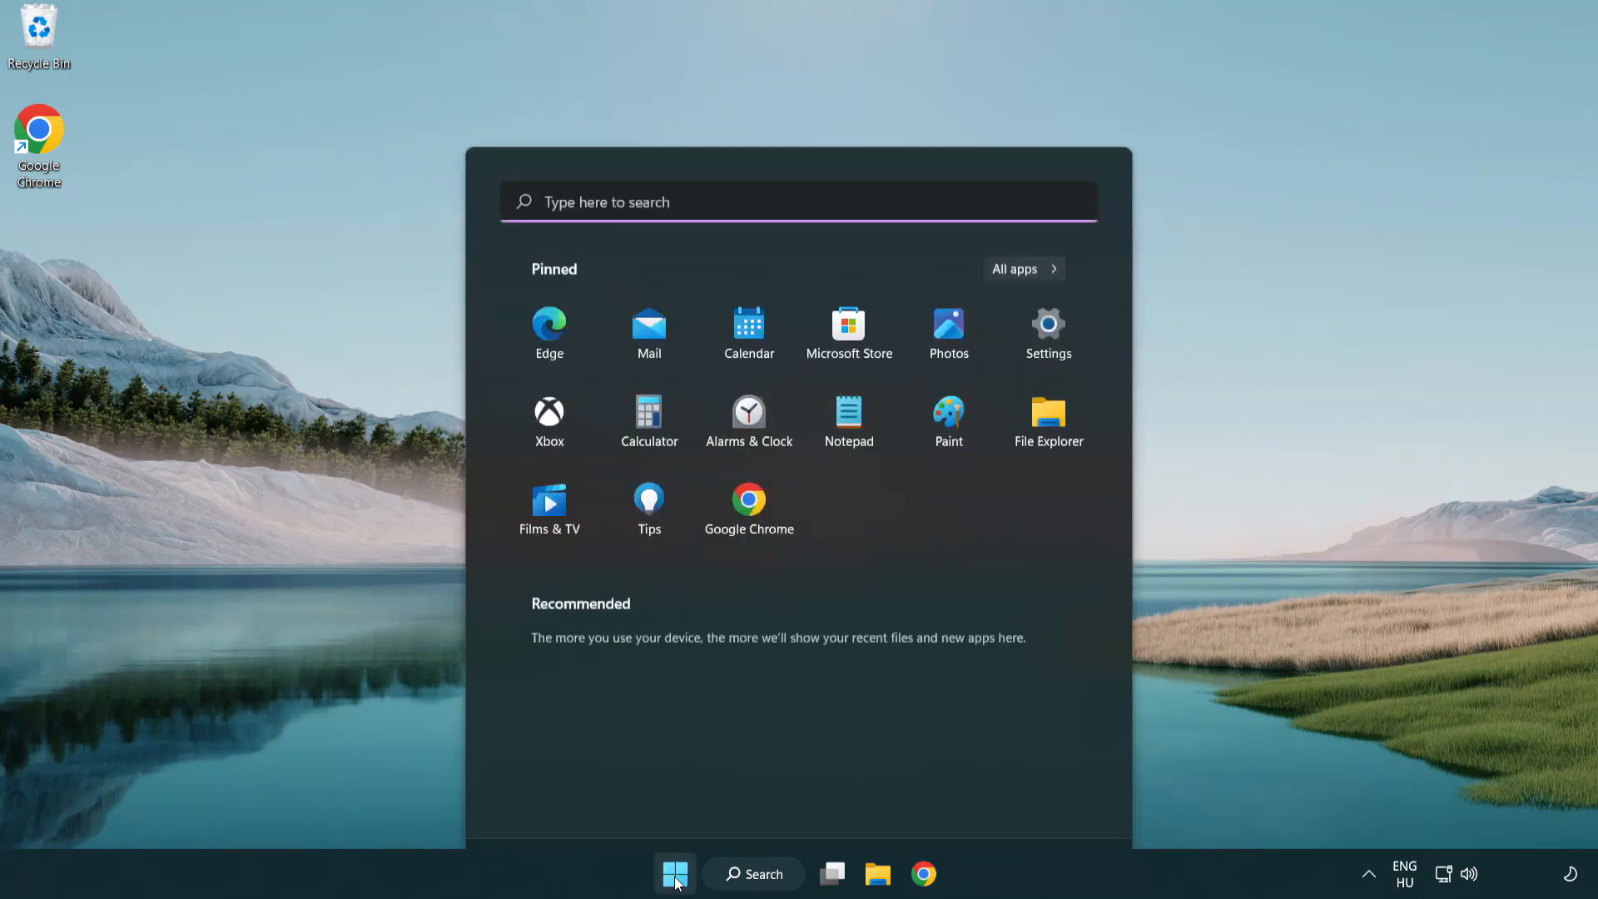
left_click(1056, 802)
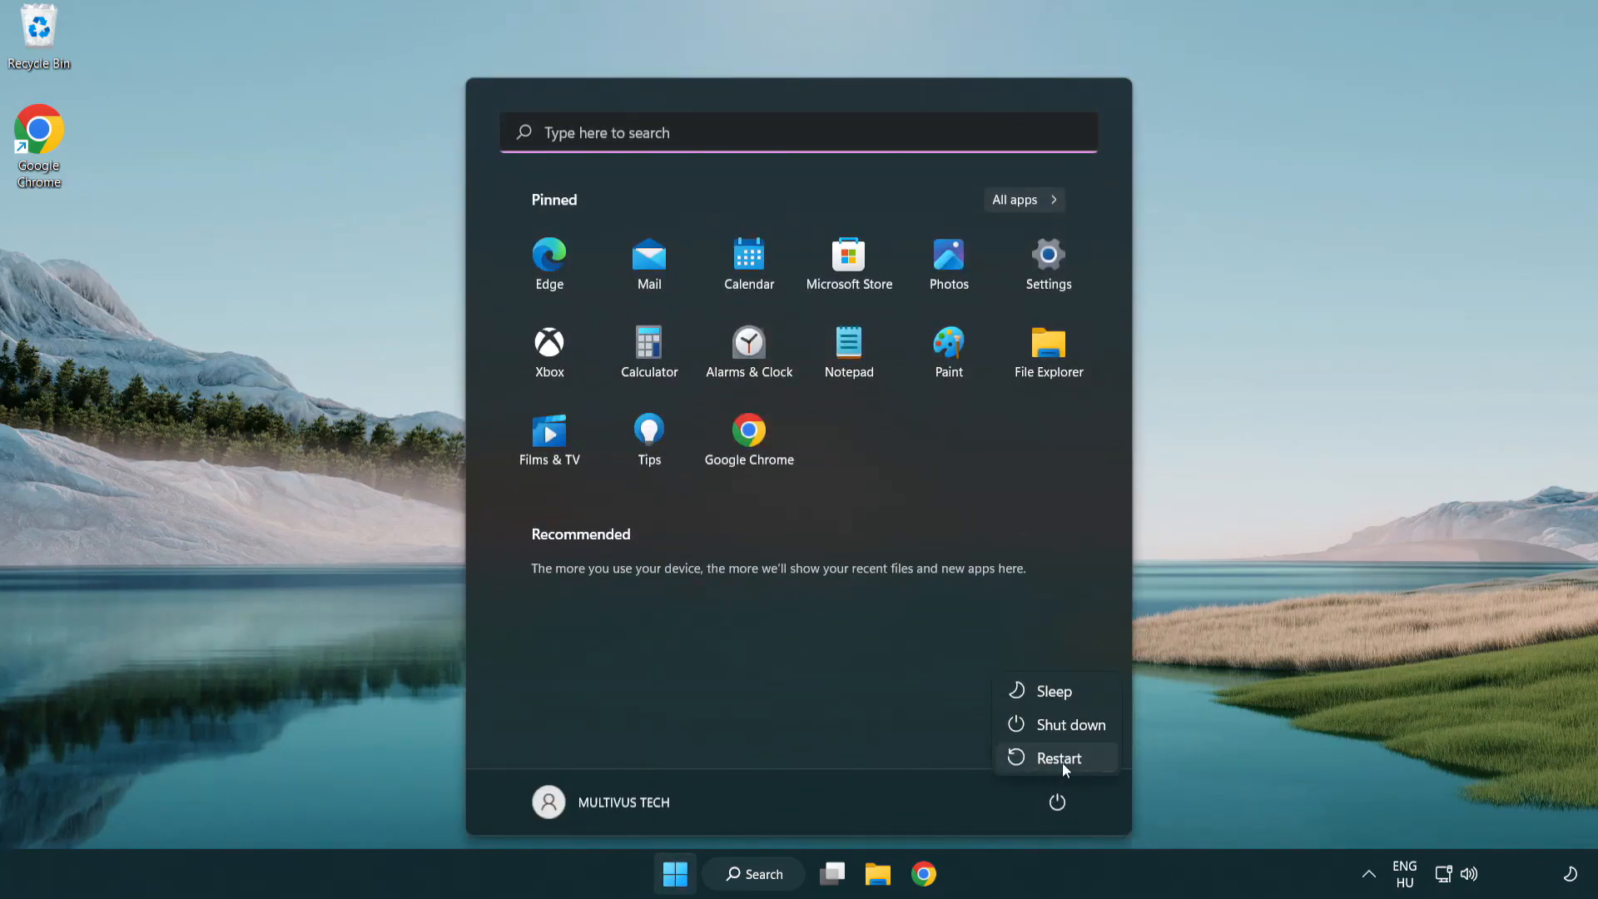
mouse_move(1059, 765)
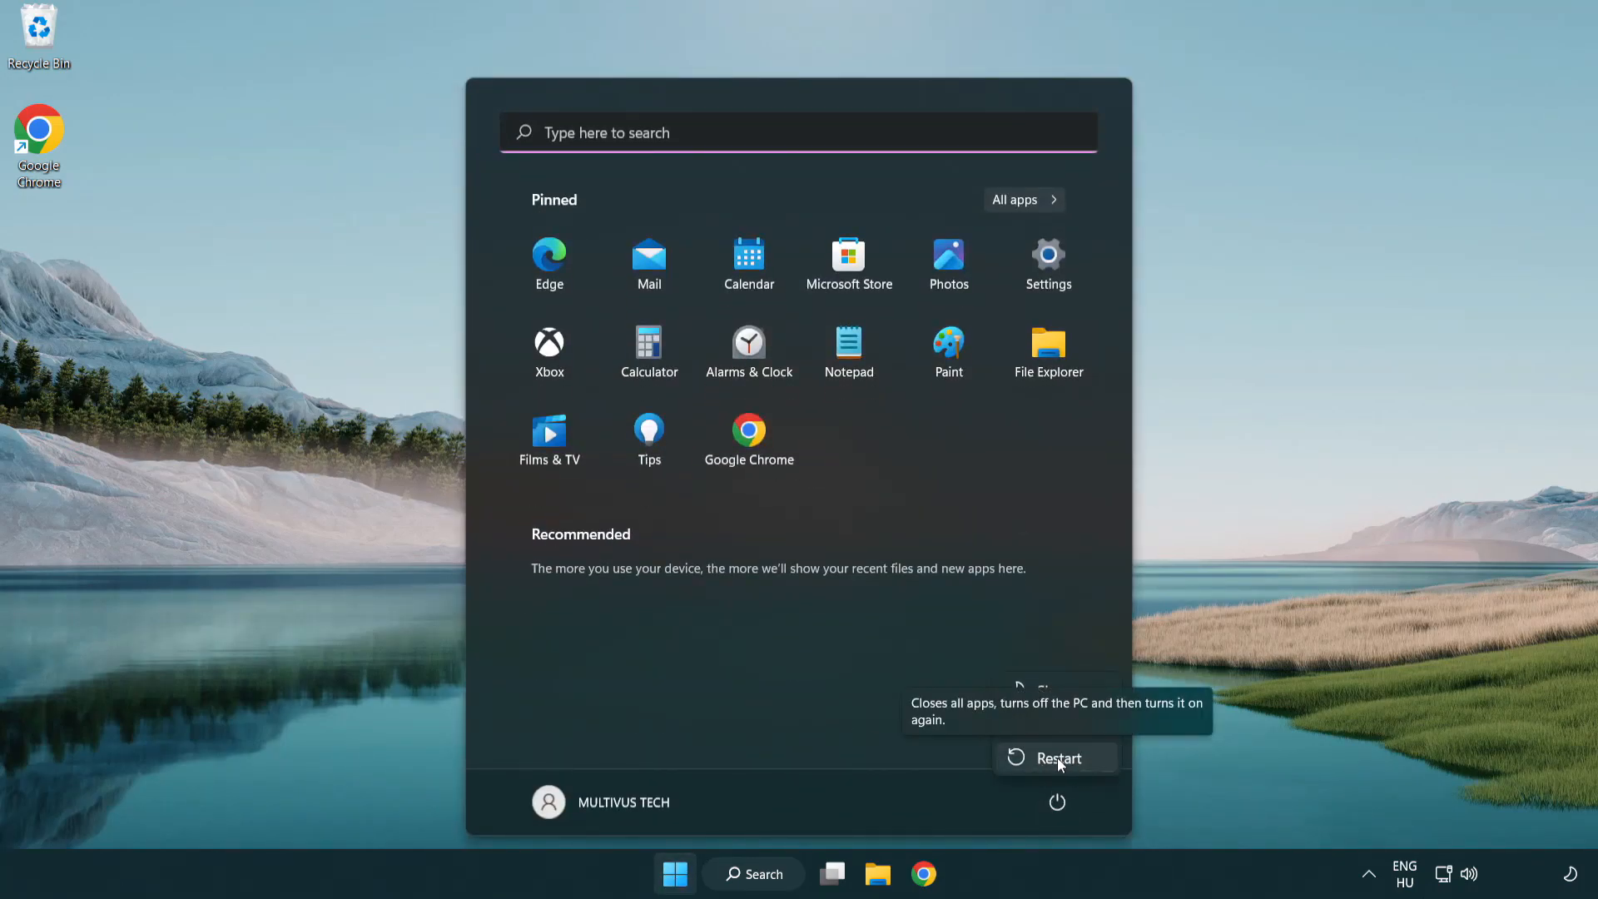